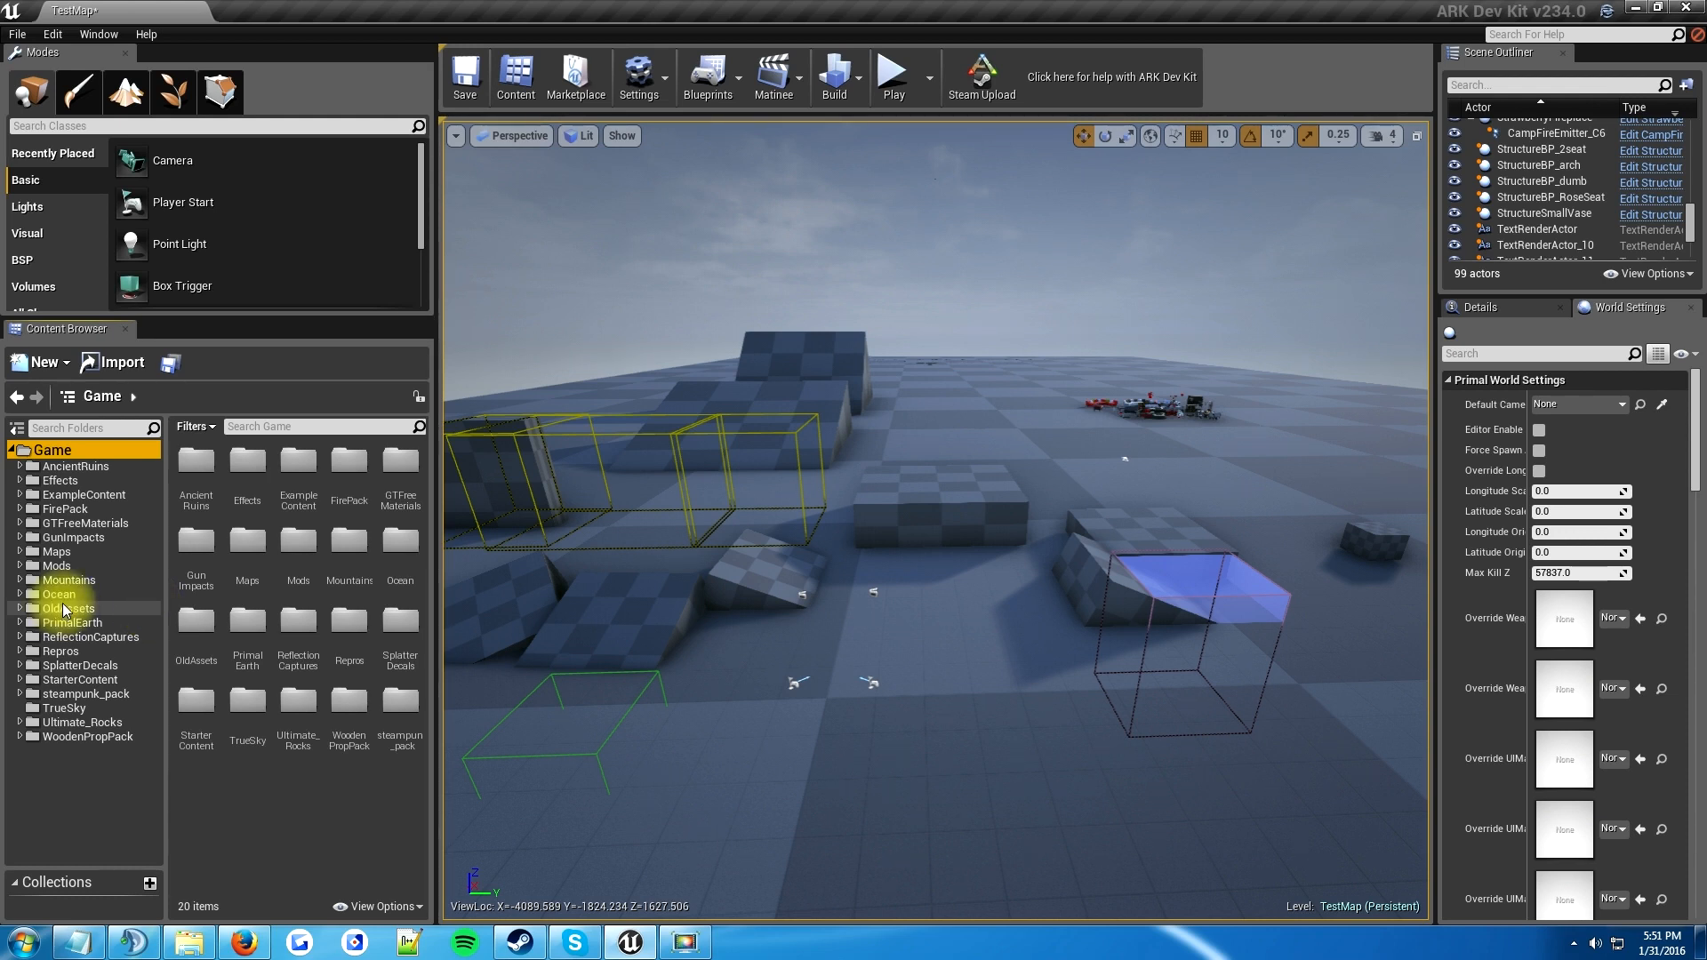
mouse_move(61, 594)
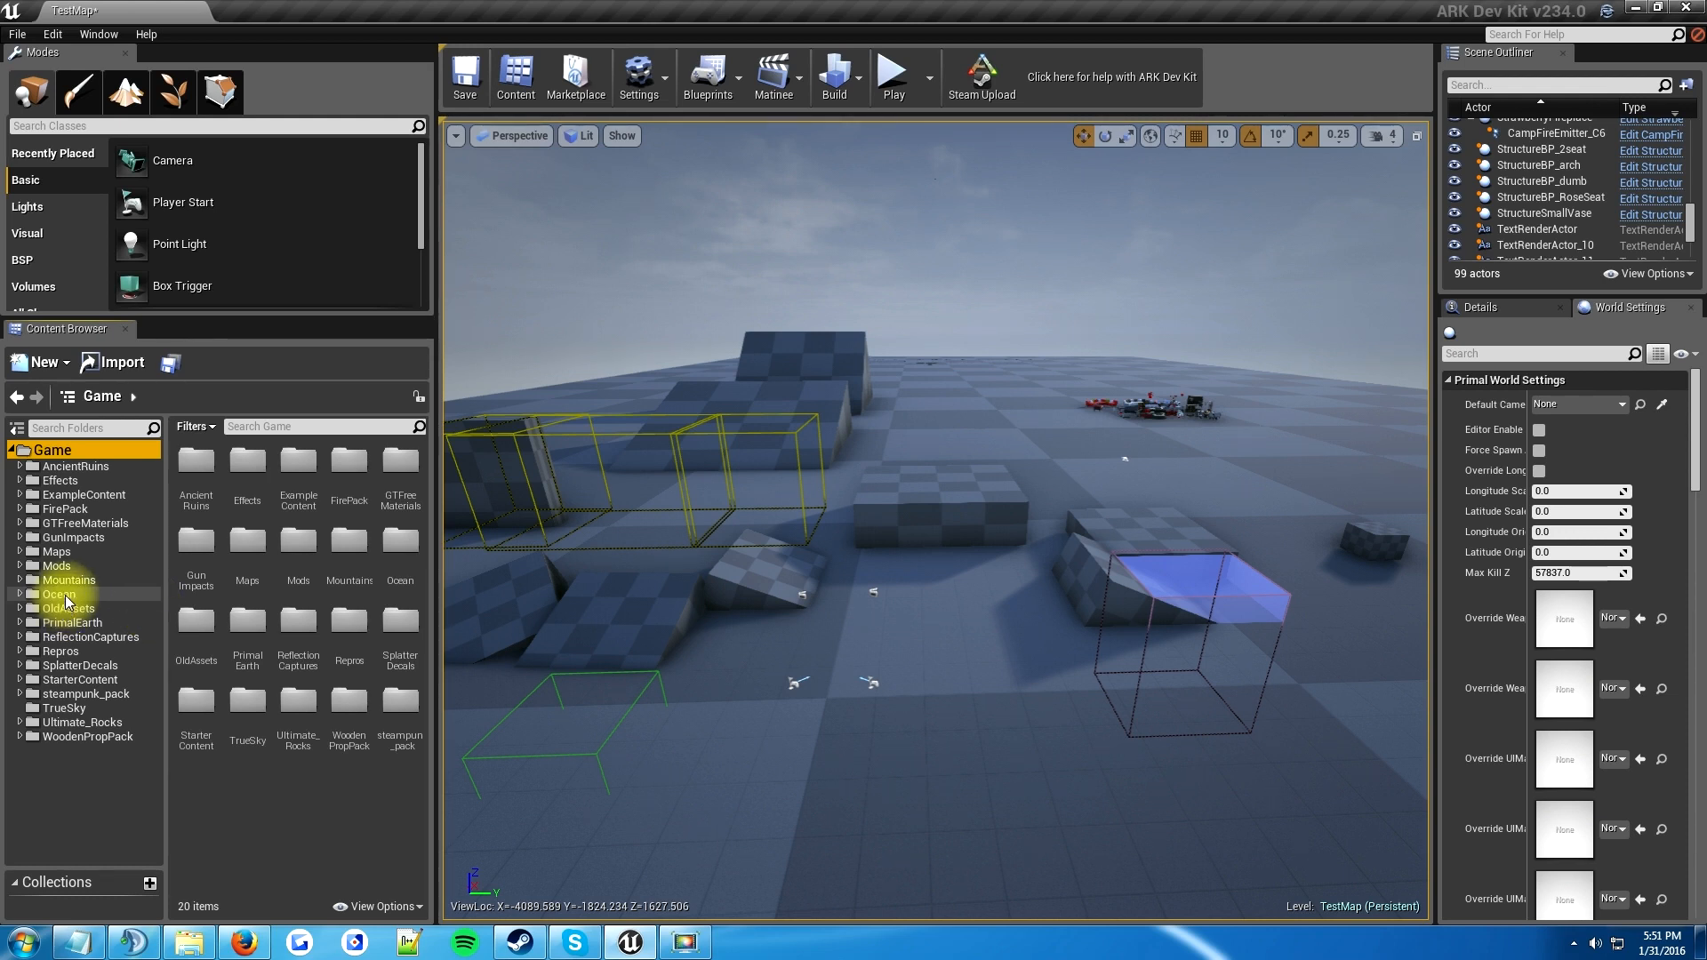
mouse_move(77, 590)
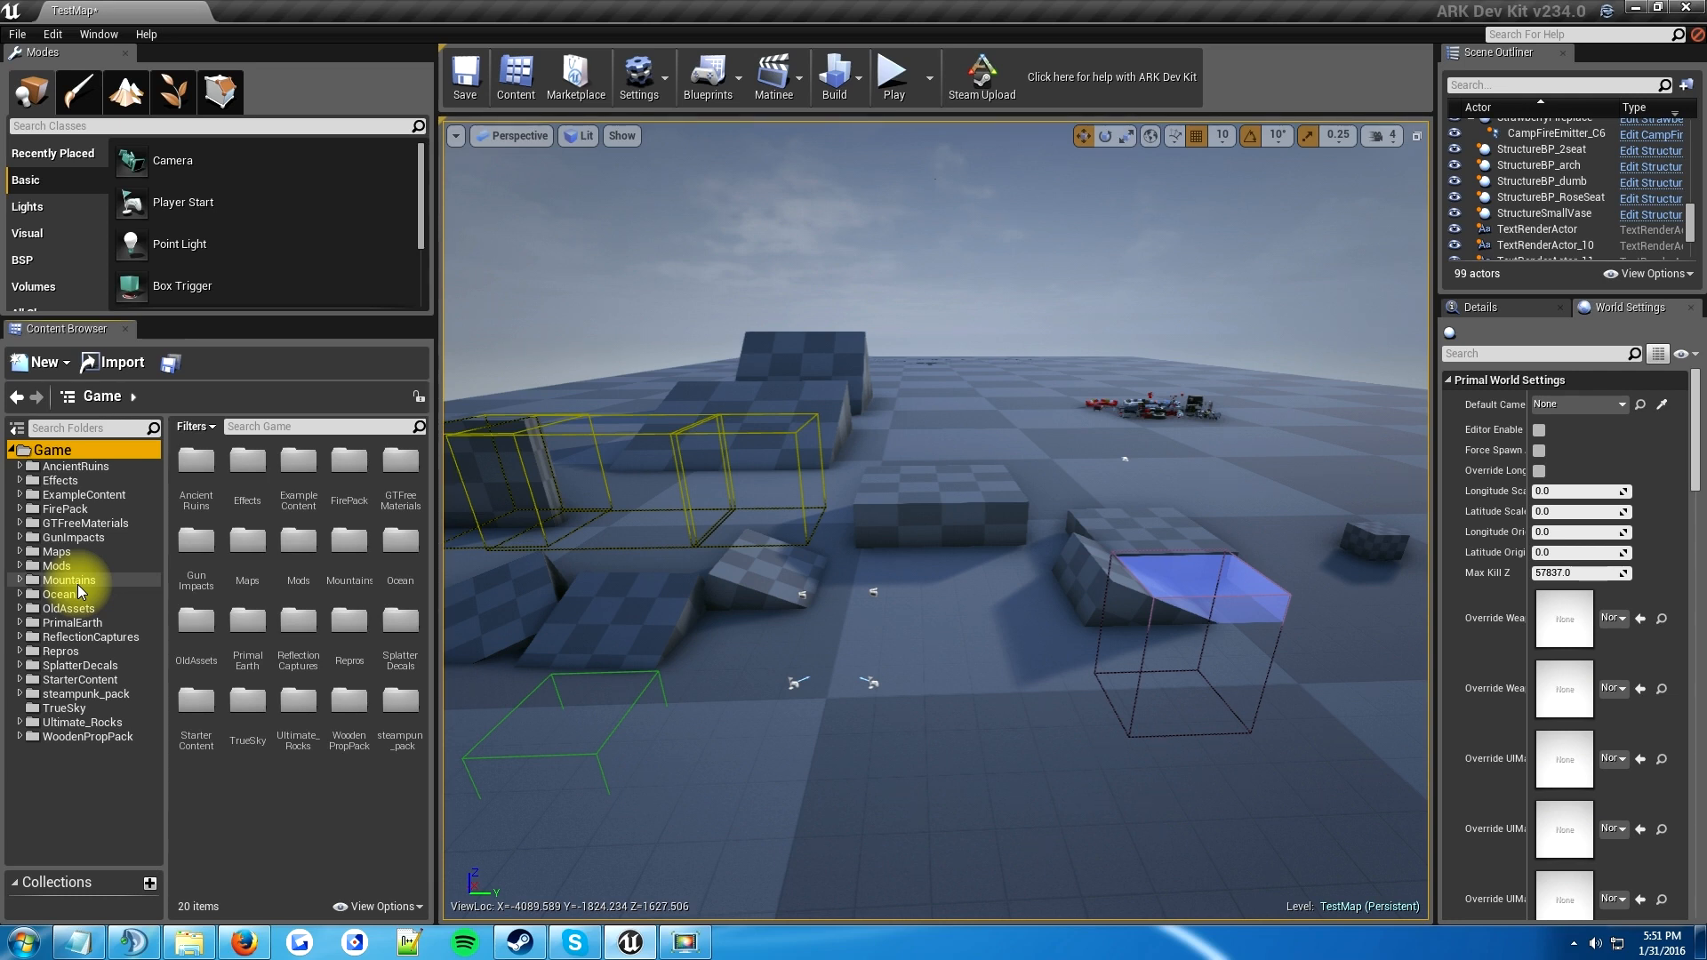
mouse_move(57, 566)
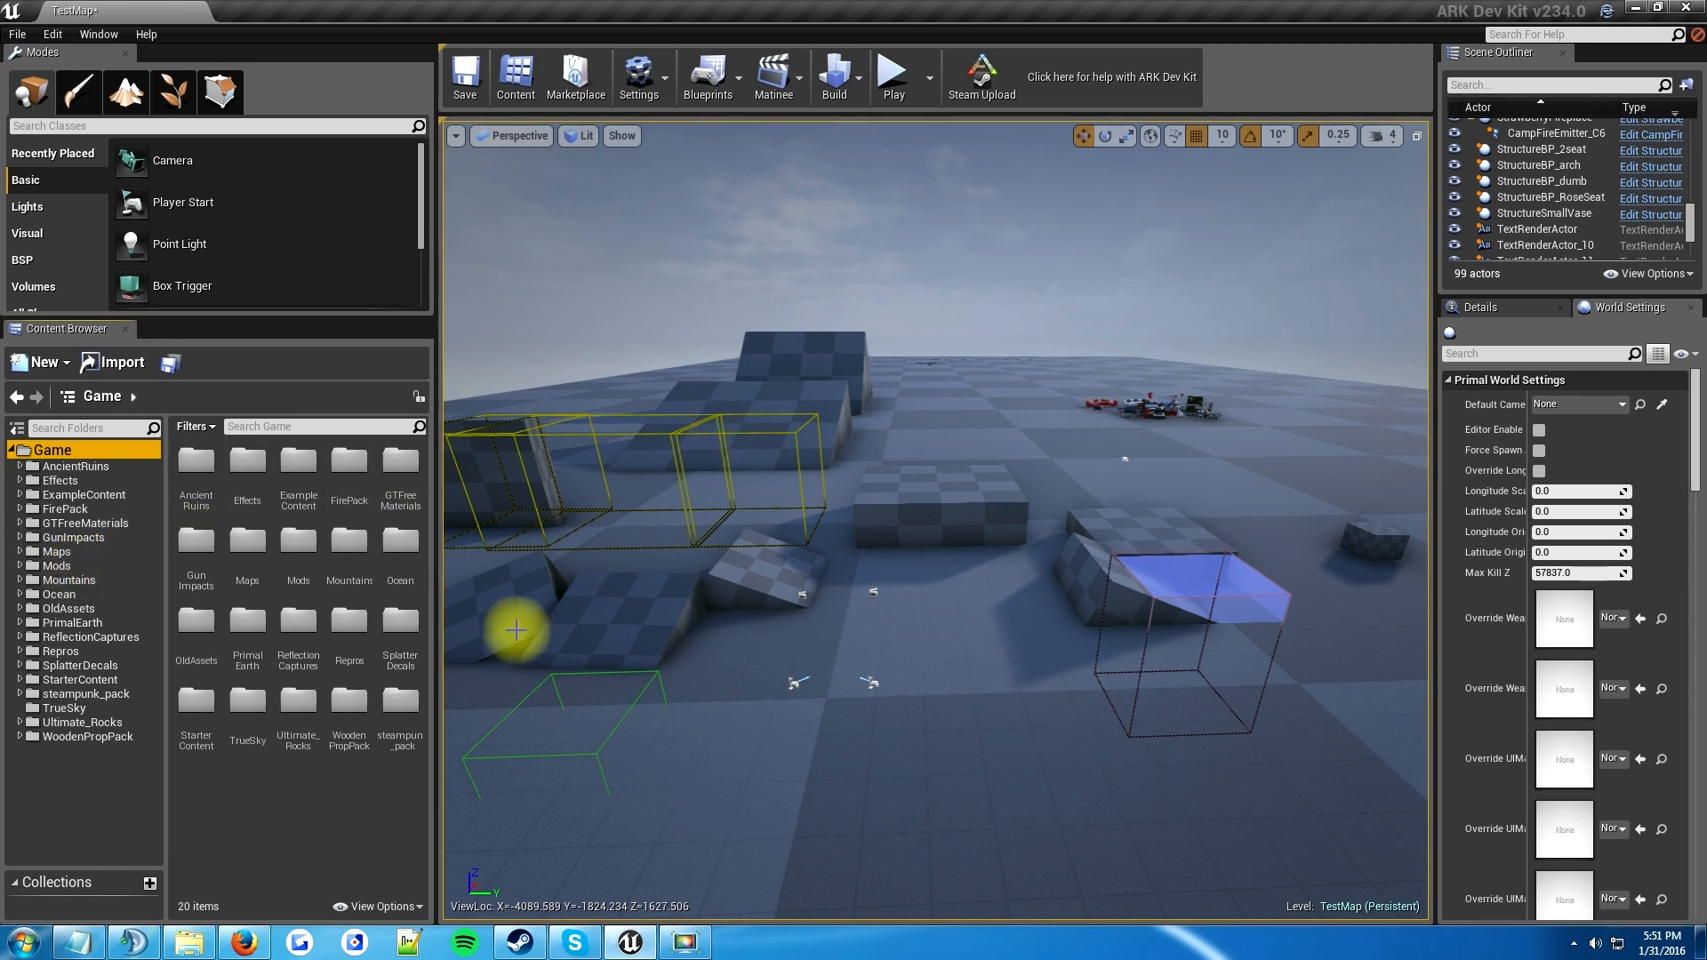
mouse_move(1225, 434)
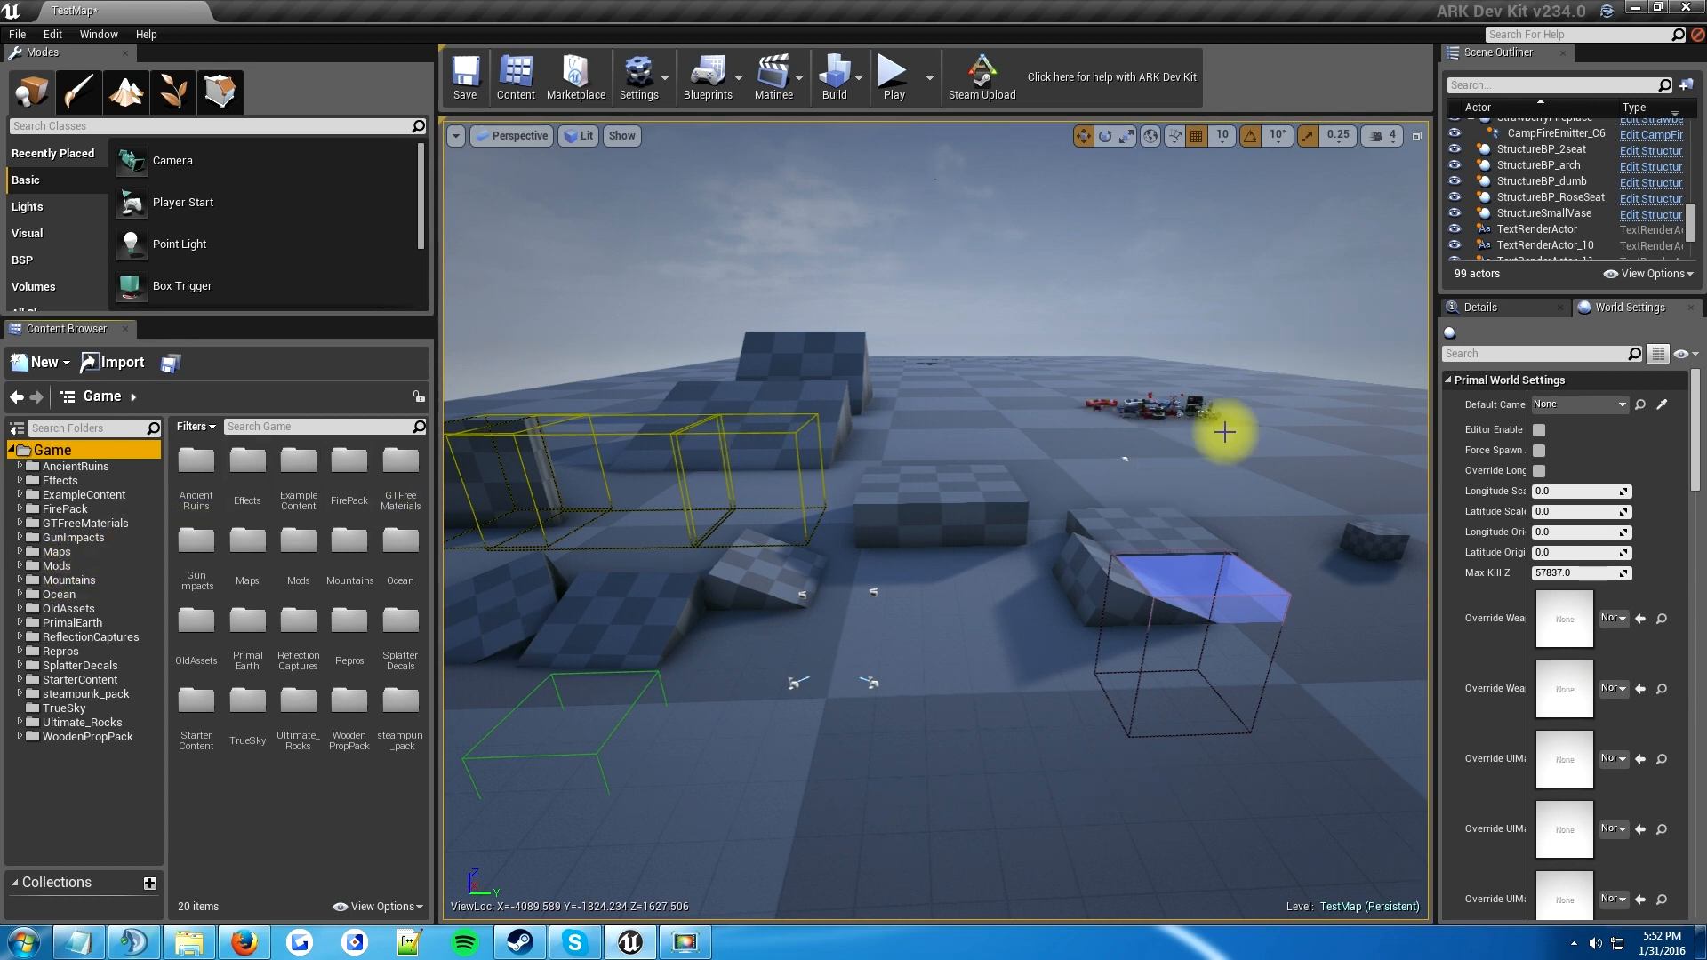
mouse_move(1217, 406)
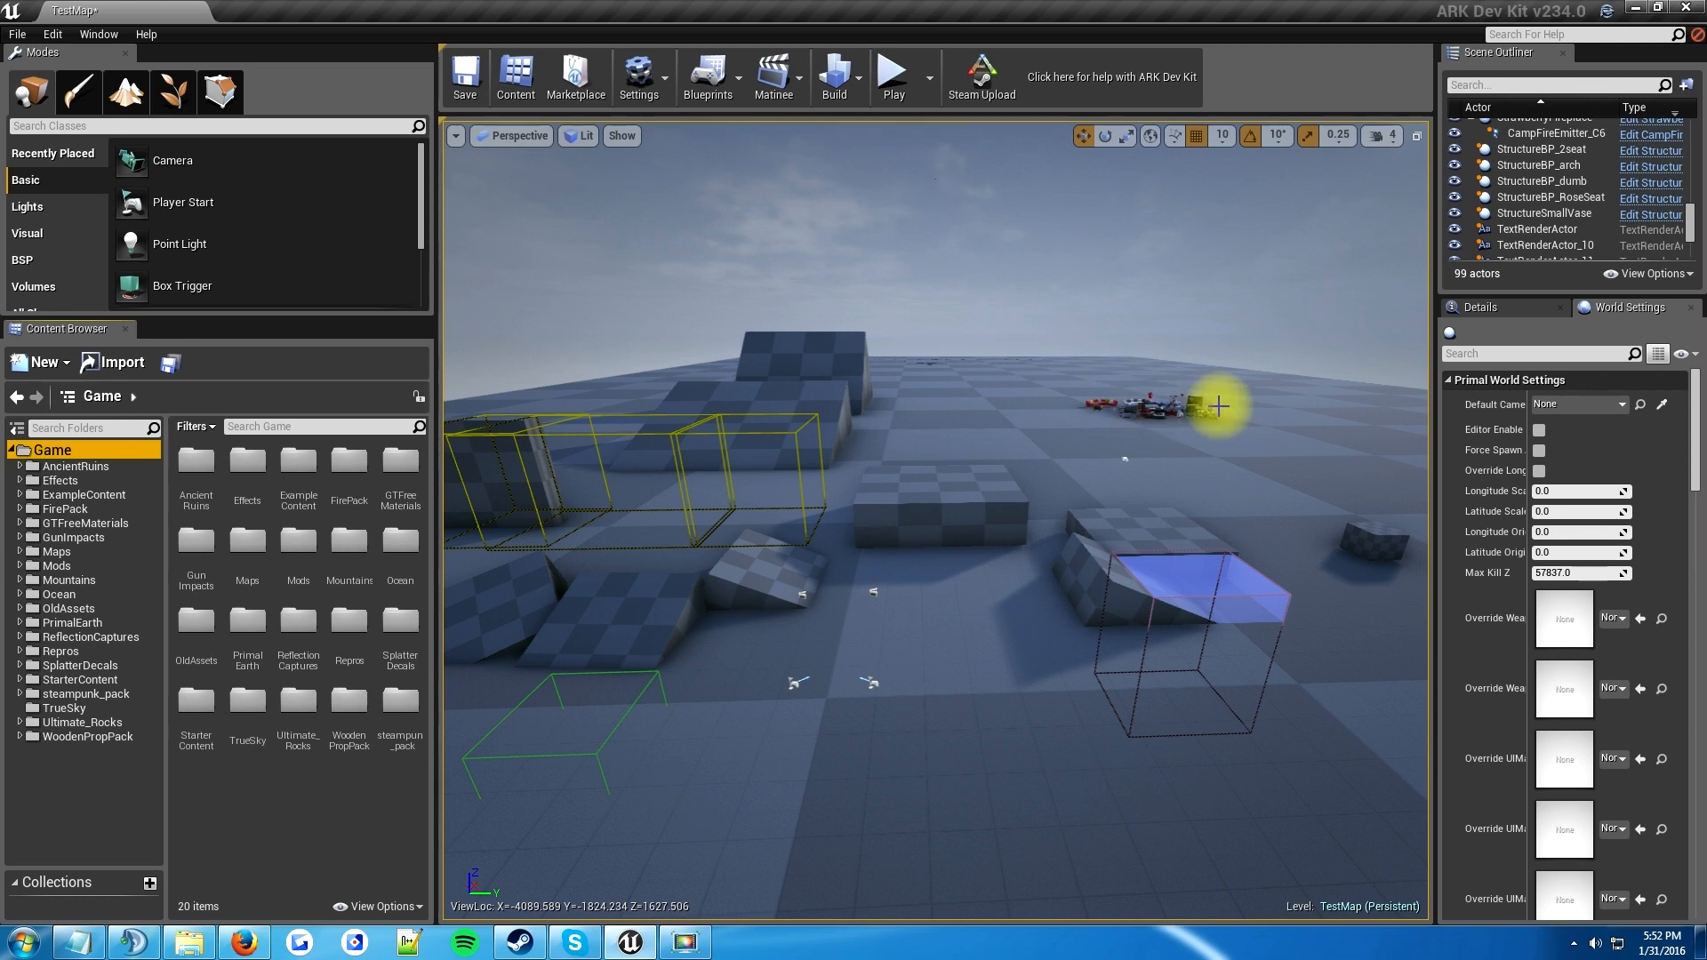
mouse_move(1219, 447)
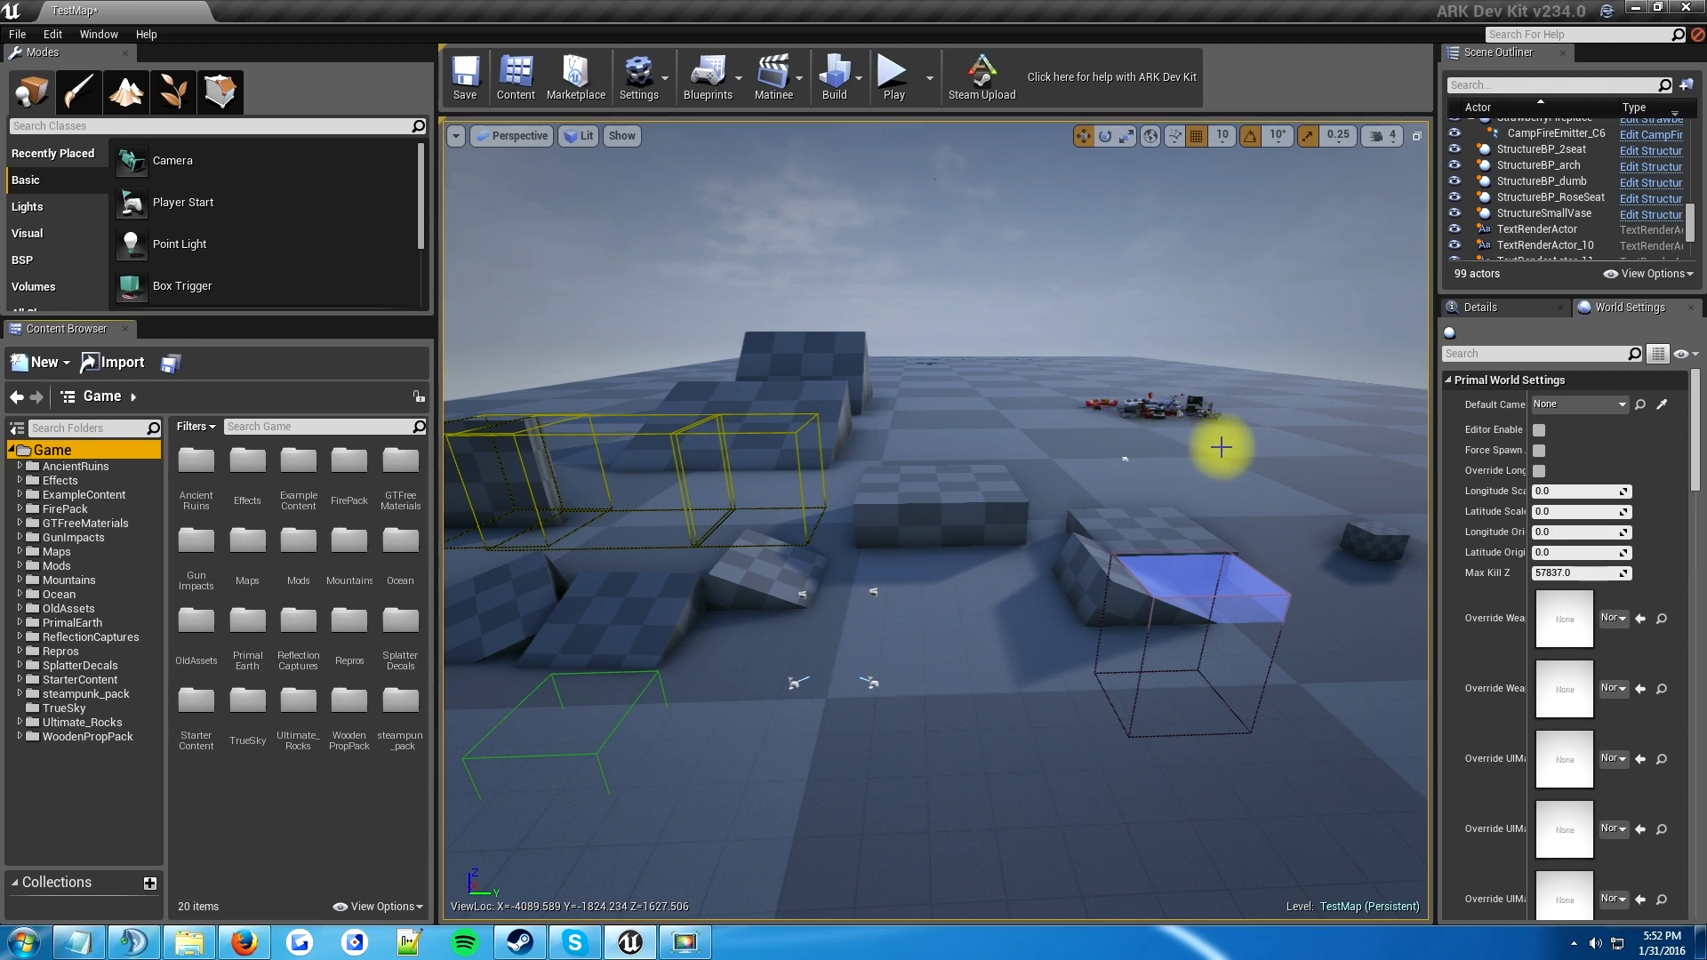
mouse_move(400, 784)
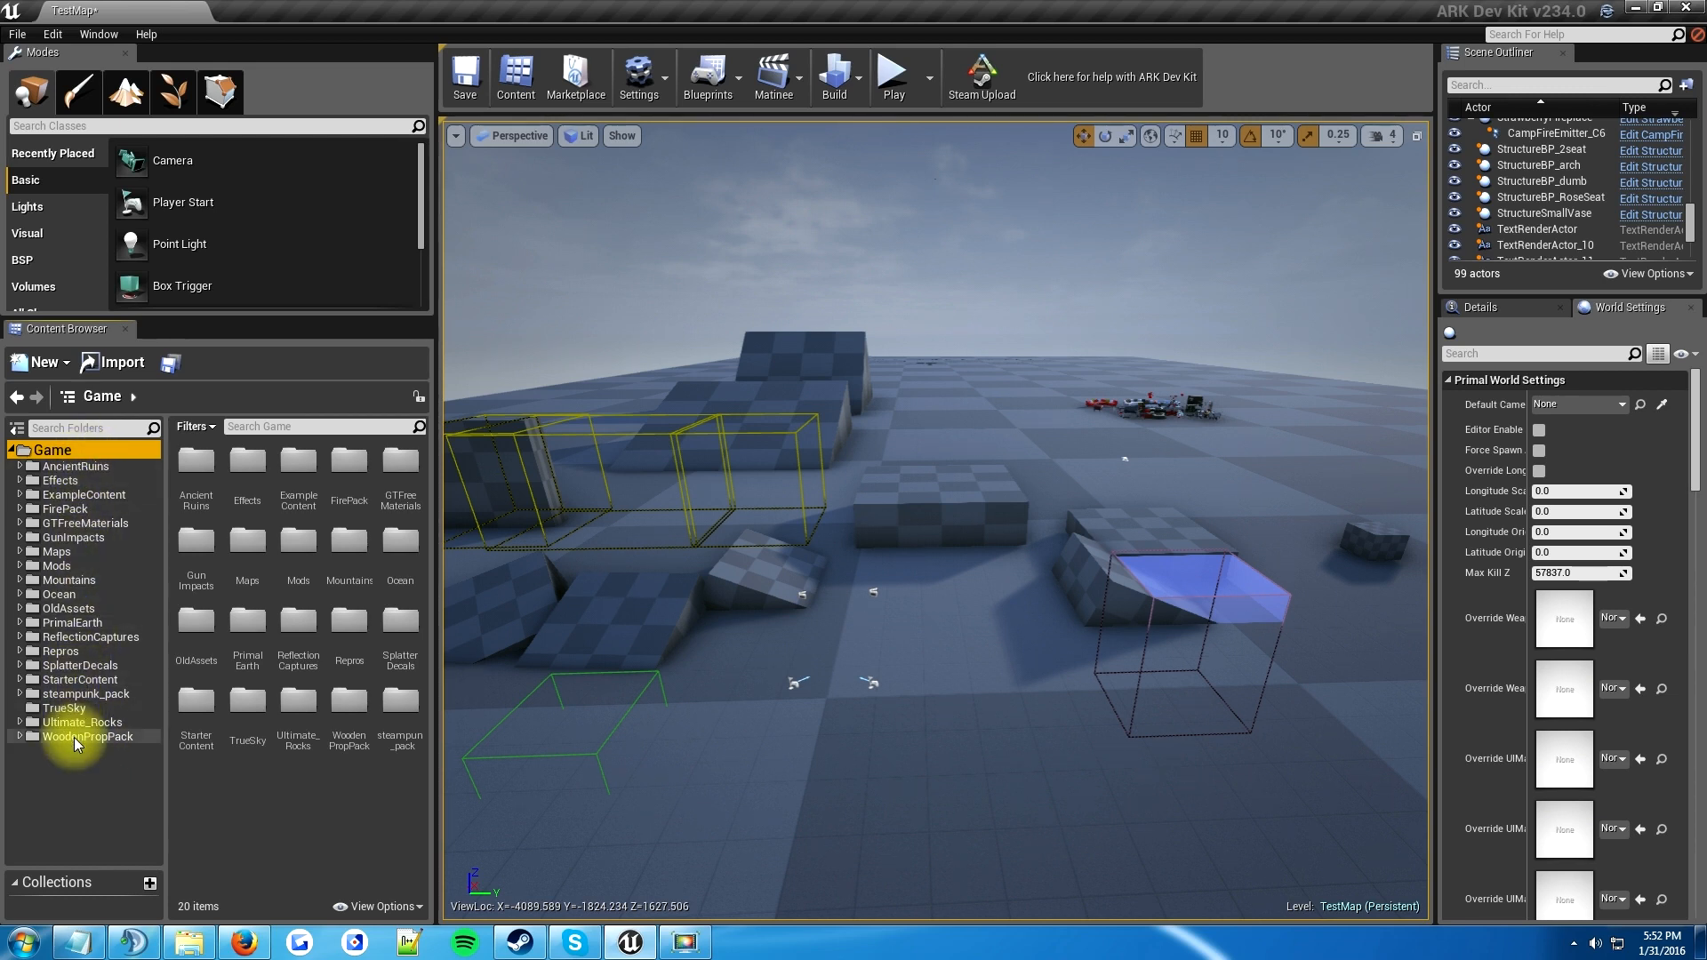
- Browse into PrimalEarth > Mods to list the 17 existing mod subfolders, then clear the selection
left_click(76, 623)
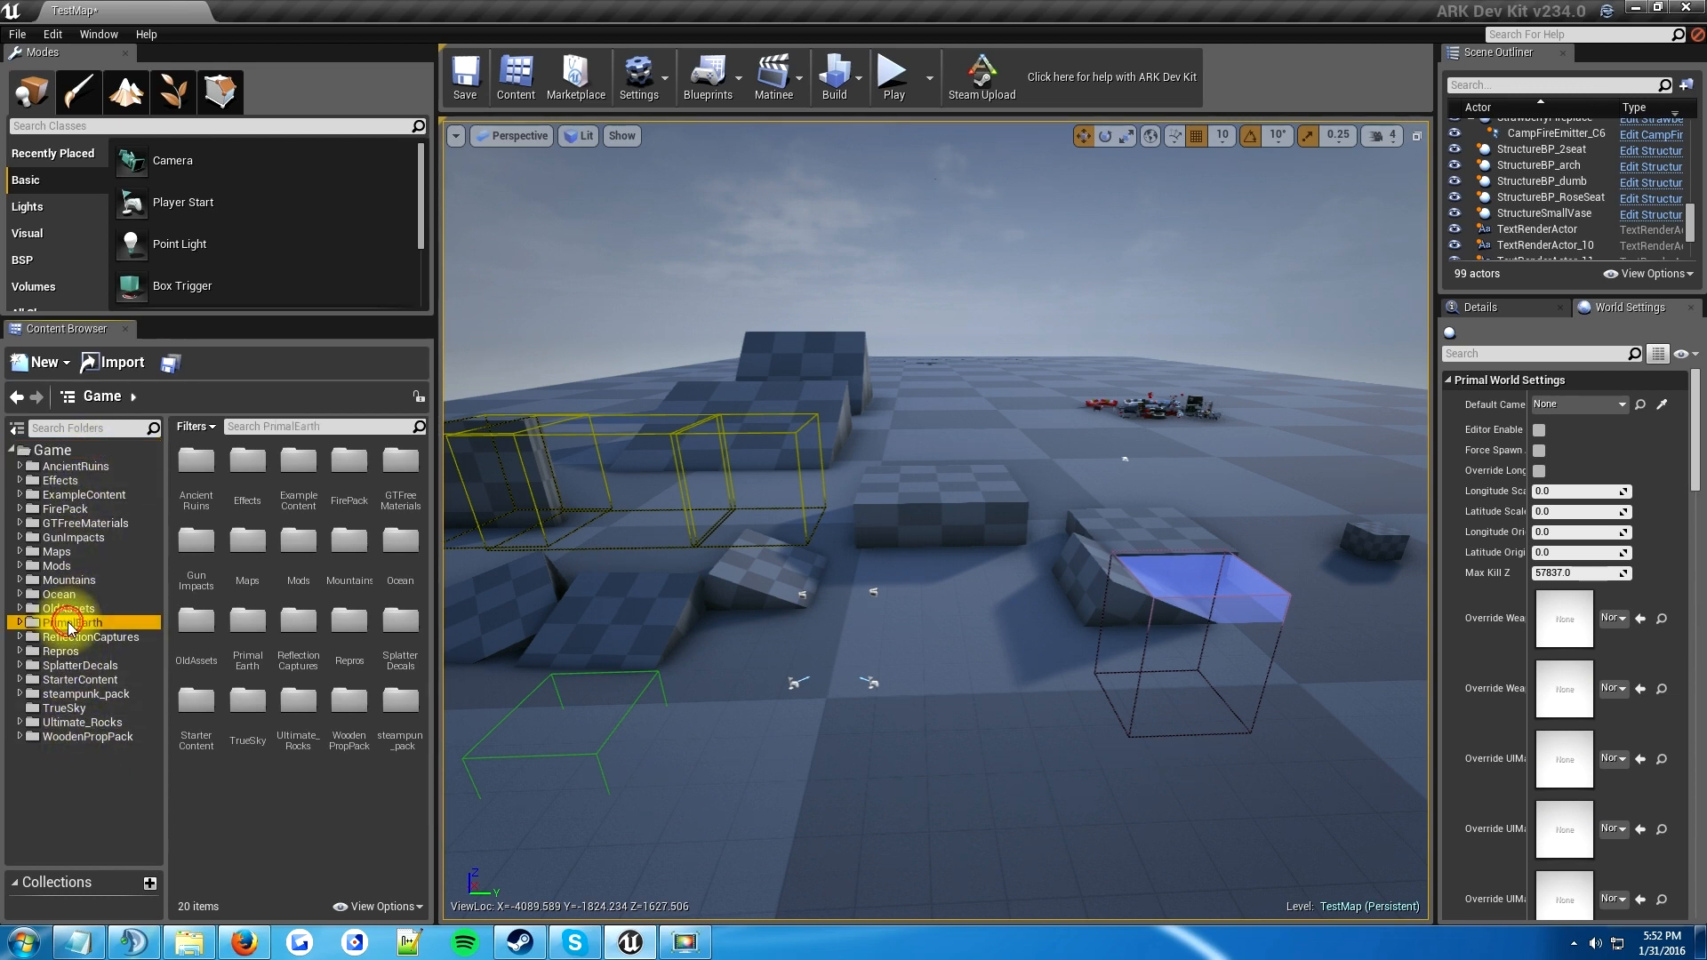
left_click(71, 622)
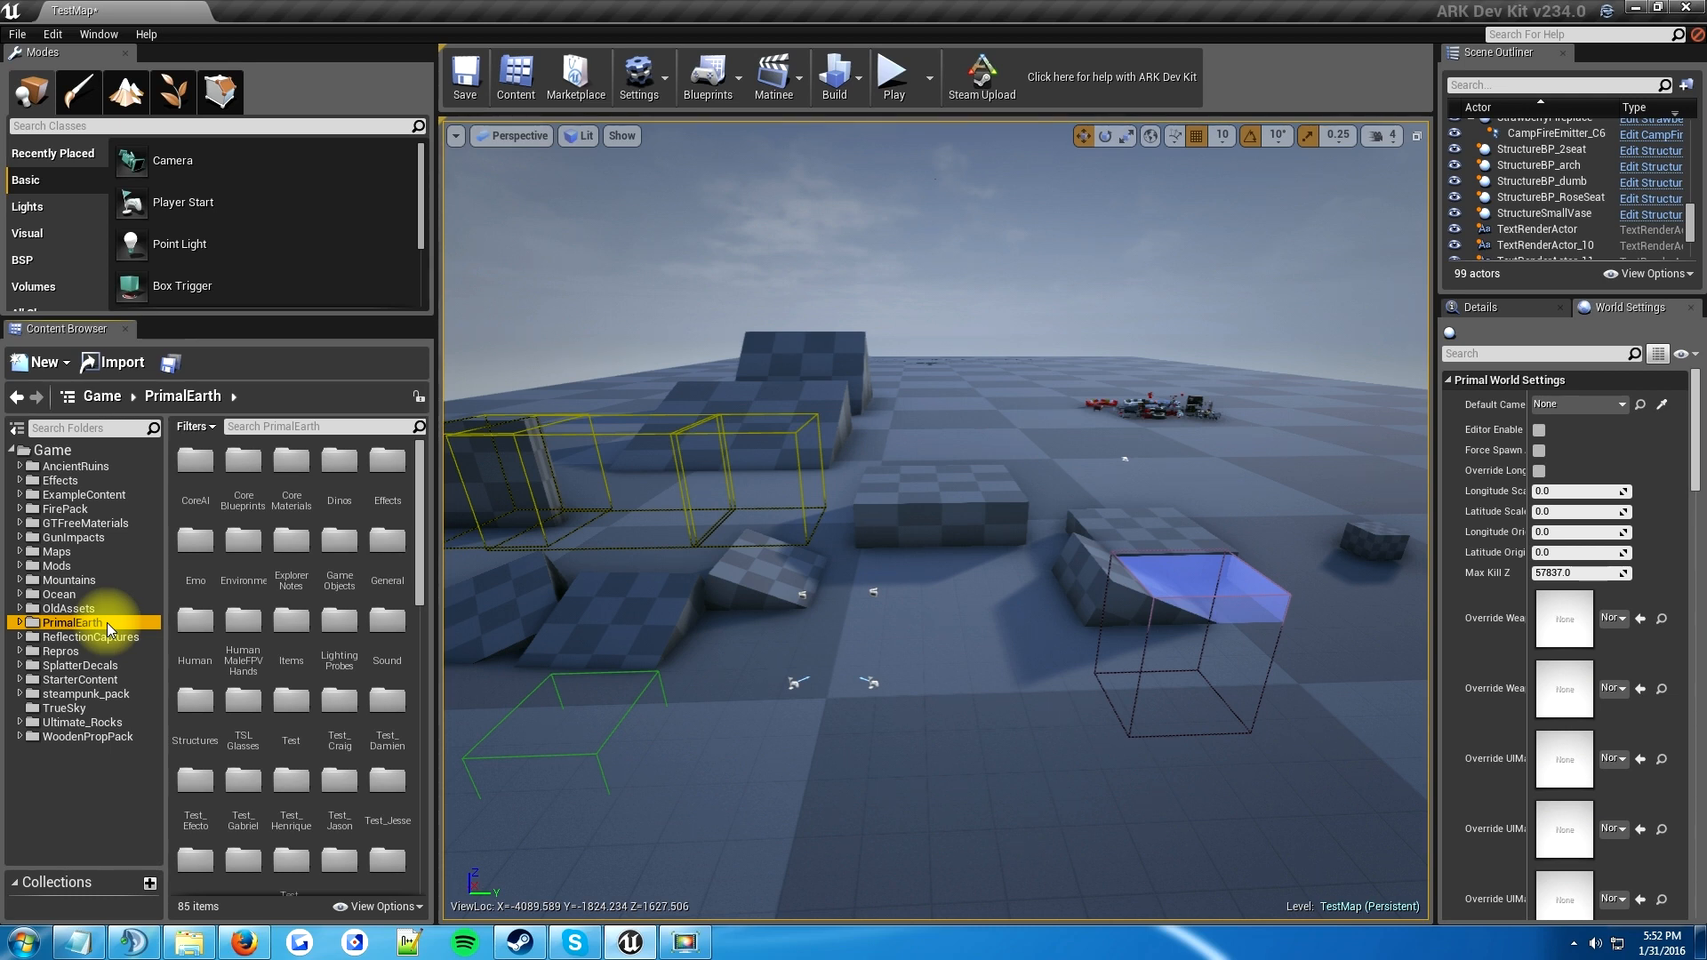
mouse_move(66, 594)
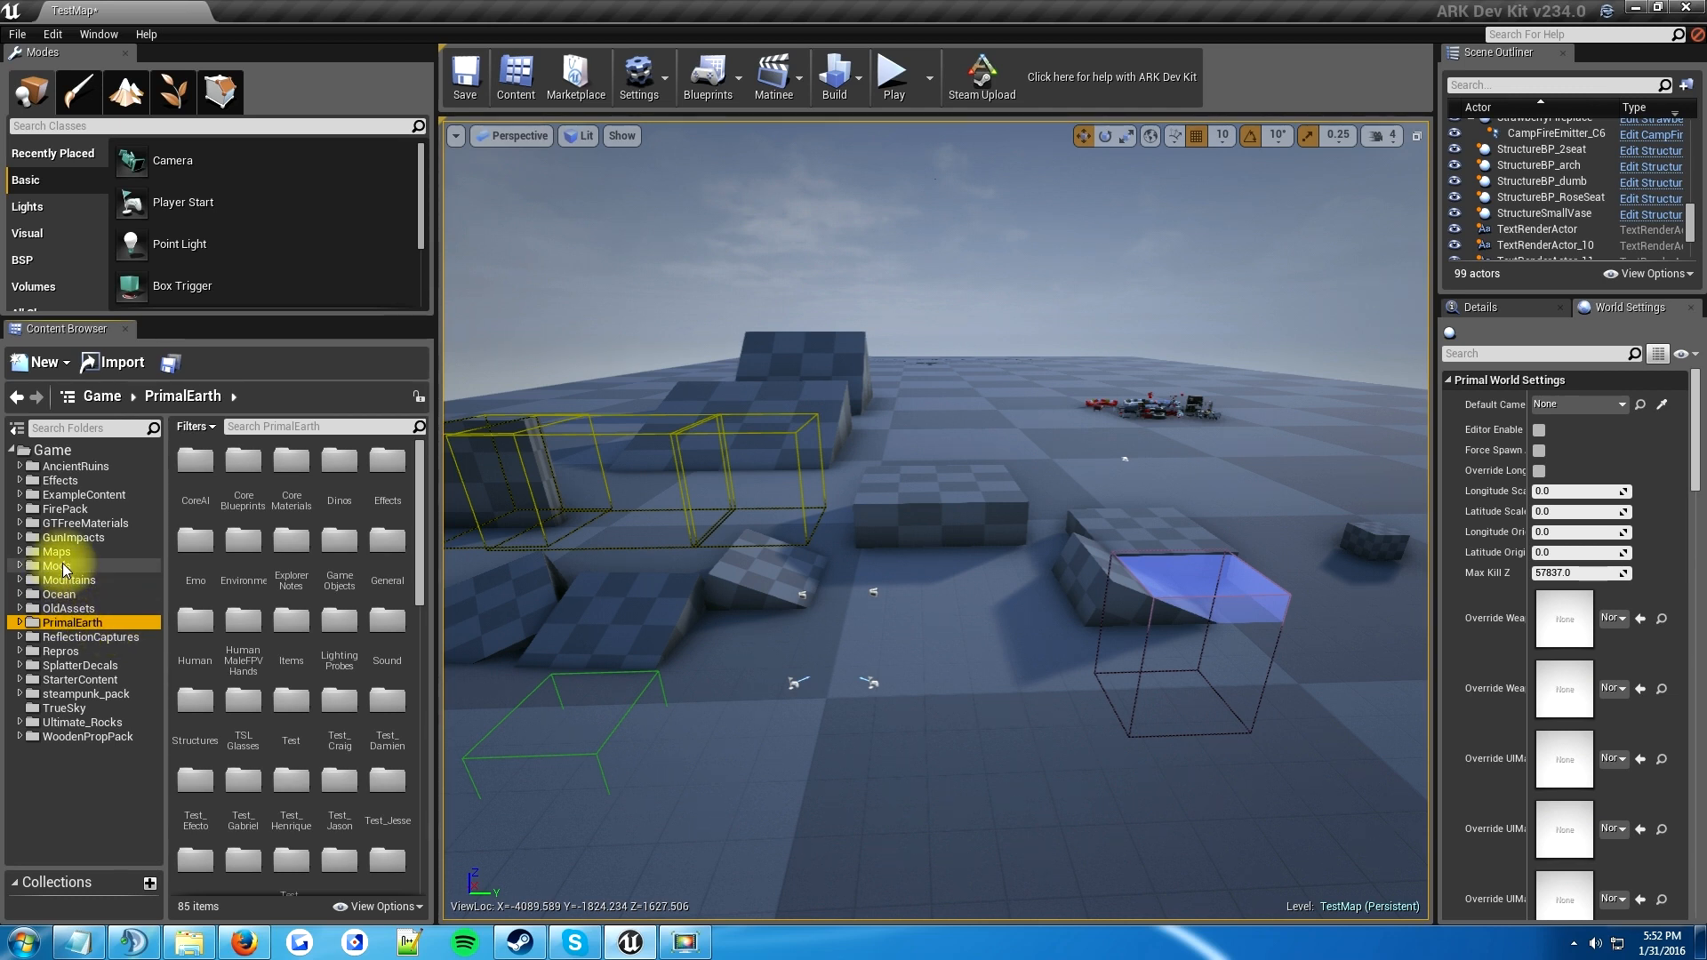
left_click(52, 565)
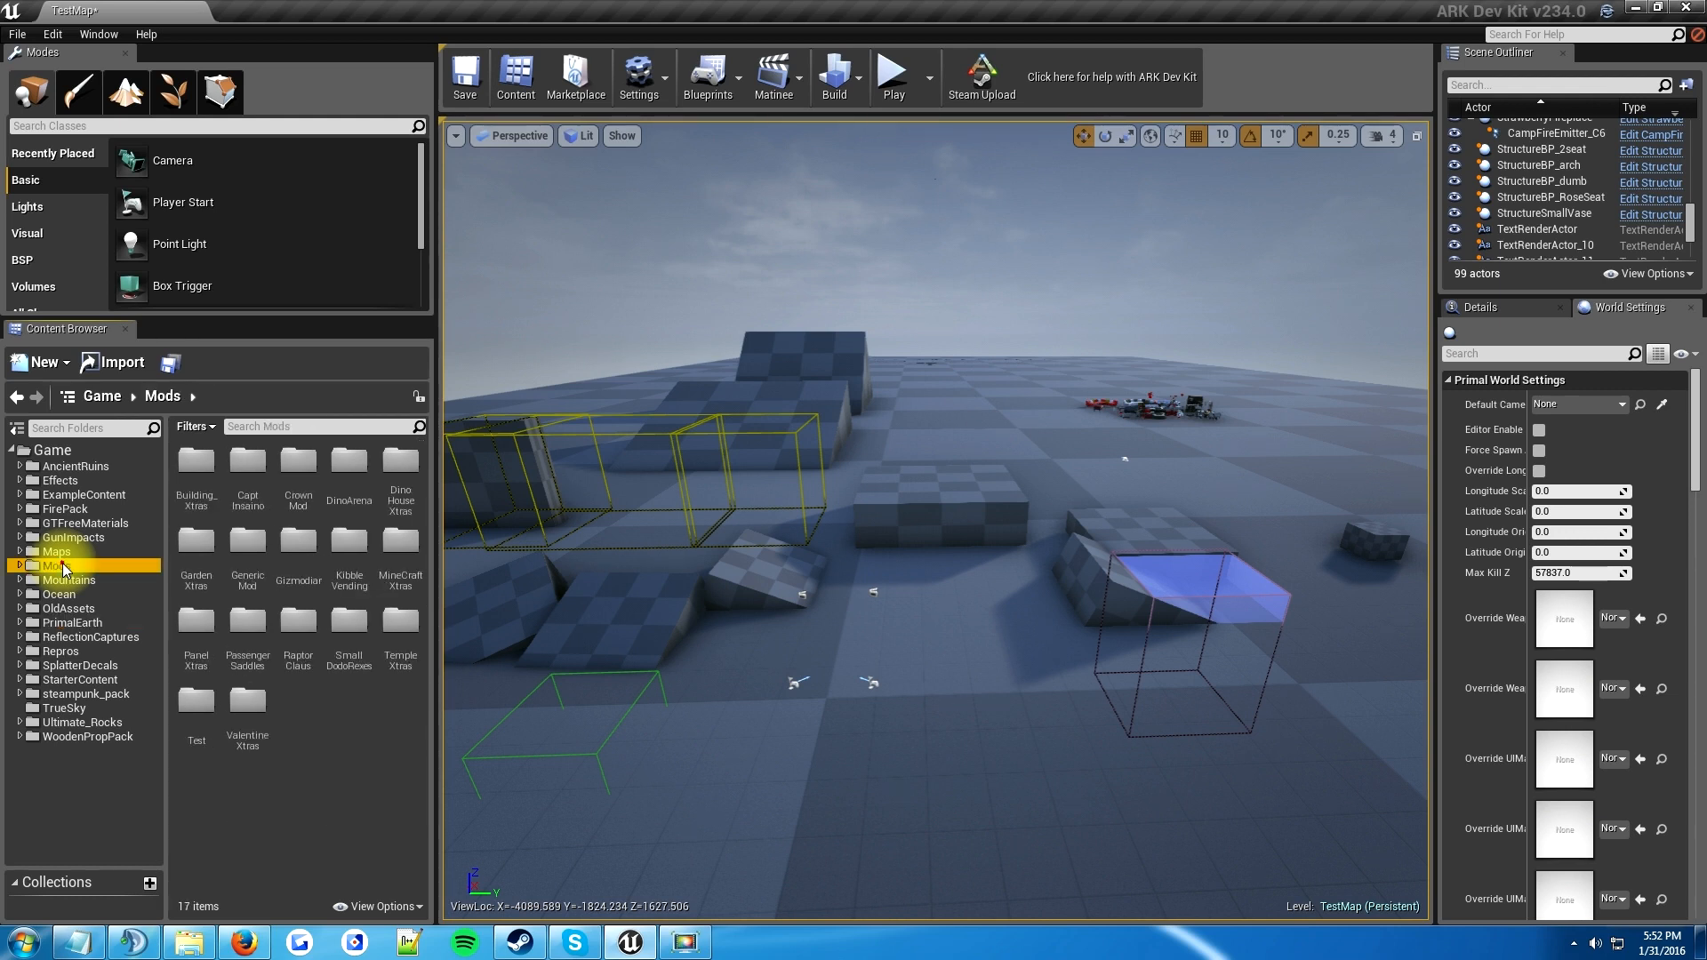
mouse_move(137, 576)
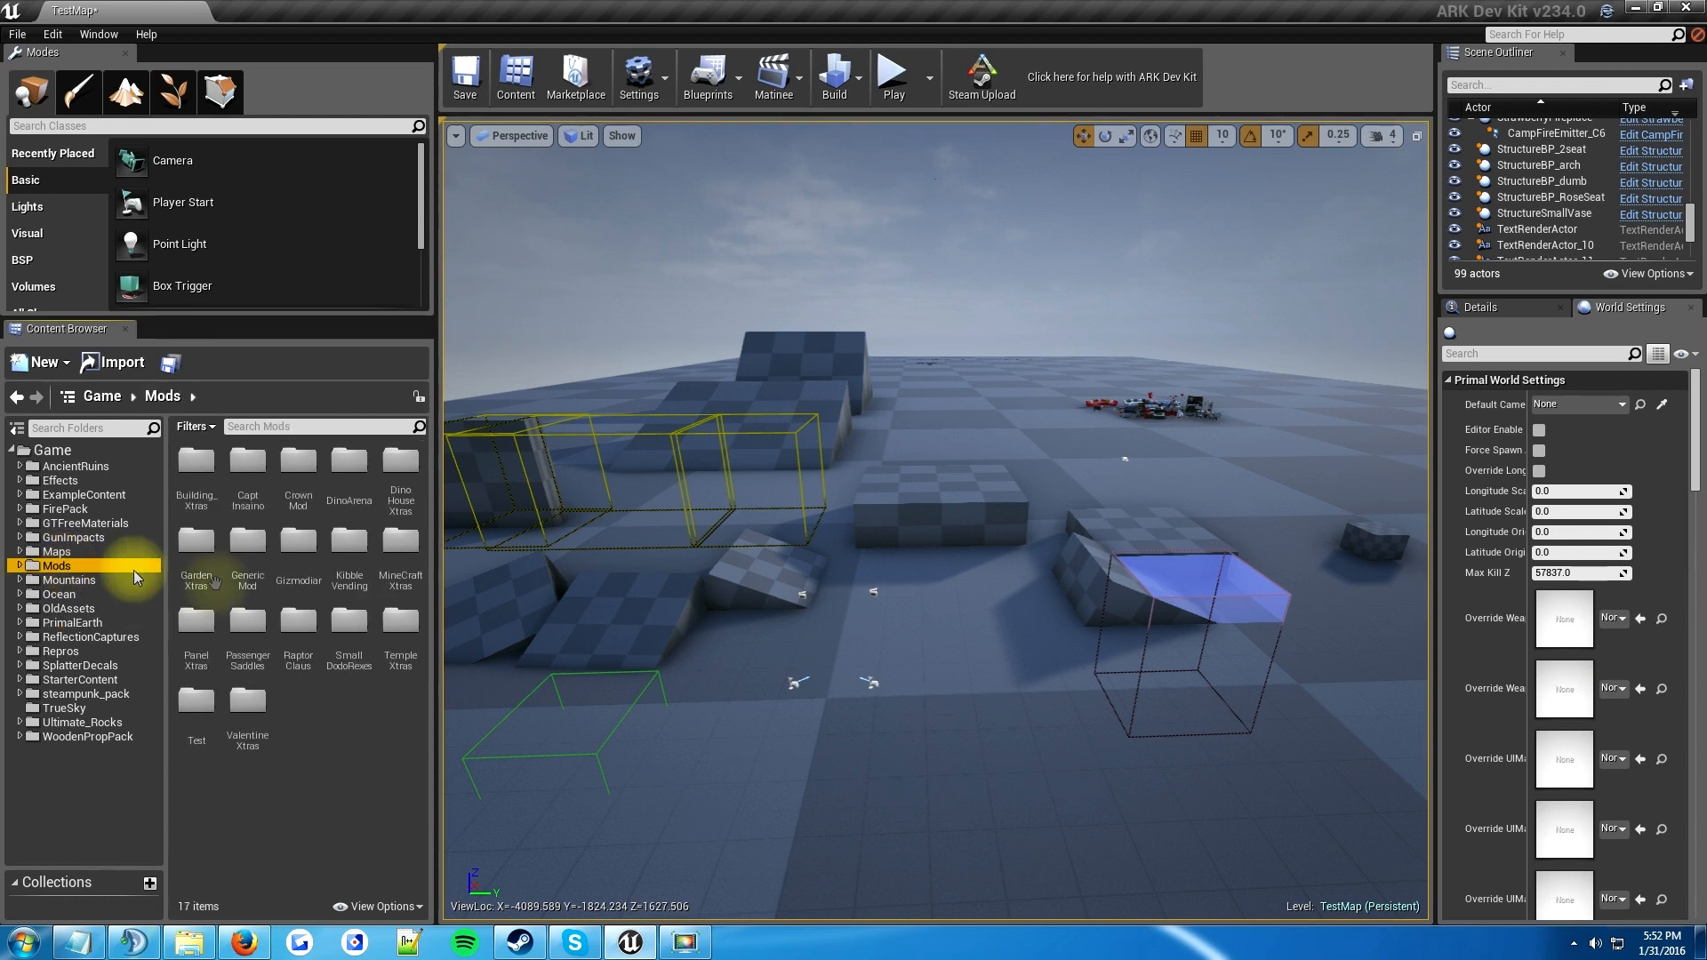
mouse_move(397, 690)
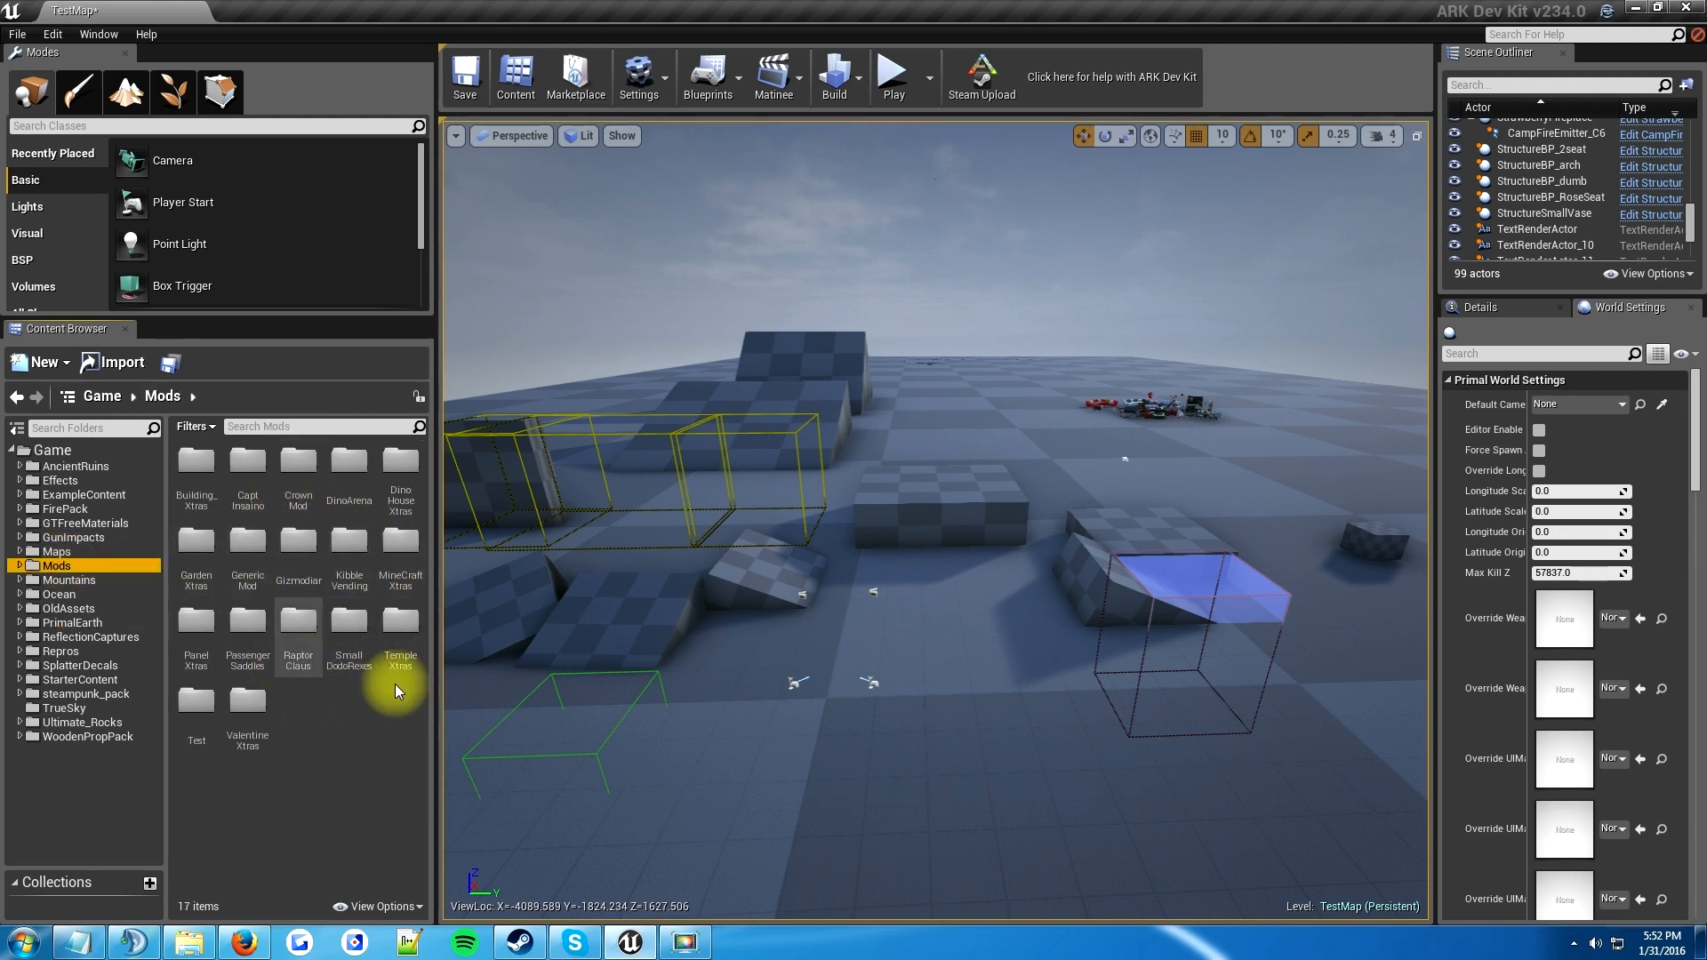
mouse_move(348, 571)
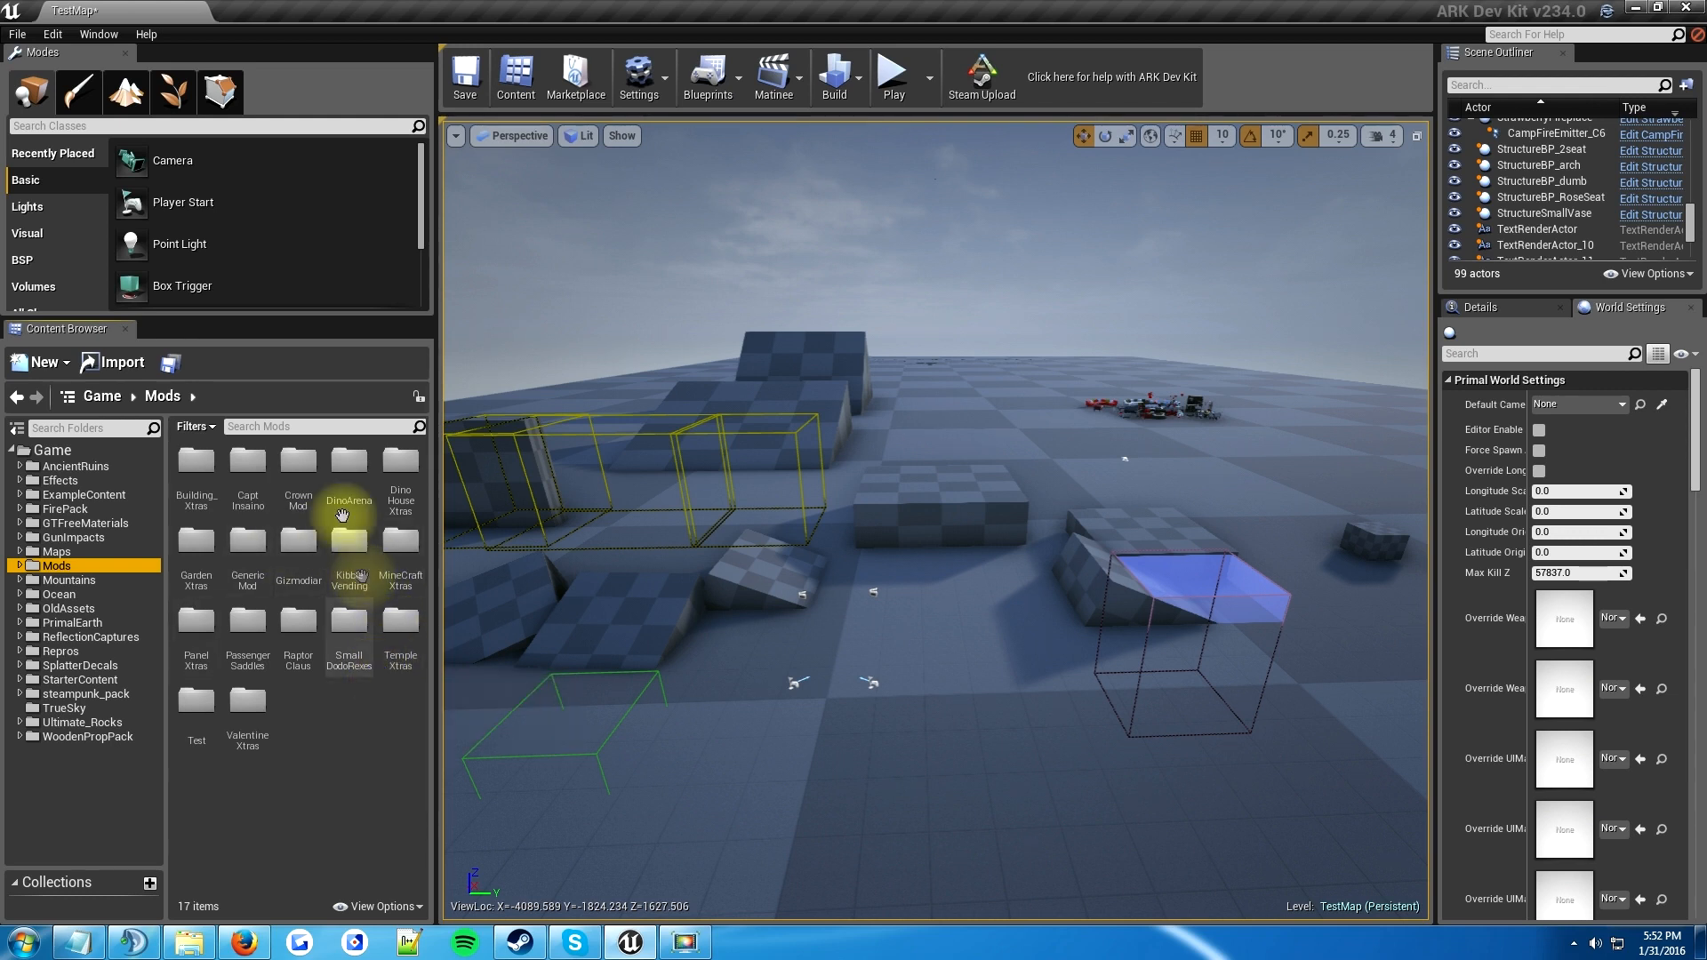
mouse_move(348, 491)
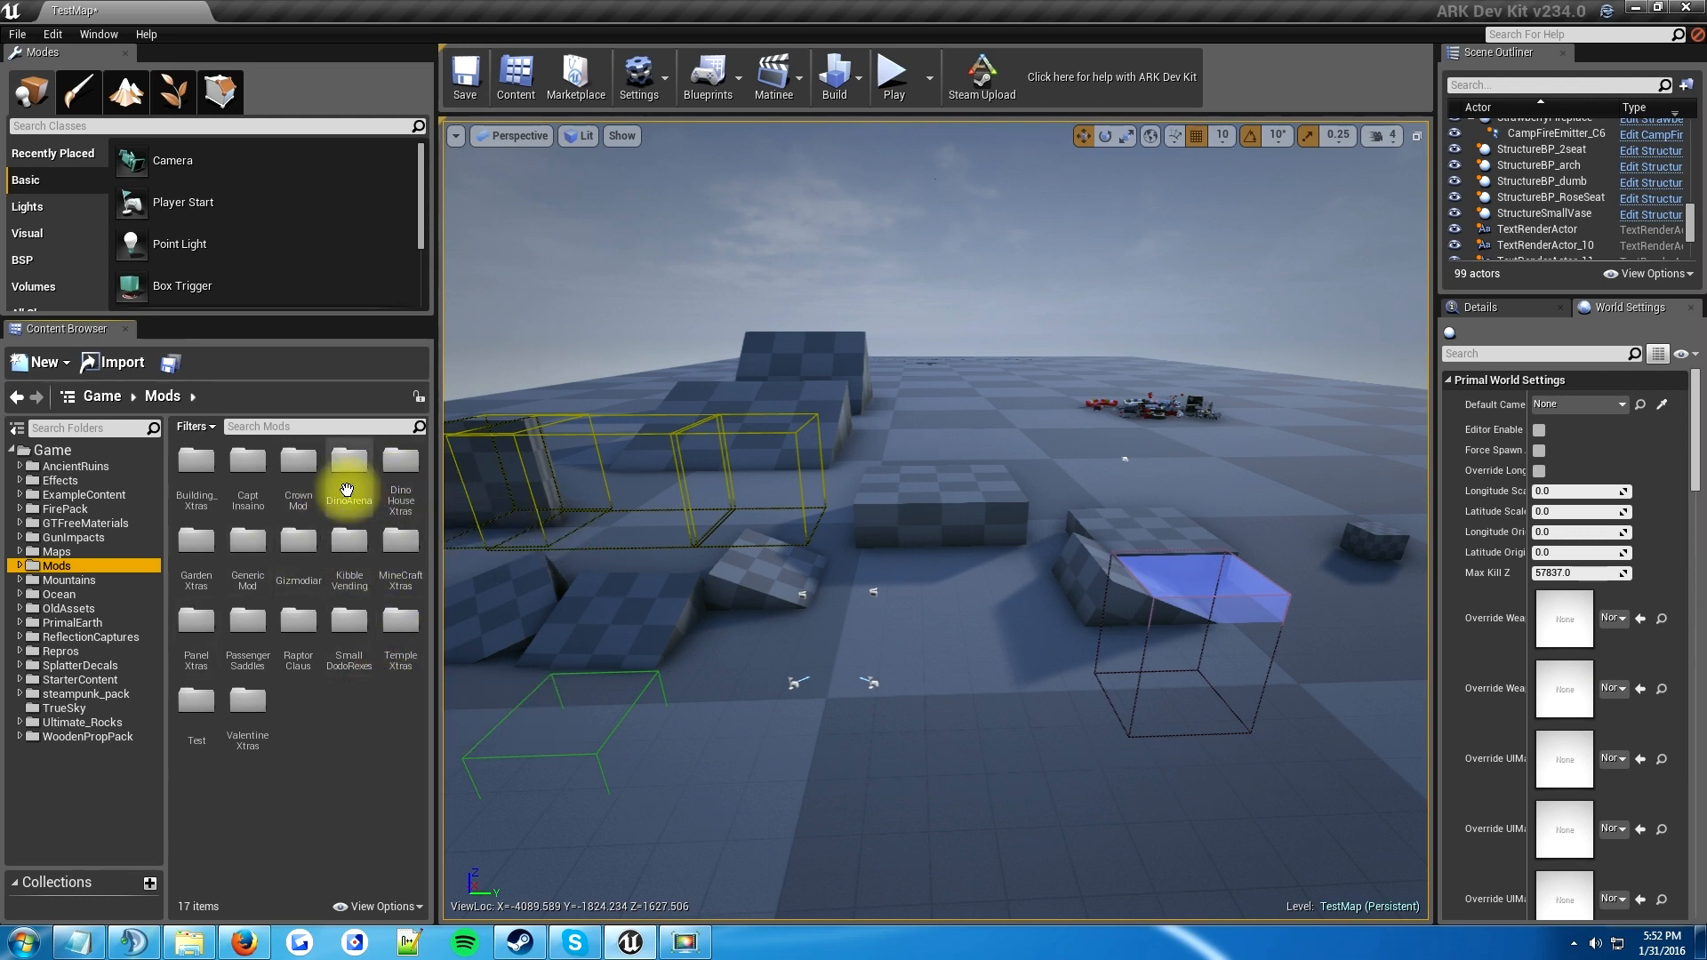
left_click(245, 540)
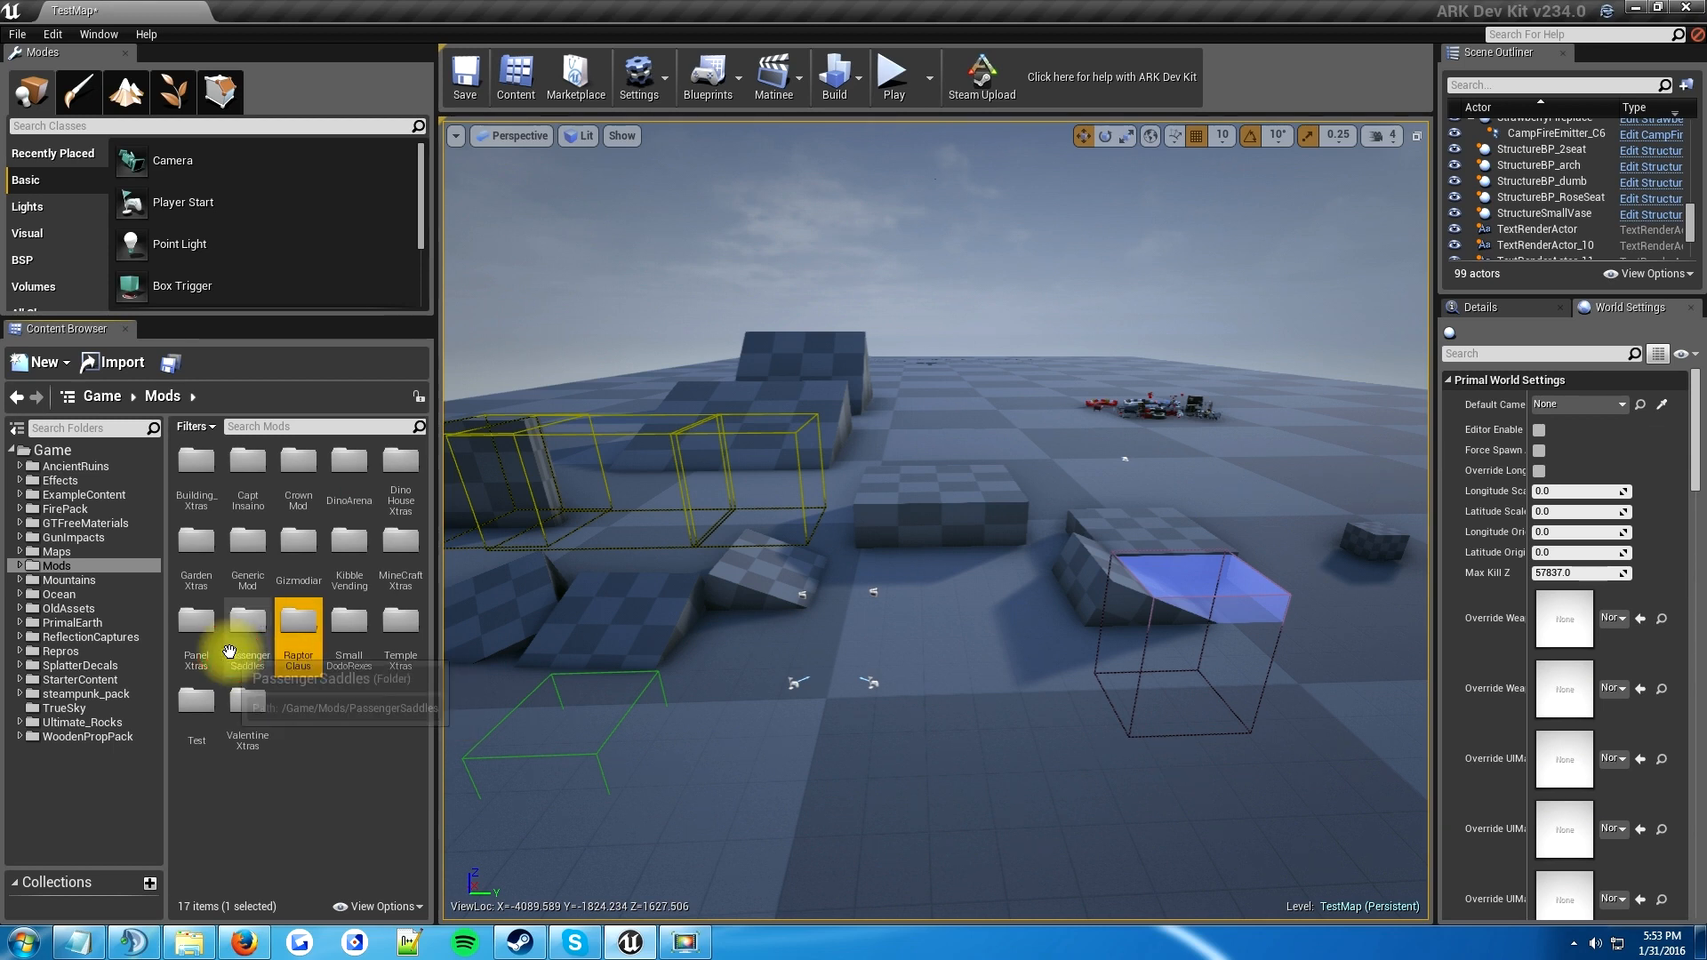
mouse_move(347, 663)
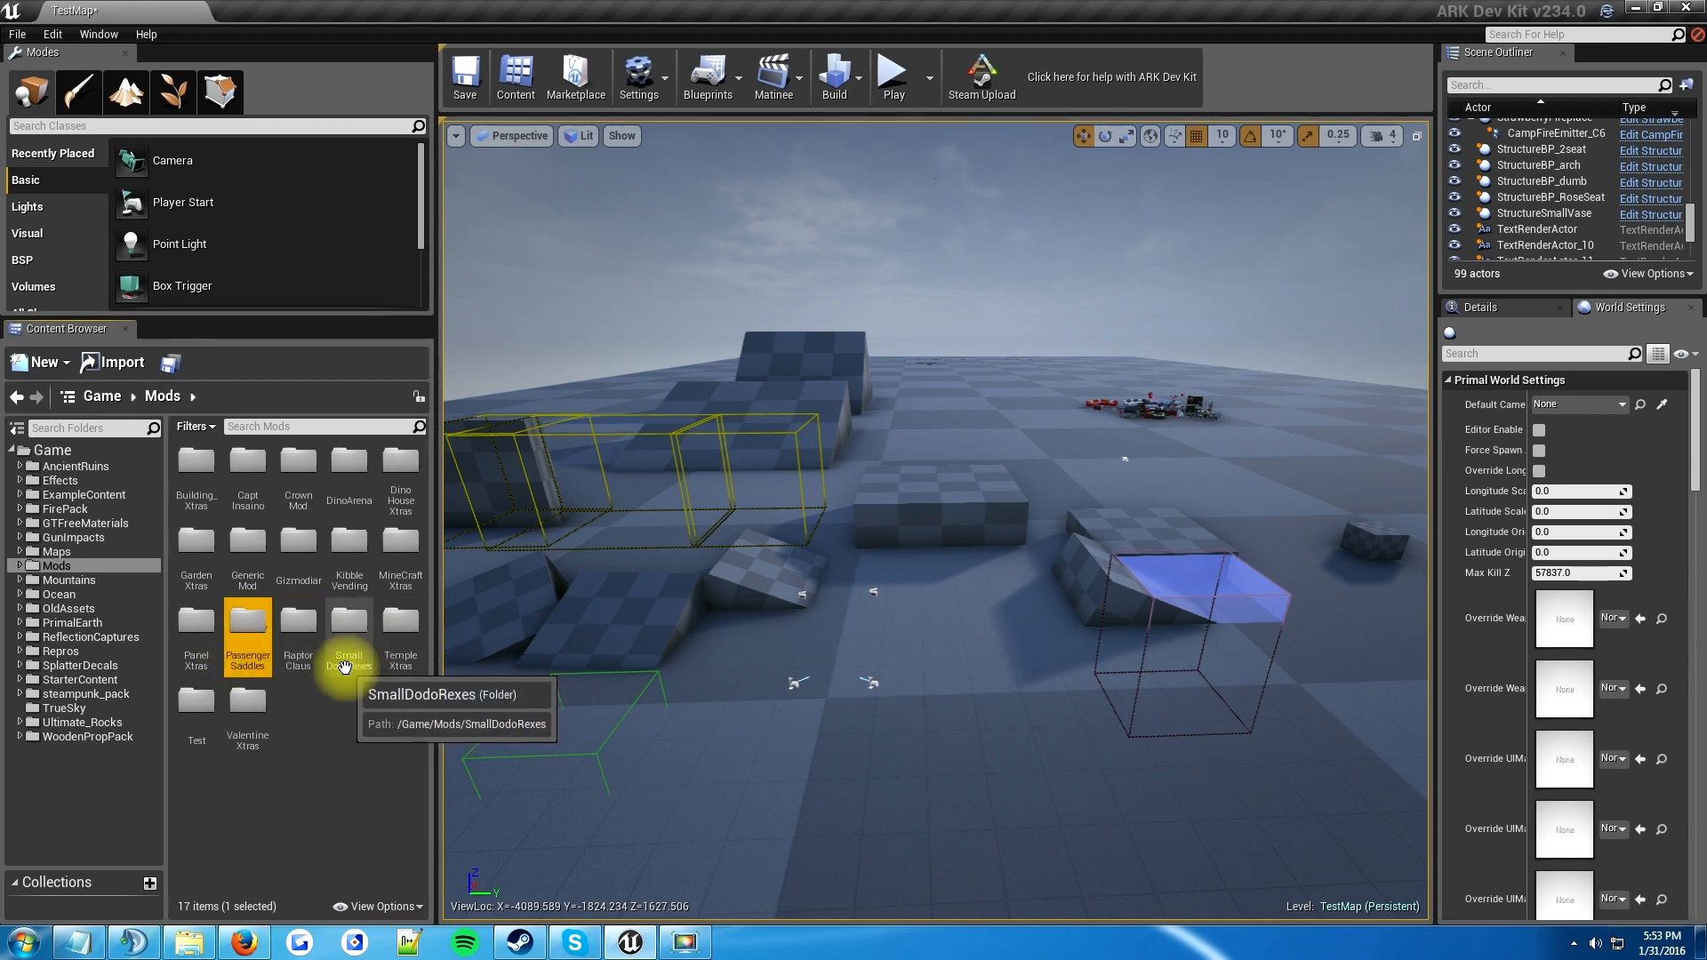
mouse_move(297, 626)
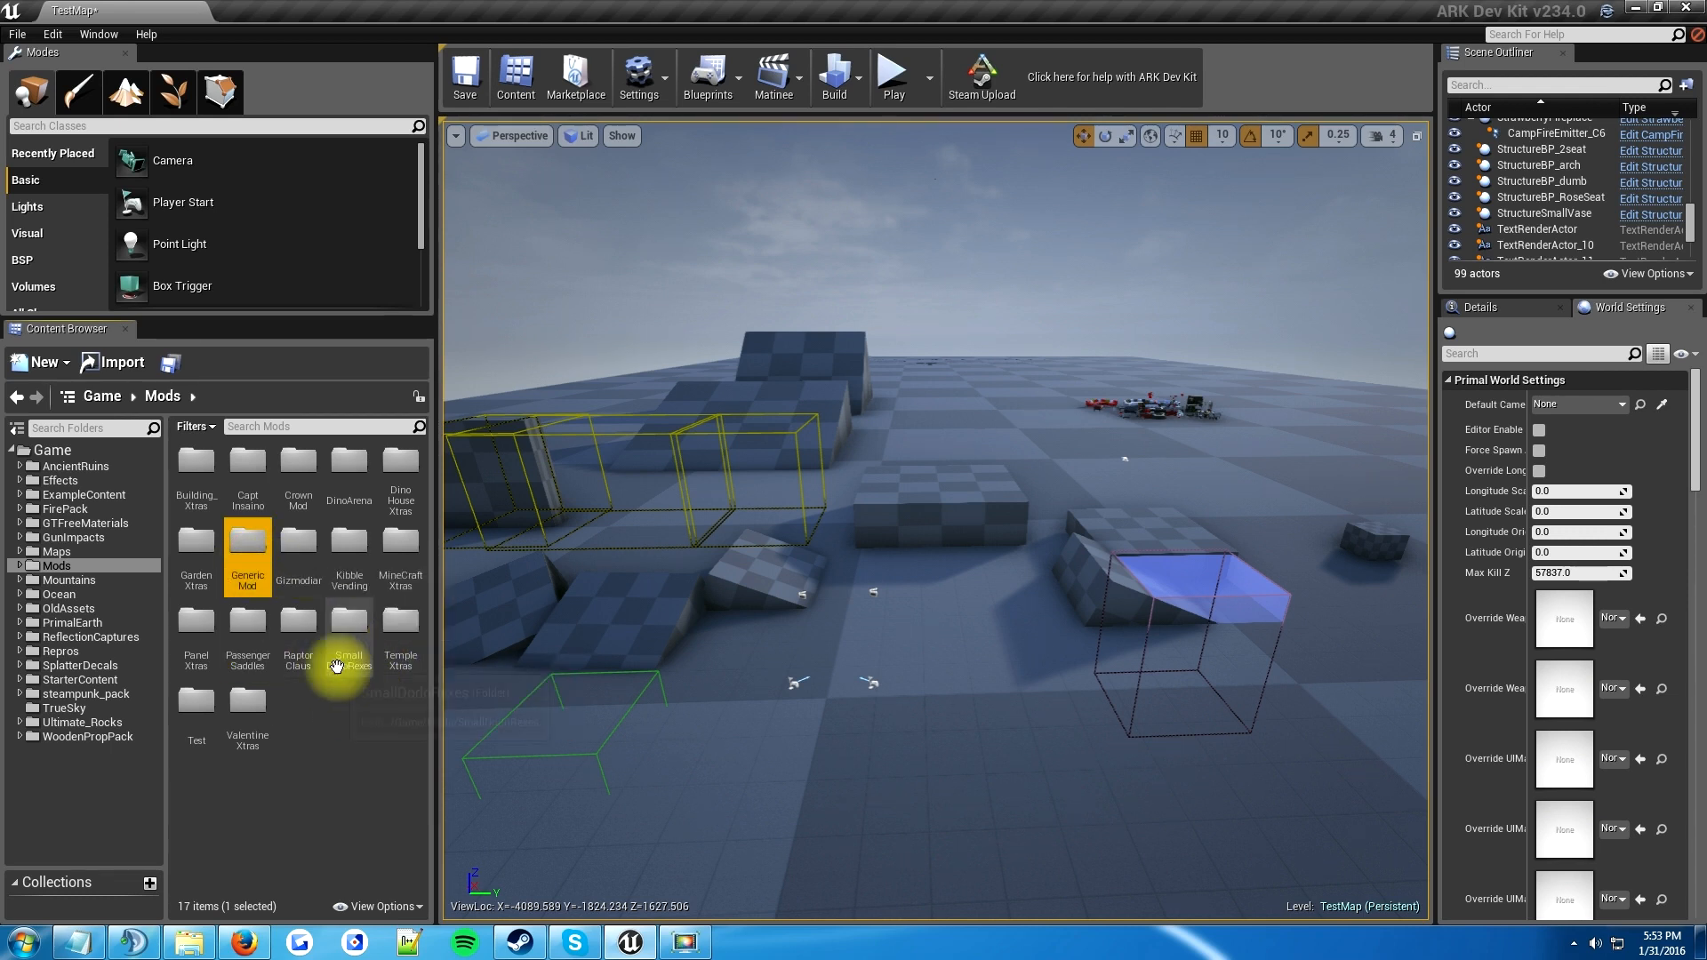
left_click(320, 727)
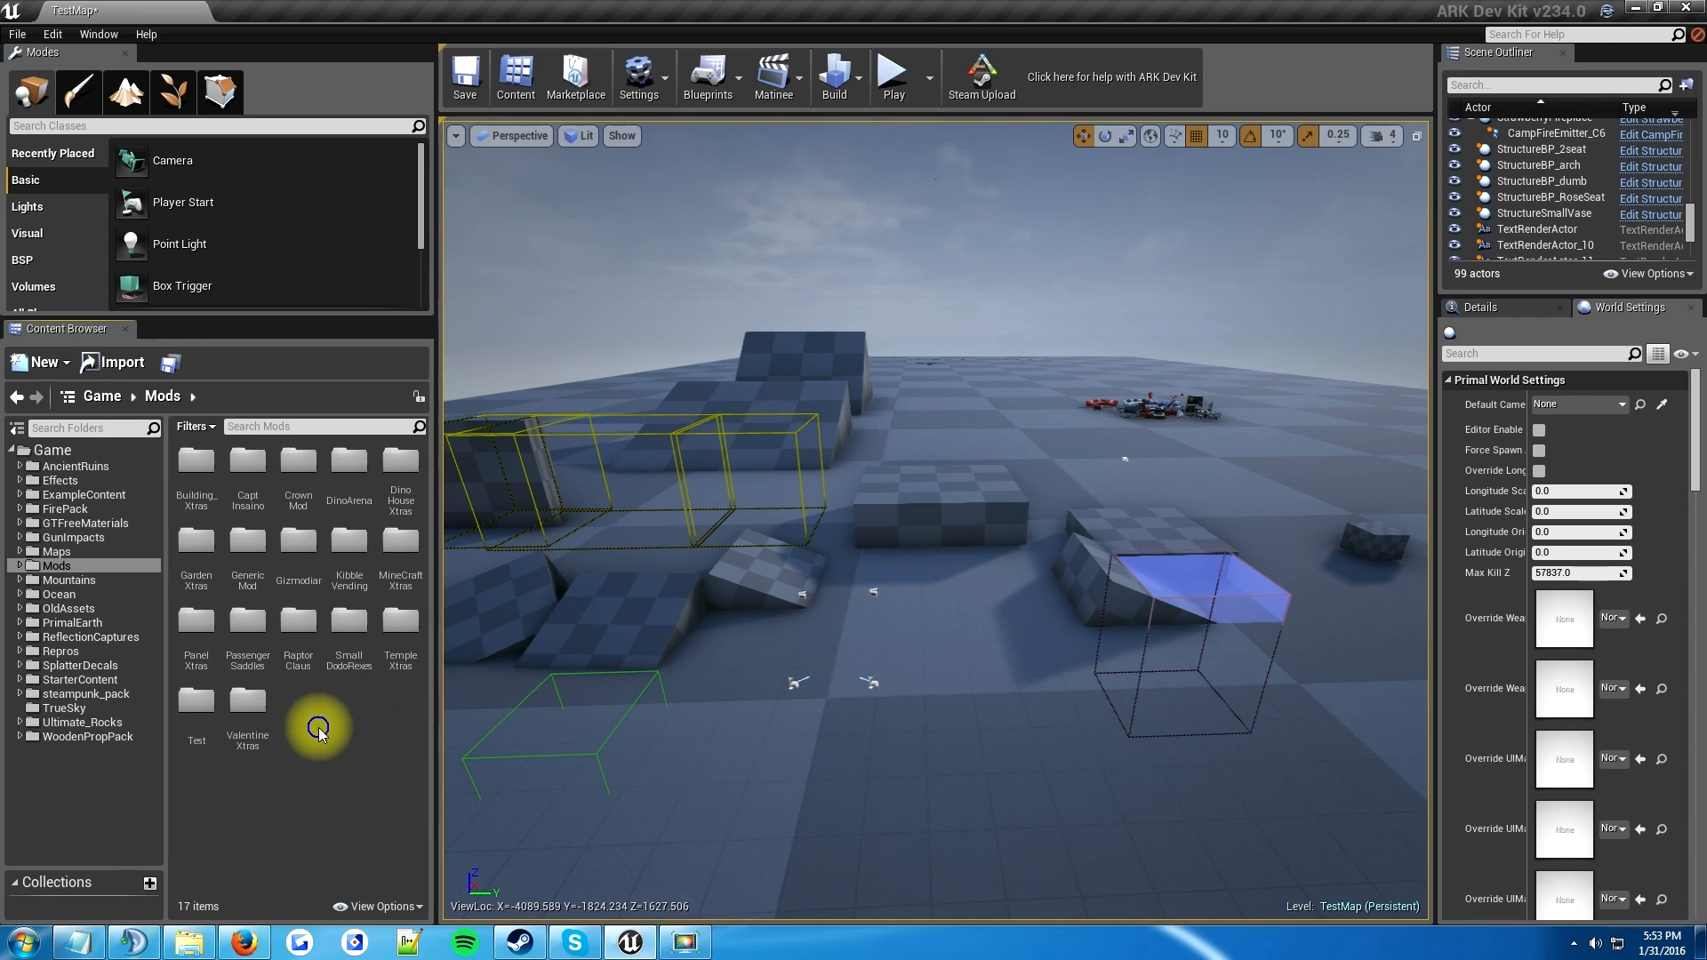
- Create a new folder inside Mods via the content context menu's New Folder option
left_click(41, 361)
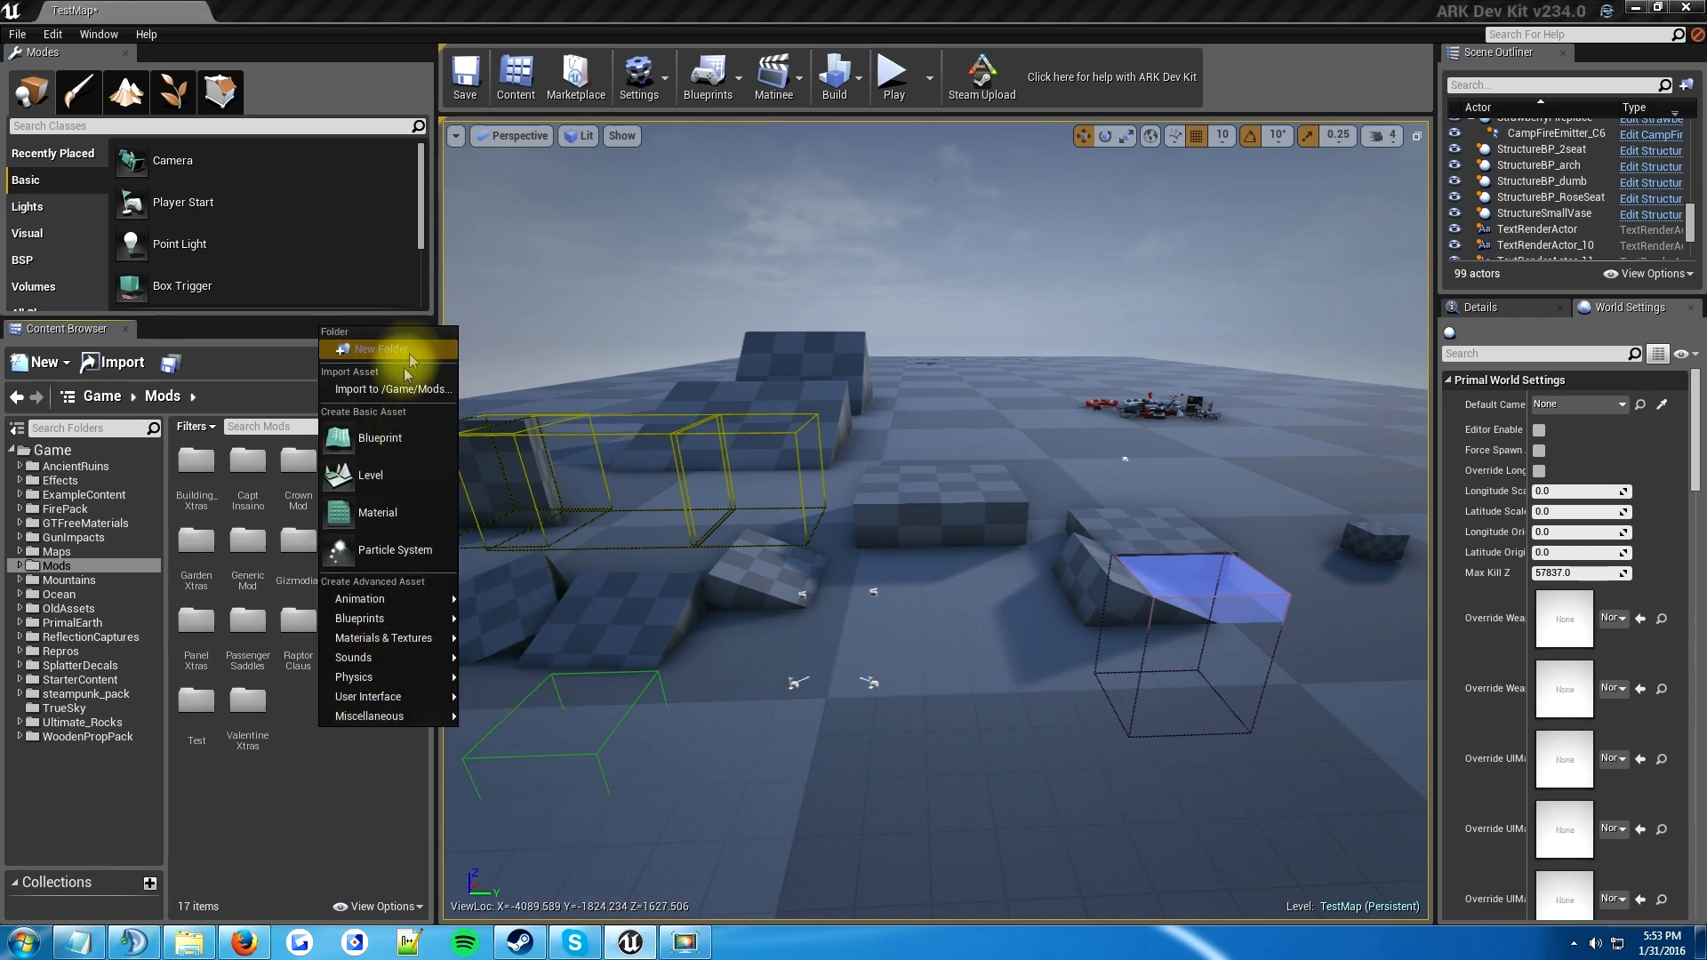
left_click(379, 349)
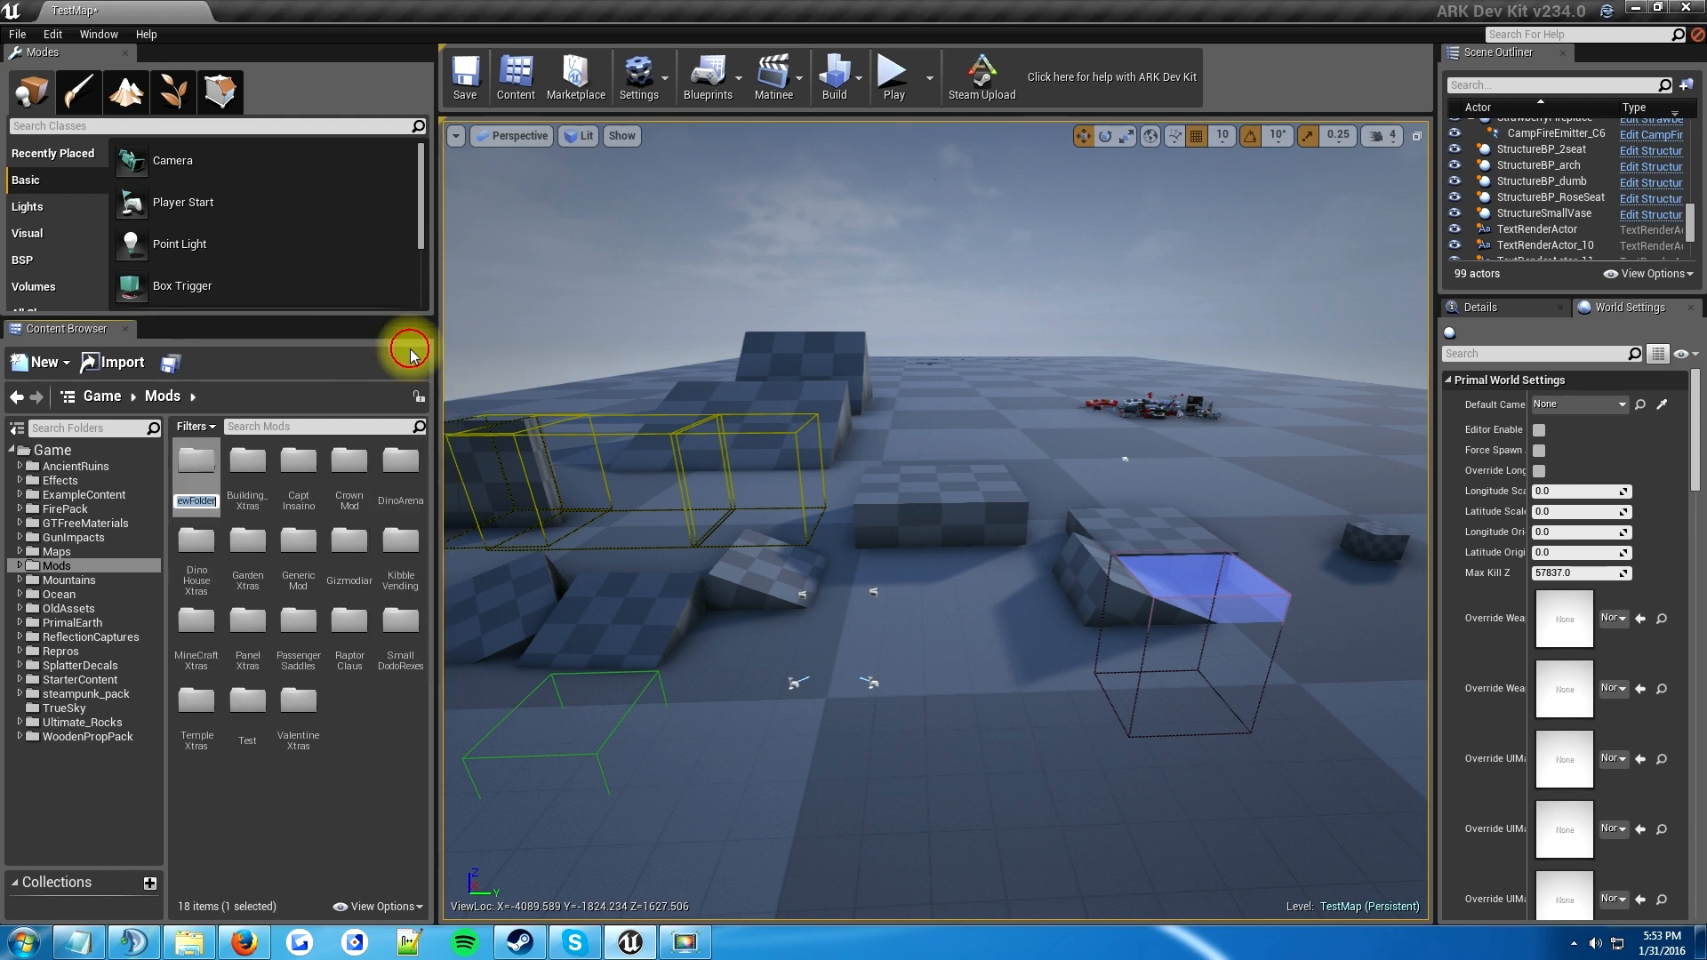
mouse_move(423, 377)
type("estMod")
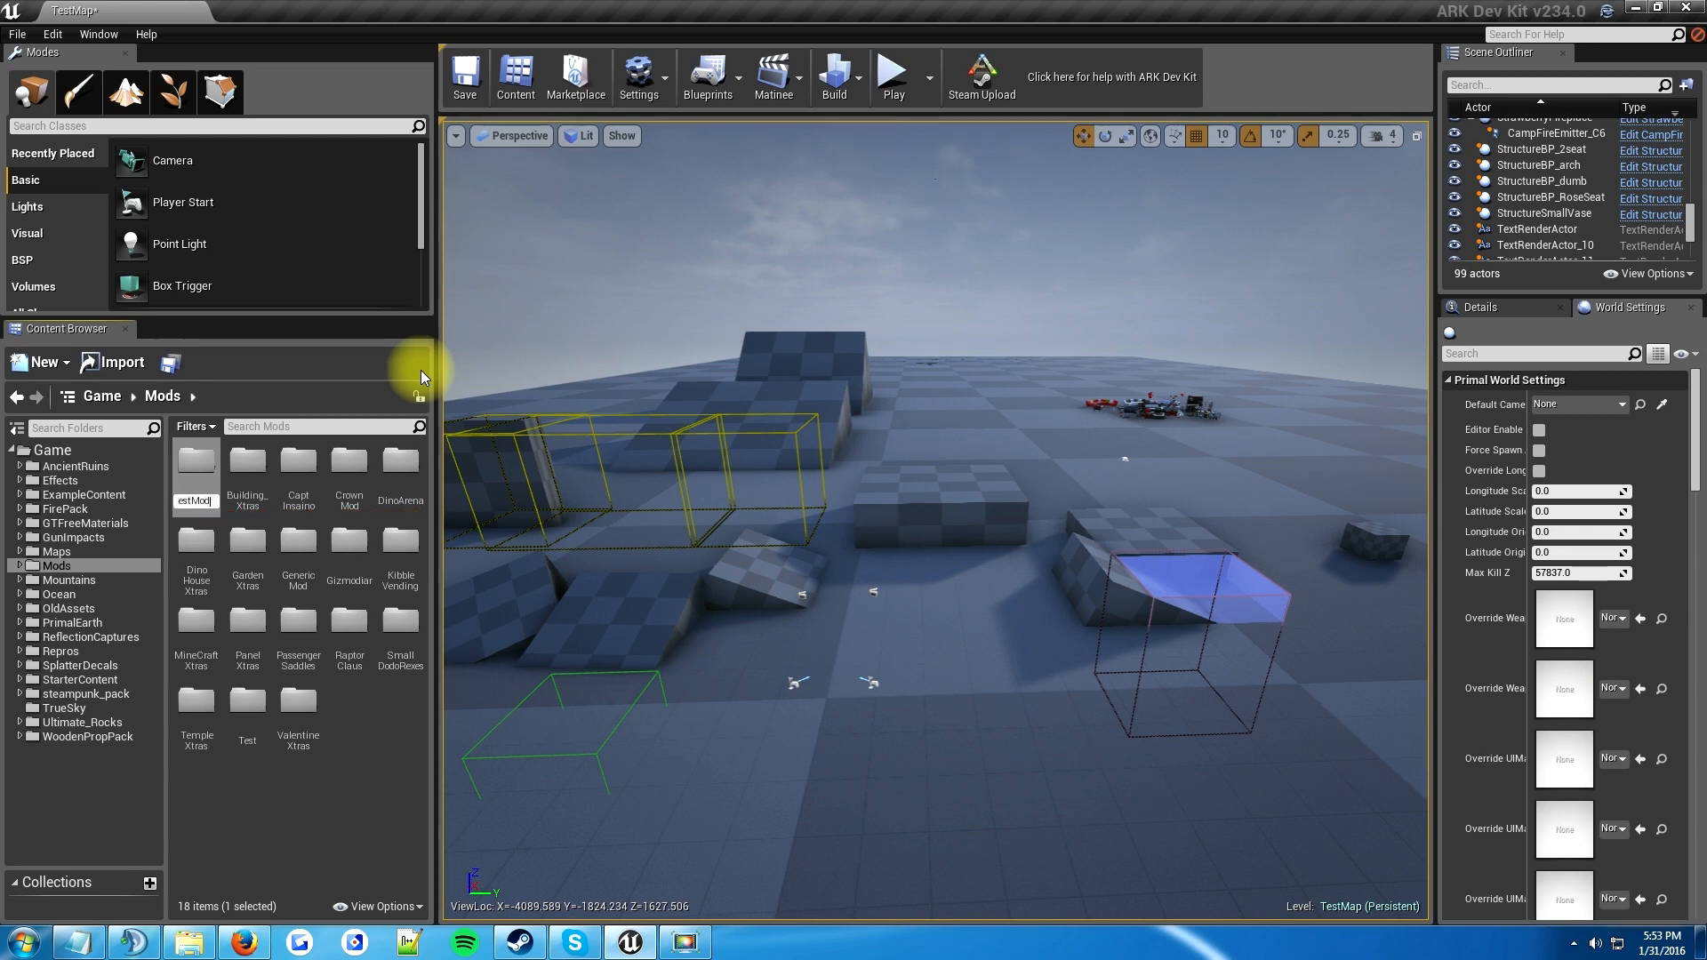
mouse_move(297, 462)
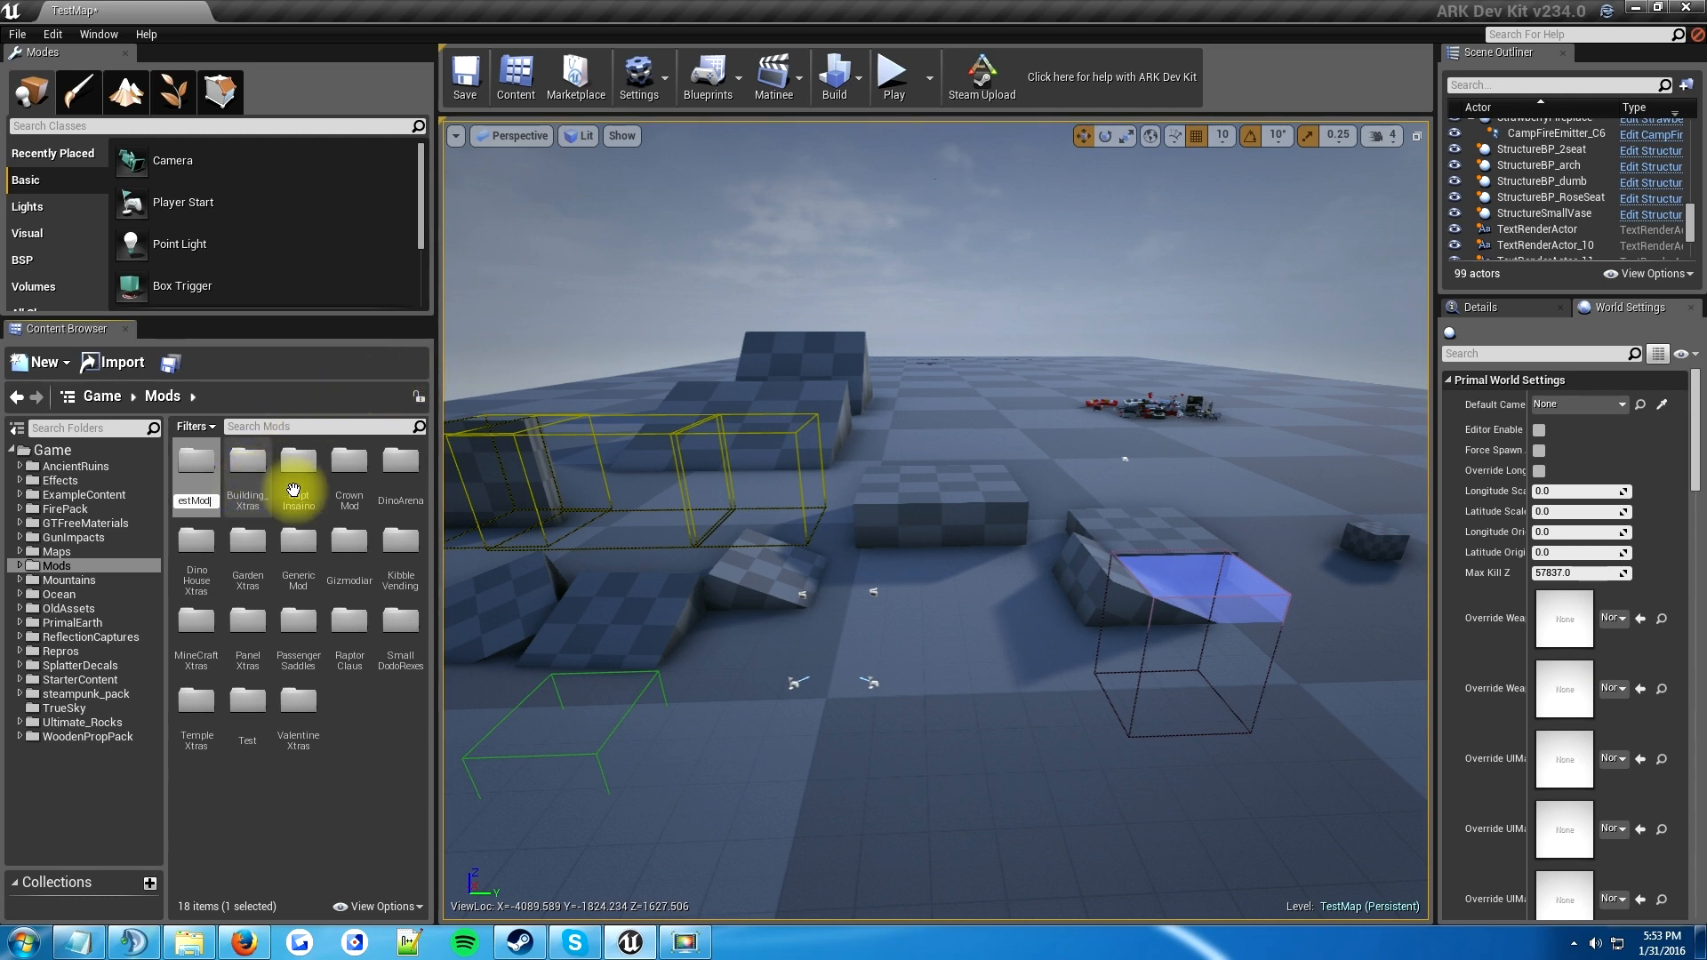
mouse_move(329, 539)
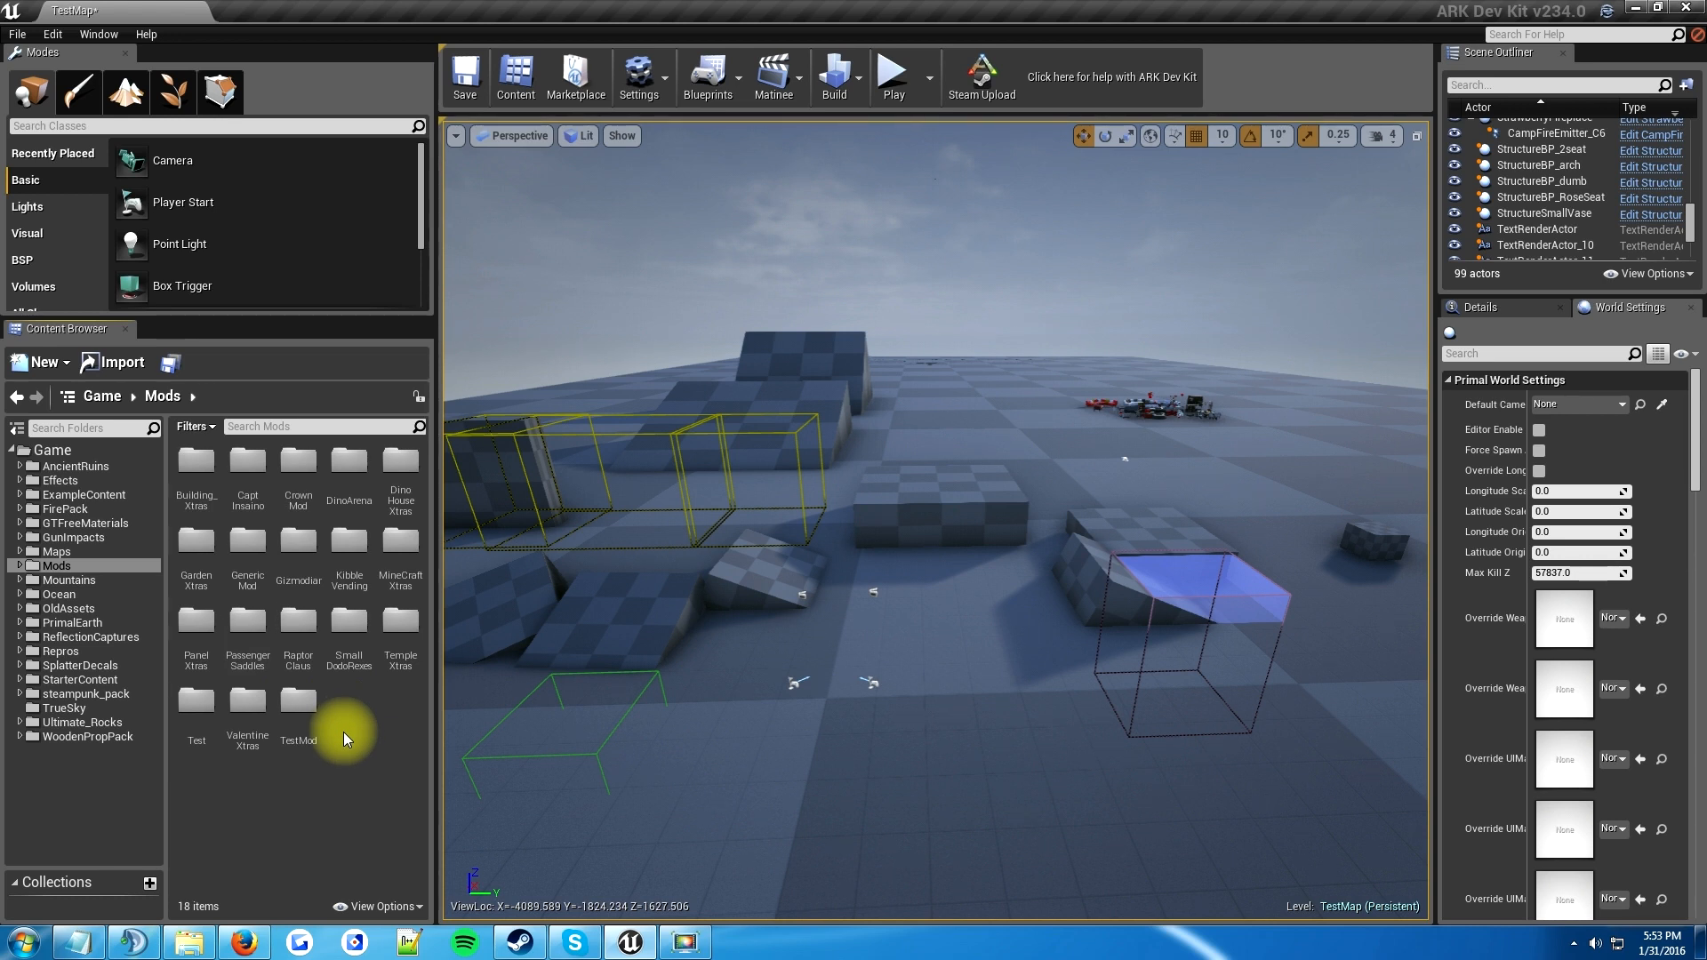
mouse_move(296, 703)
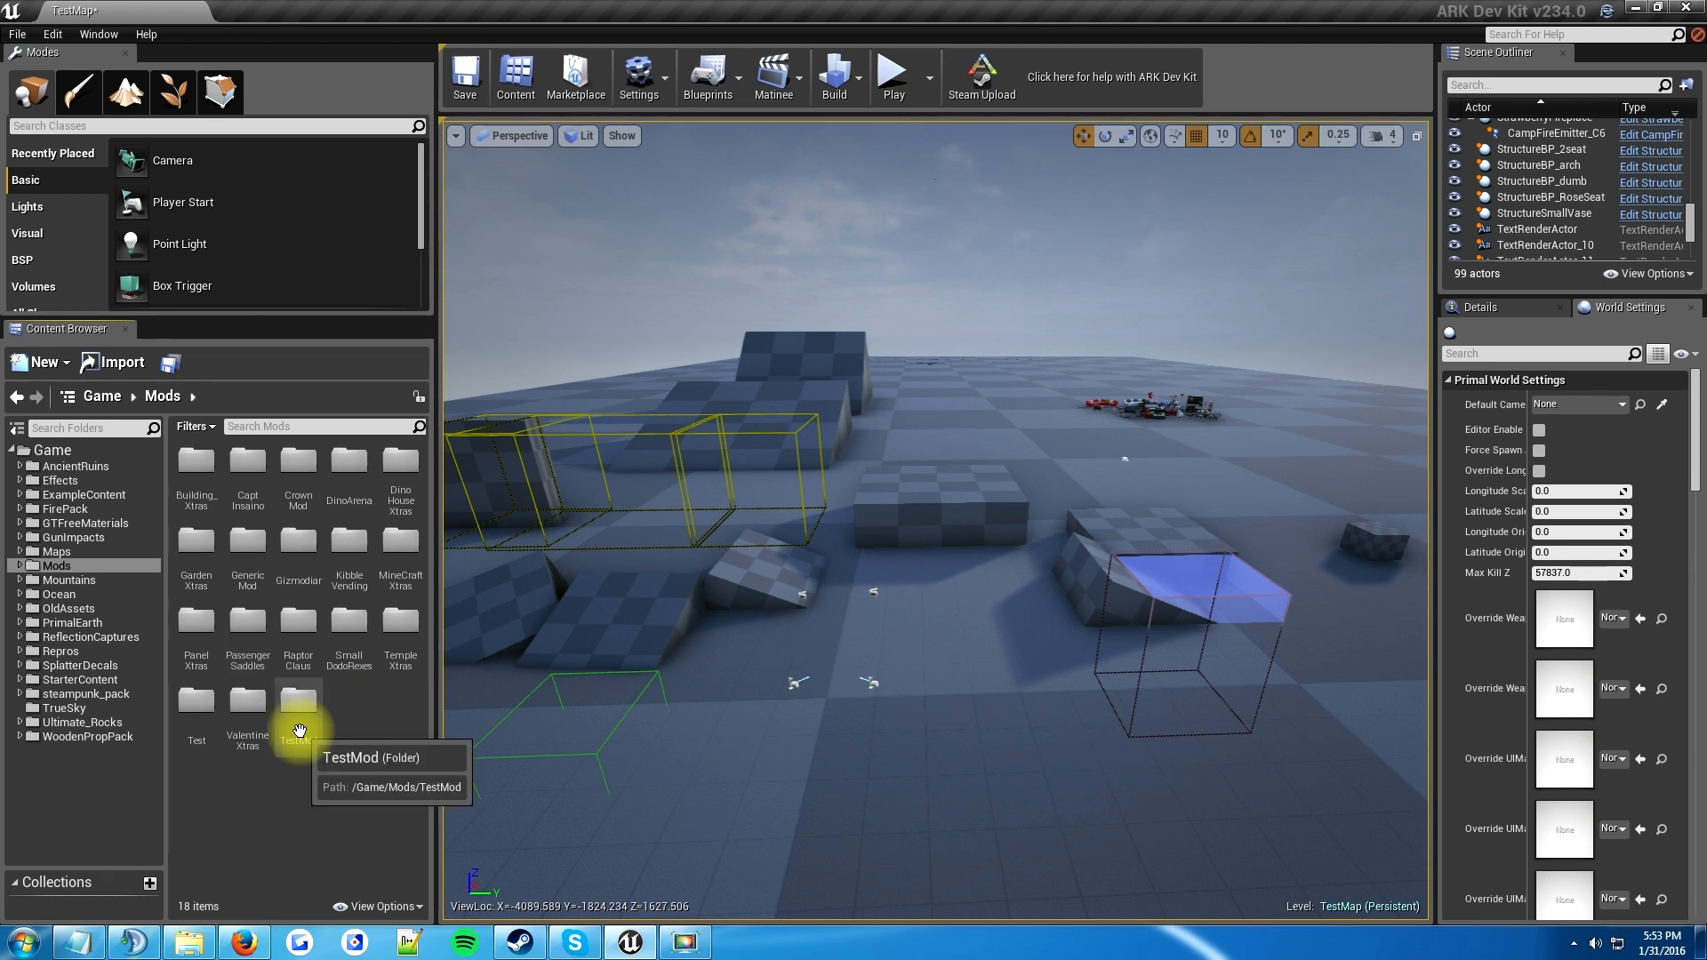
mouse_move(235, 571)
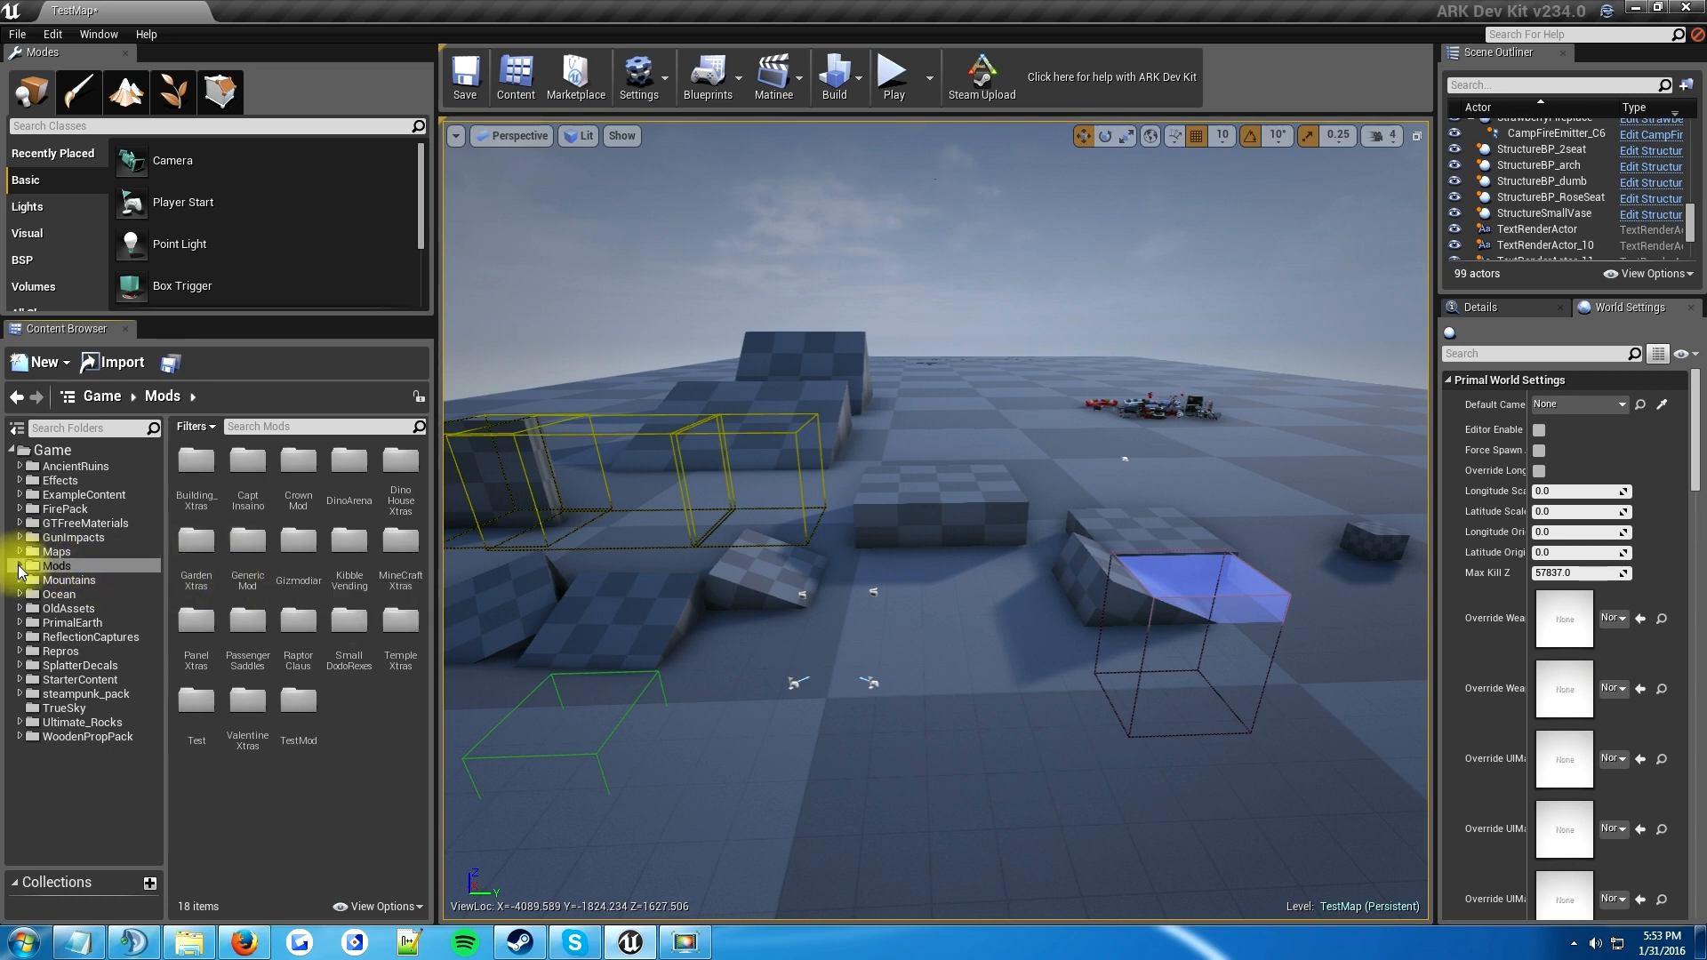
- Drag the three GenericMod assets onto TestMod and choose Copy Here
left_click(19, 565)
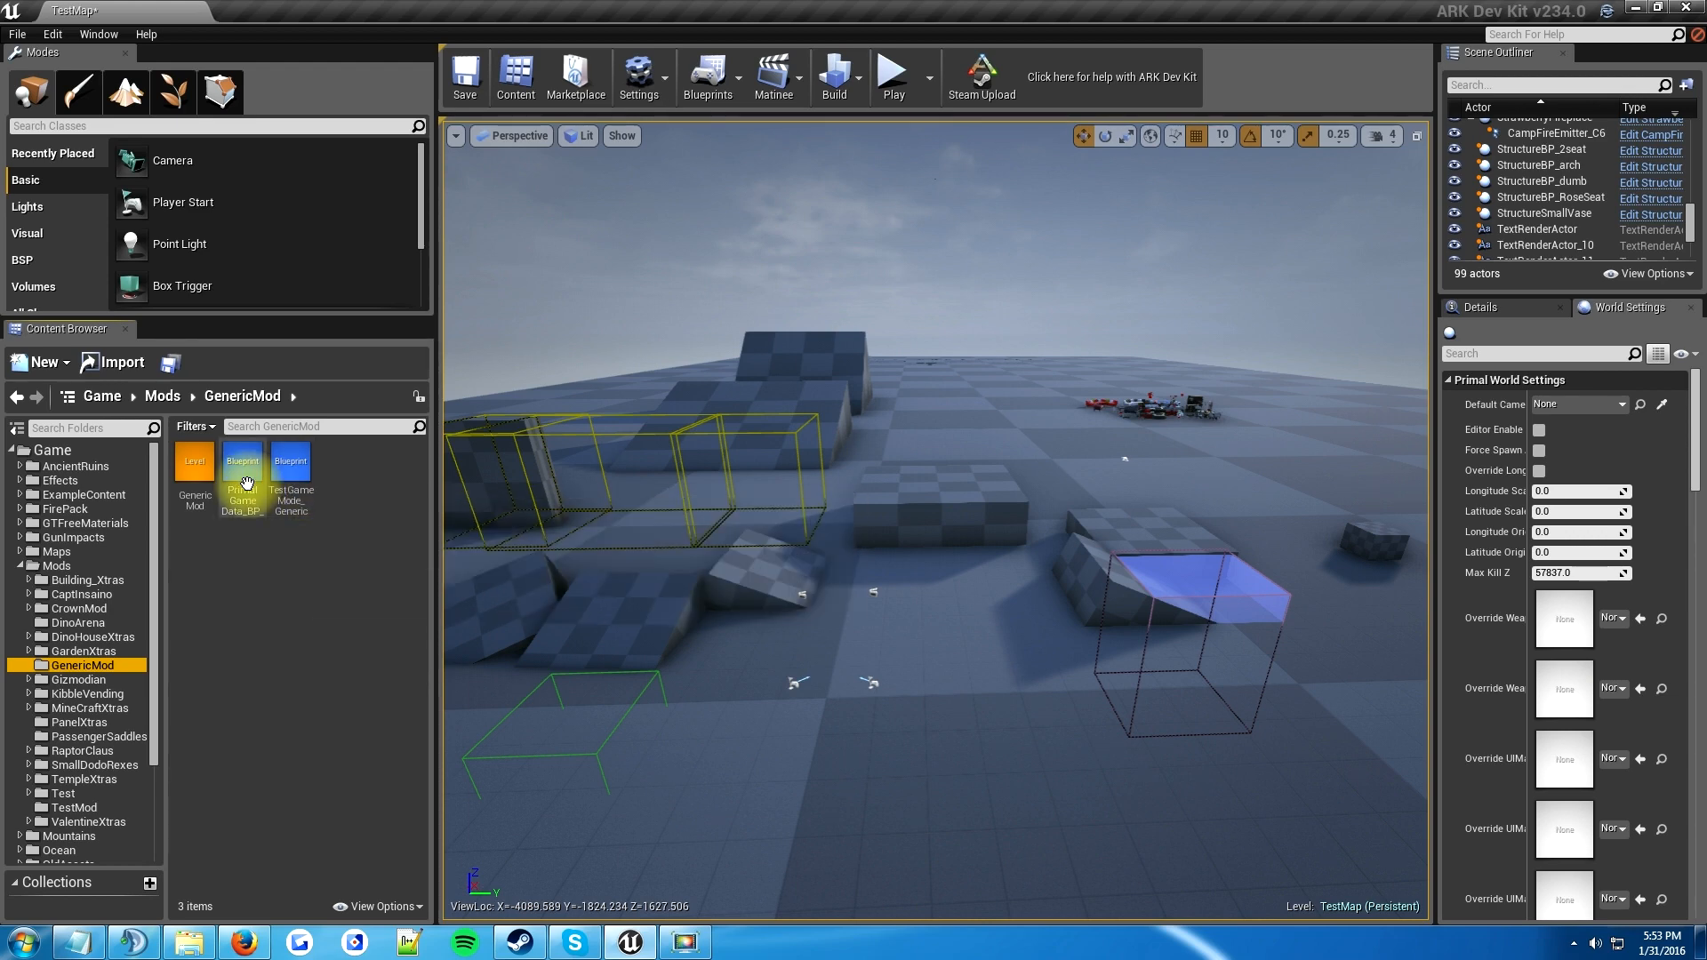
mouse_move(288, 462)
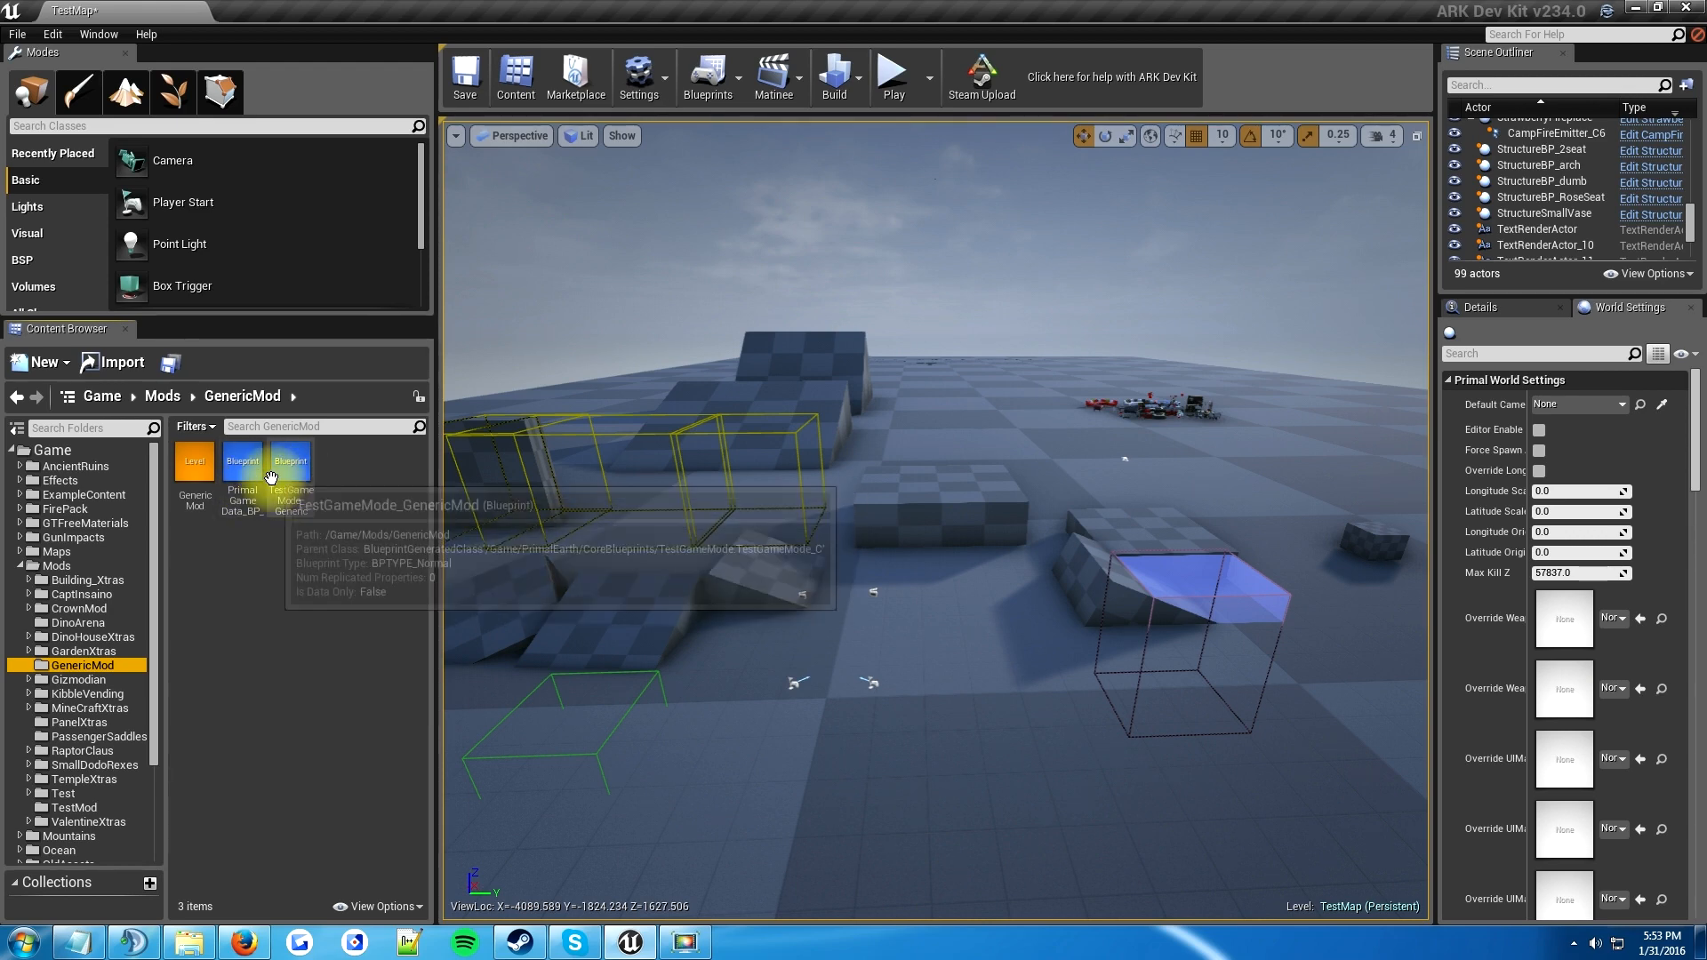
left_click(194, 458)
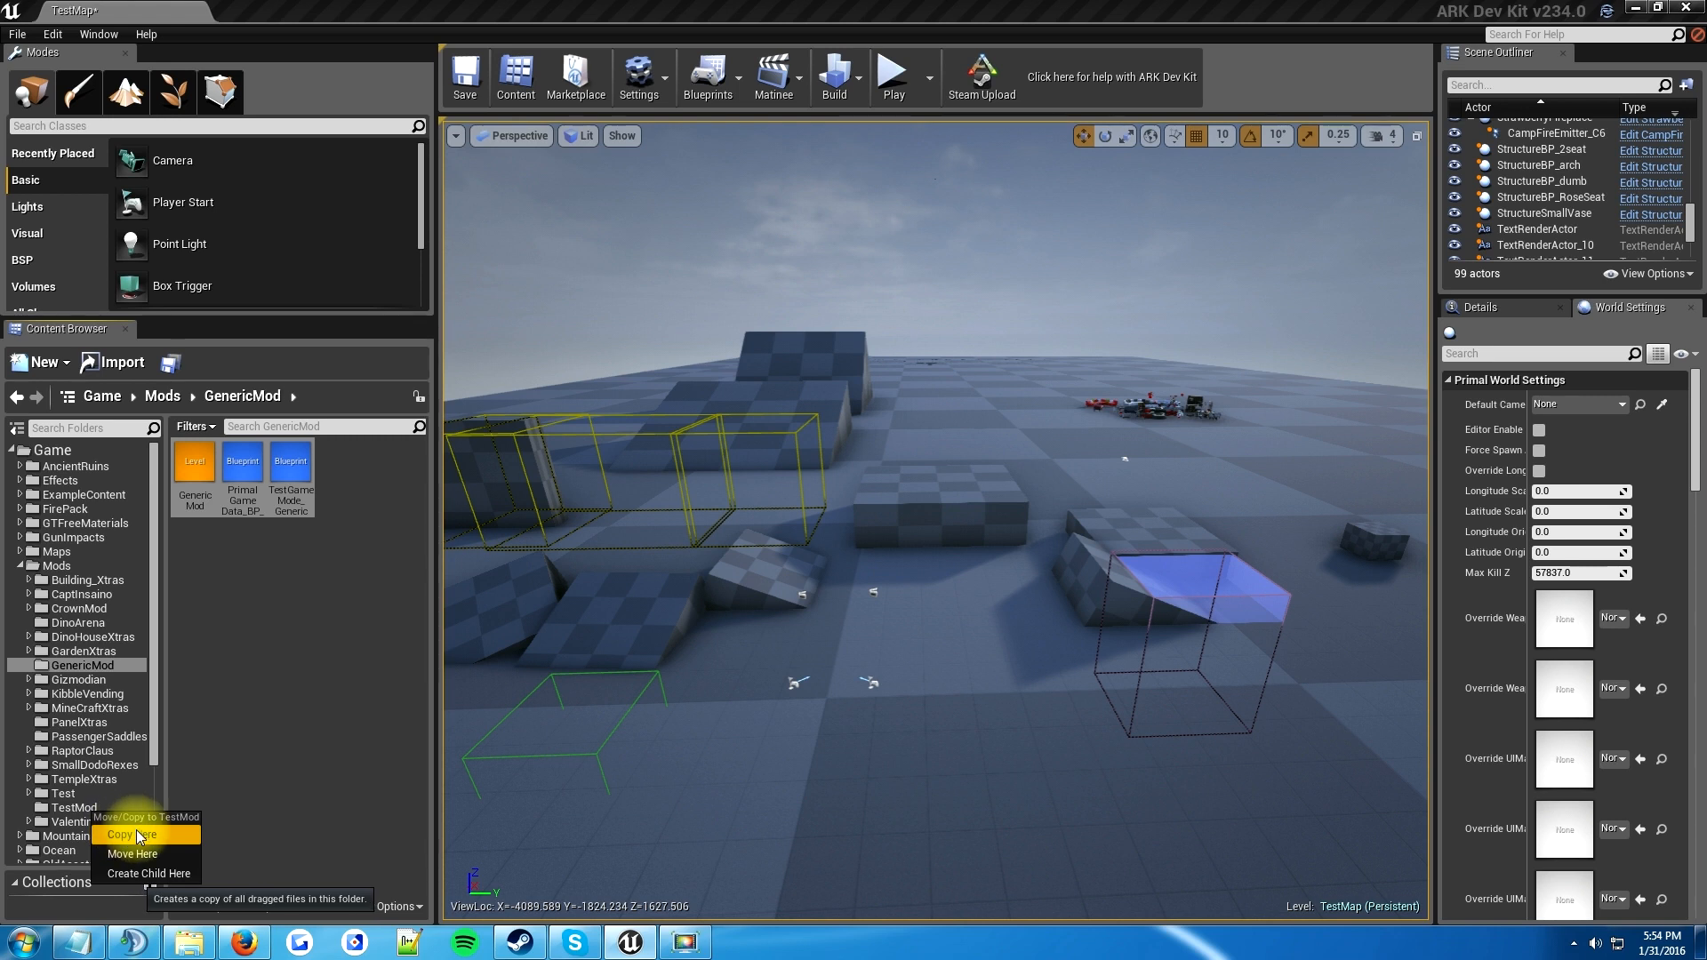
mouse_move(132, 853)
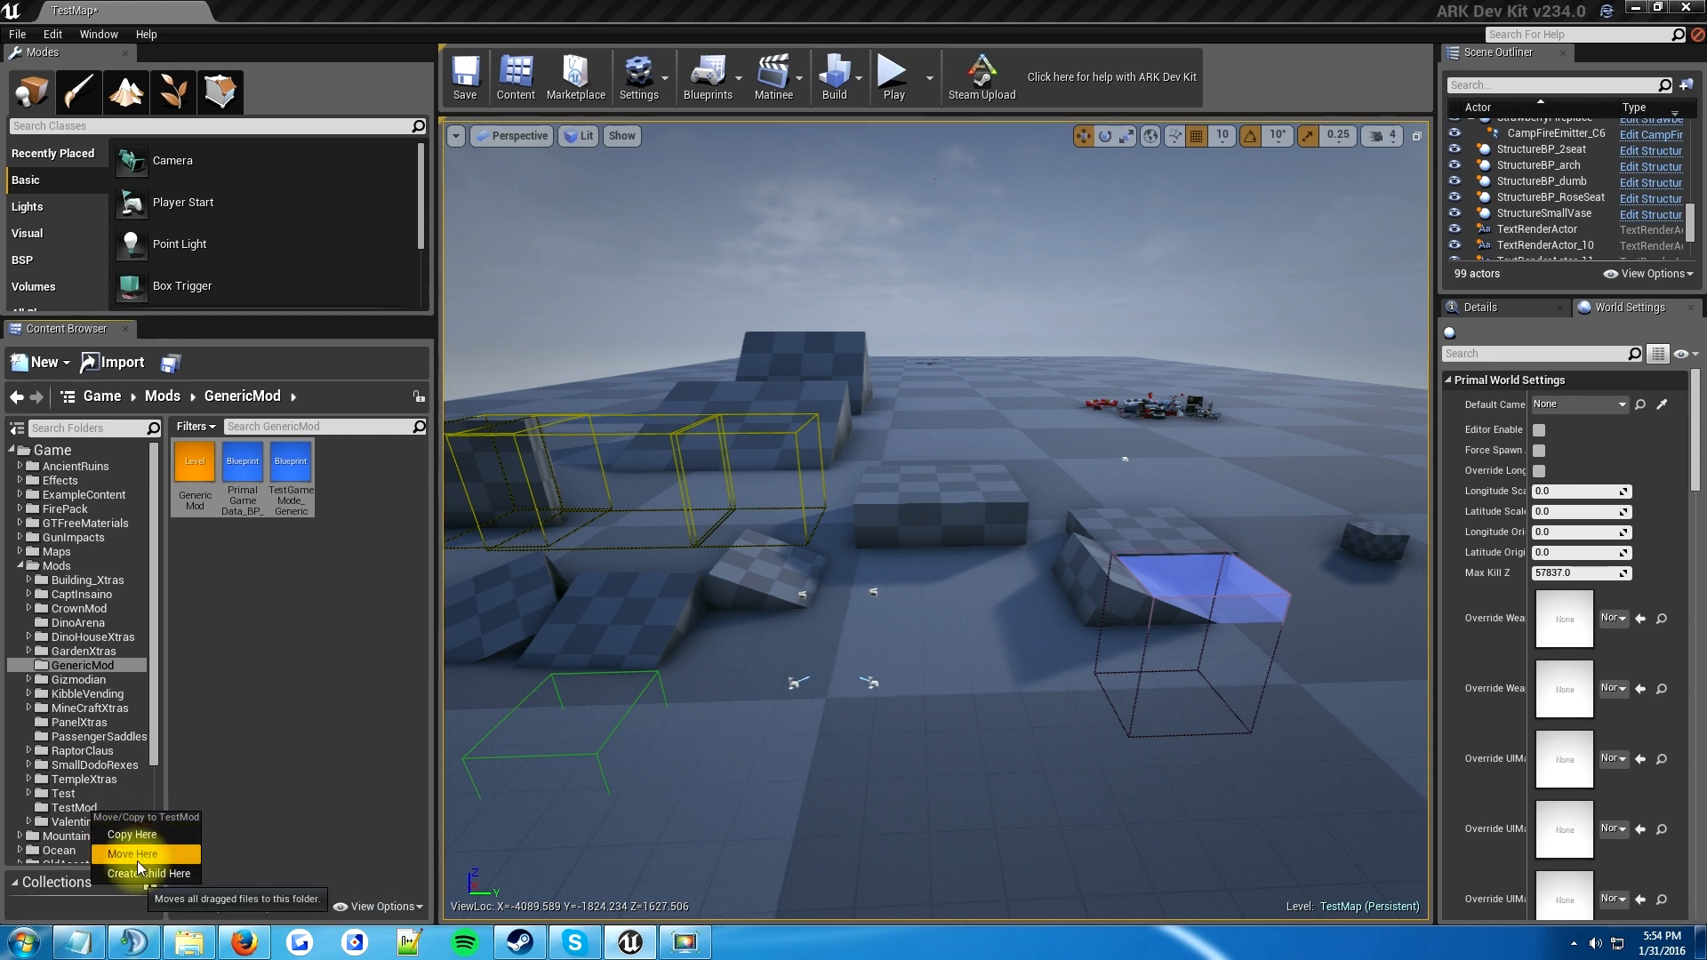
mouse_move(147, 873)
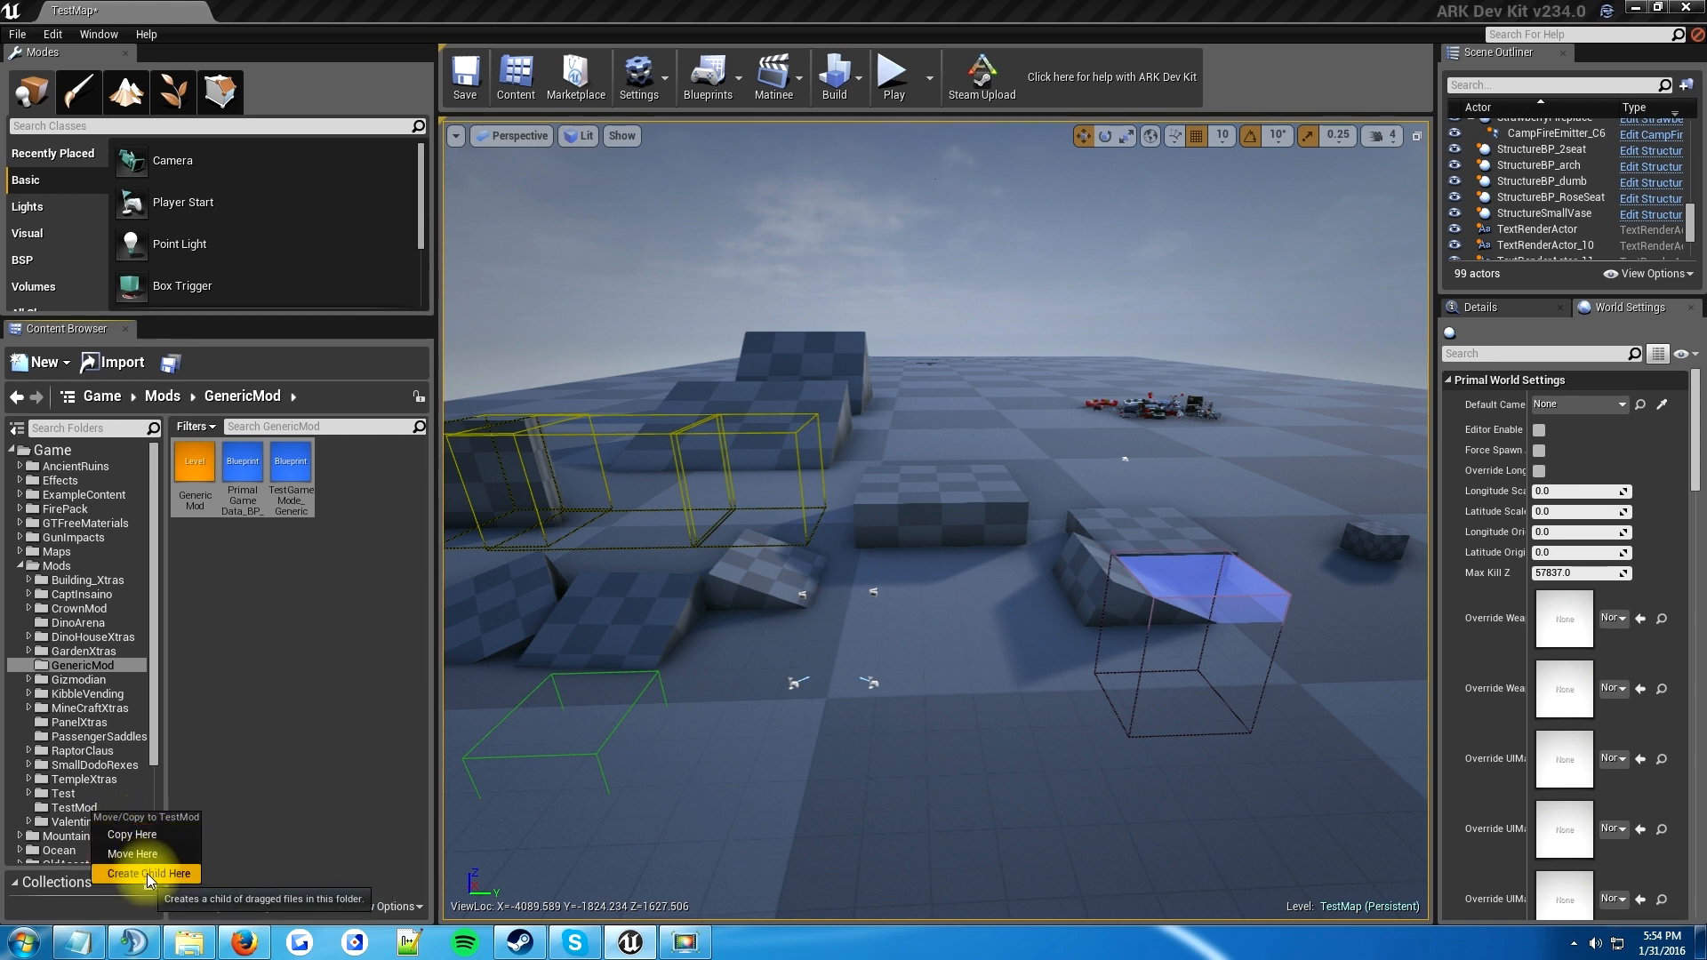
mouse_move(130, 834)
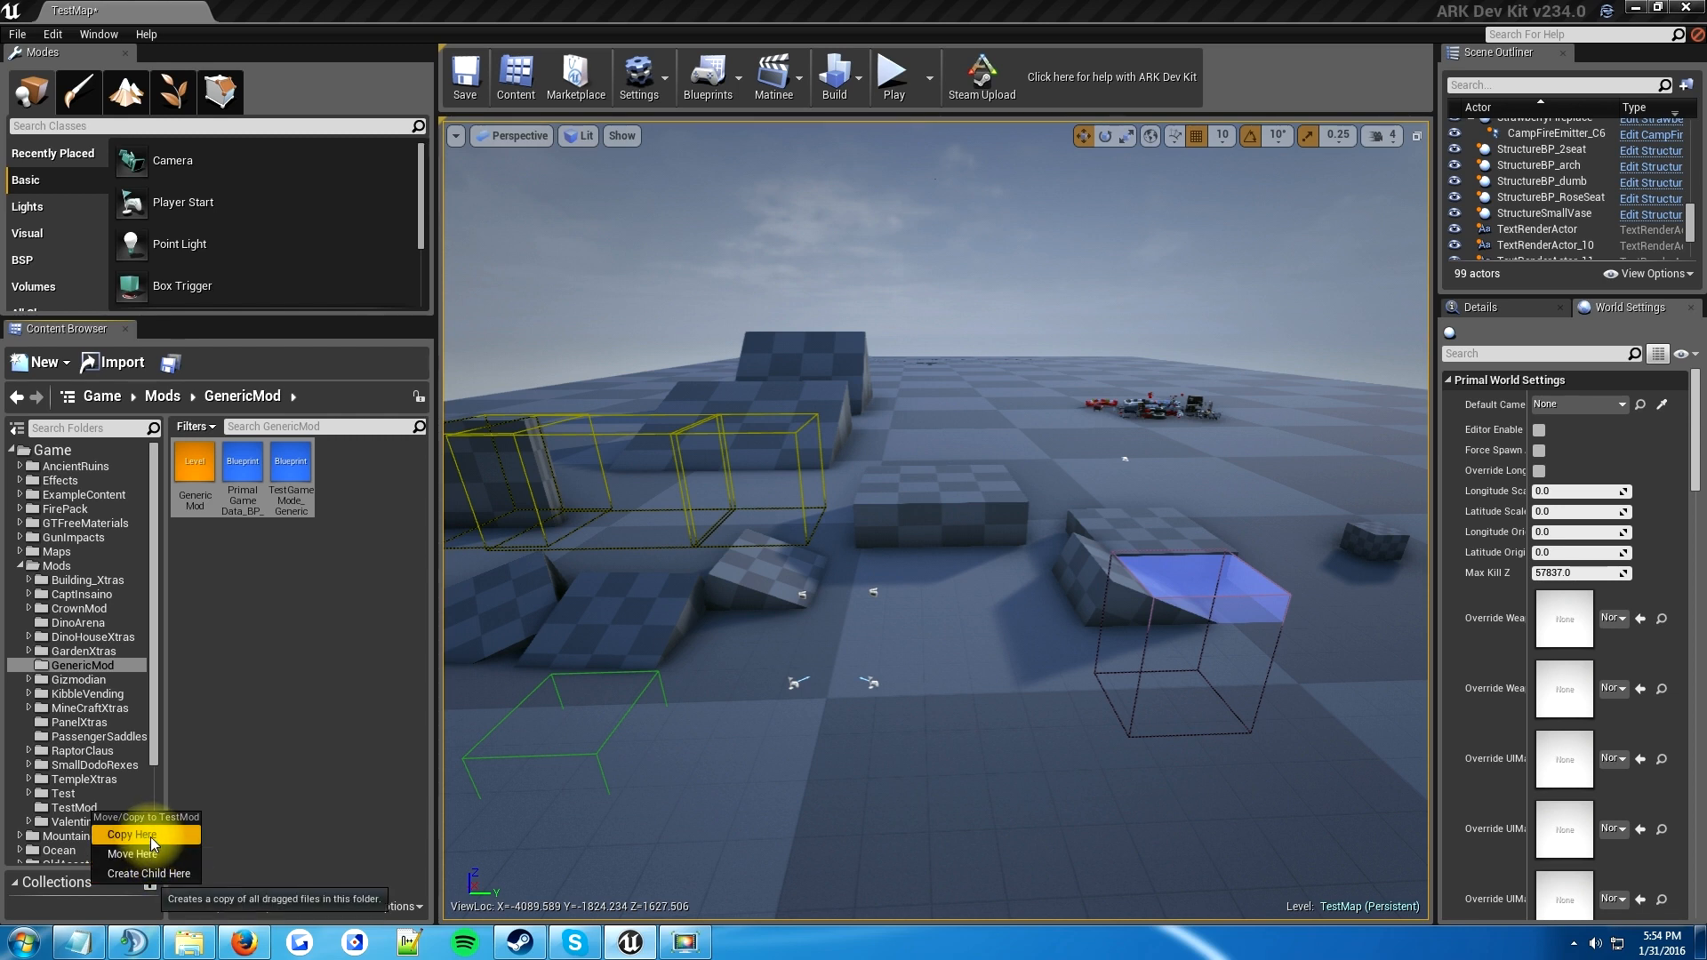
left_click(130, 835)
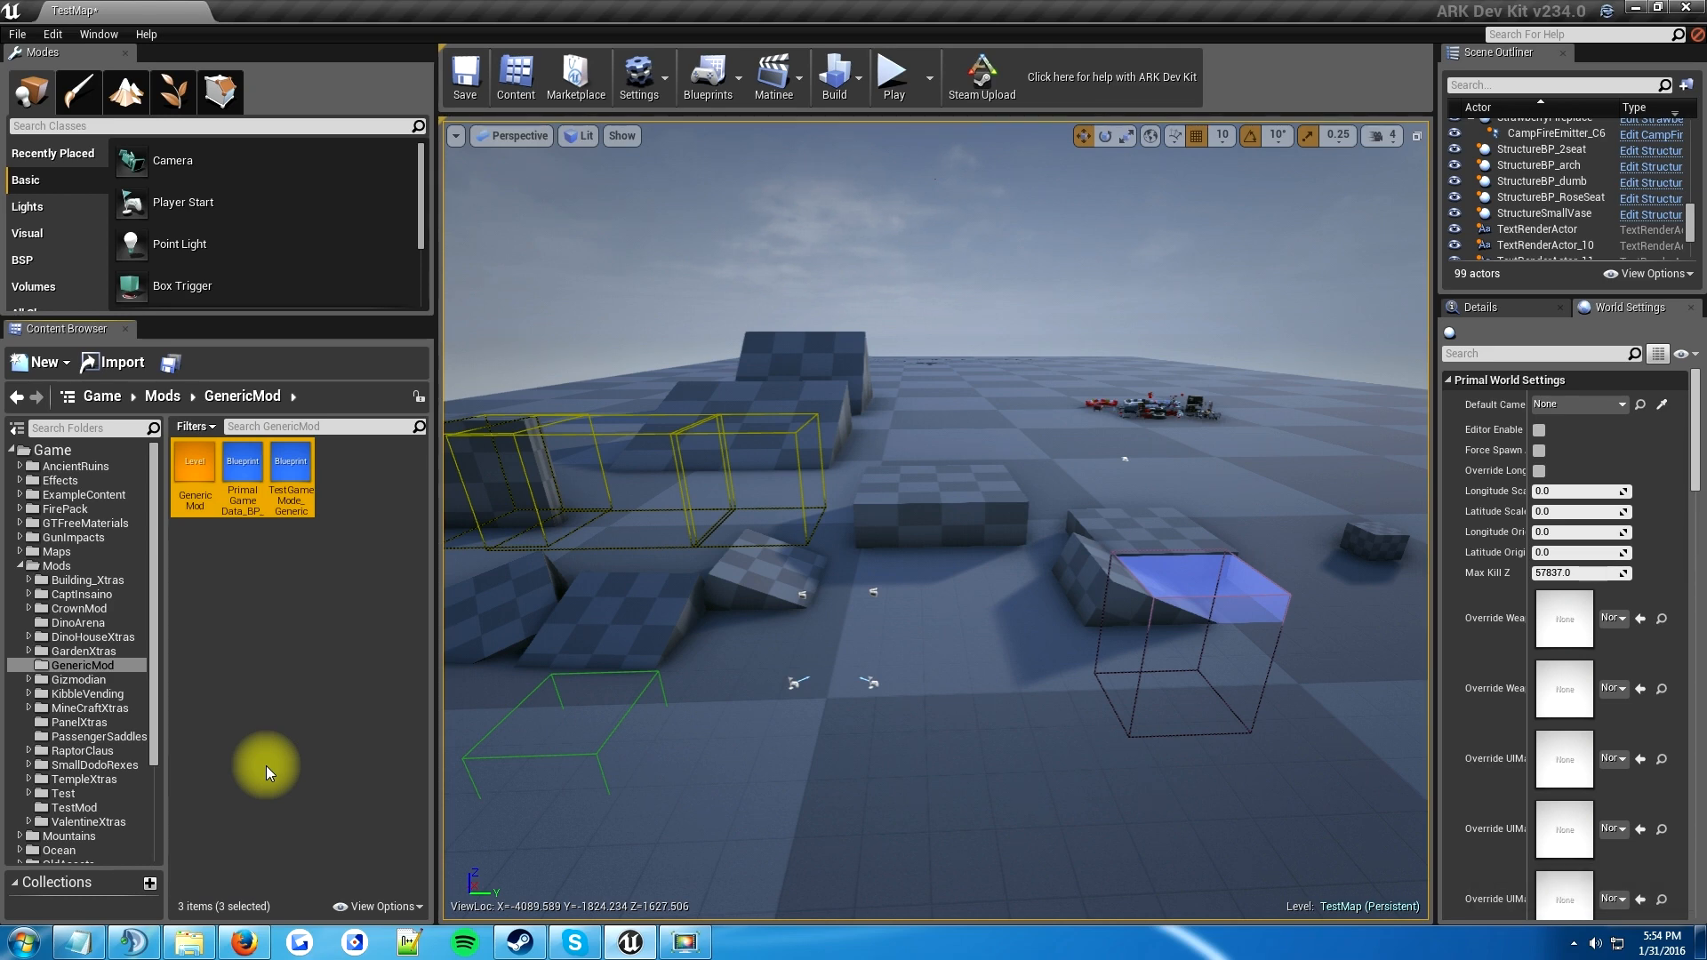
mouse_move(253, 532)
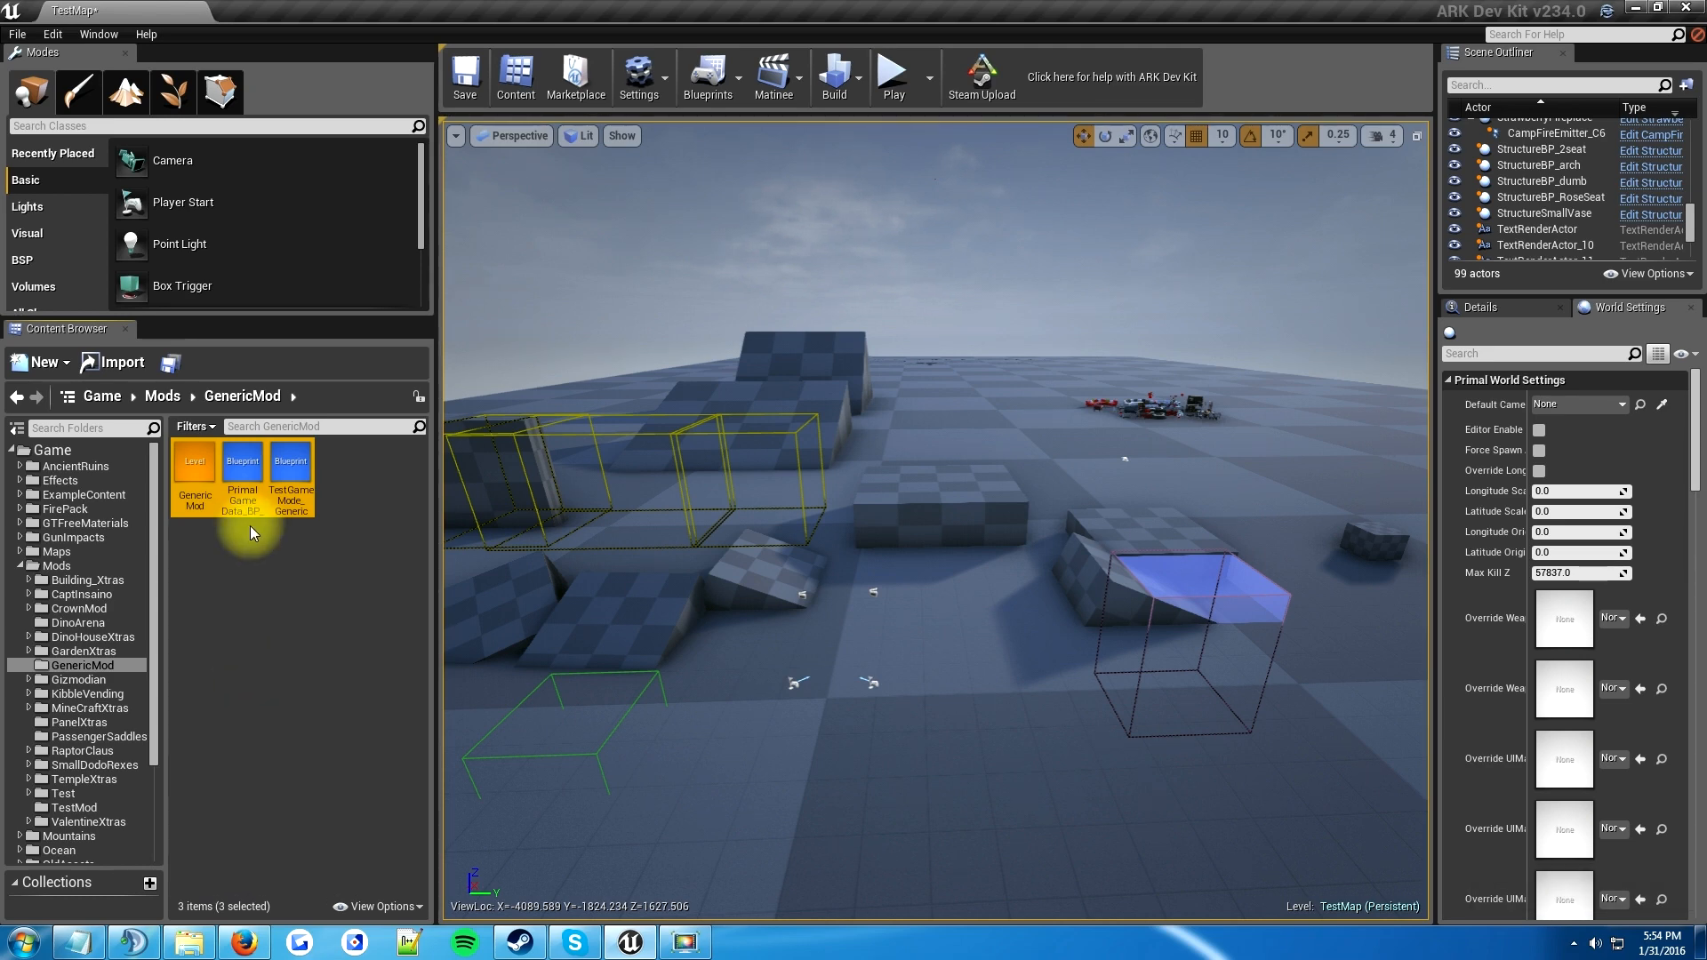
mouse_move(290, 460)
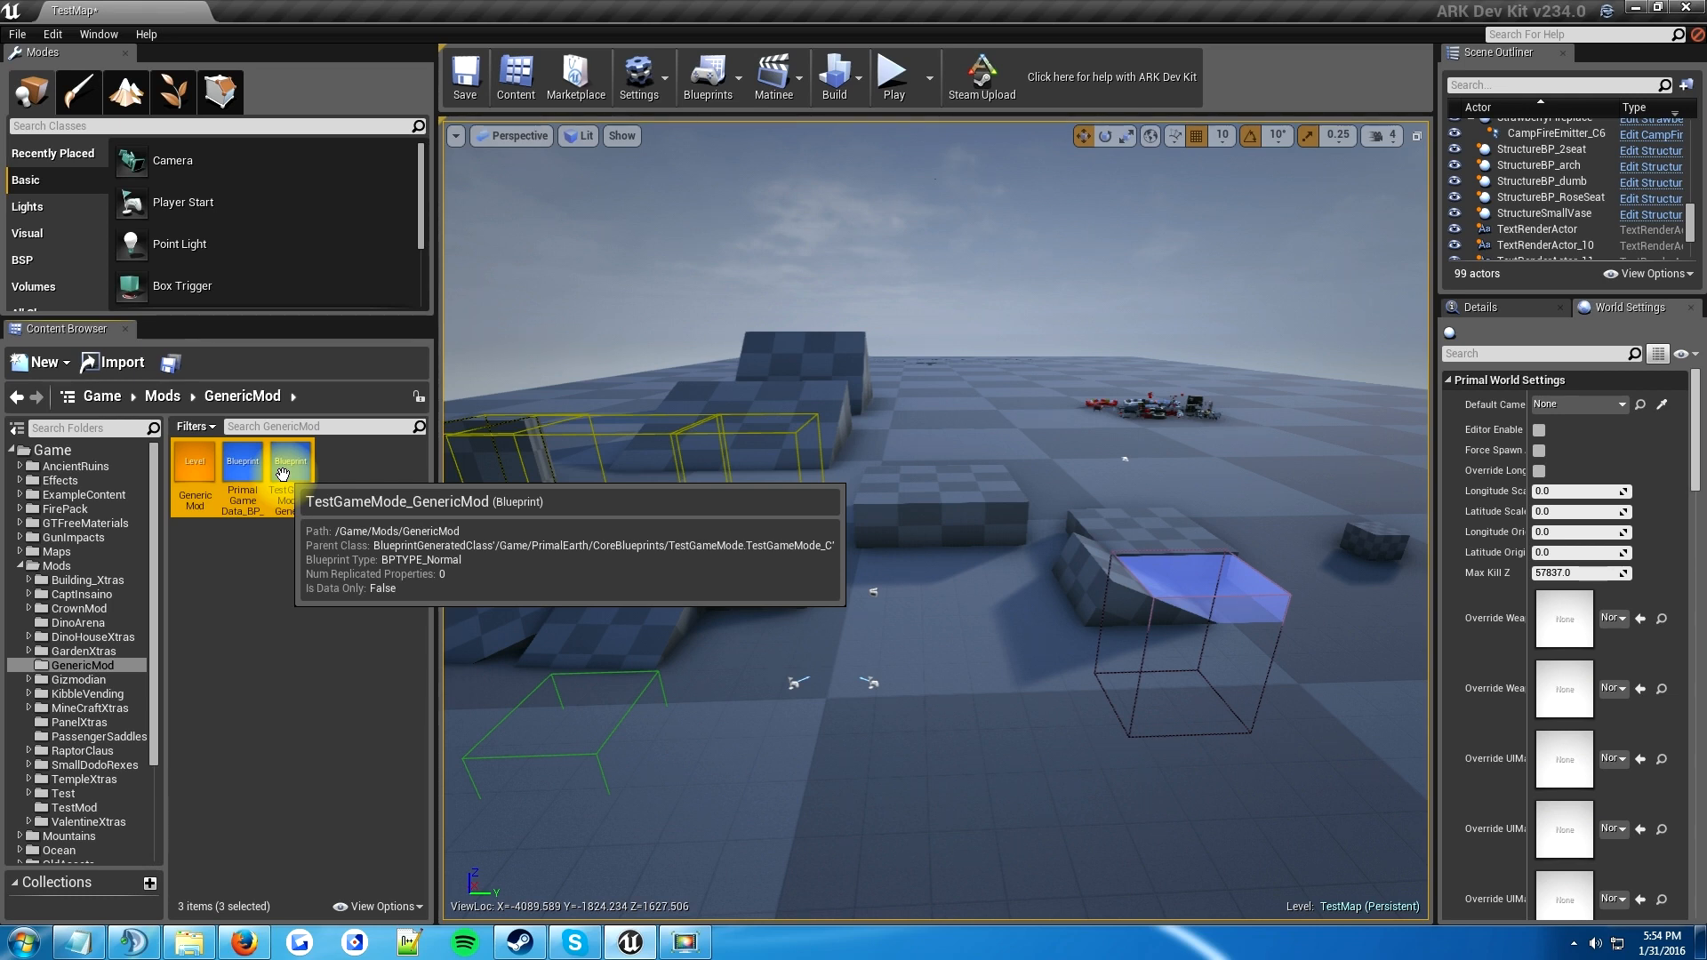
mouse_move(236, 511)
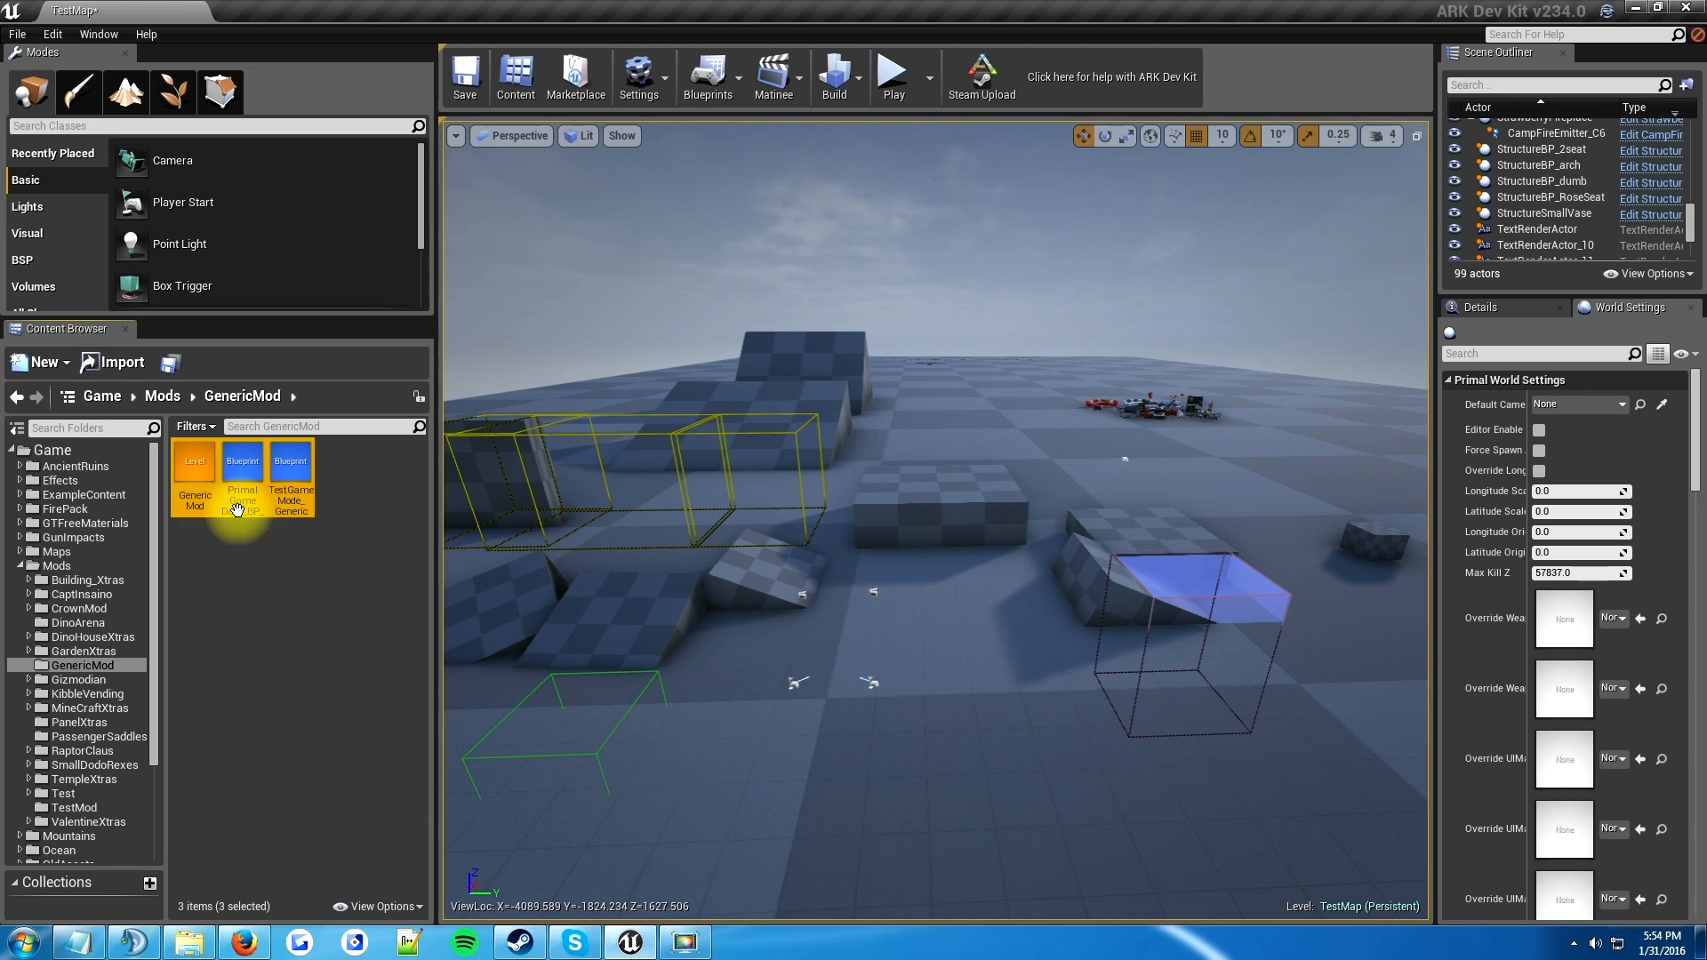
mouse_move(242, 479)
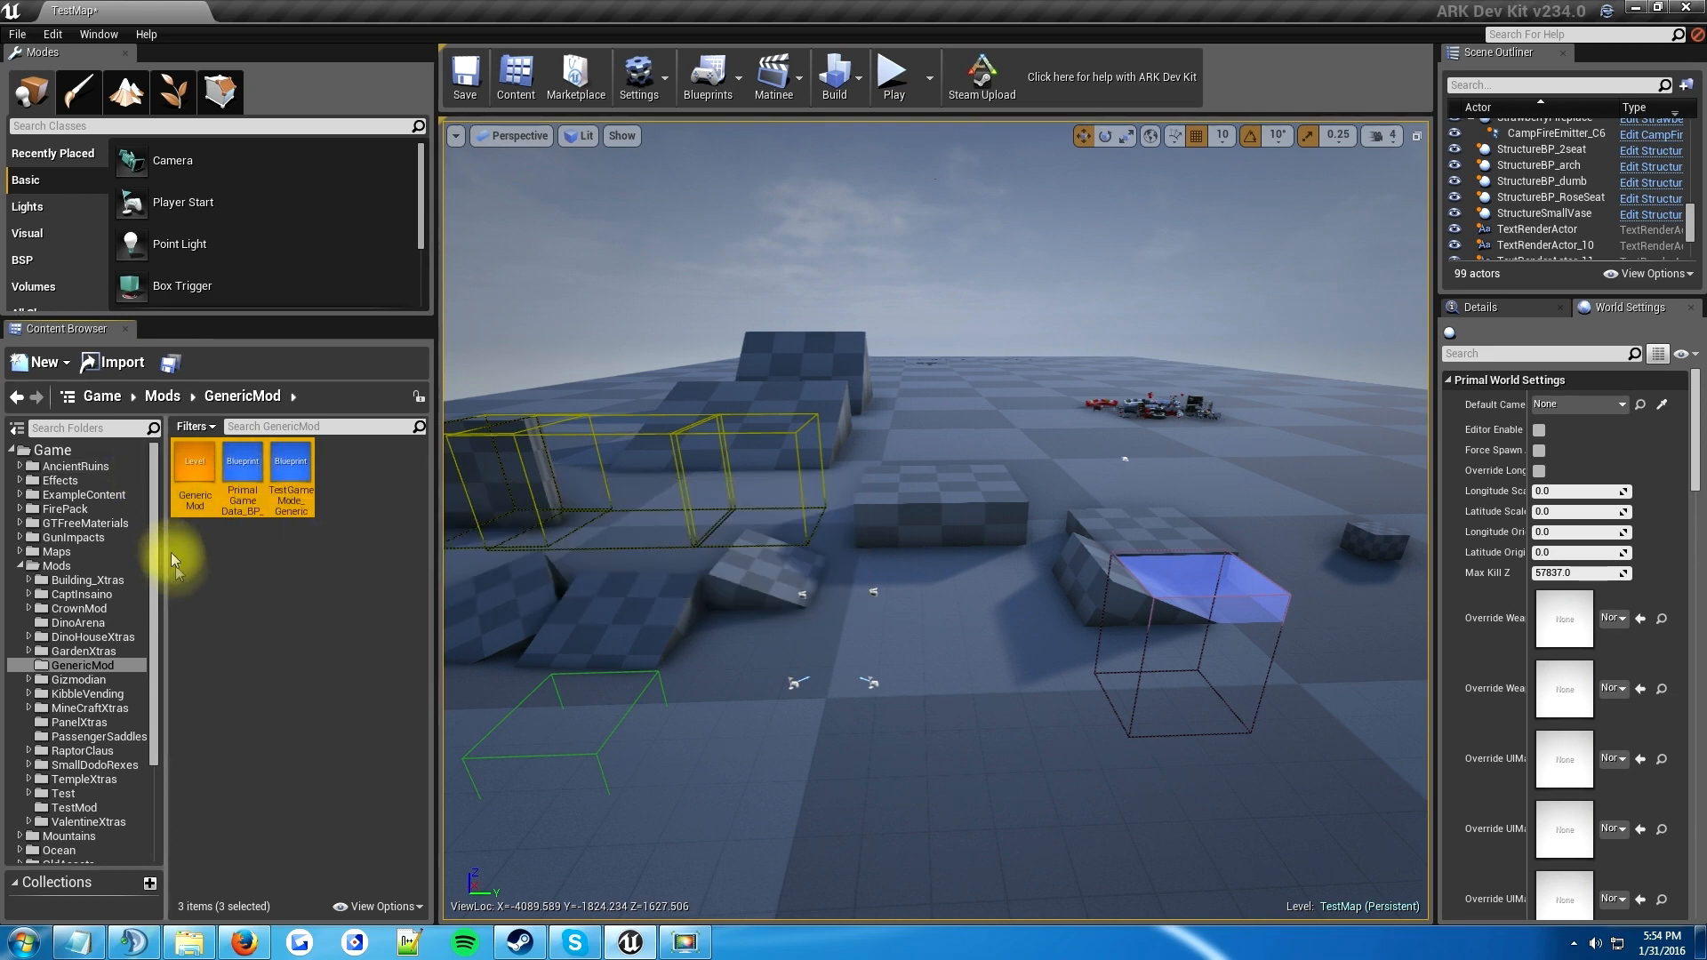
mouse_move(119, 770)
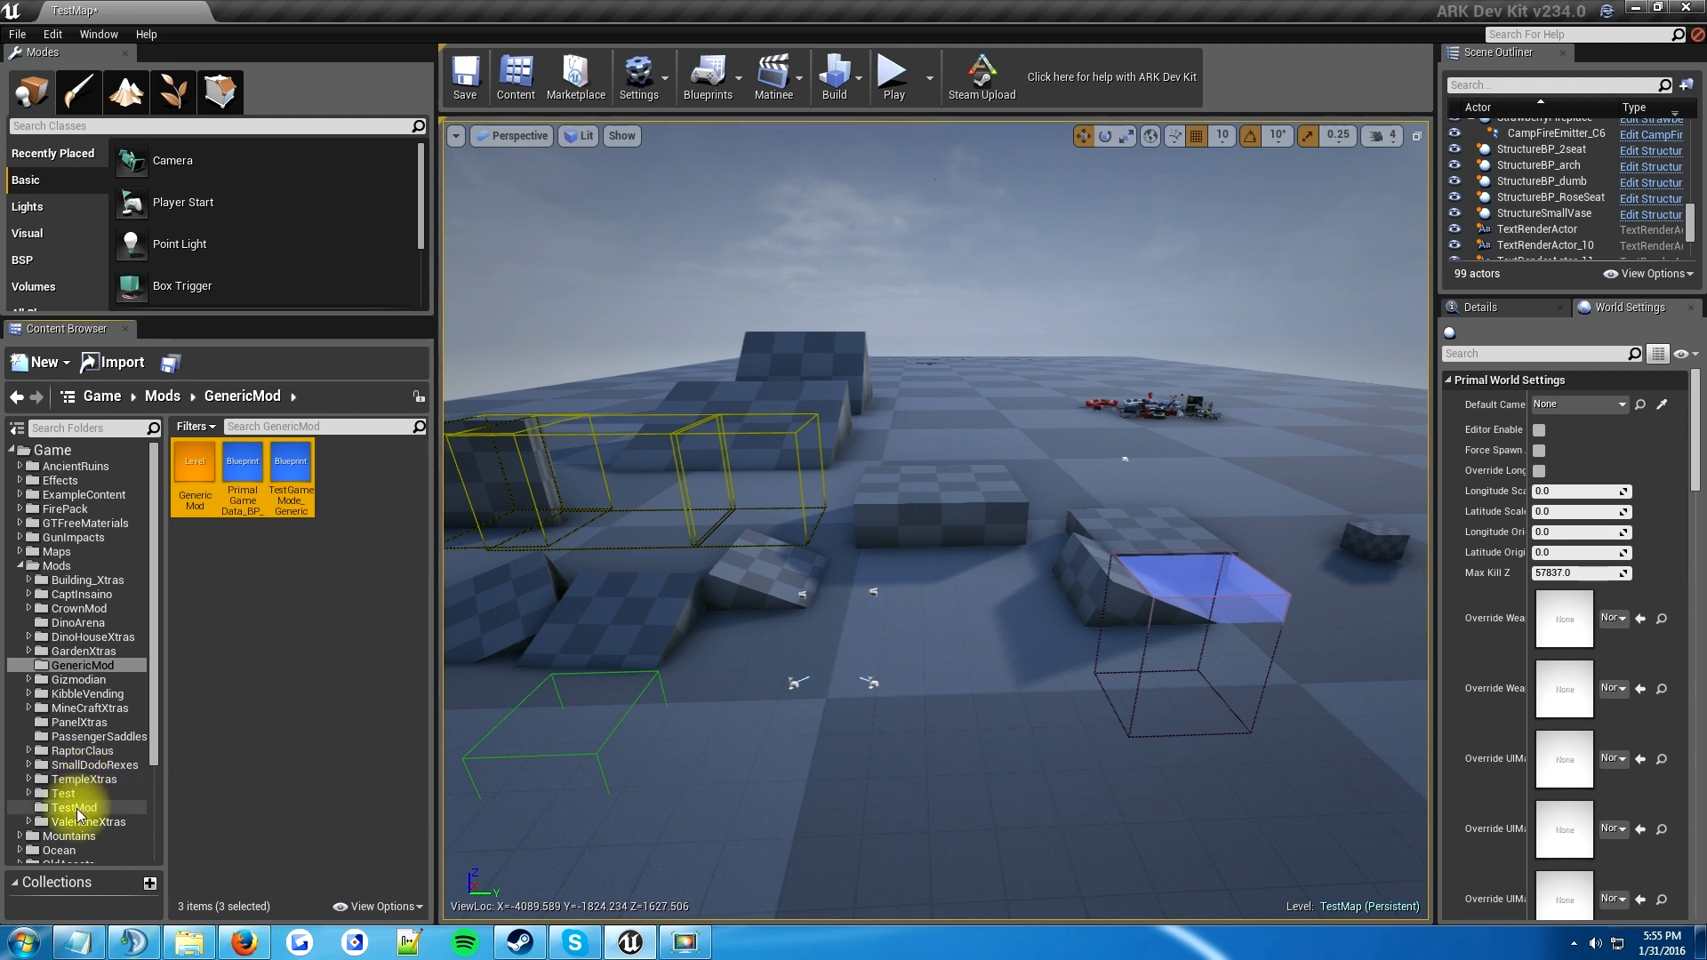
- Show TestMod's three copied assets and select the copied GenericMod level
left_click(74, 807)
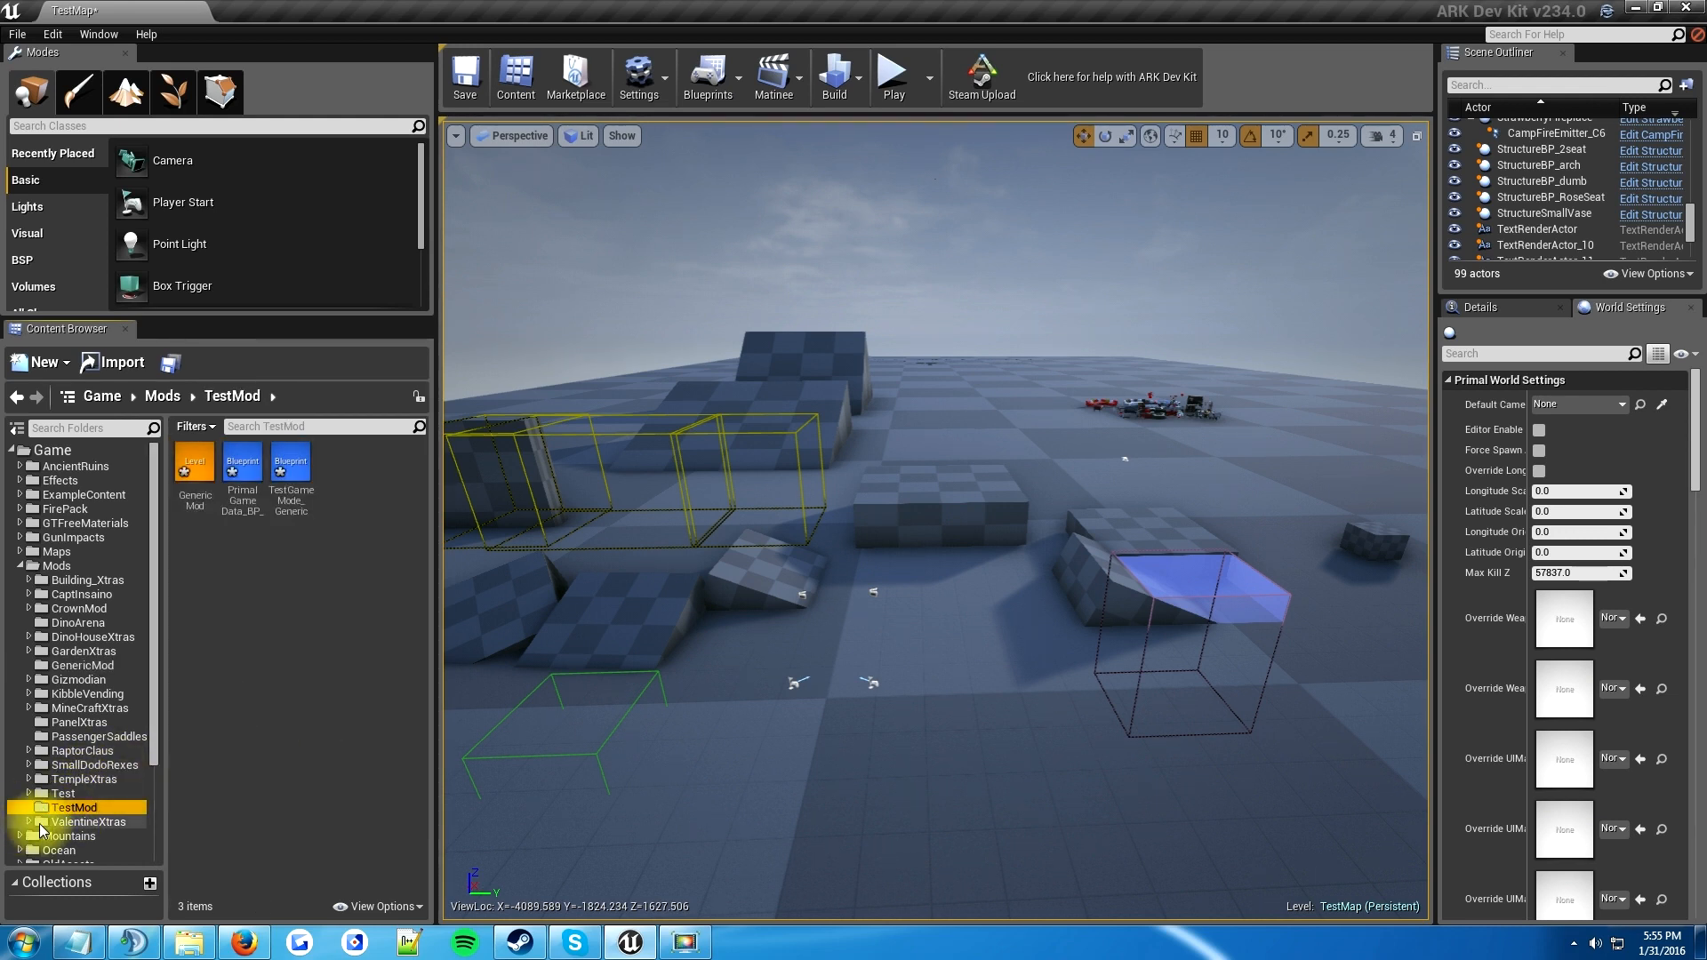
mouse_move(347, 560)
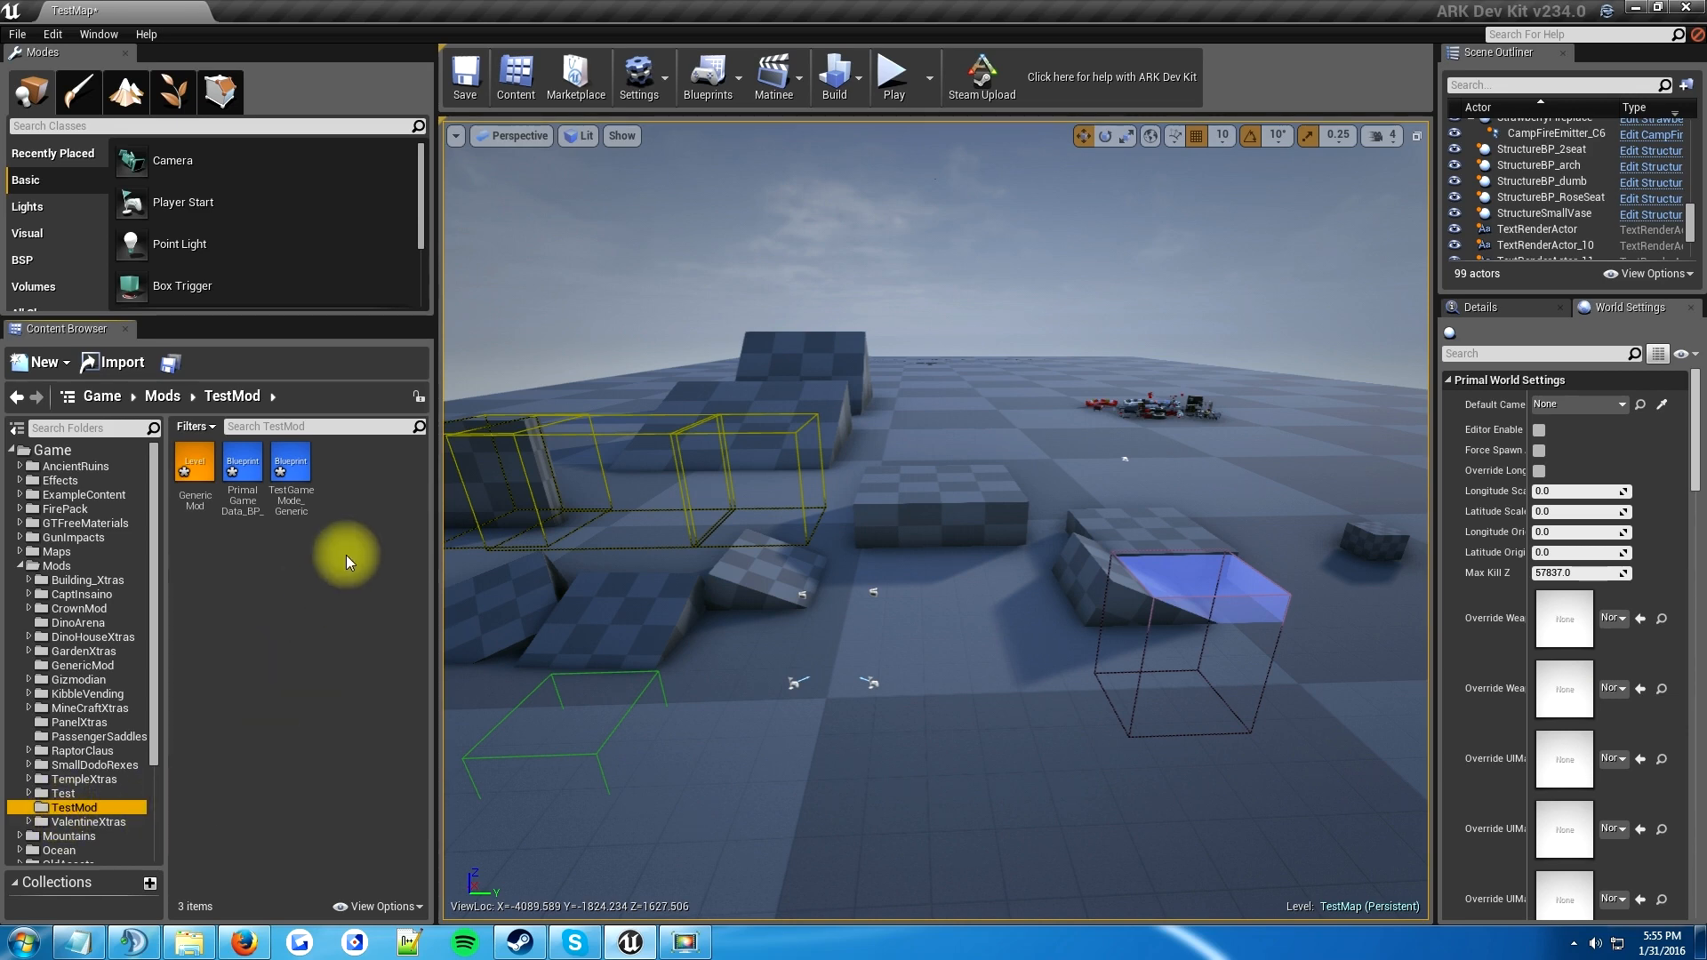
mouse_move(241, 458)
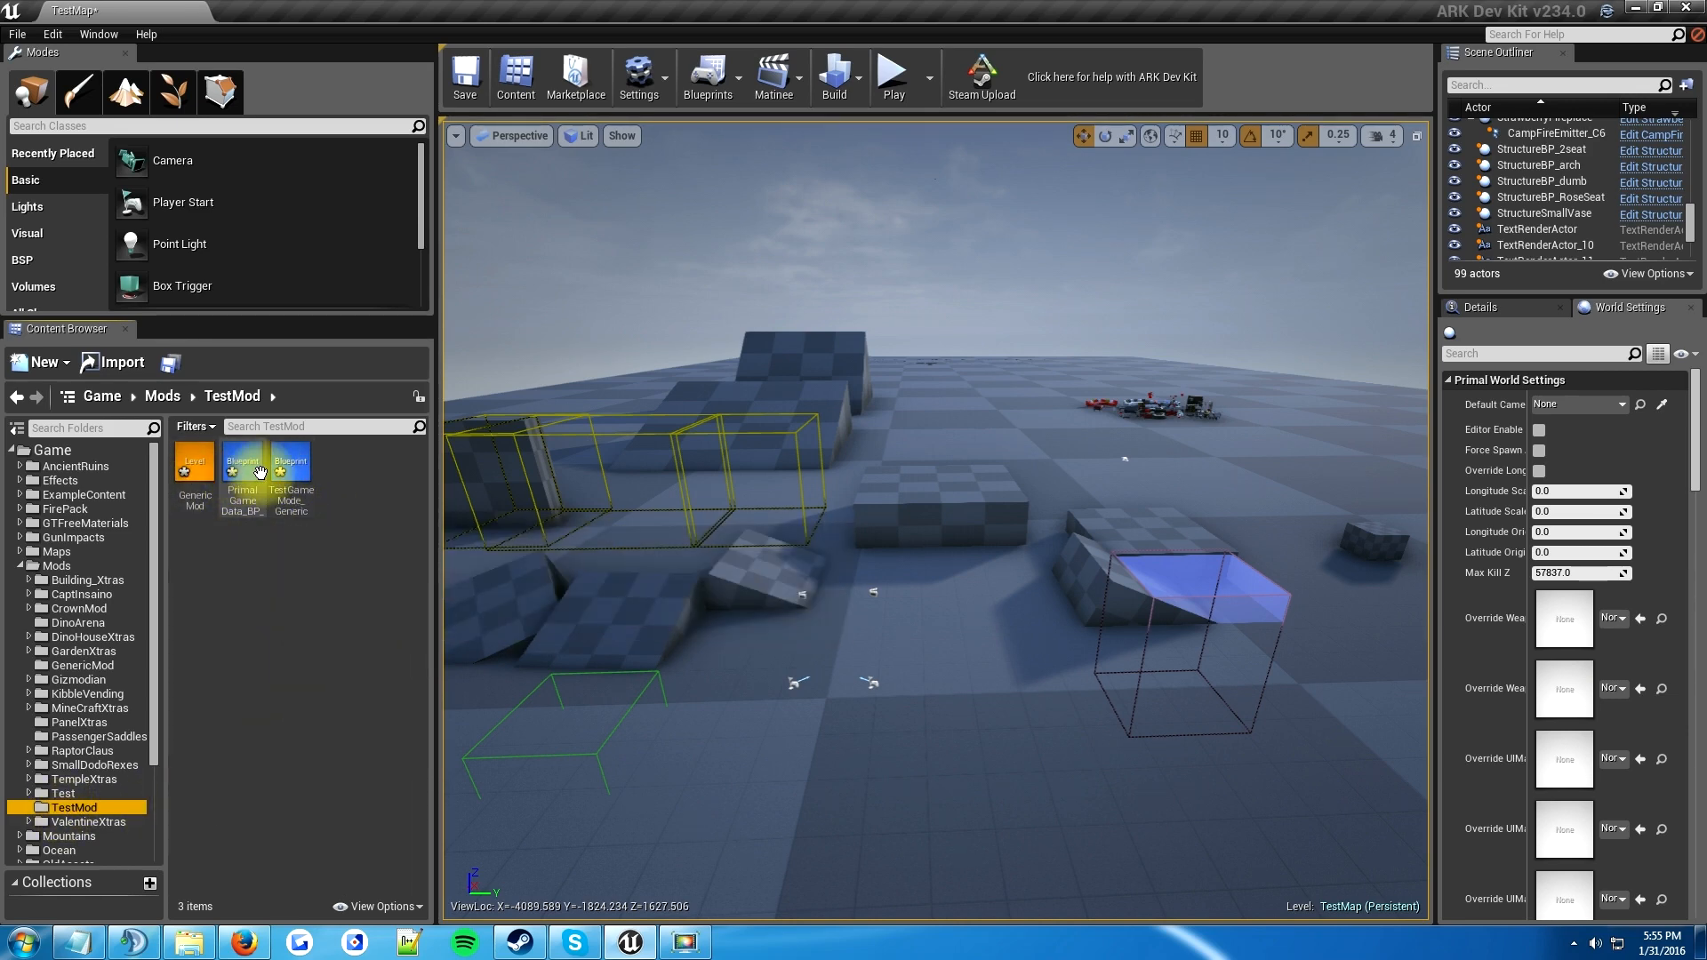
mouse_move(242, 457)
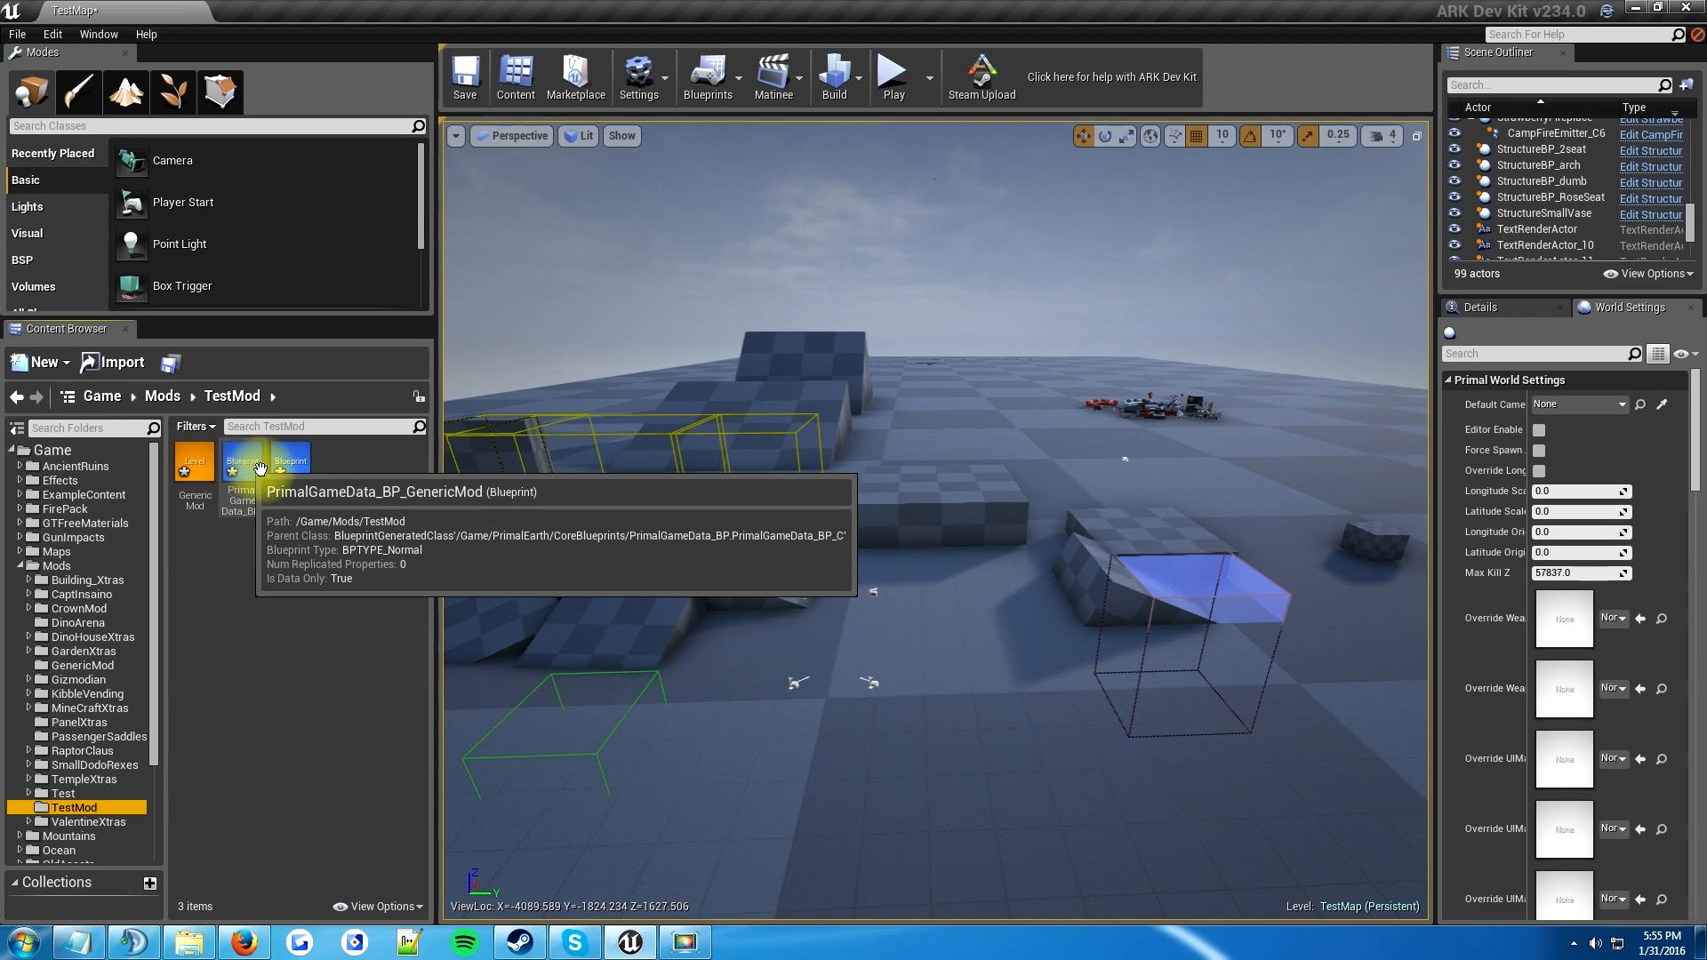
mouse_move(192, 462)
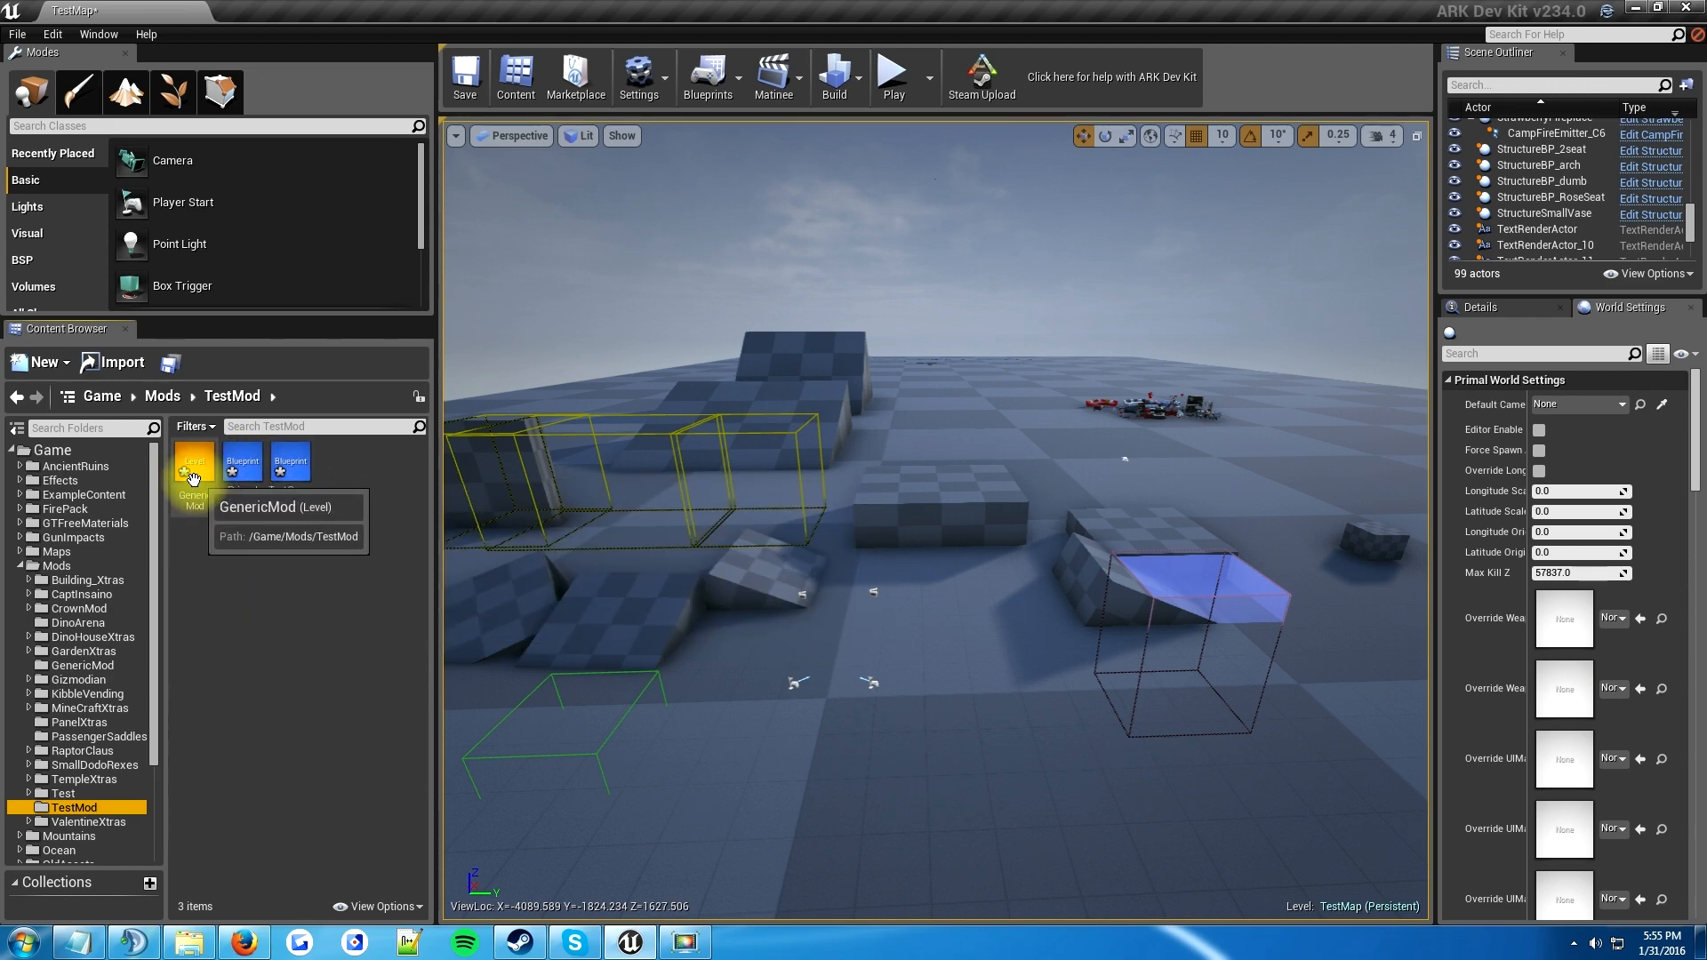
mouse_move(290, 461)
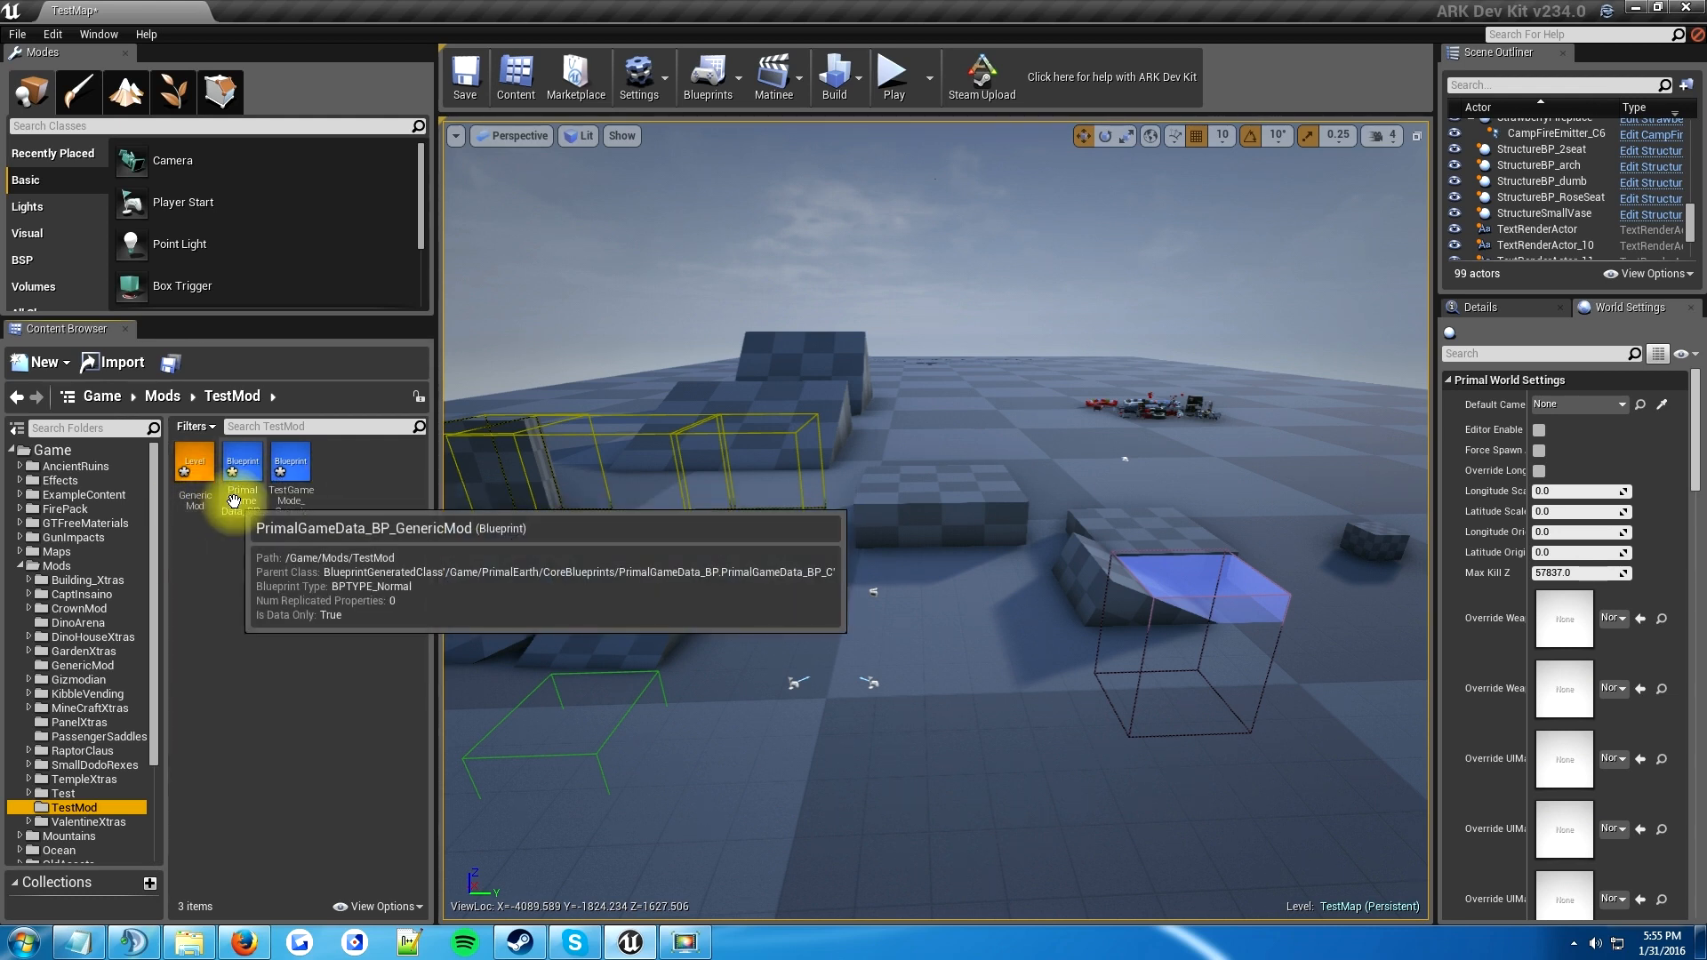
mouse_move(192, 462)
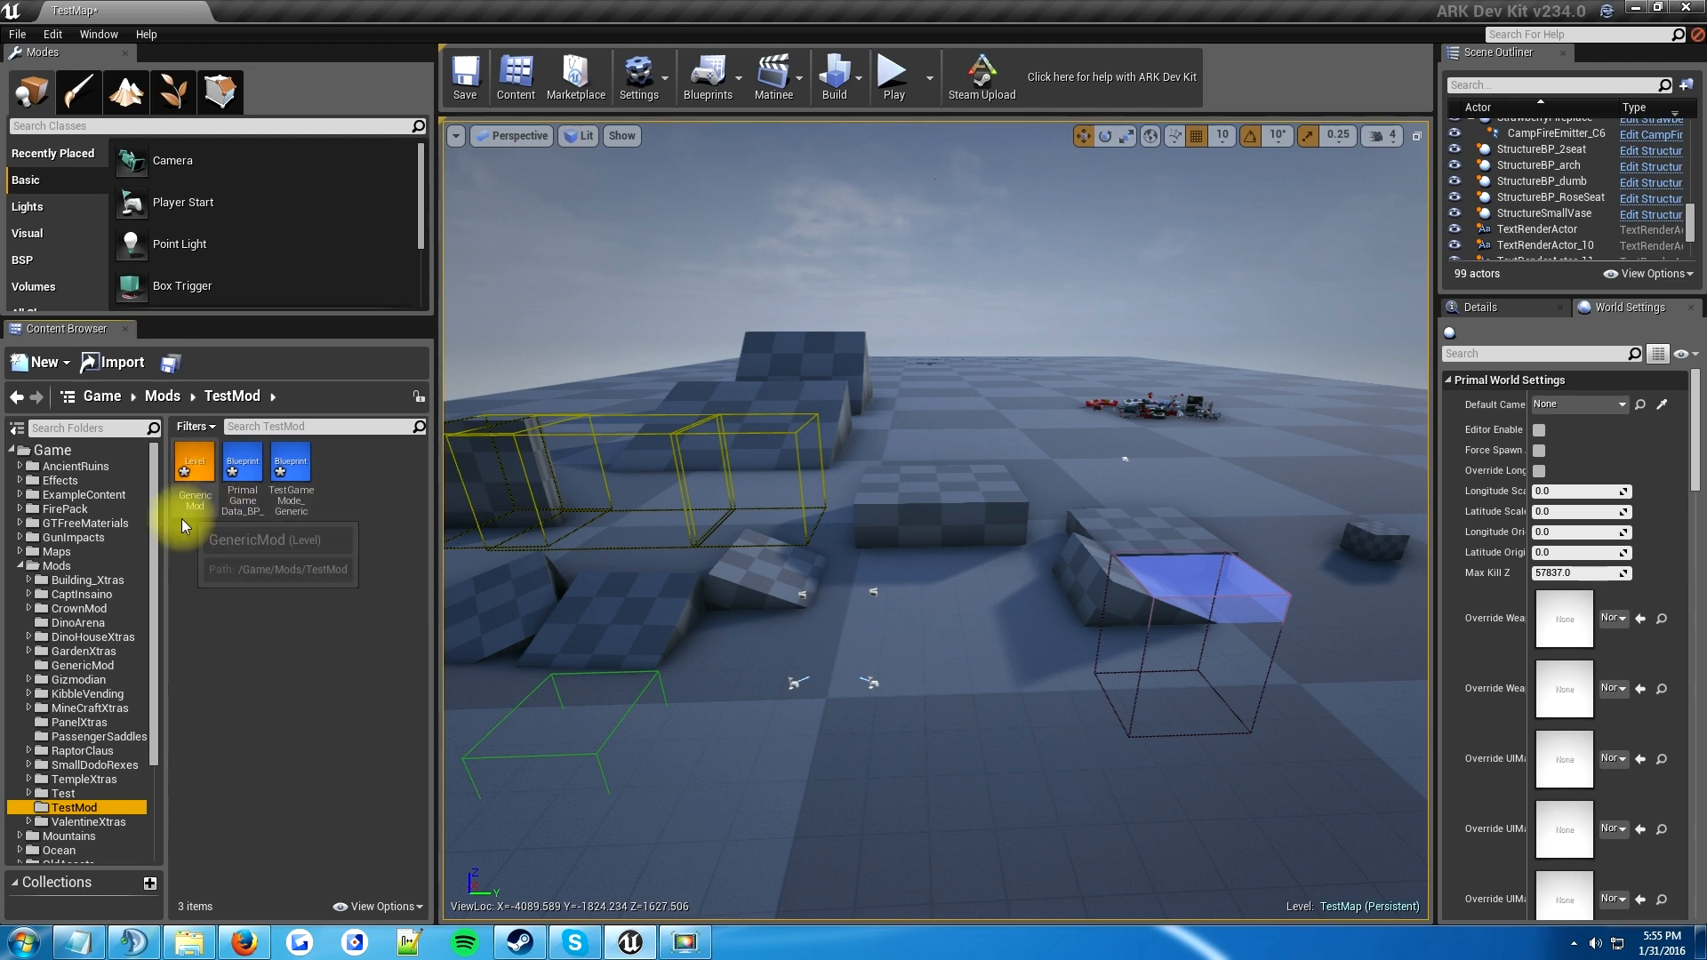
left_click(194, 463)
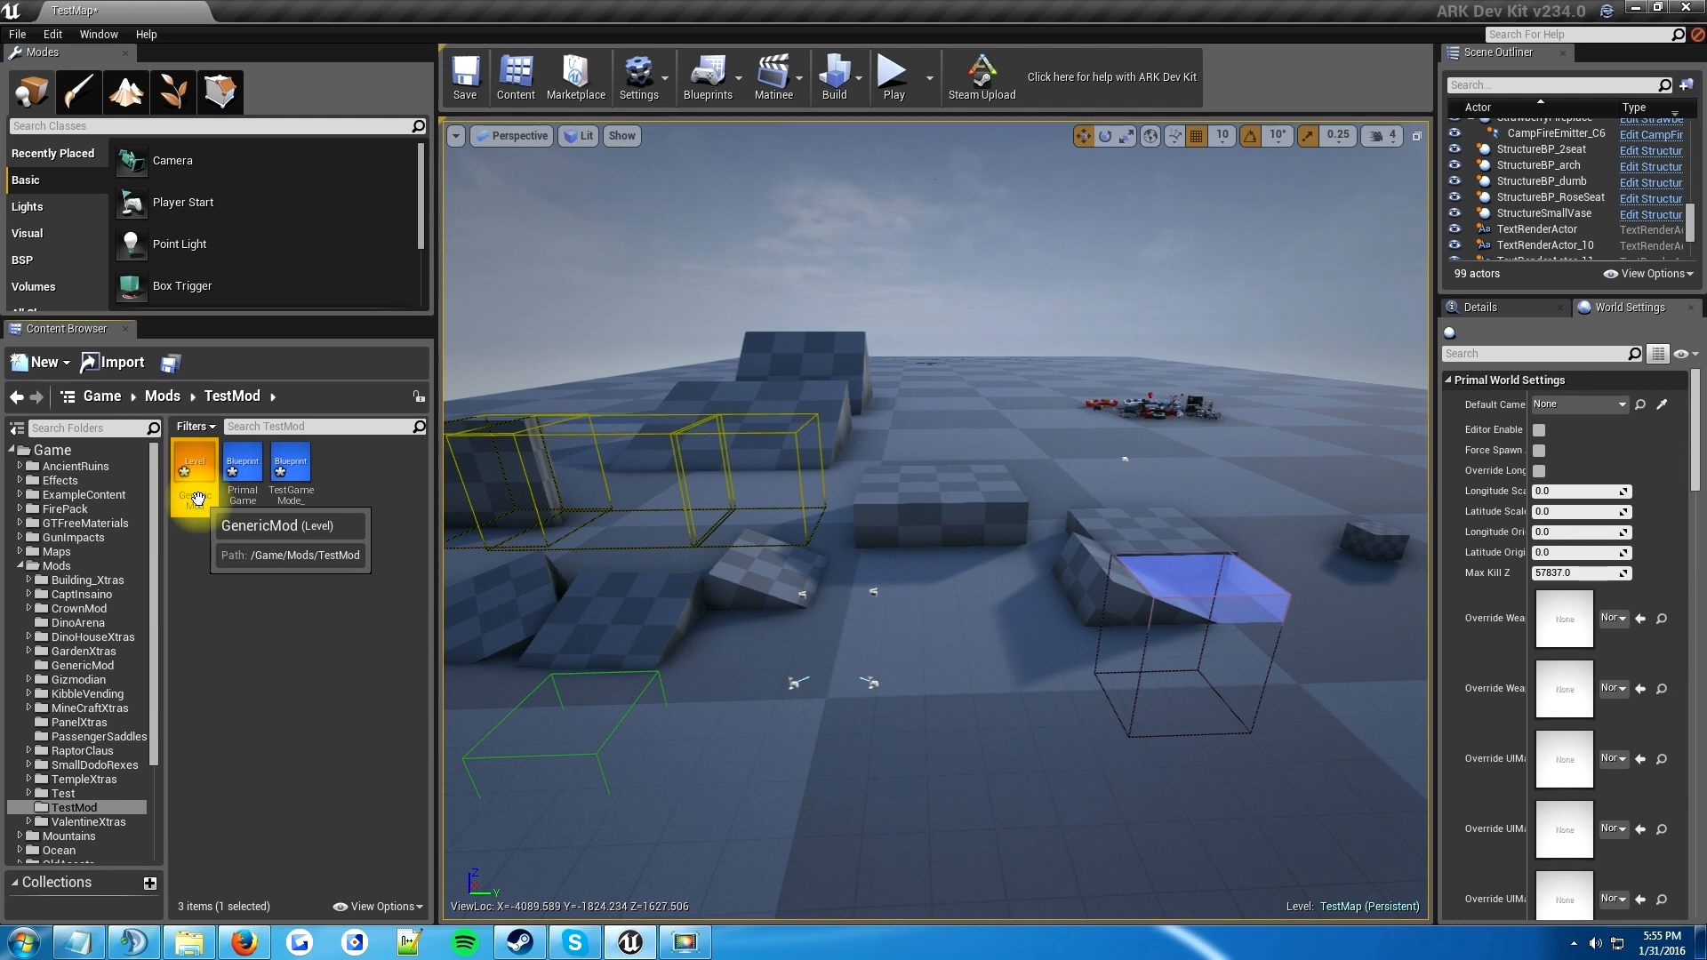
- Start renaming the copied GenericMod level to TestMod from its context menu
right_click(193, 457)
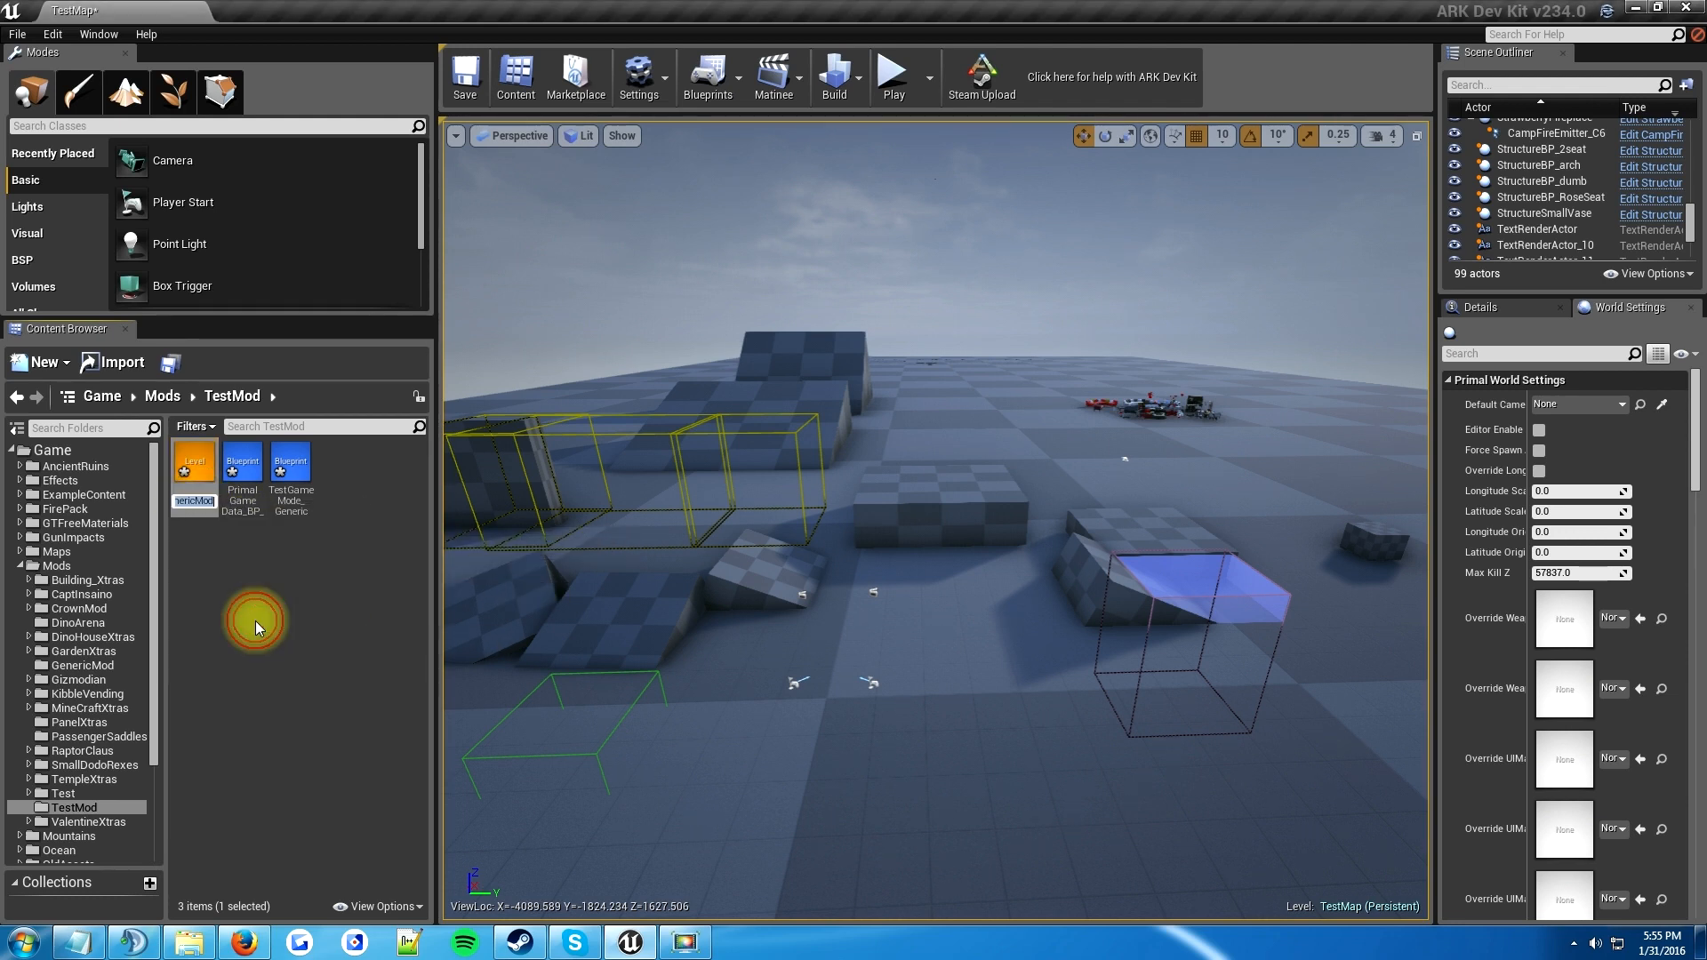
mouse_move(304, 478)
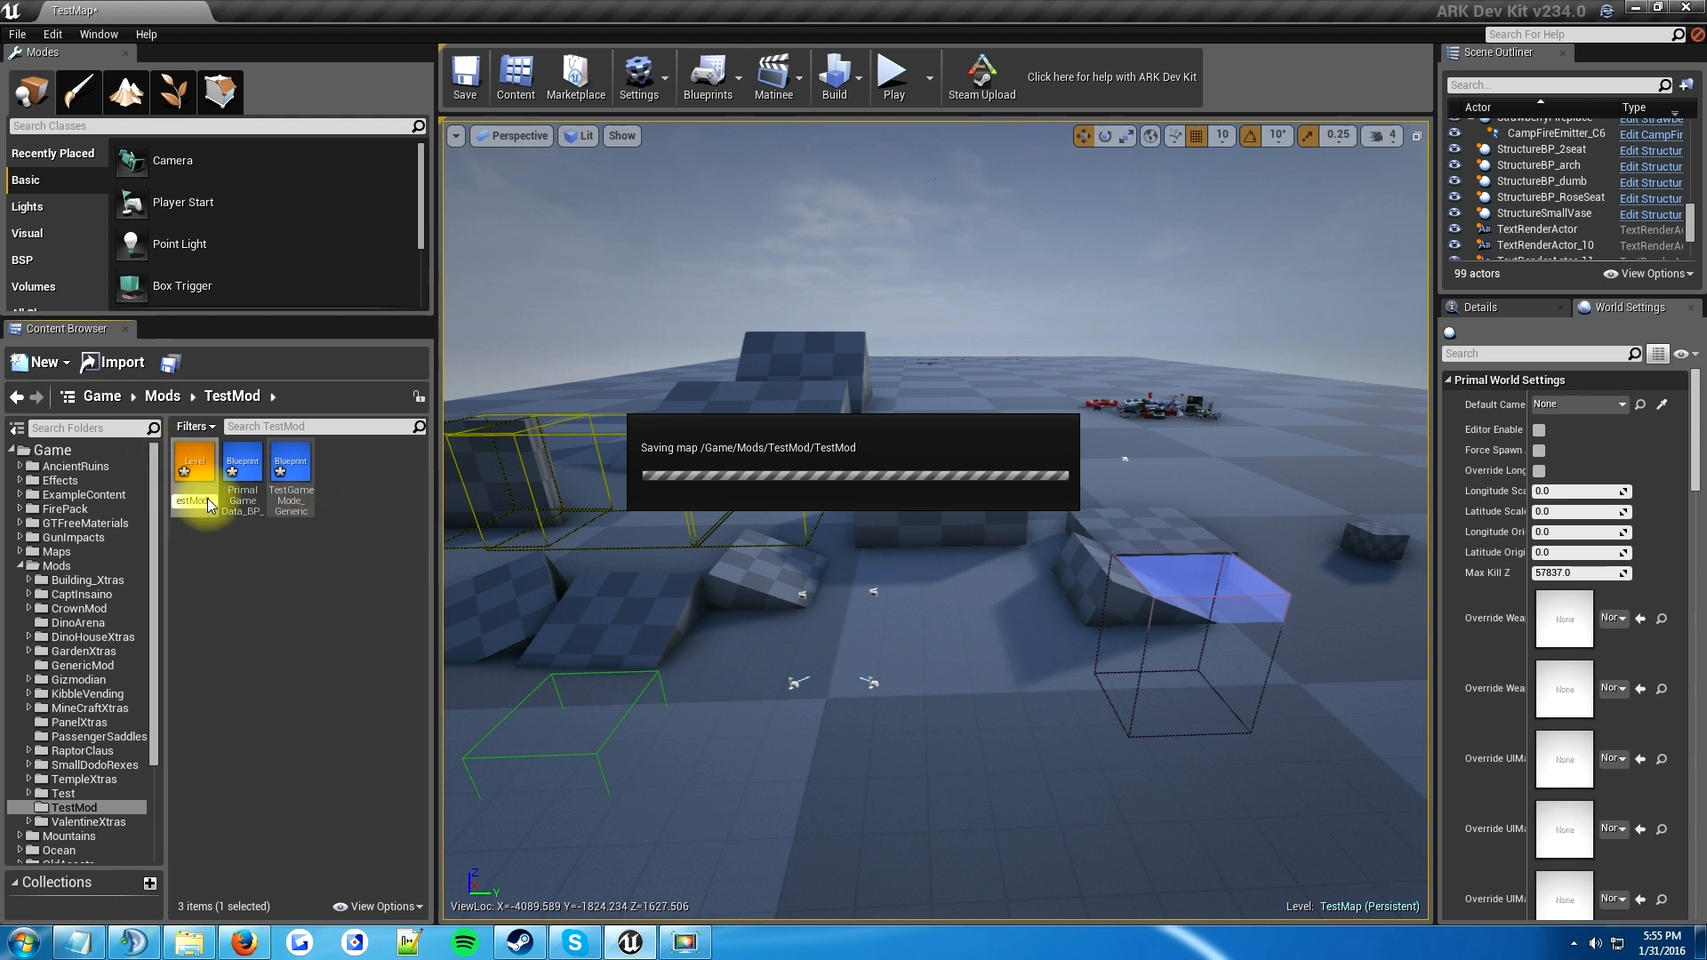
mouse_move(224, 508)
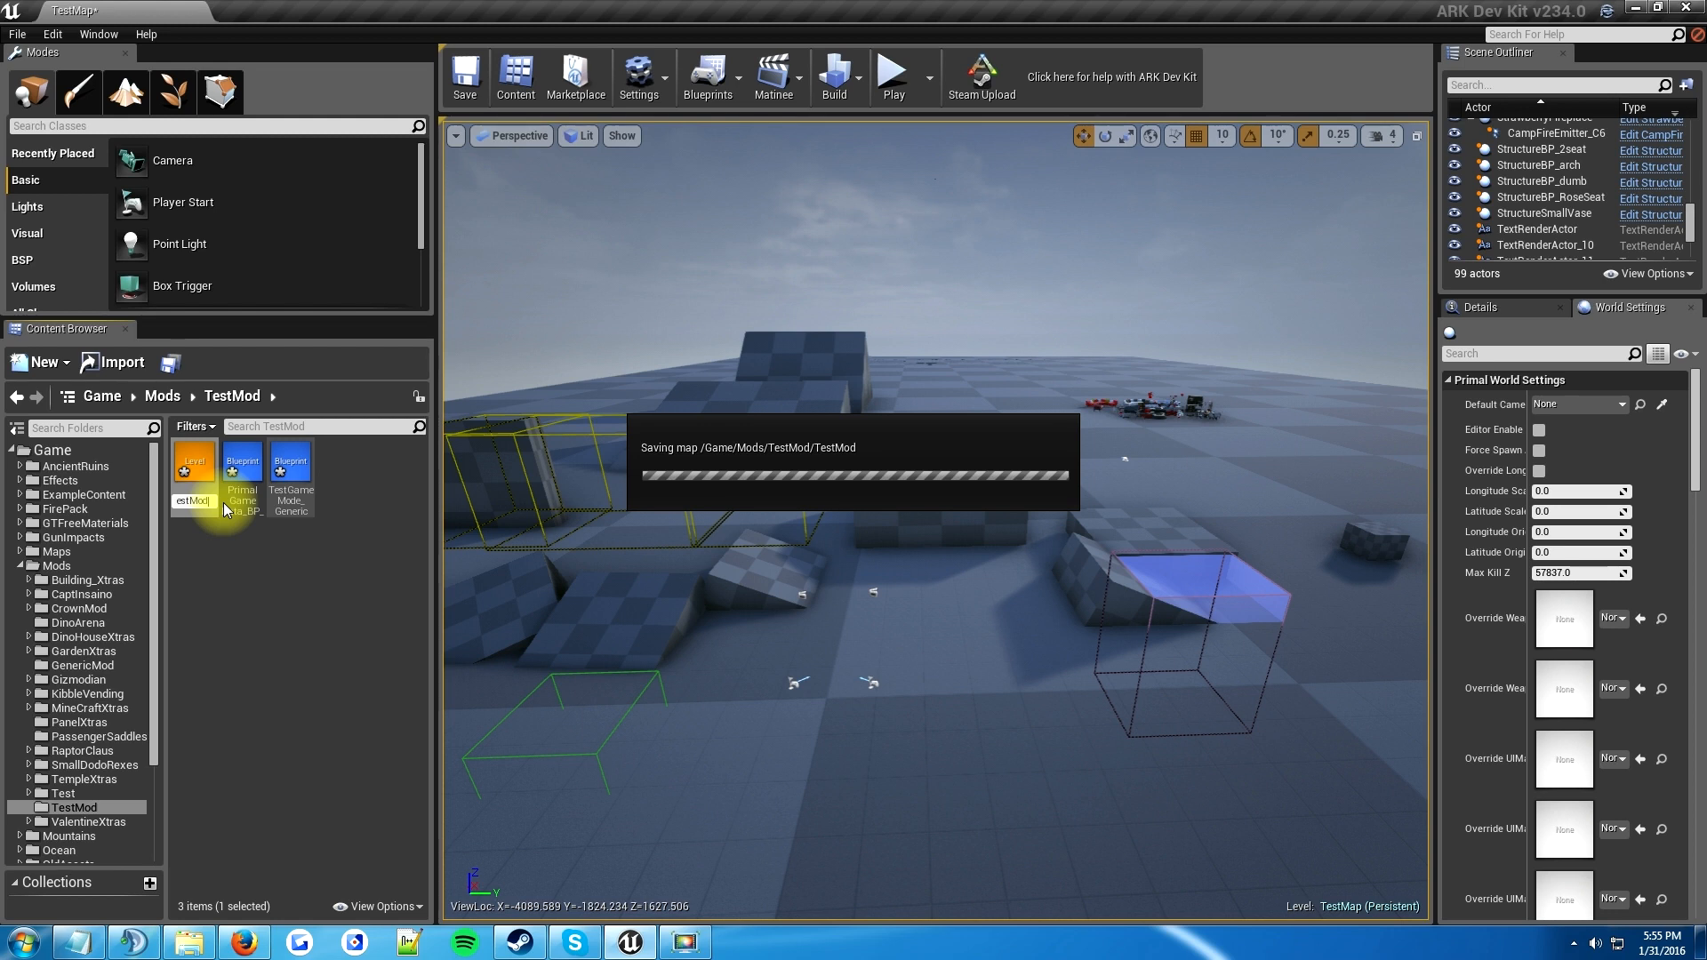
mouse_move(324, 503)
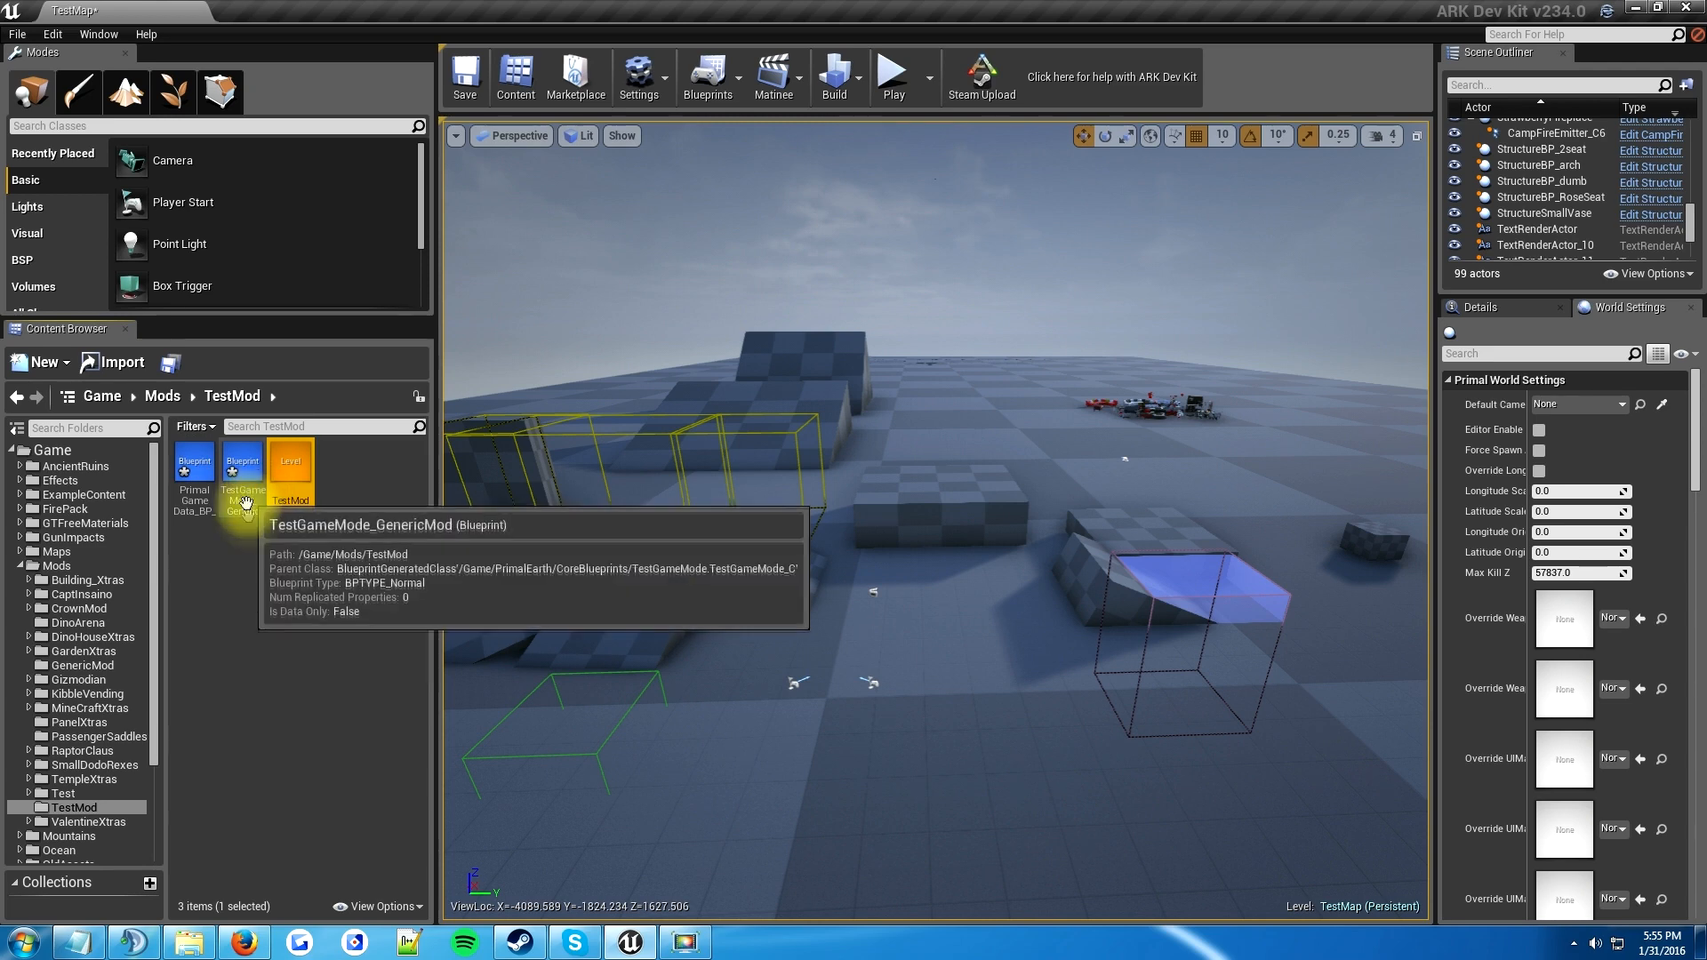
mouse_move(251, 503)
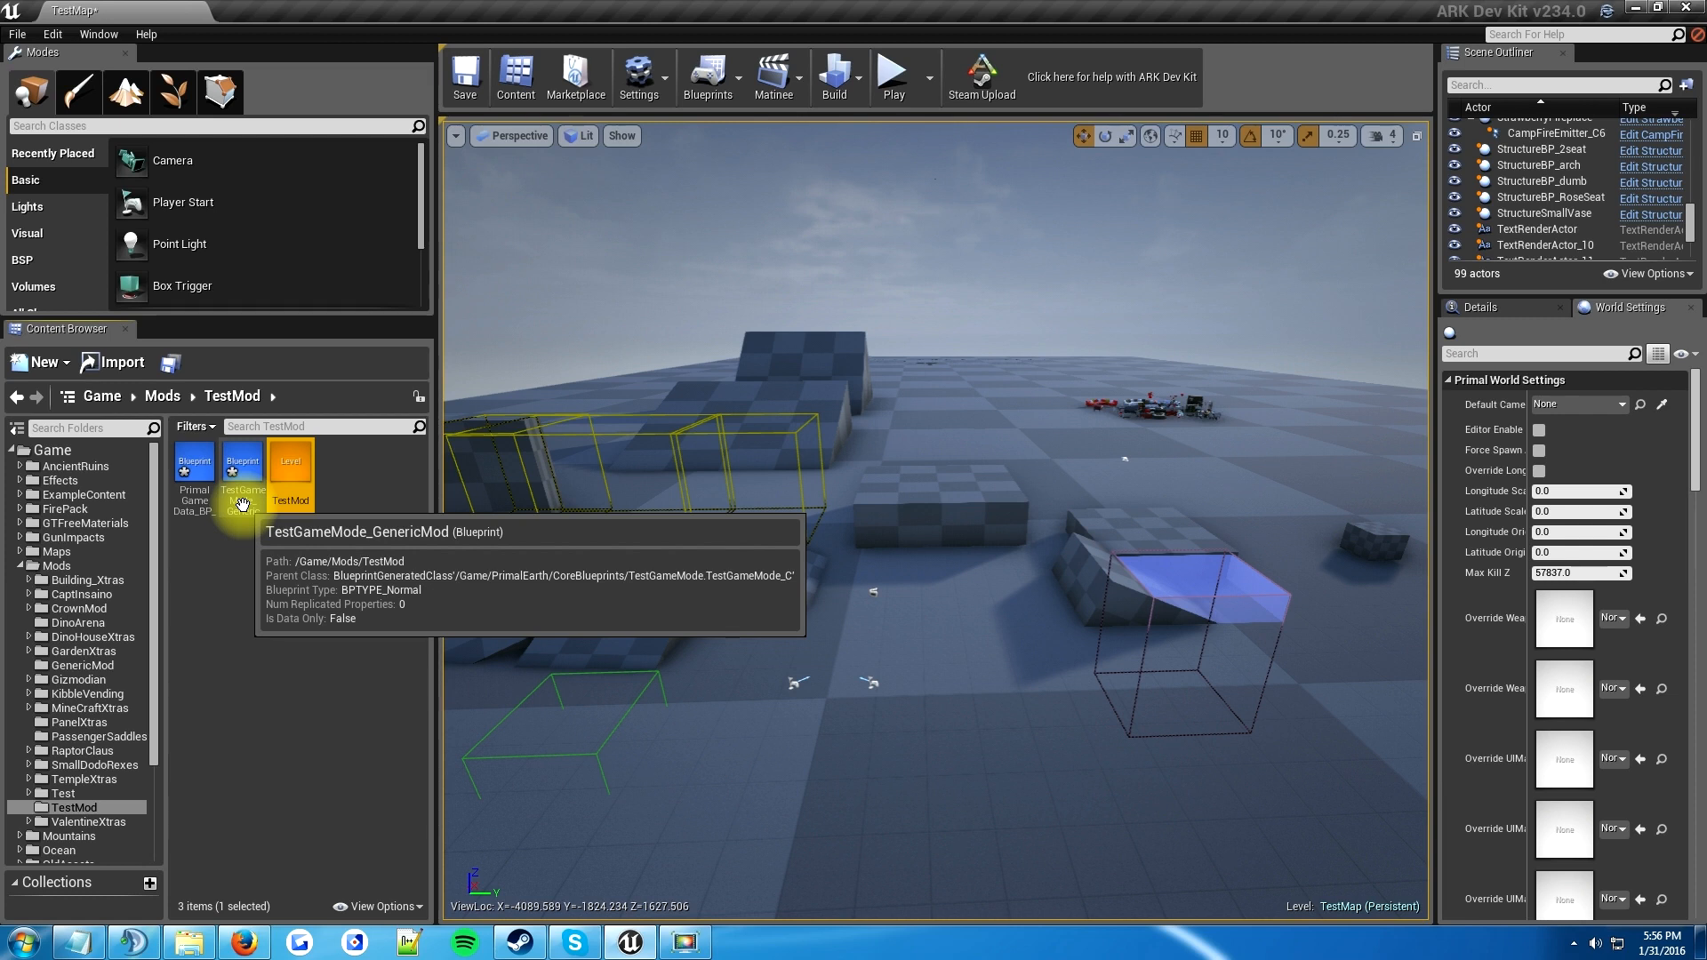
mouse_move(246, 504)
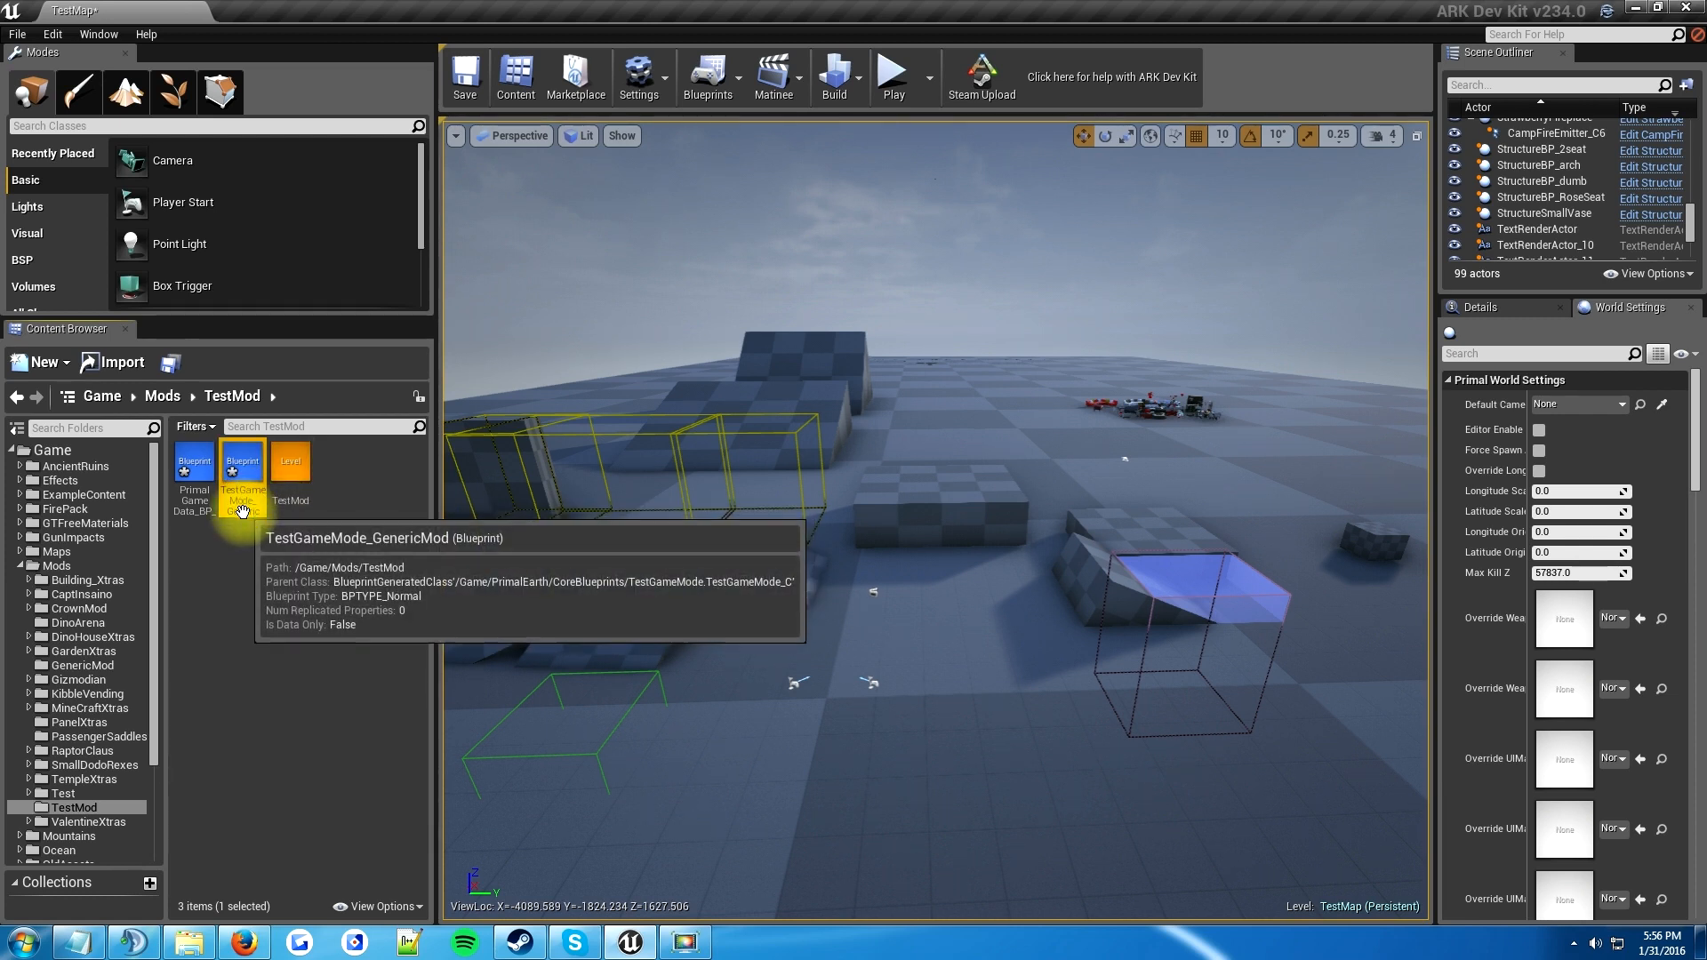
- Rename the copied blueprints to TestGameMode_TestMod and PrimalGameData_BP_TestMod
right_click(242, 461)
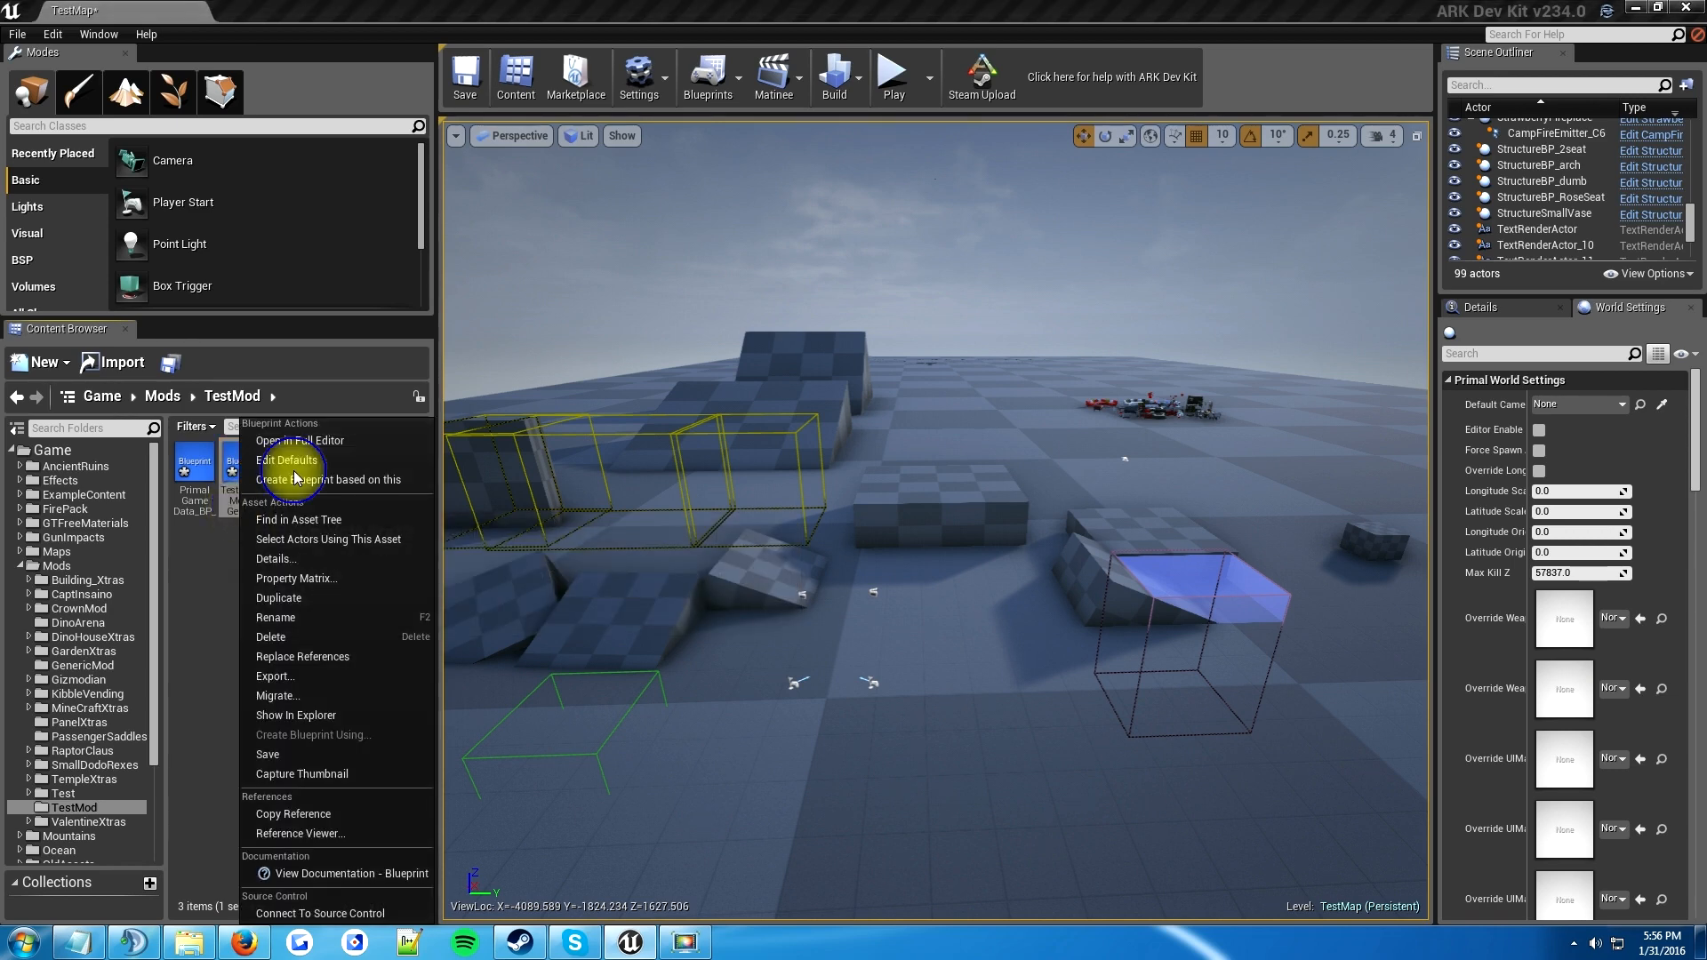
mouse_move(283, 636)
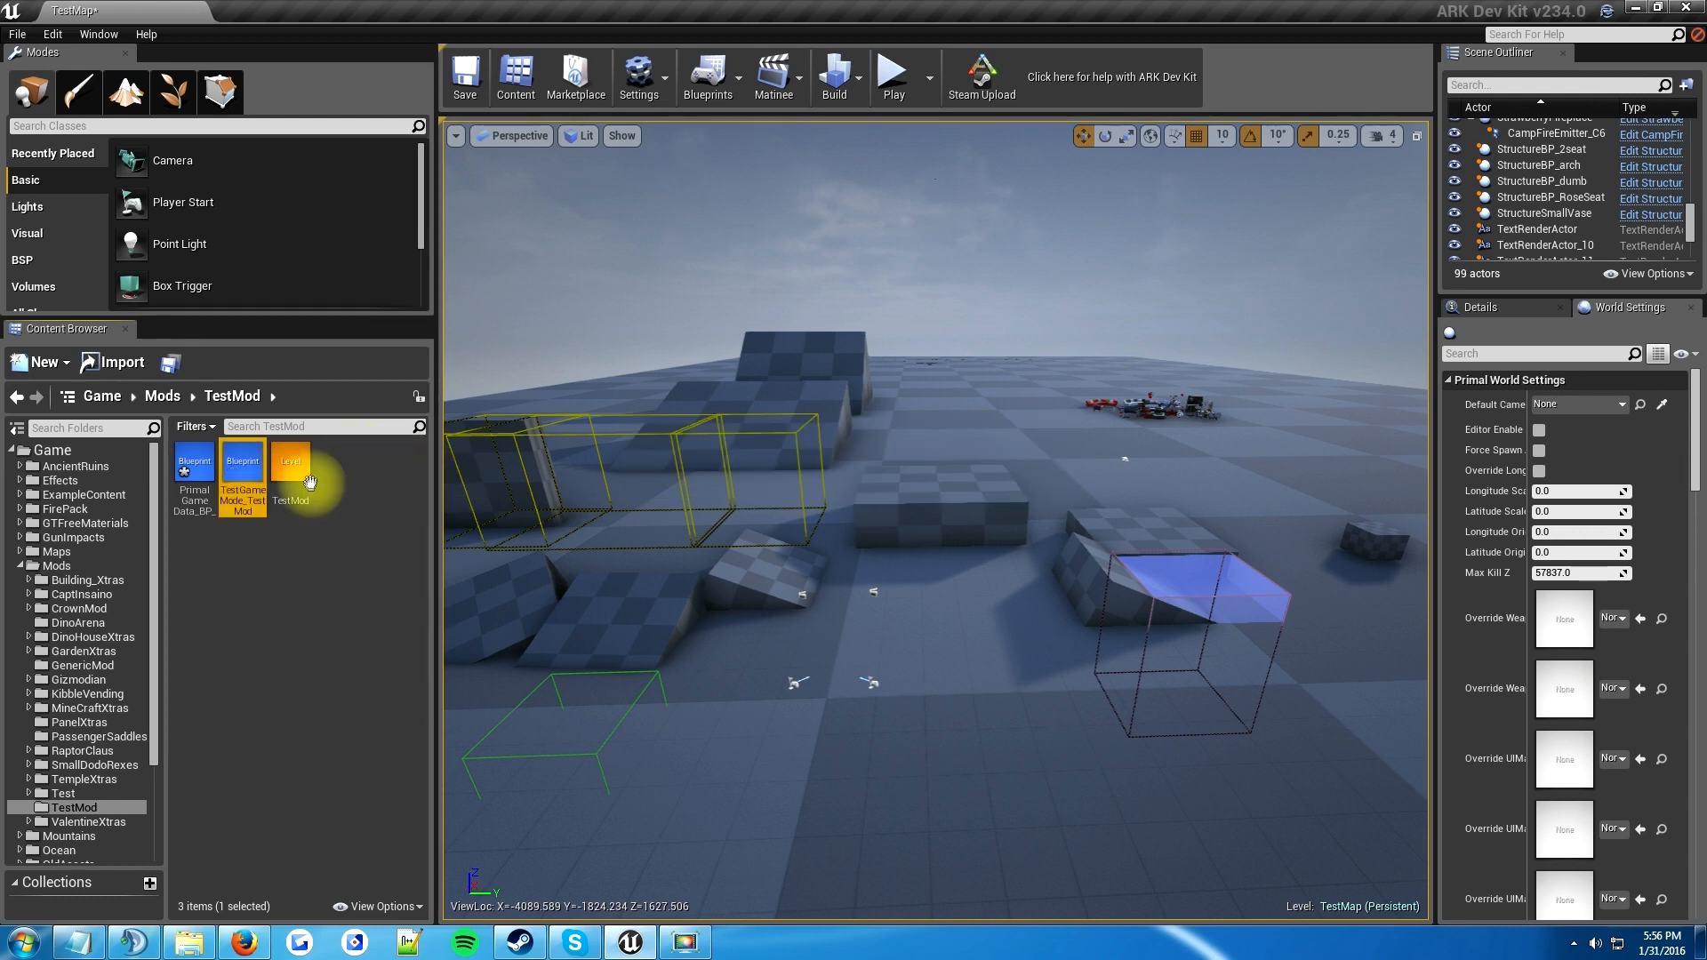
mouse_move(286, 467)
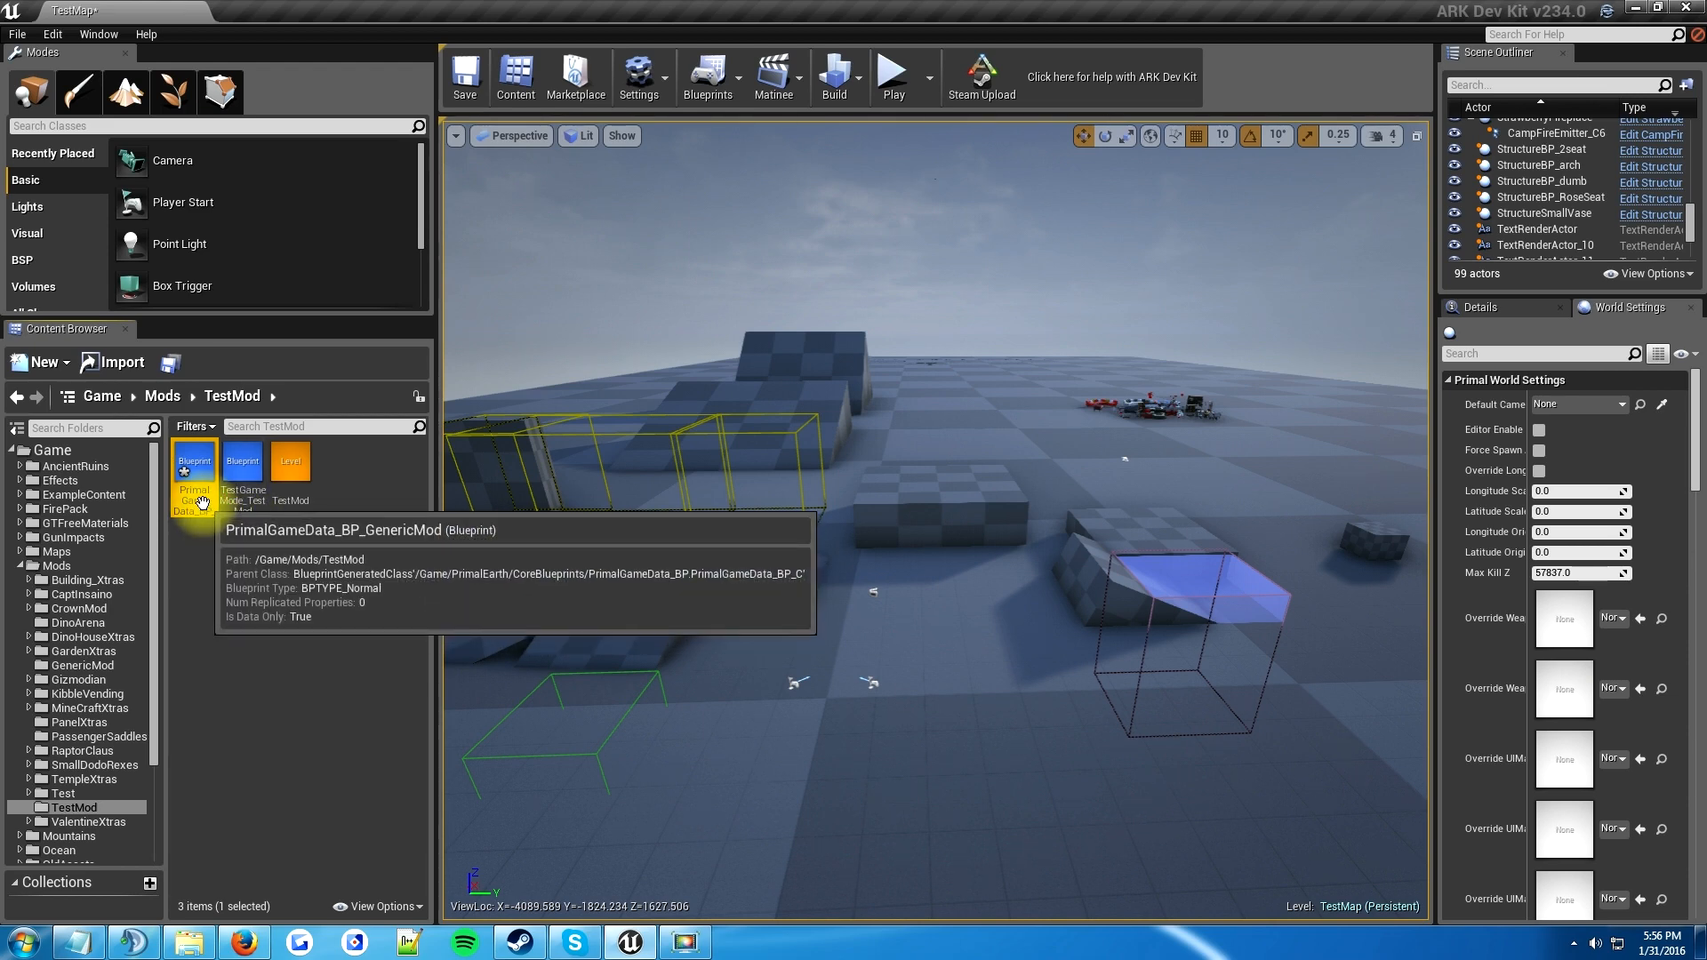
right_click(194, 462)
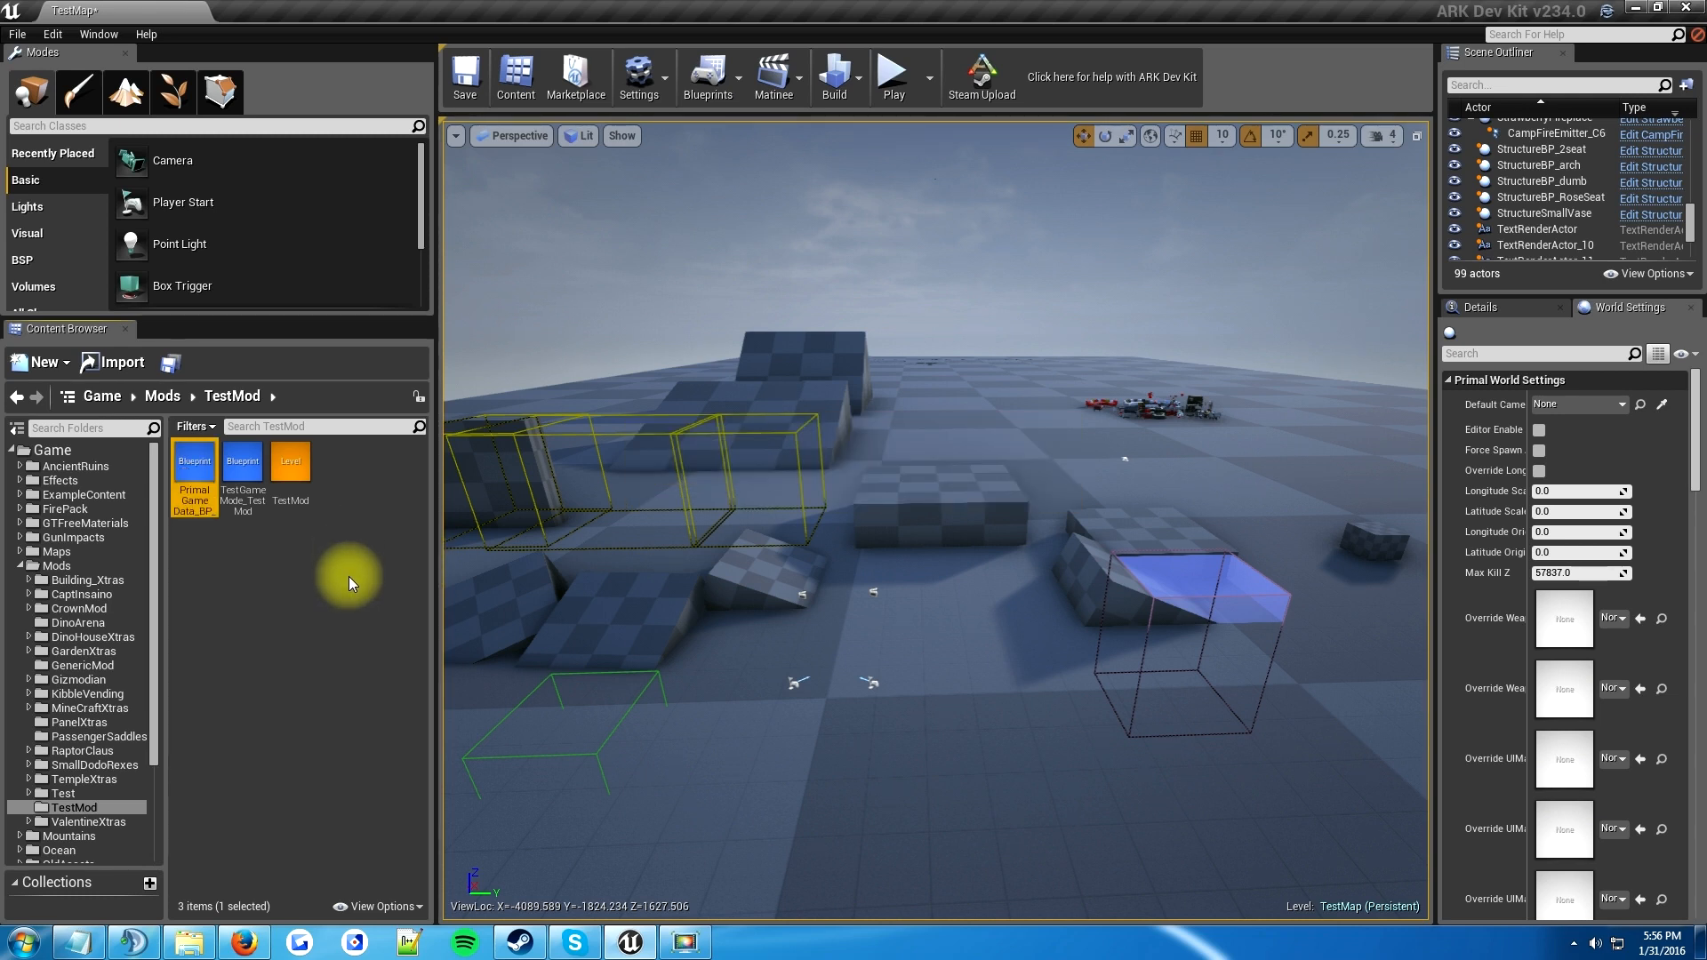
mouse_move(250, 571)
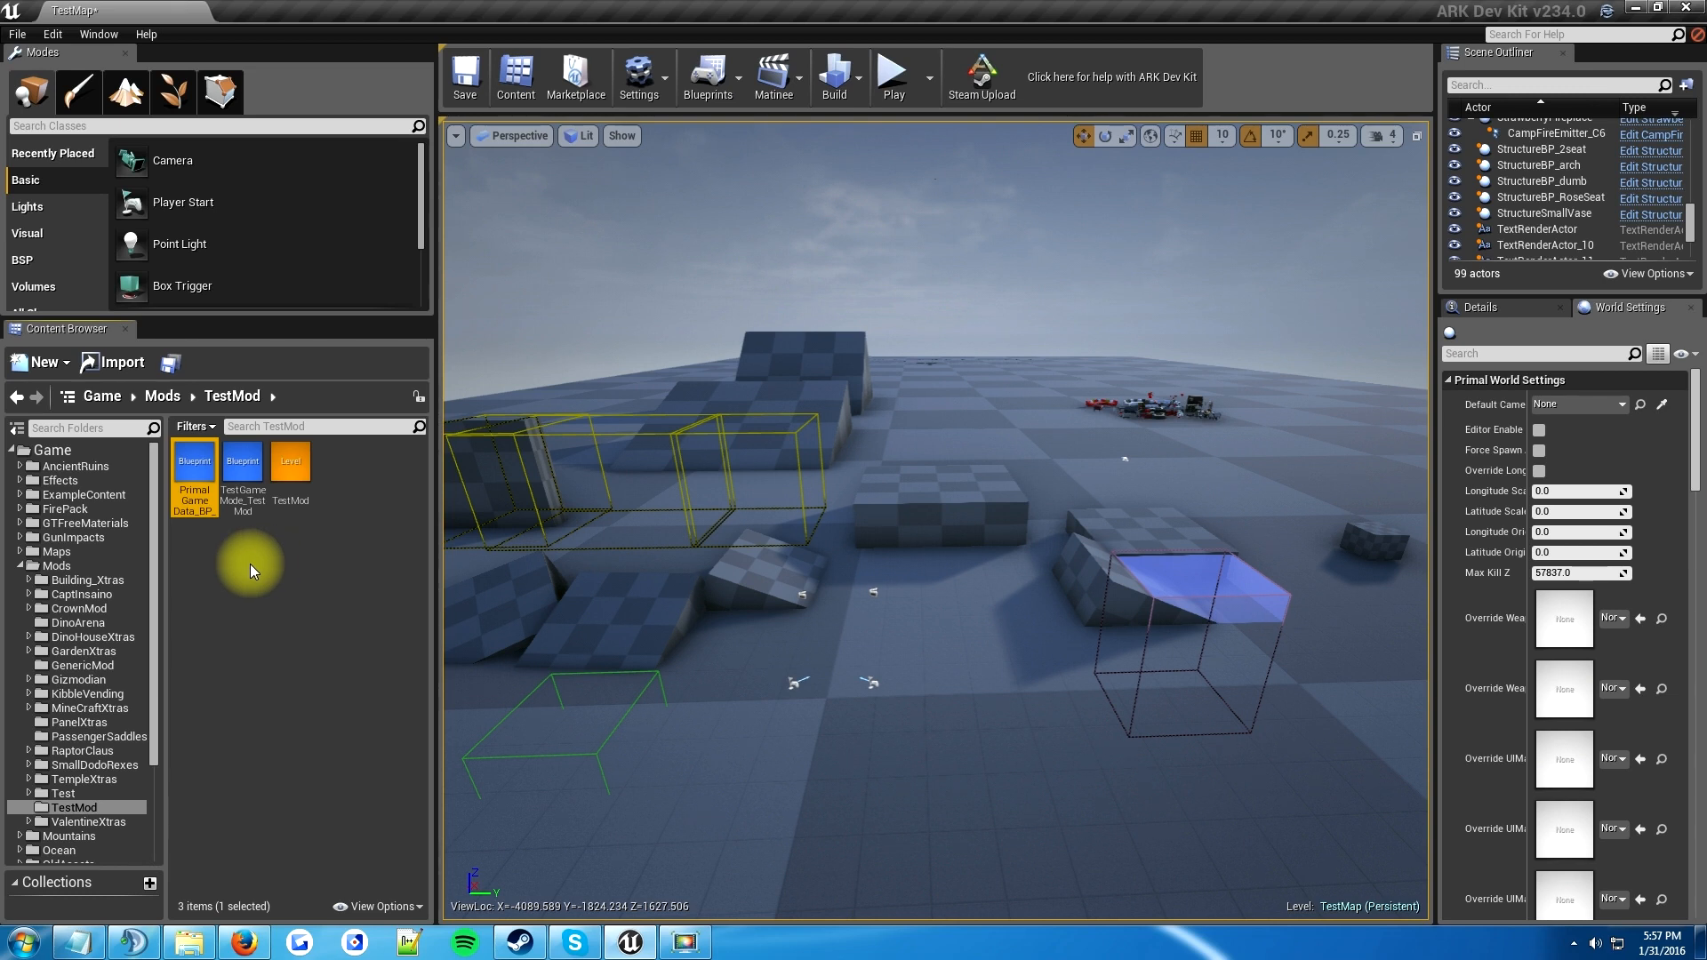
mouse_move(201, 509)
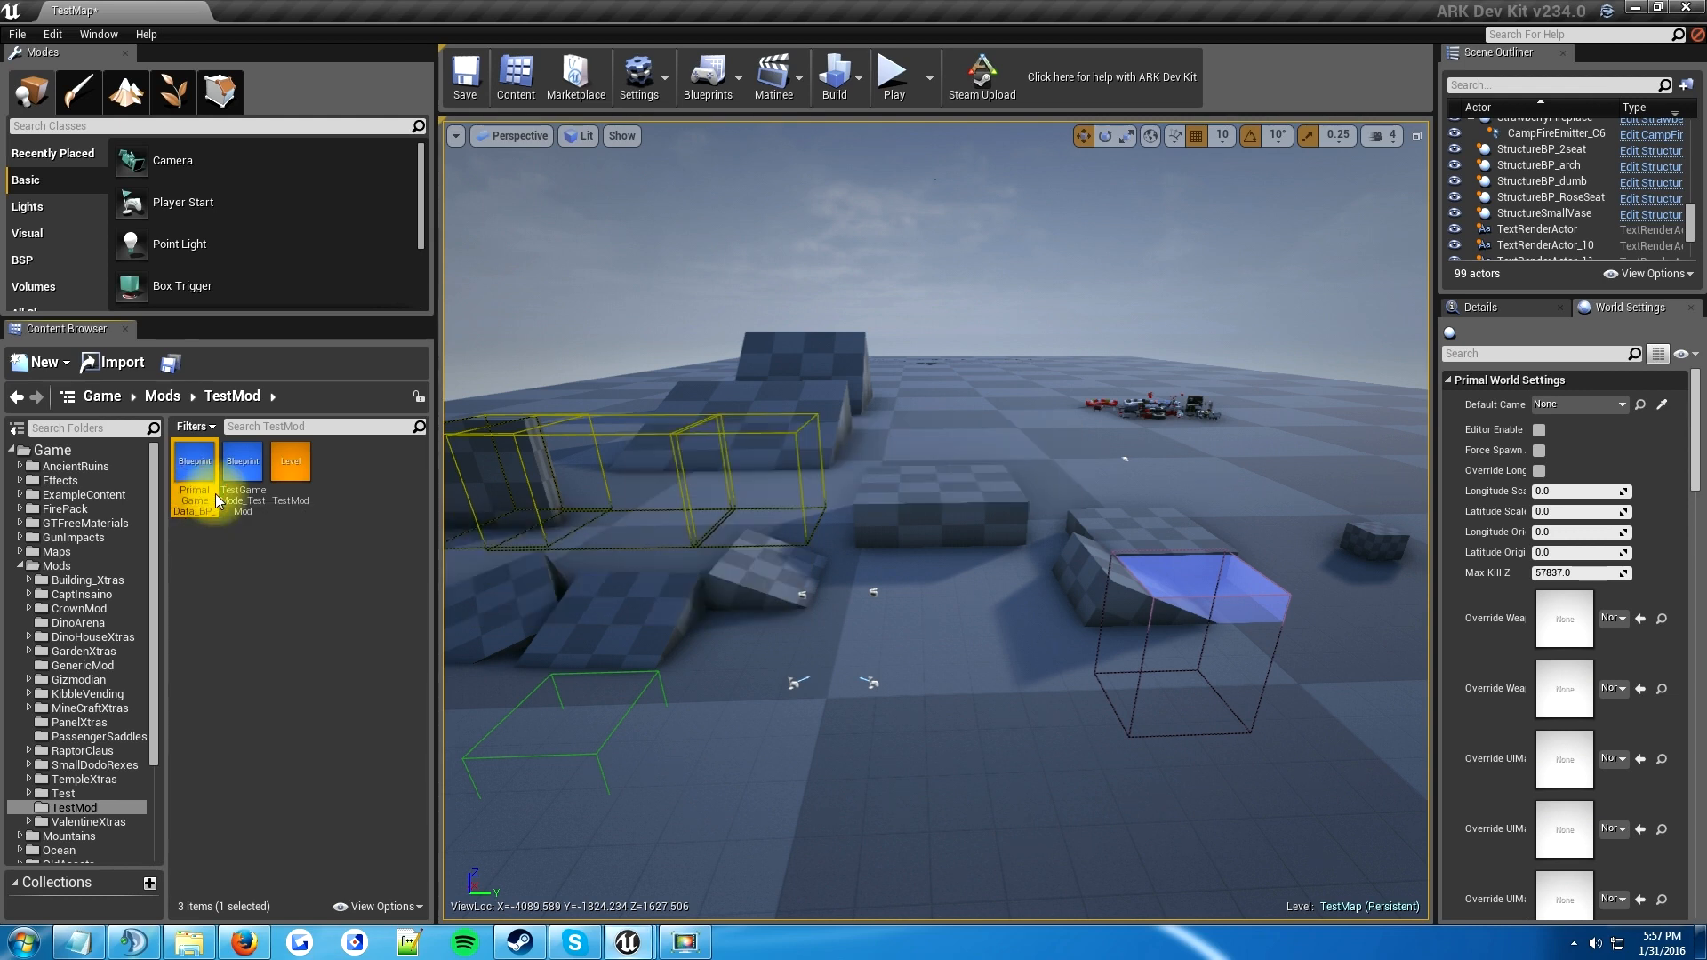
mouse_move(476, 610)
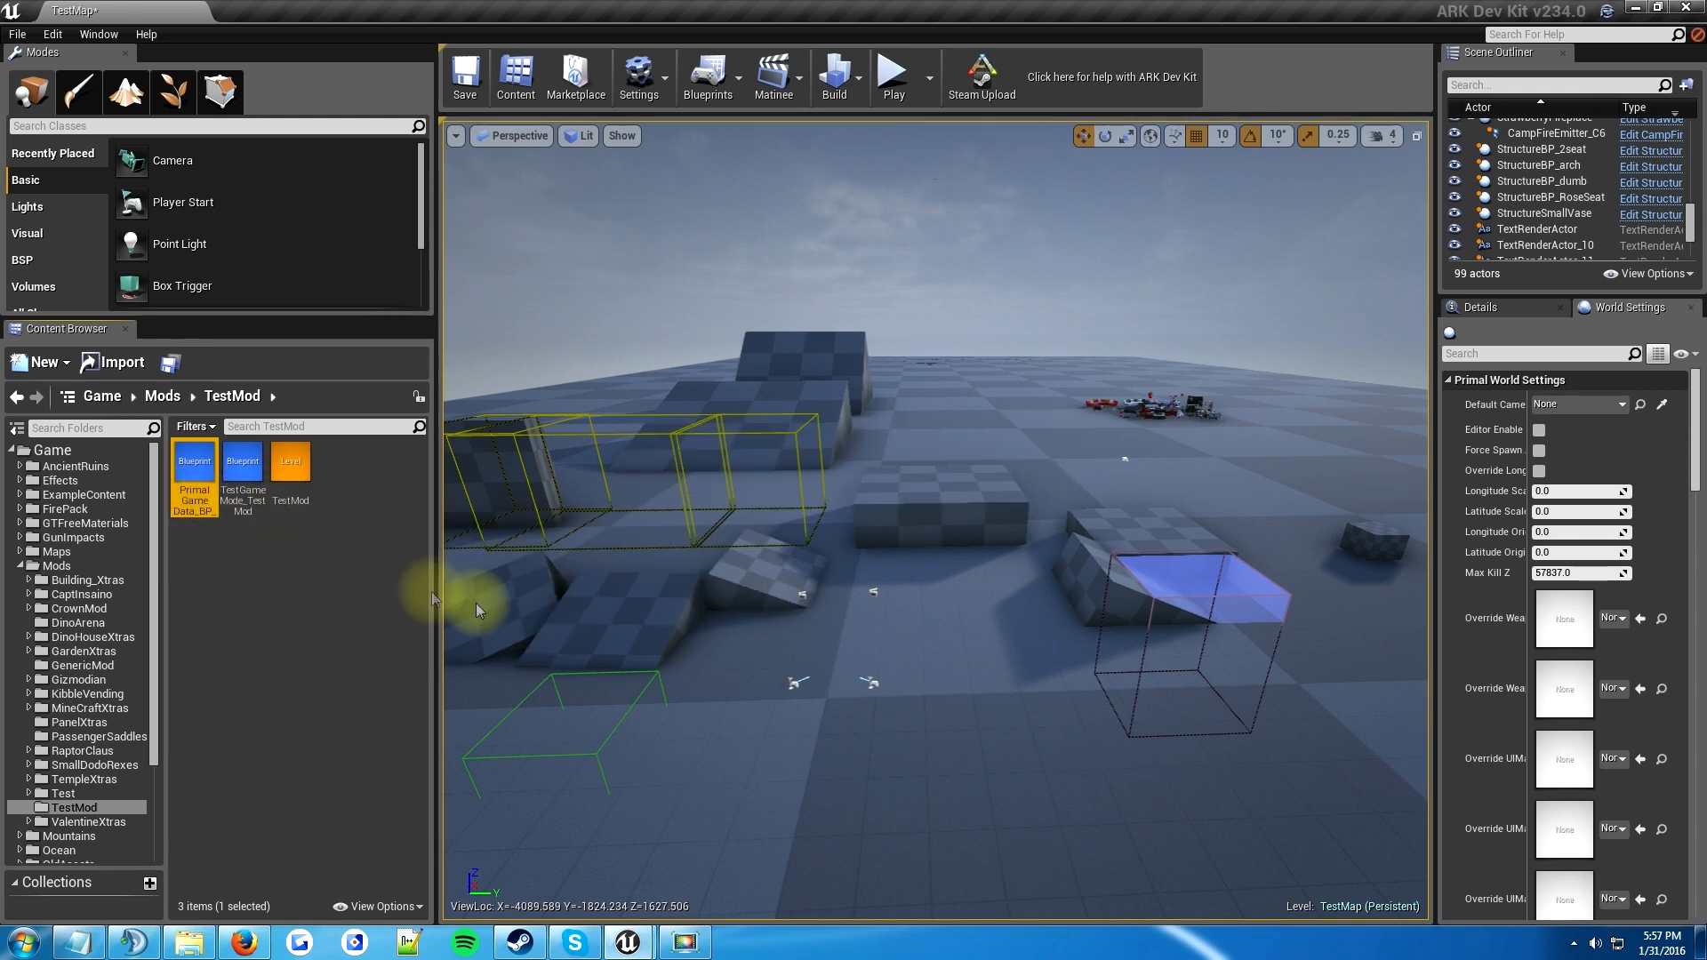
mouse_move(402, 501)
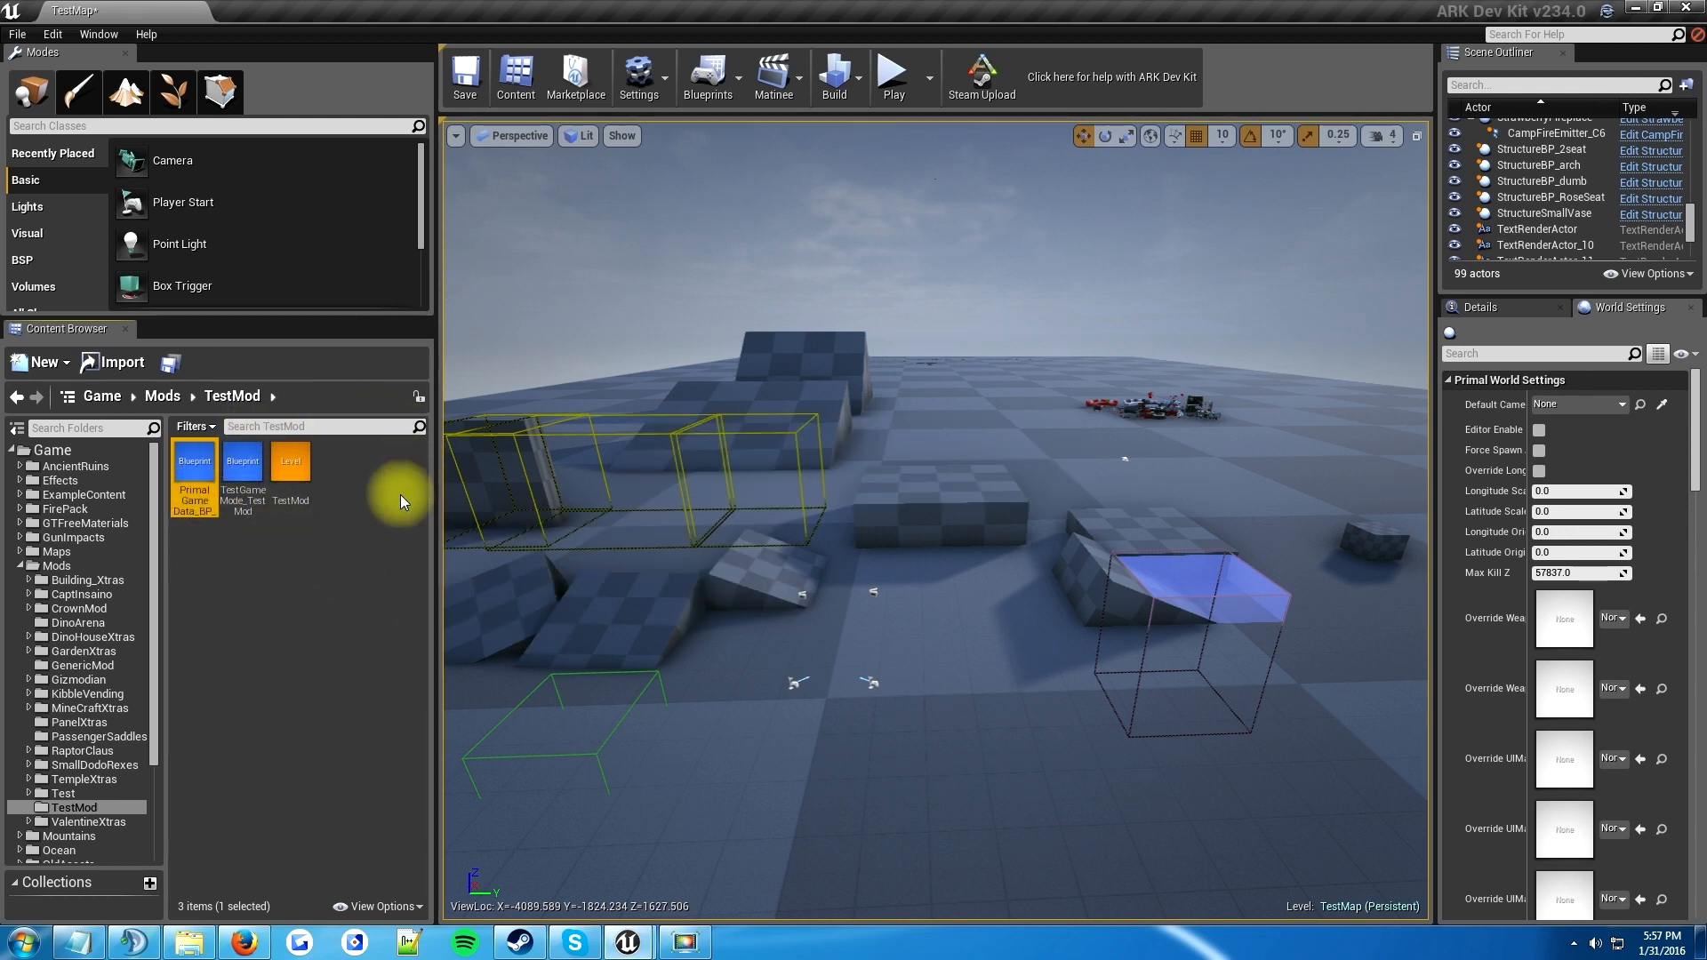
mouse_move(258, 546)
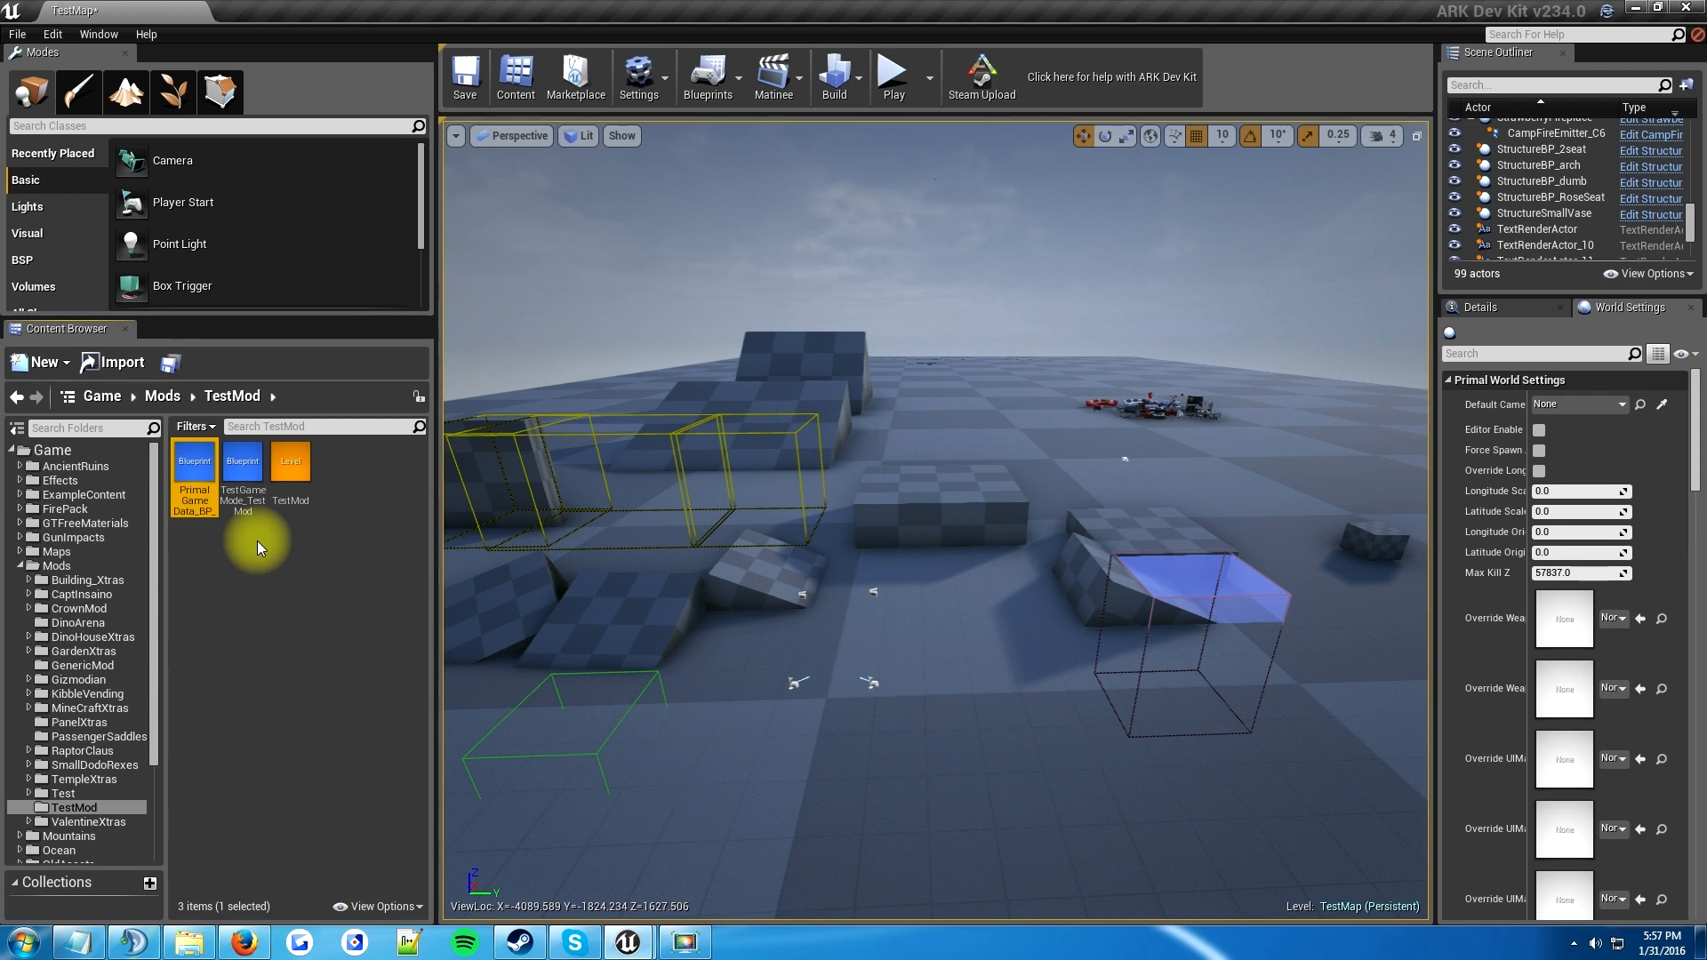
- In the Primal Game Data blueprint defaults, set Mod Name 'Test Mod' and Mod Description 'mod desc'
double_click(194, 466)
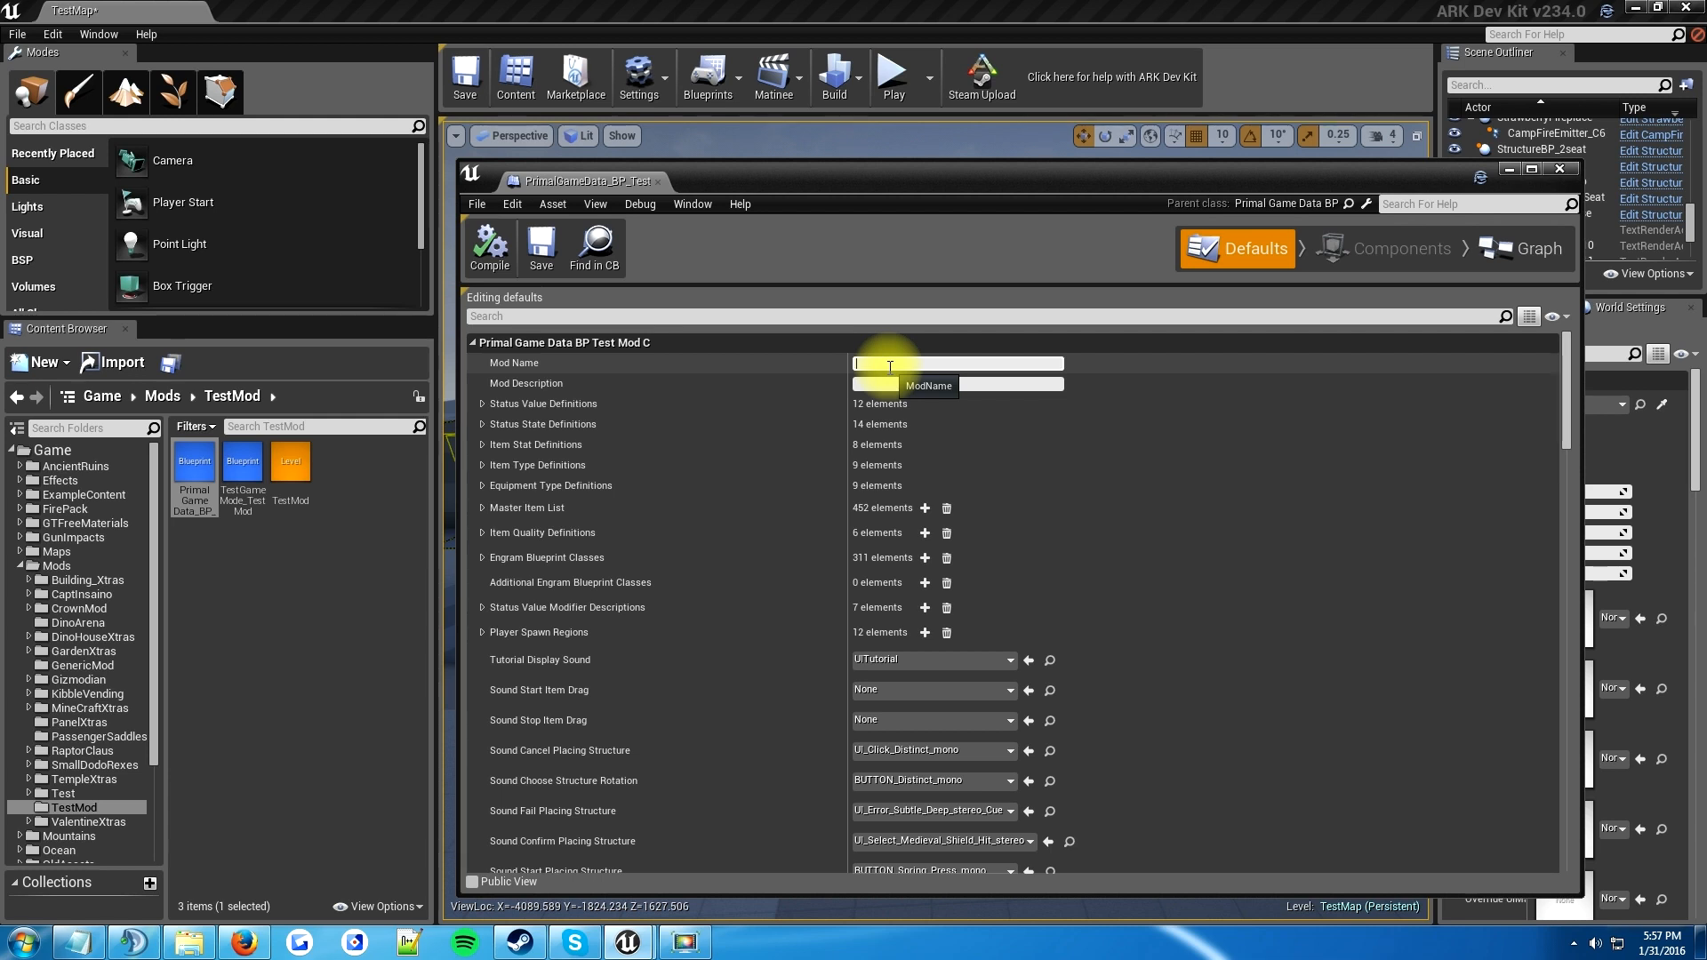
type("Test")
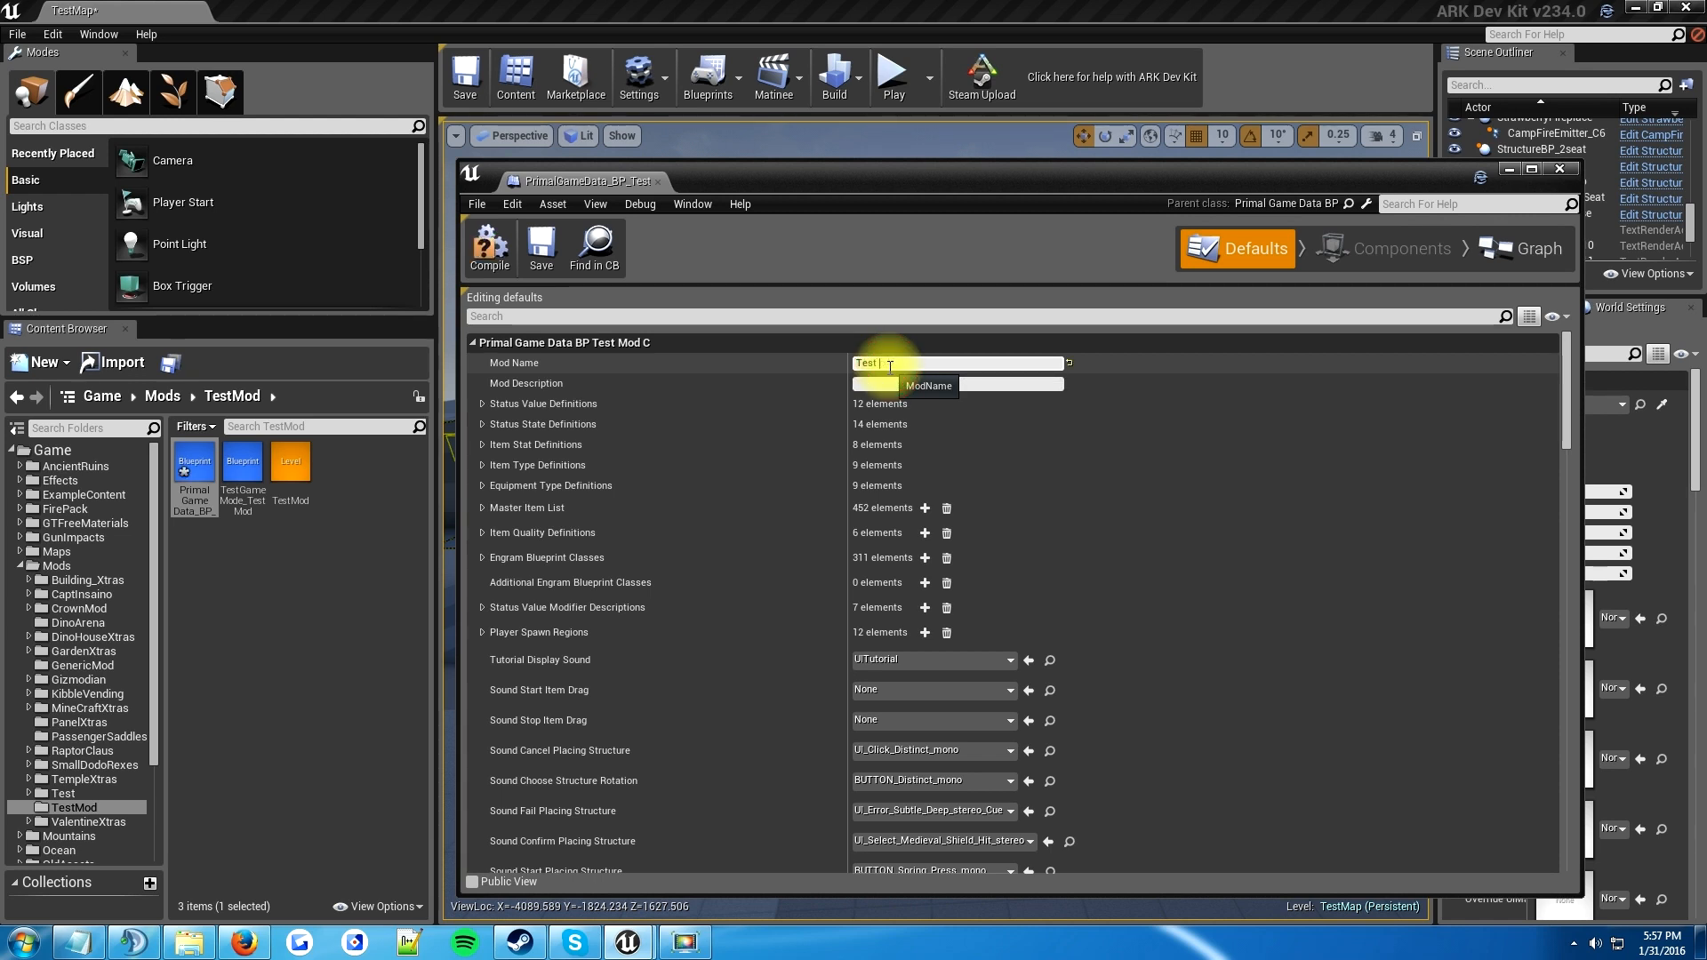
type("Mod")
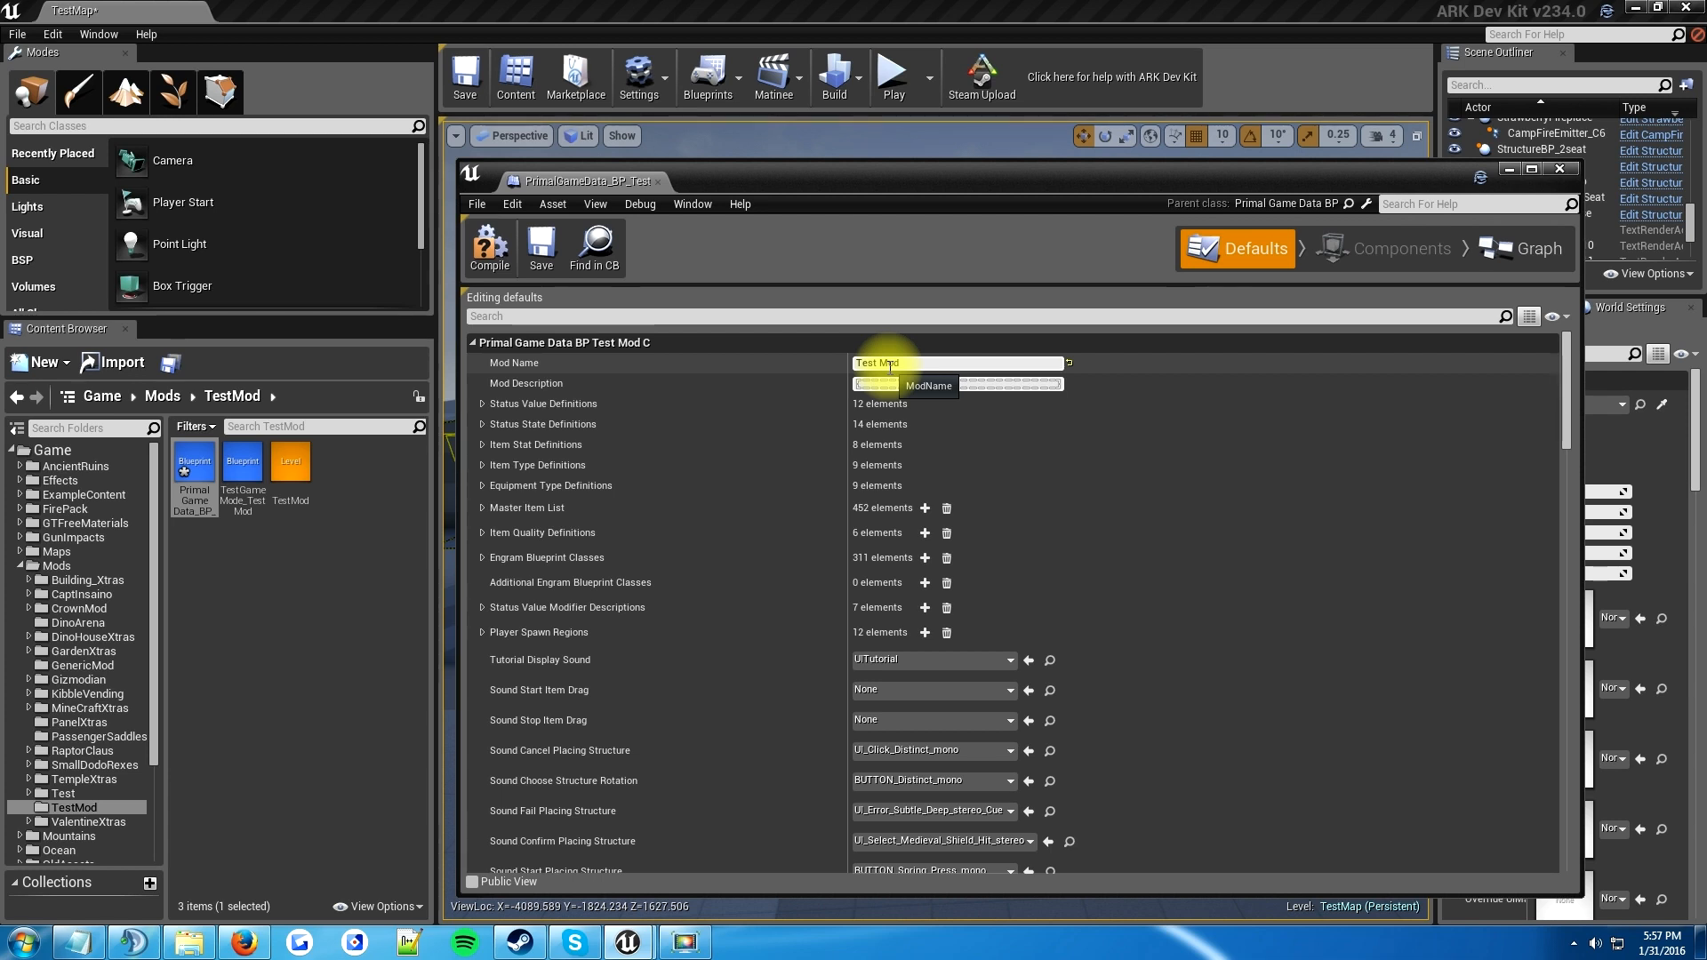
type("mod")
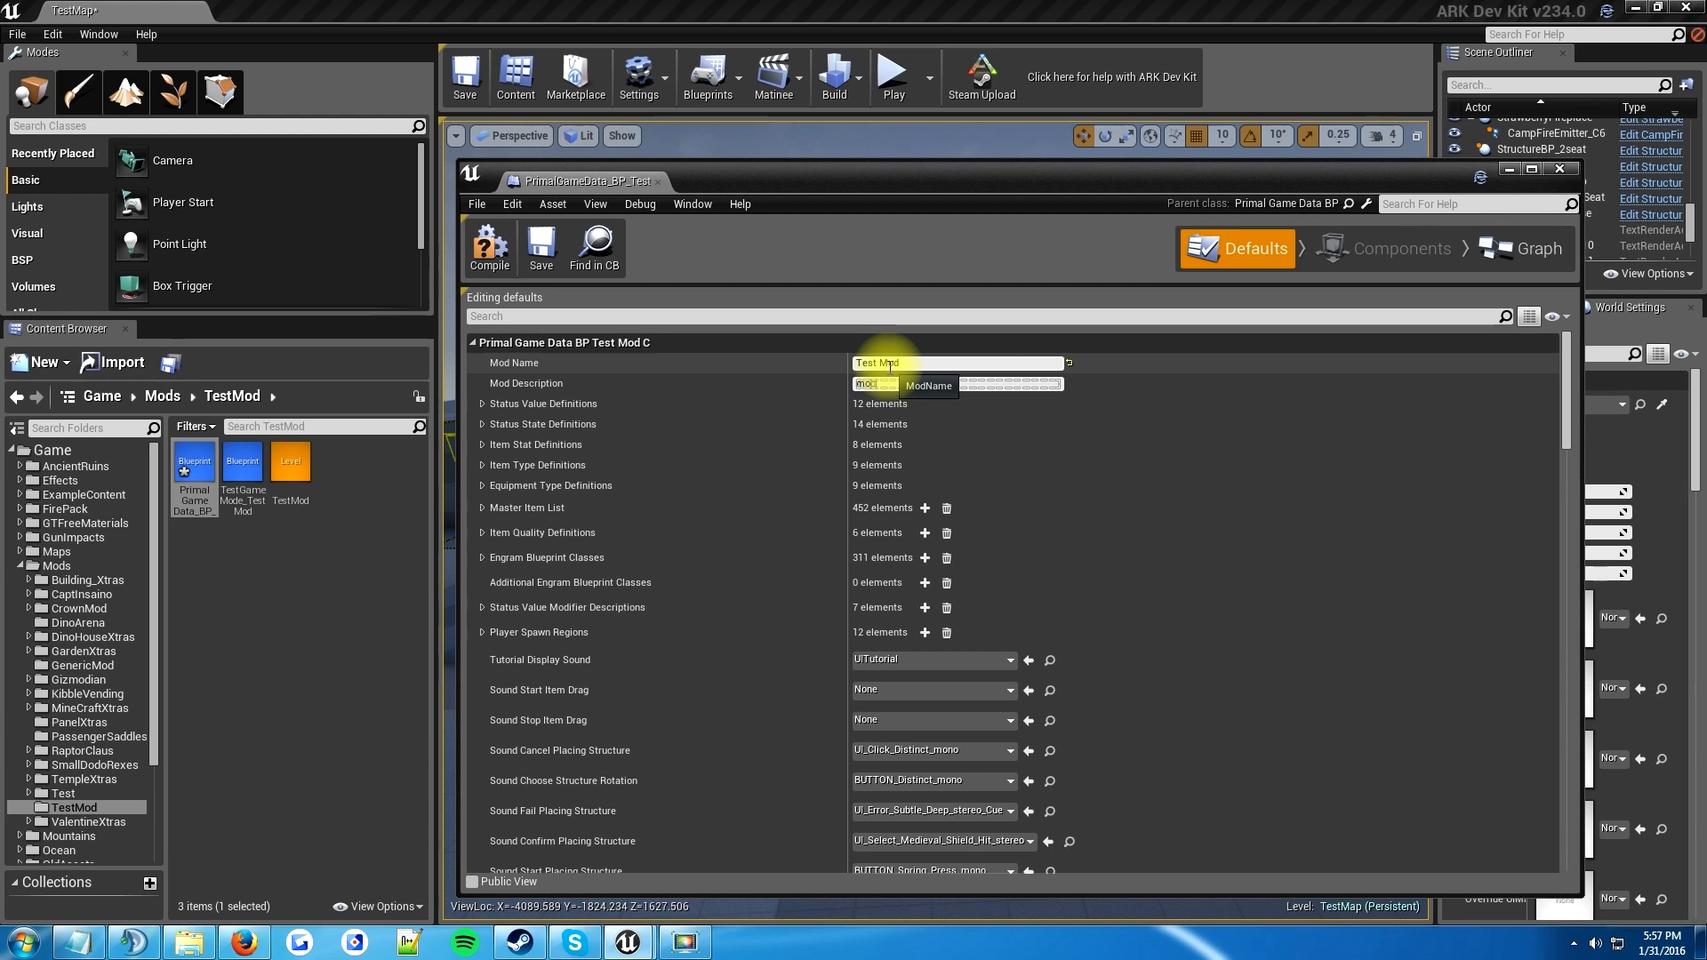
type("desc")
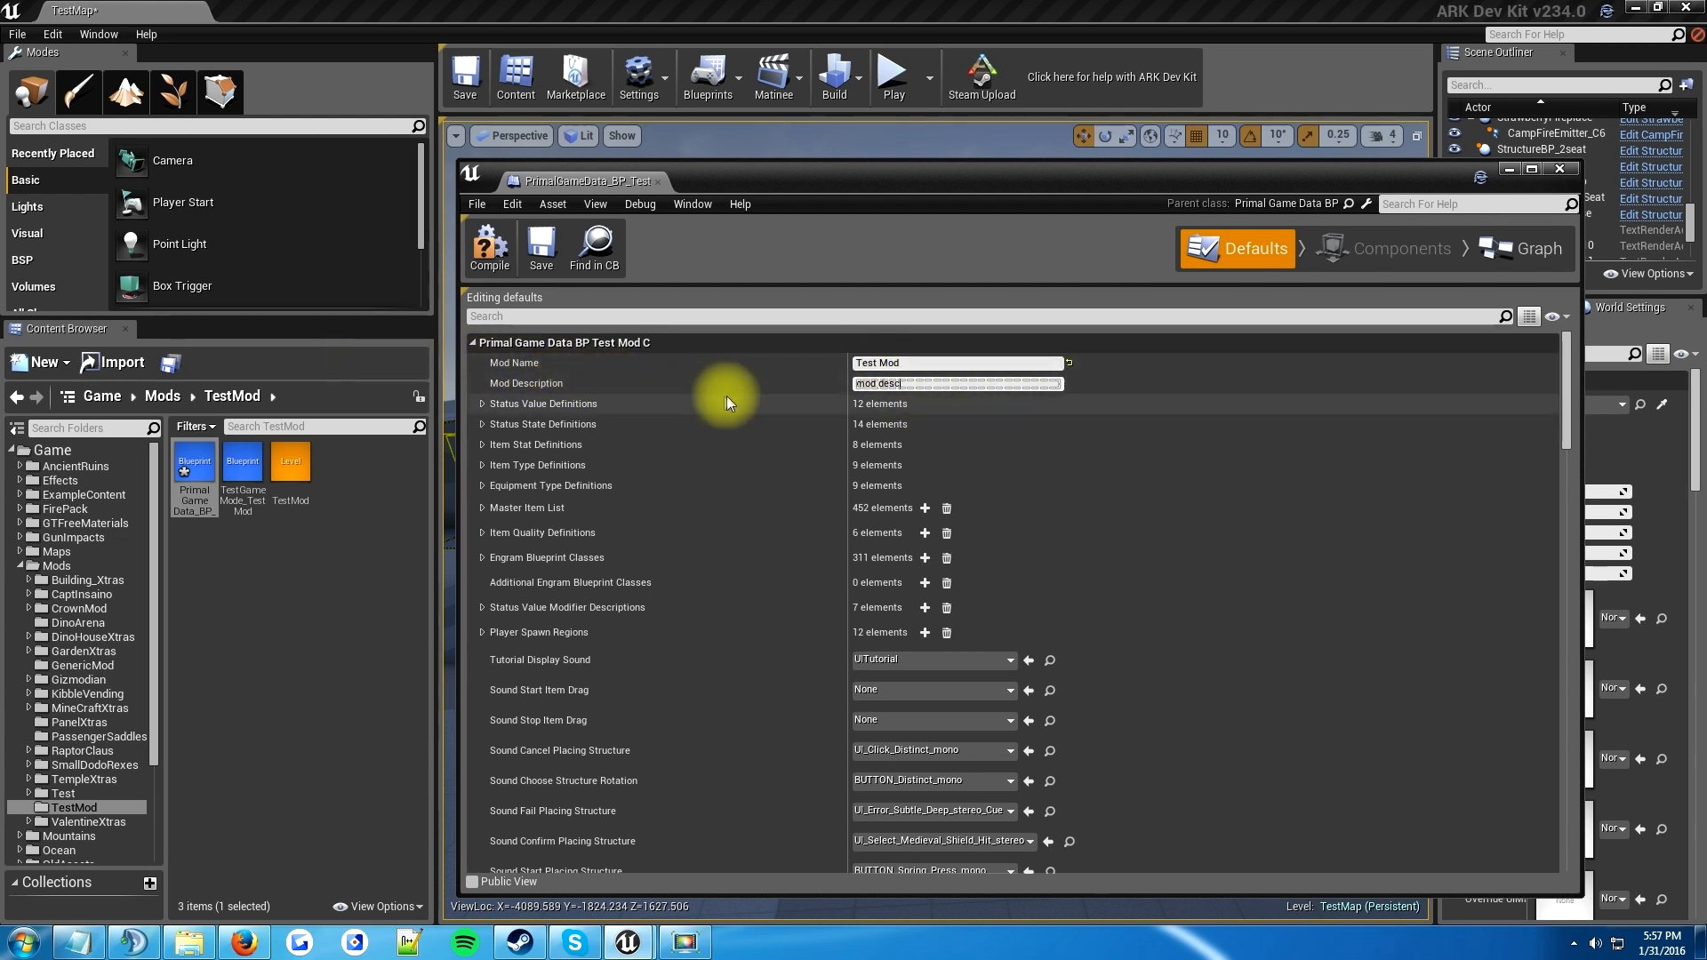
mouse_move(585, 381)
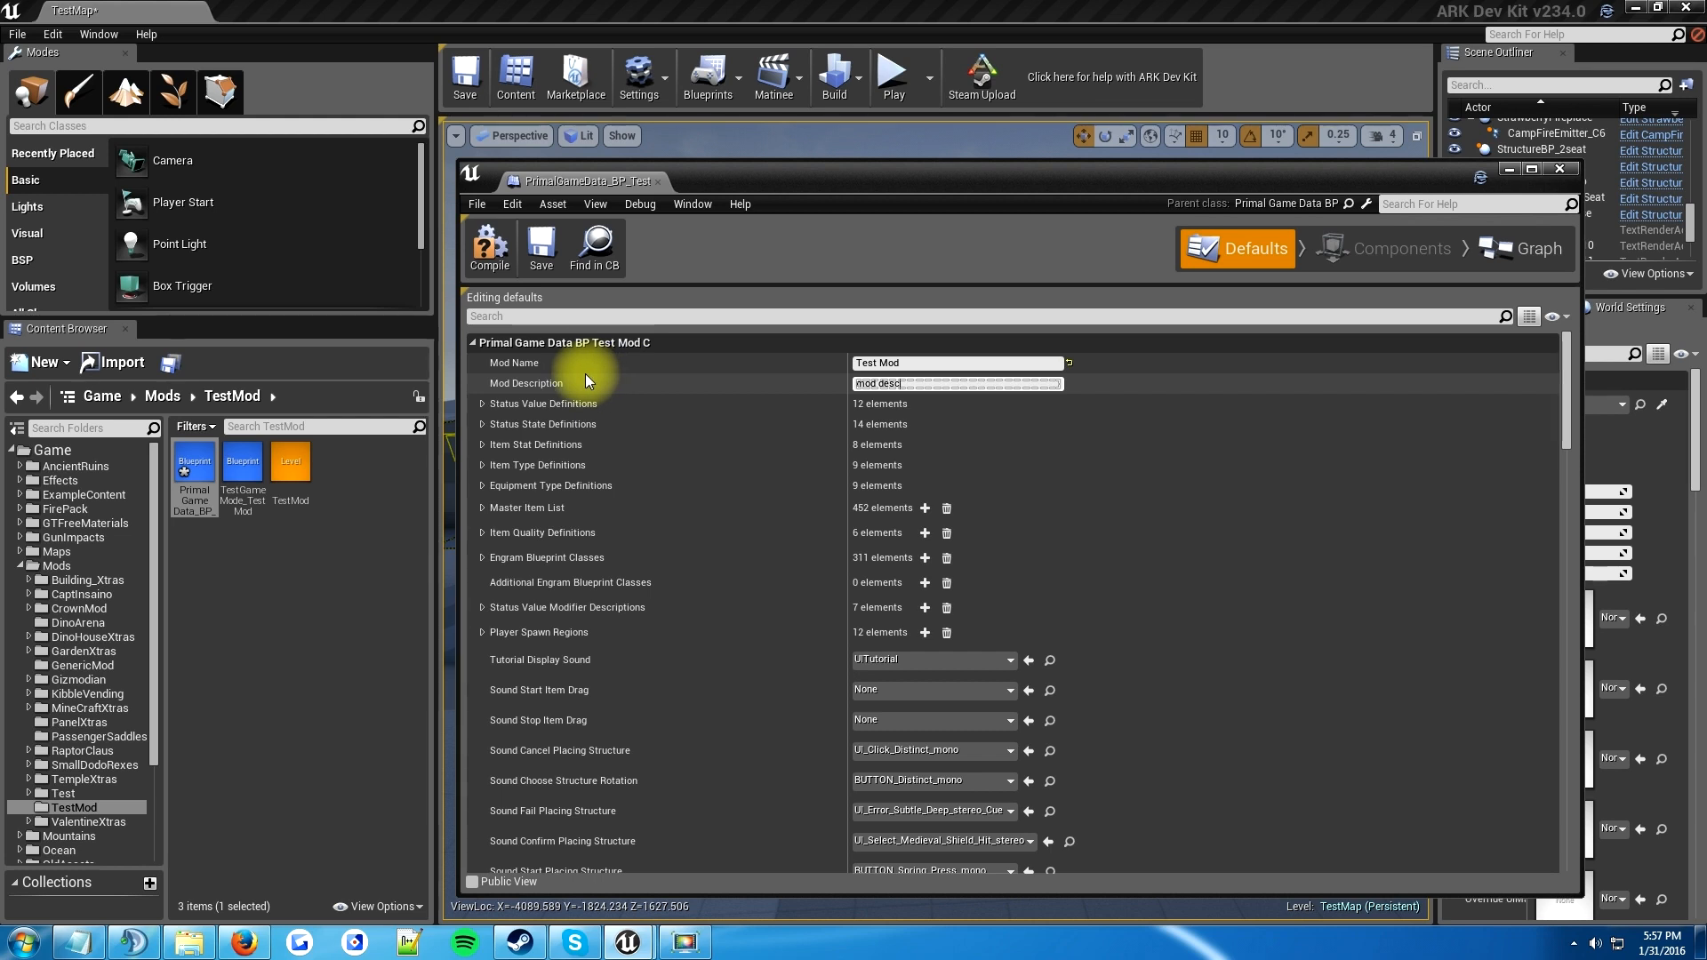
mouse_move(793, 384)
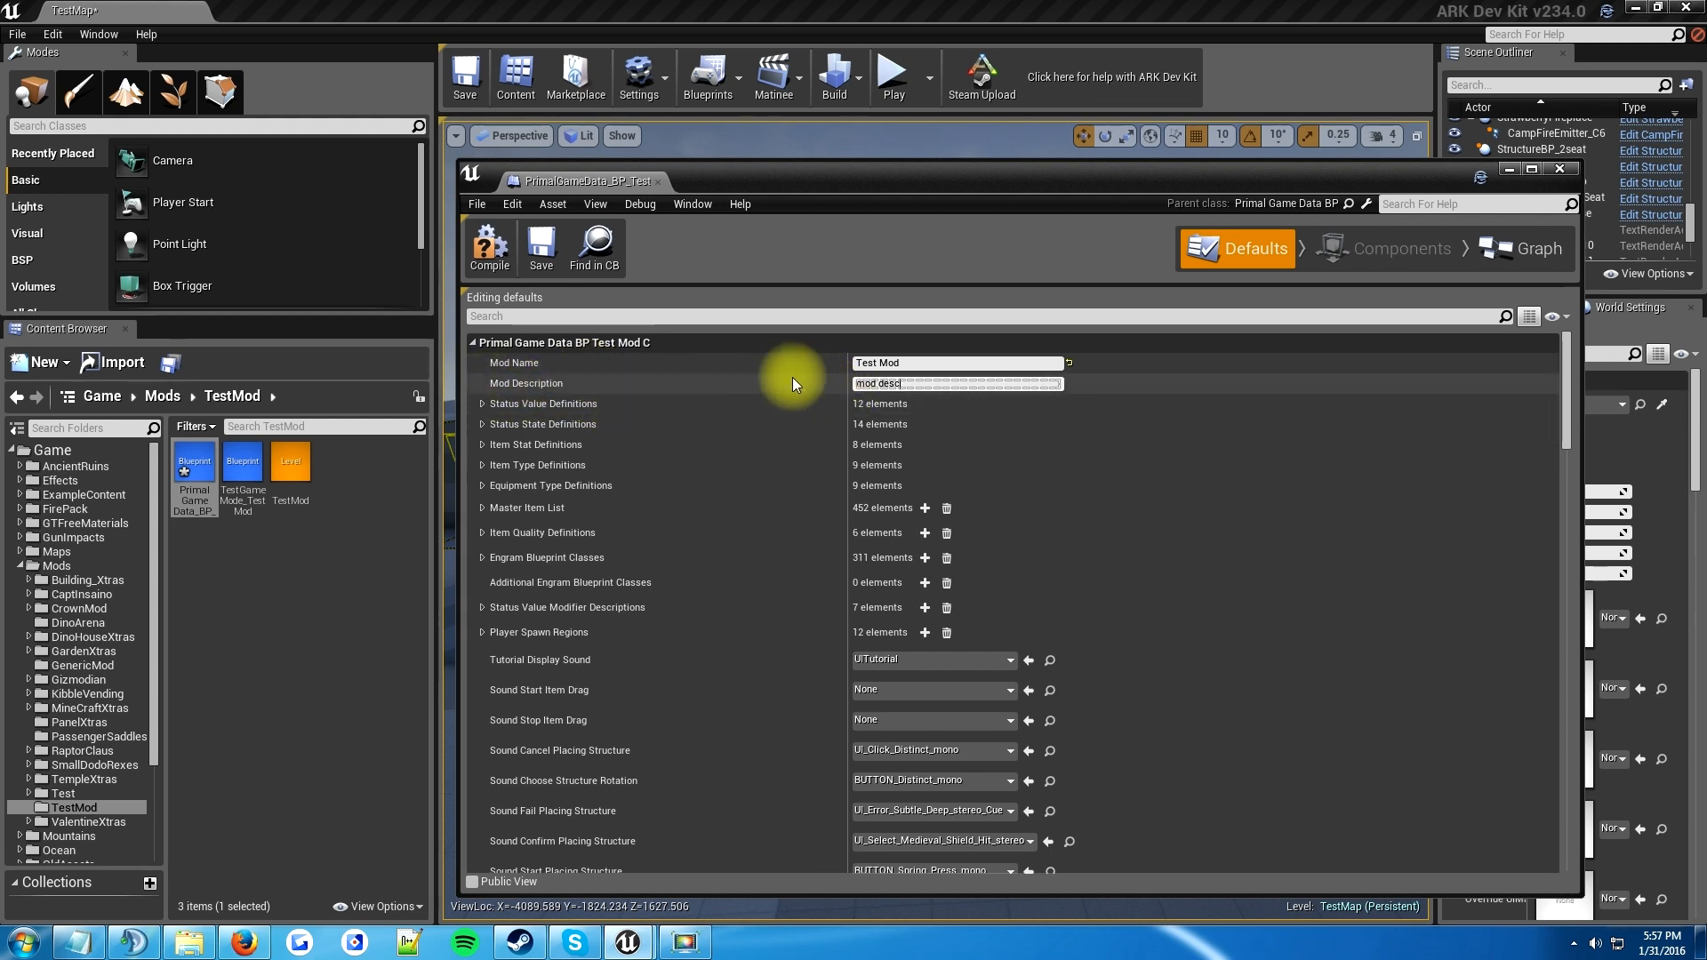
mouse_move(605, 368)
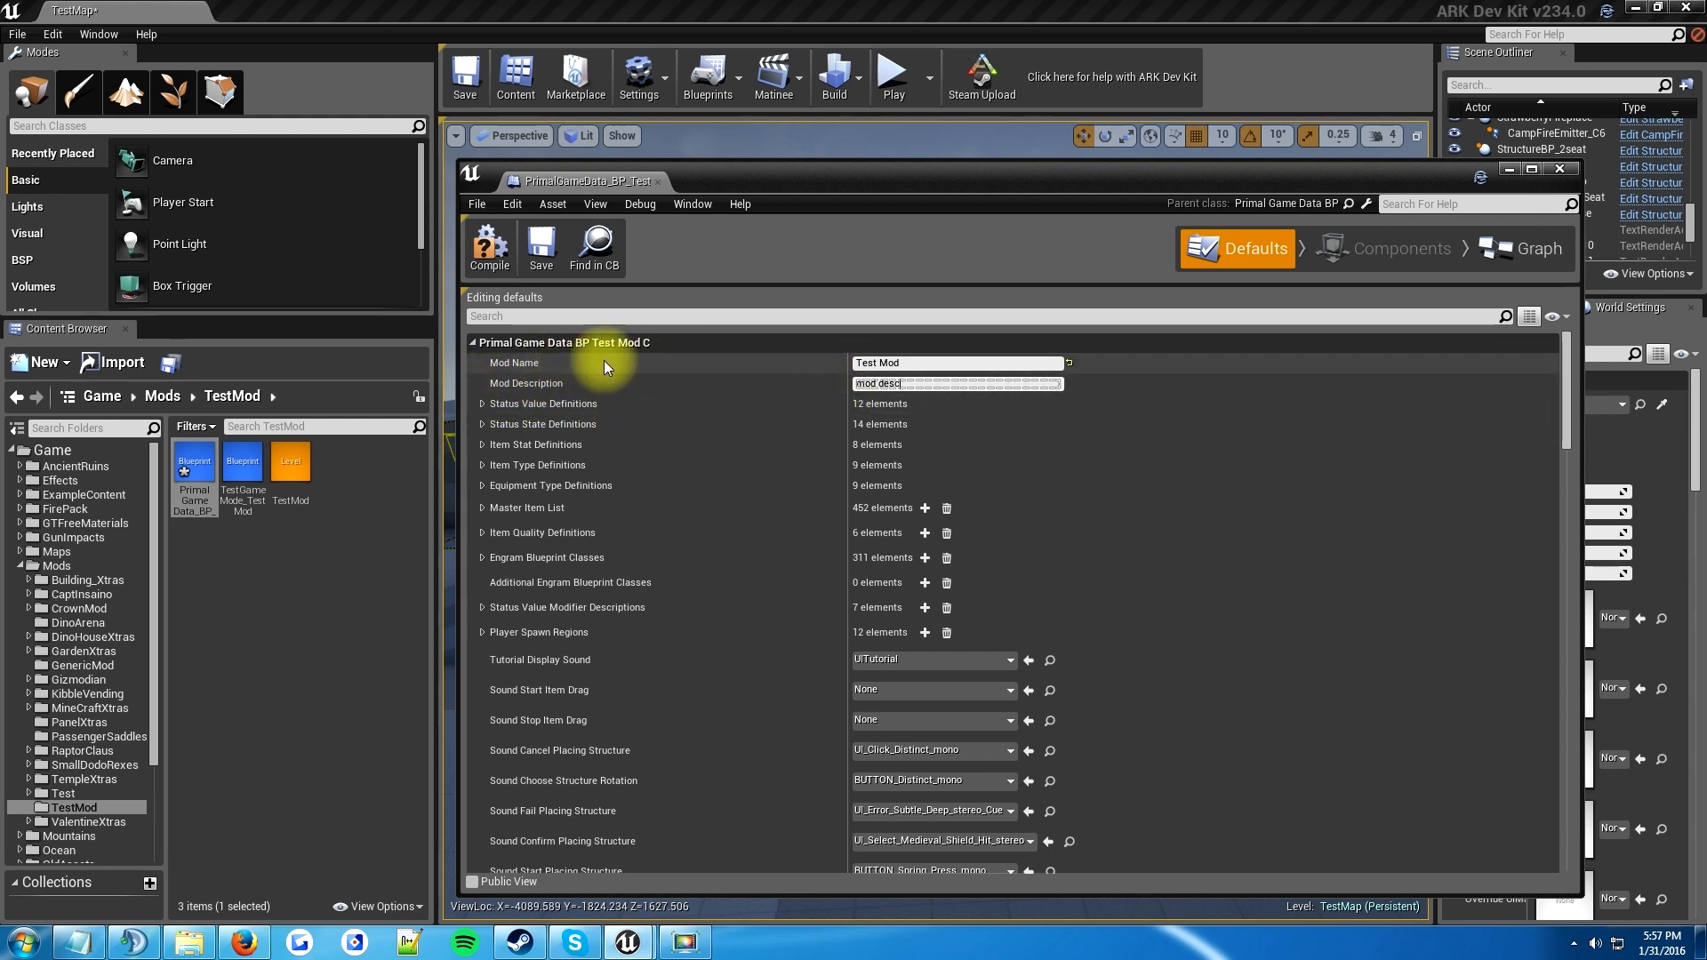
mouse_move(774, 385)
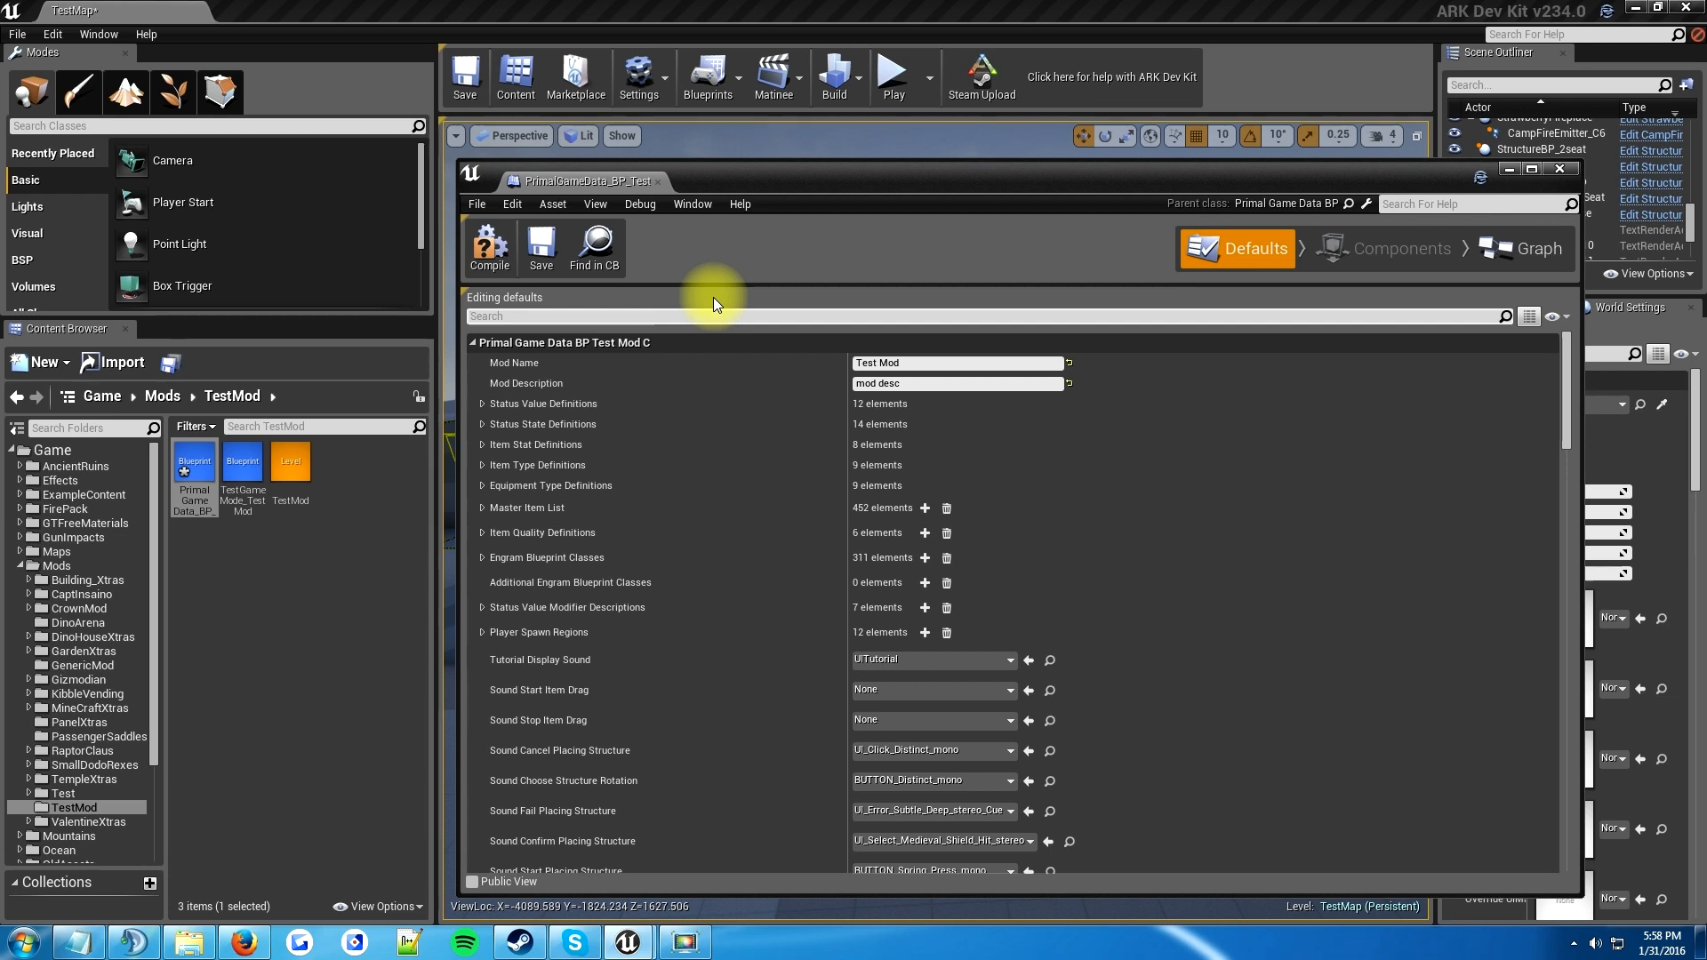
- Filter defaults for 'gamemode' and set Default Game Mode to TestGameMode_TestMod
type("gamemode")
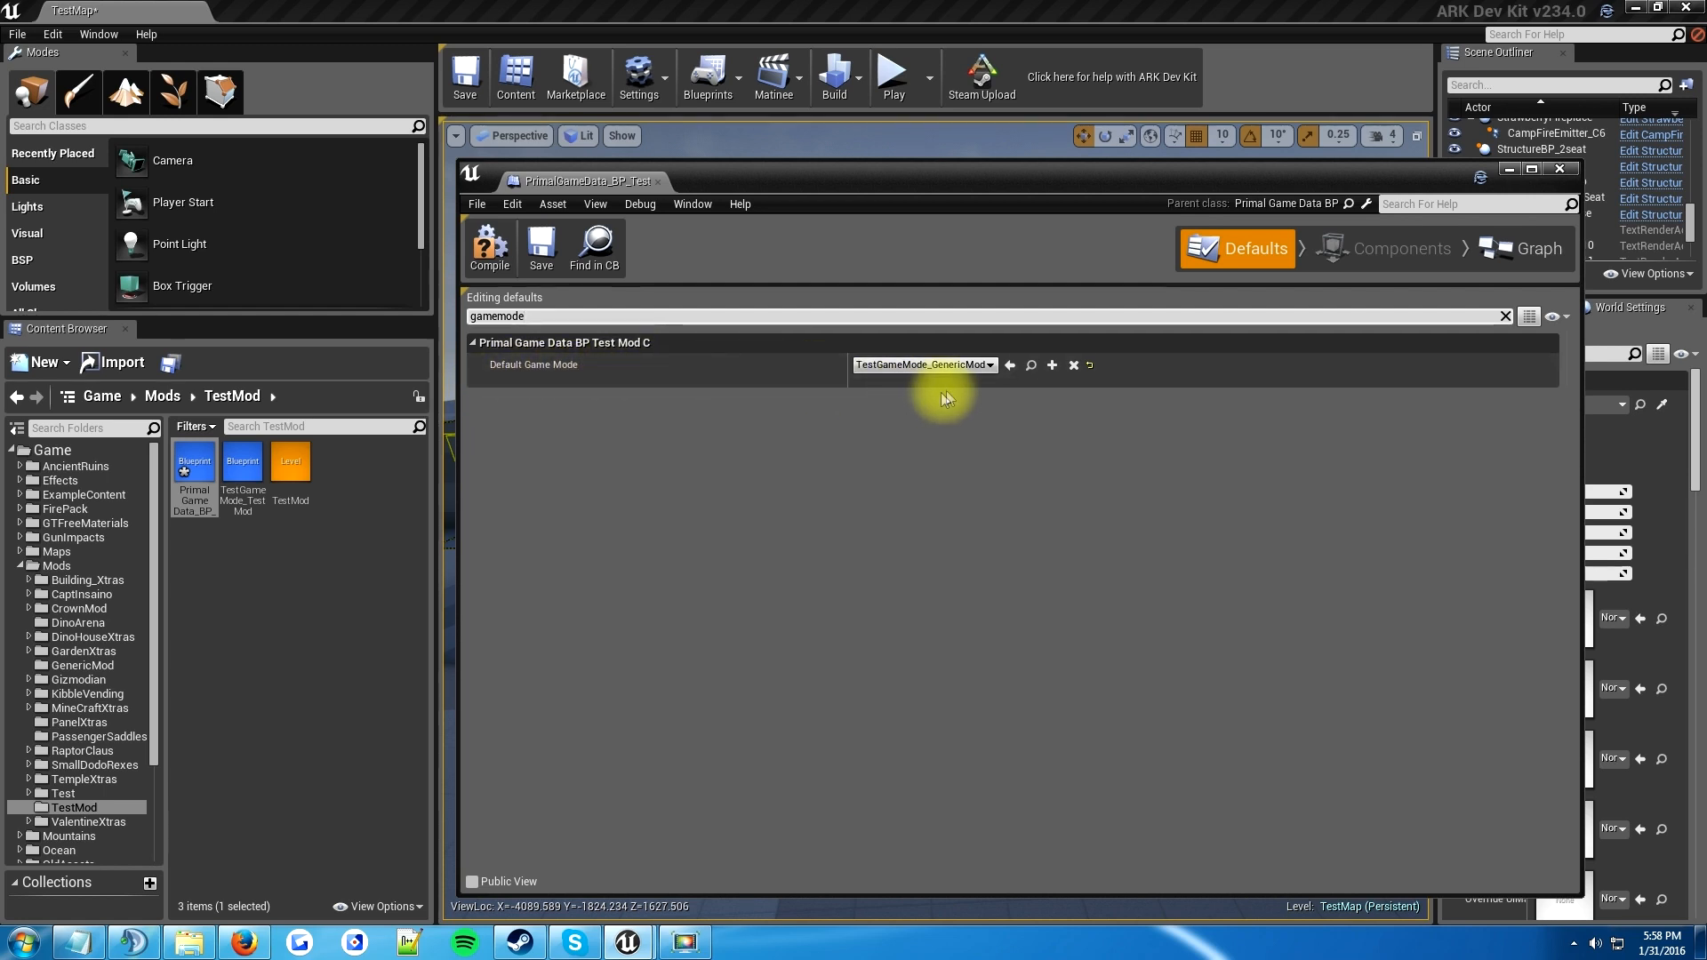
left_click(989, 364)
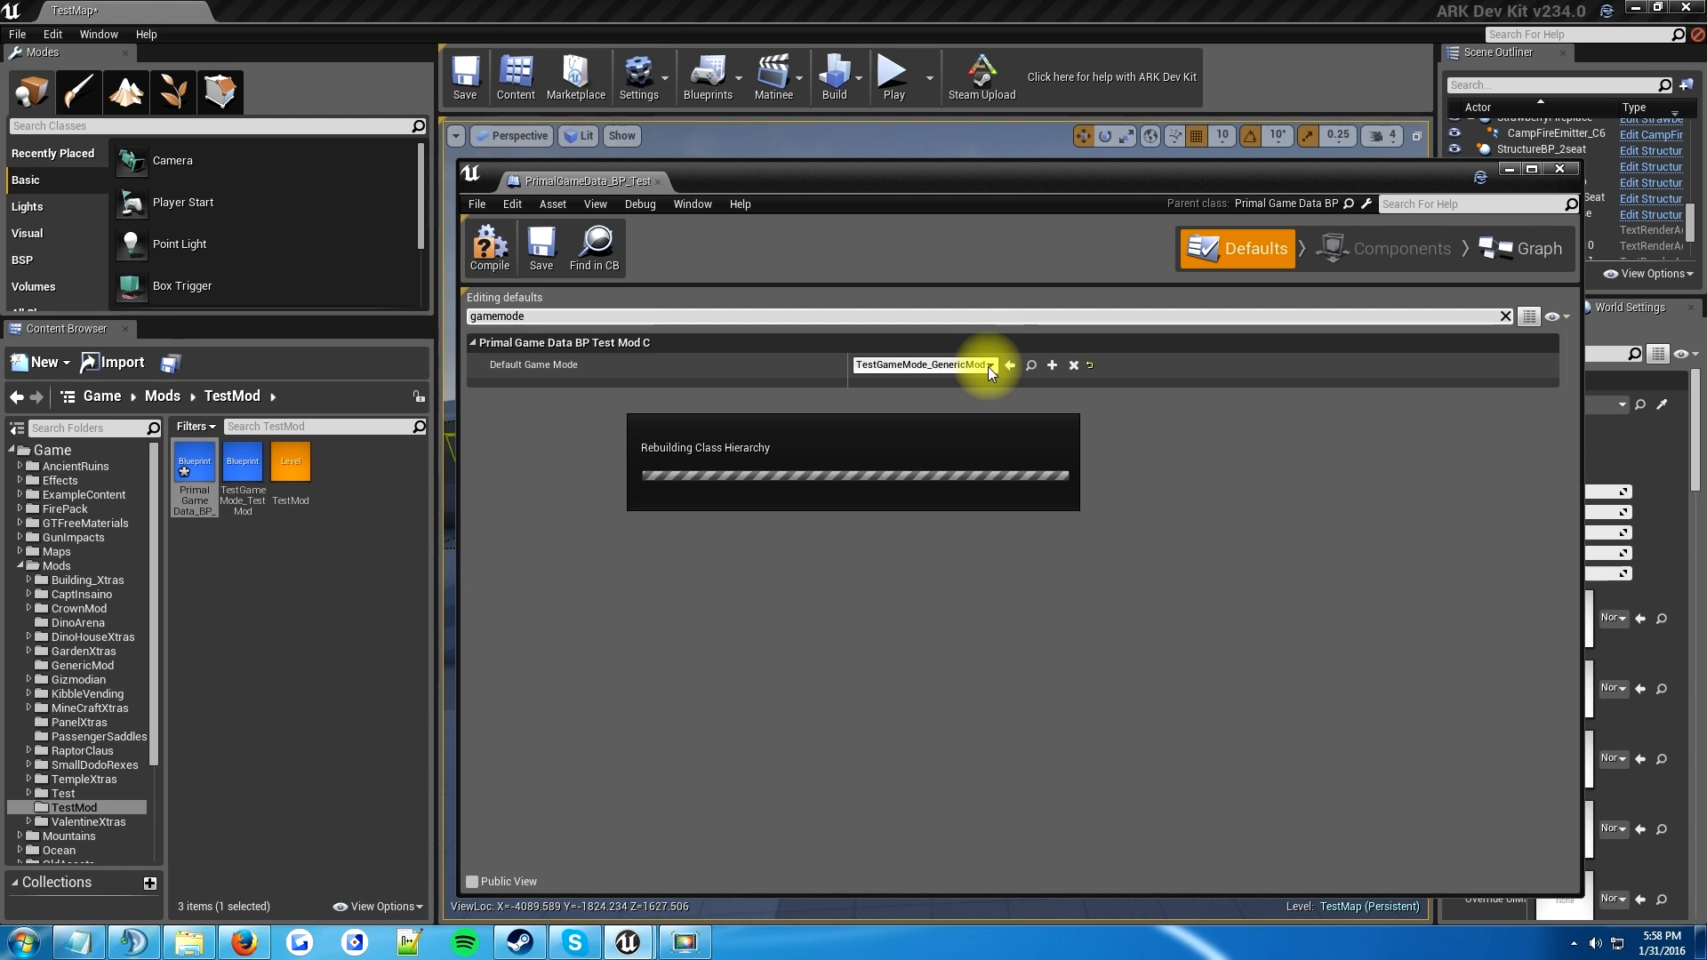
left_click(980, 365)
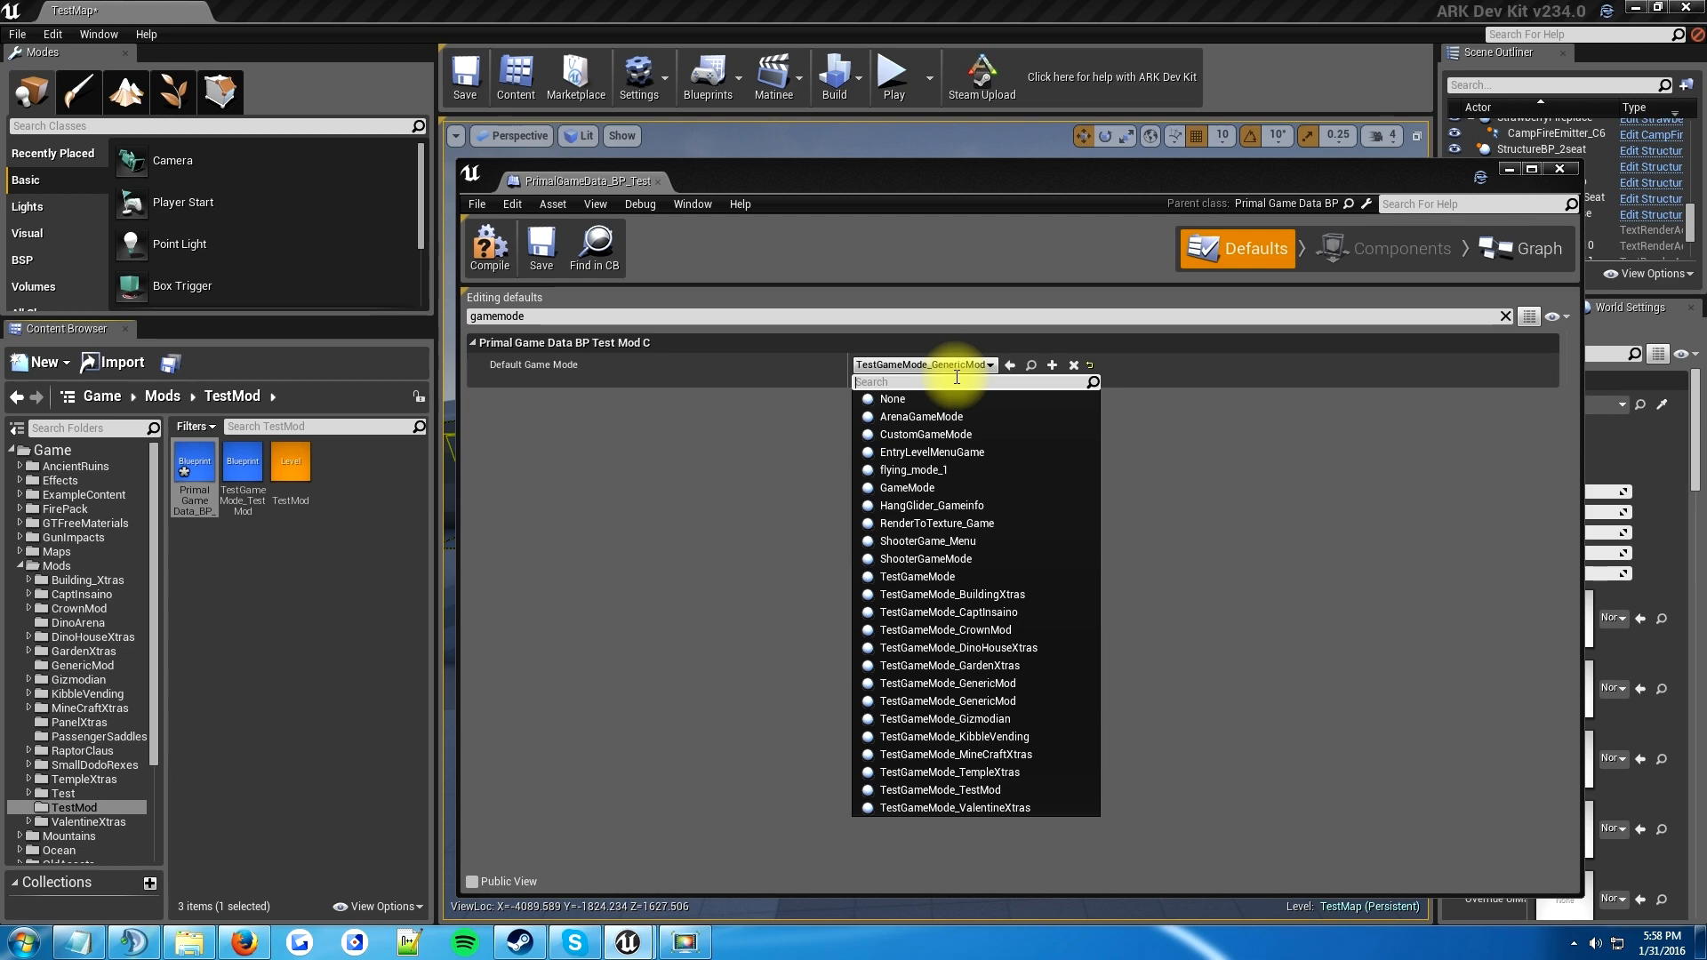
type("t")
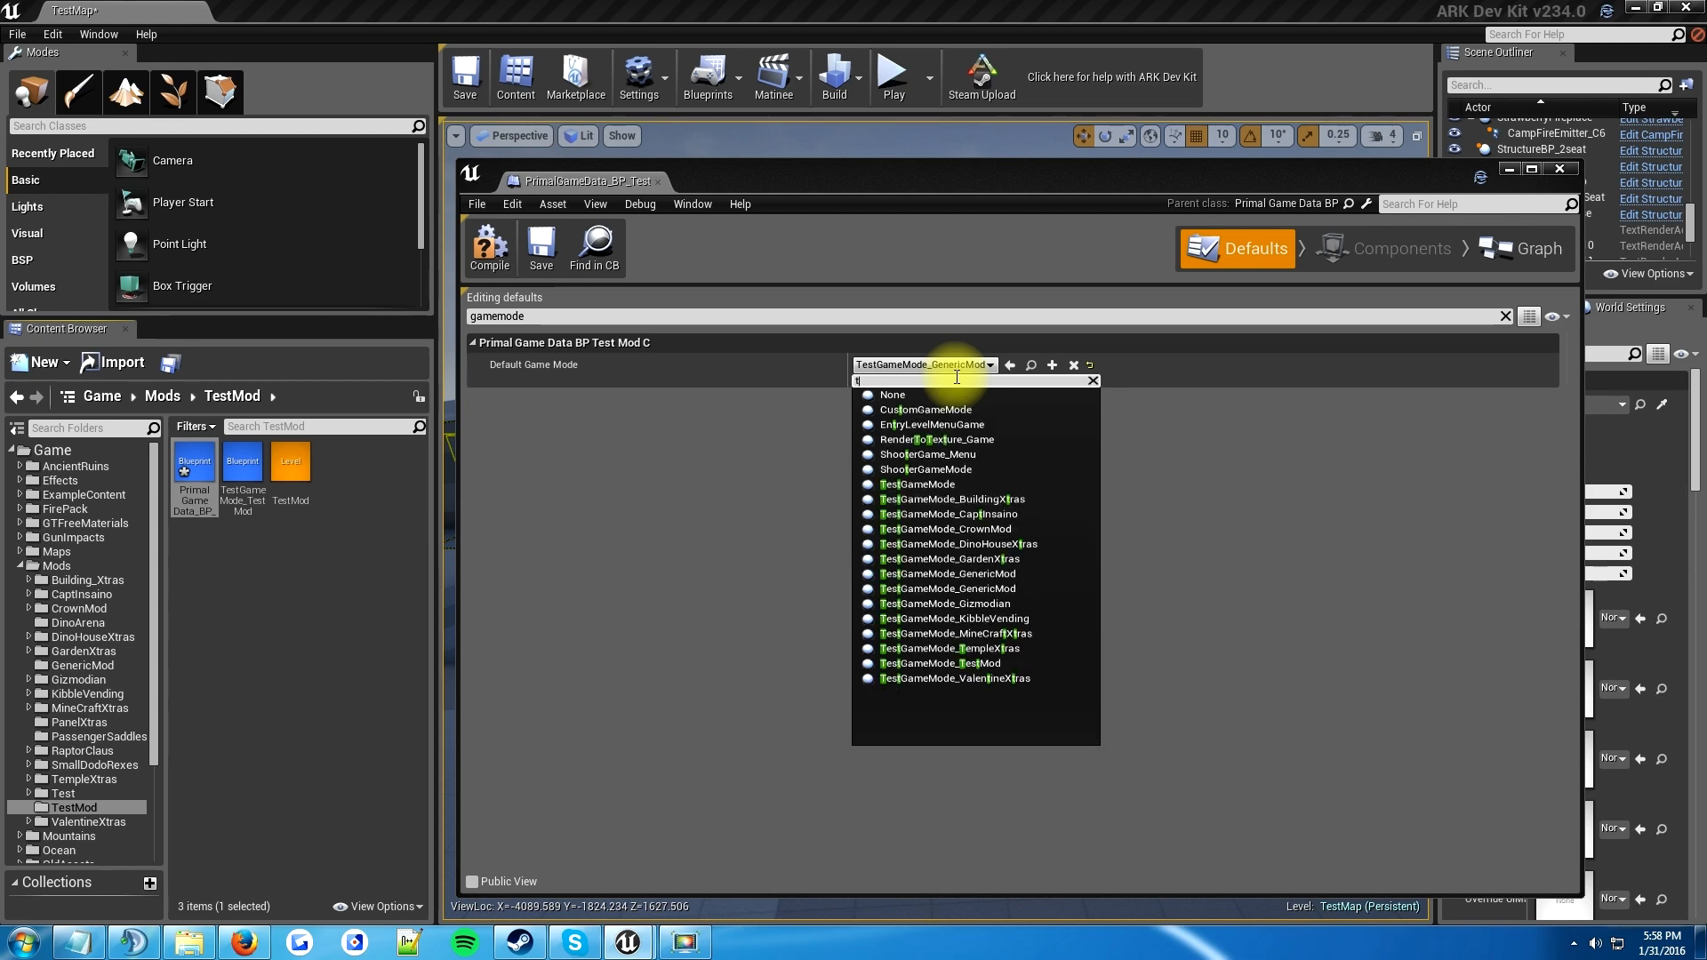
type("est")
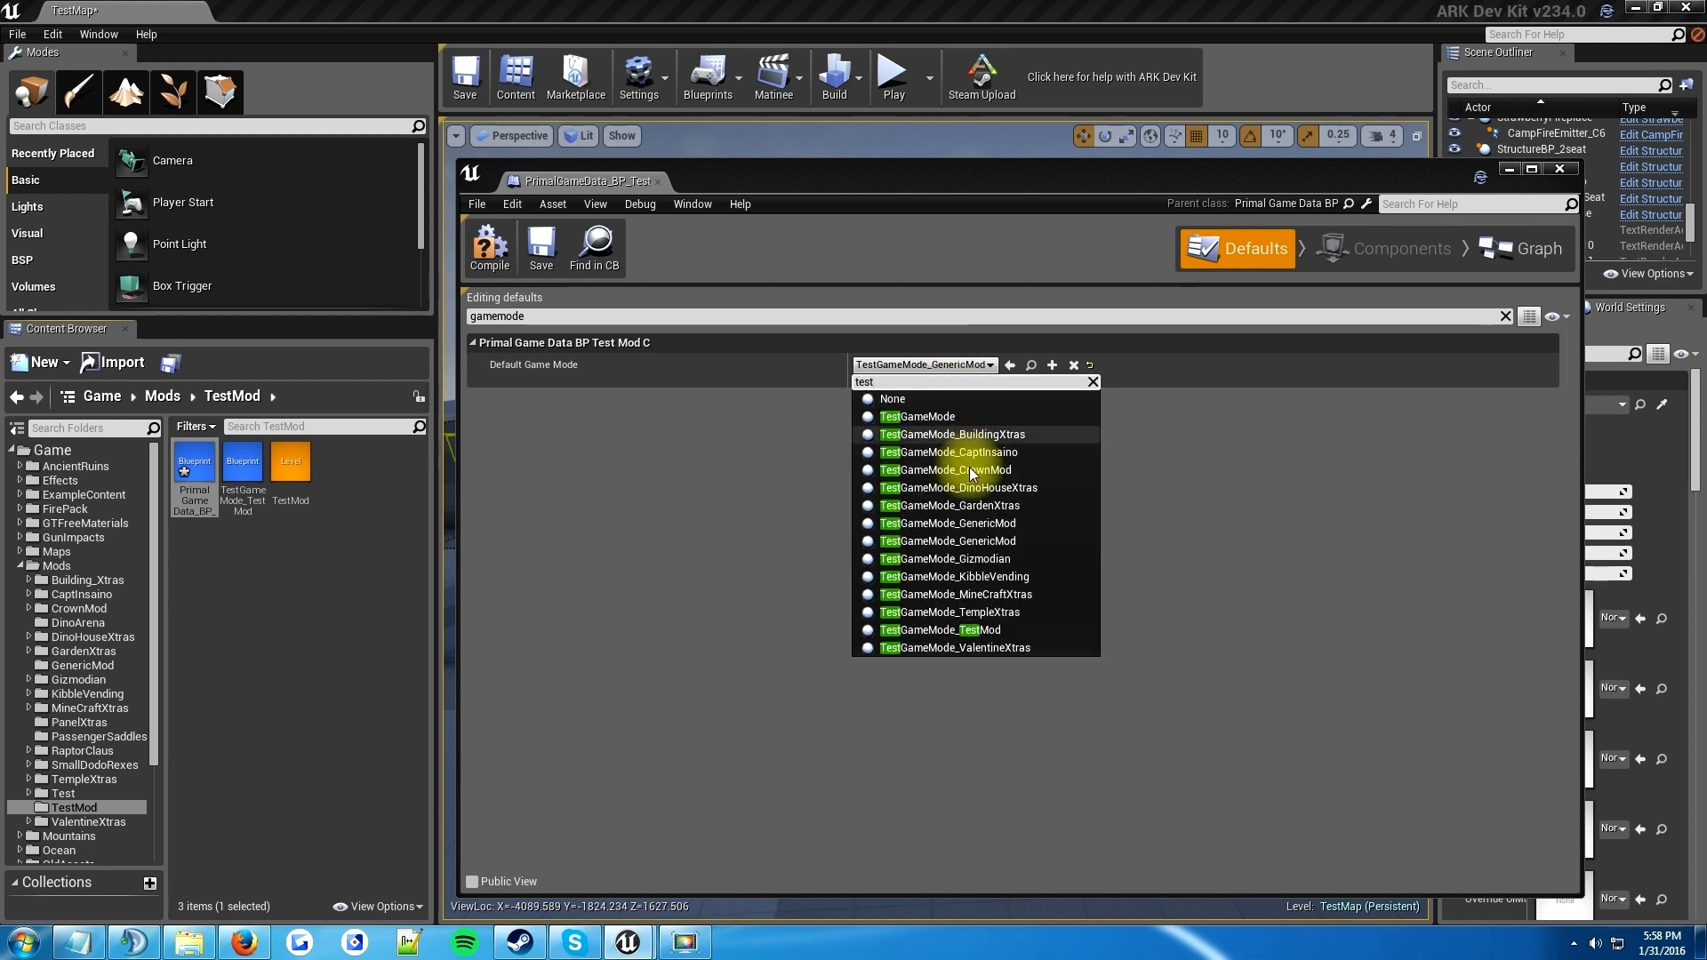
mouse_move(942, 630)
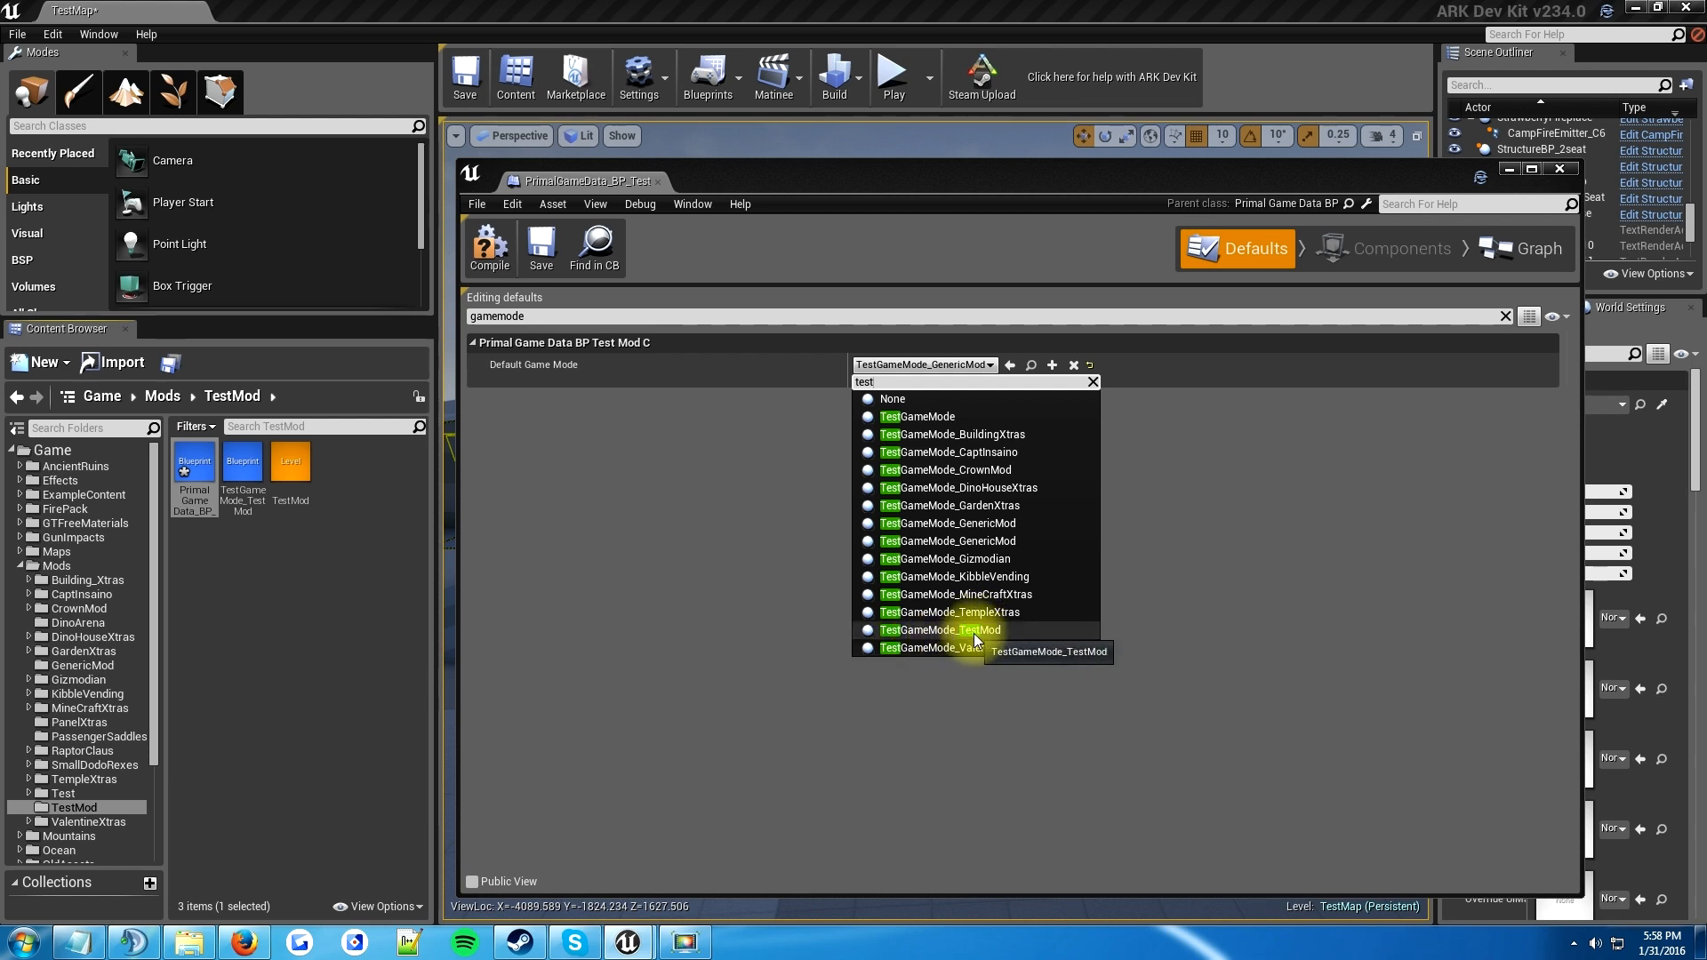
left_click(938, 630)
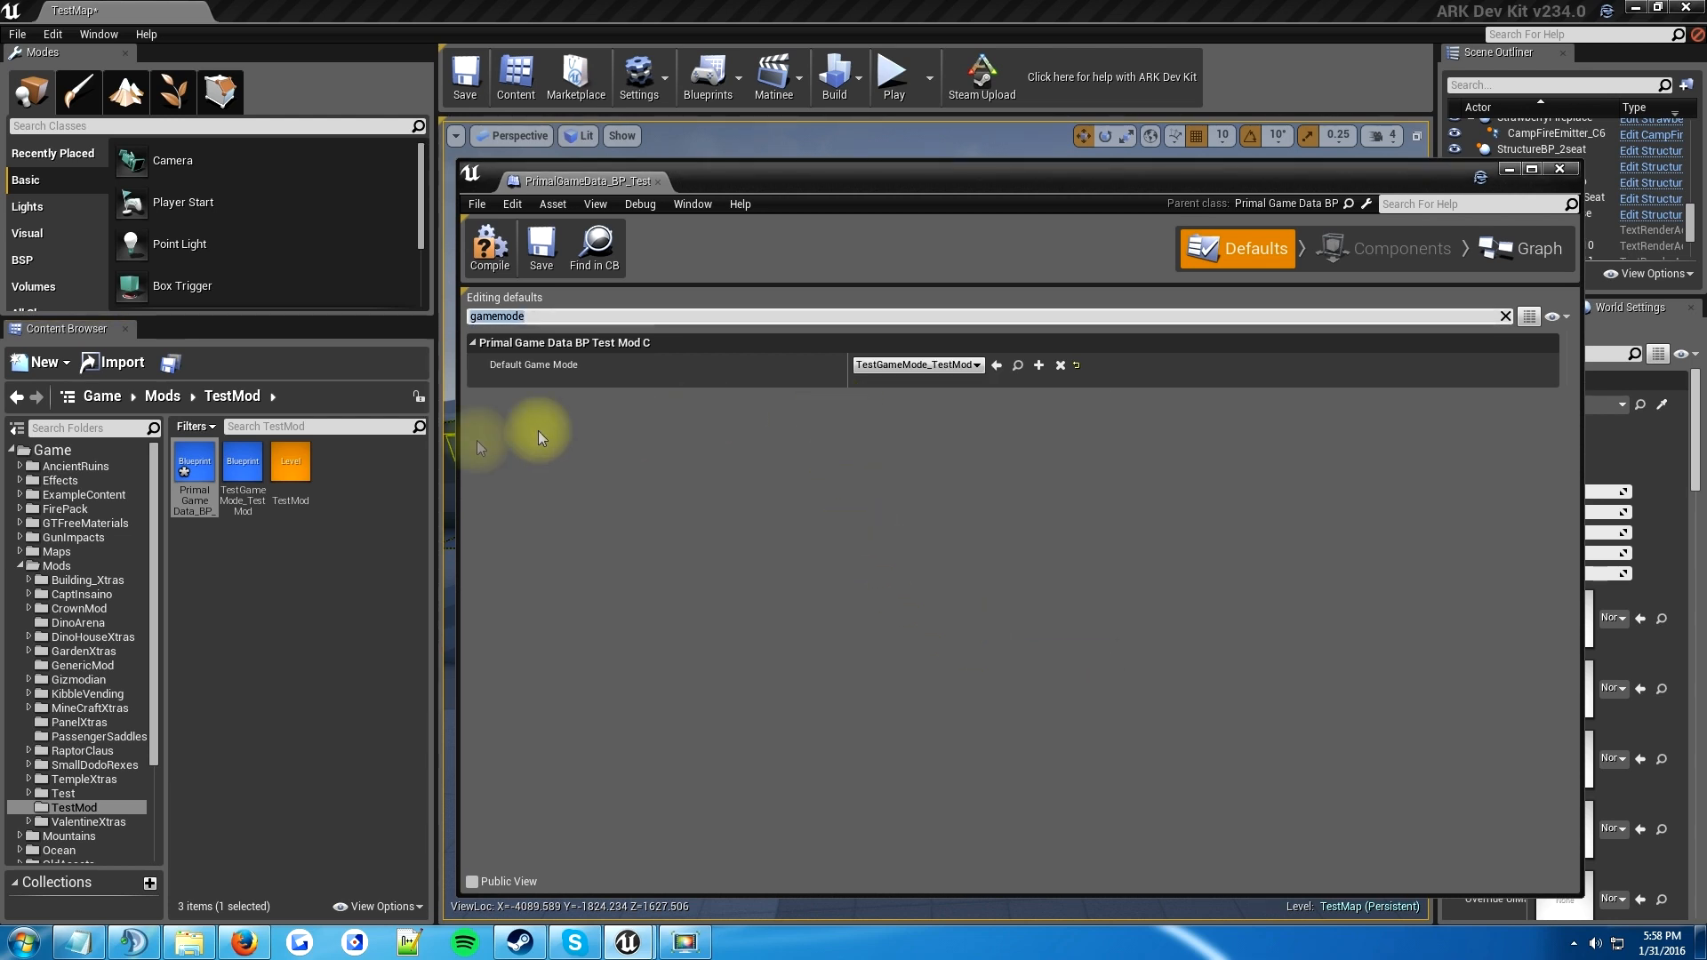
mouse_move(242, 473)
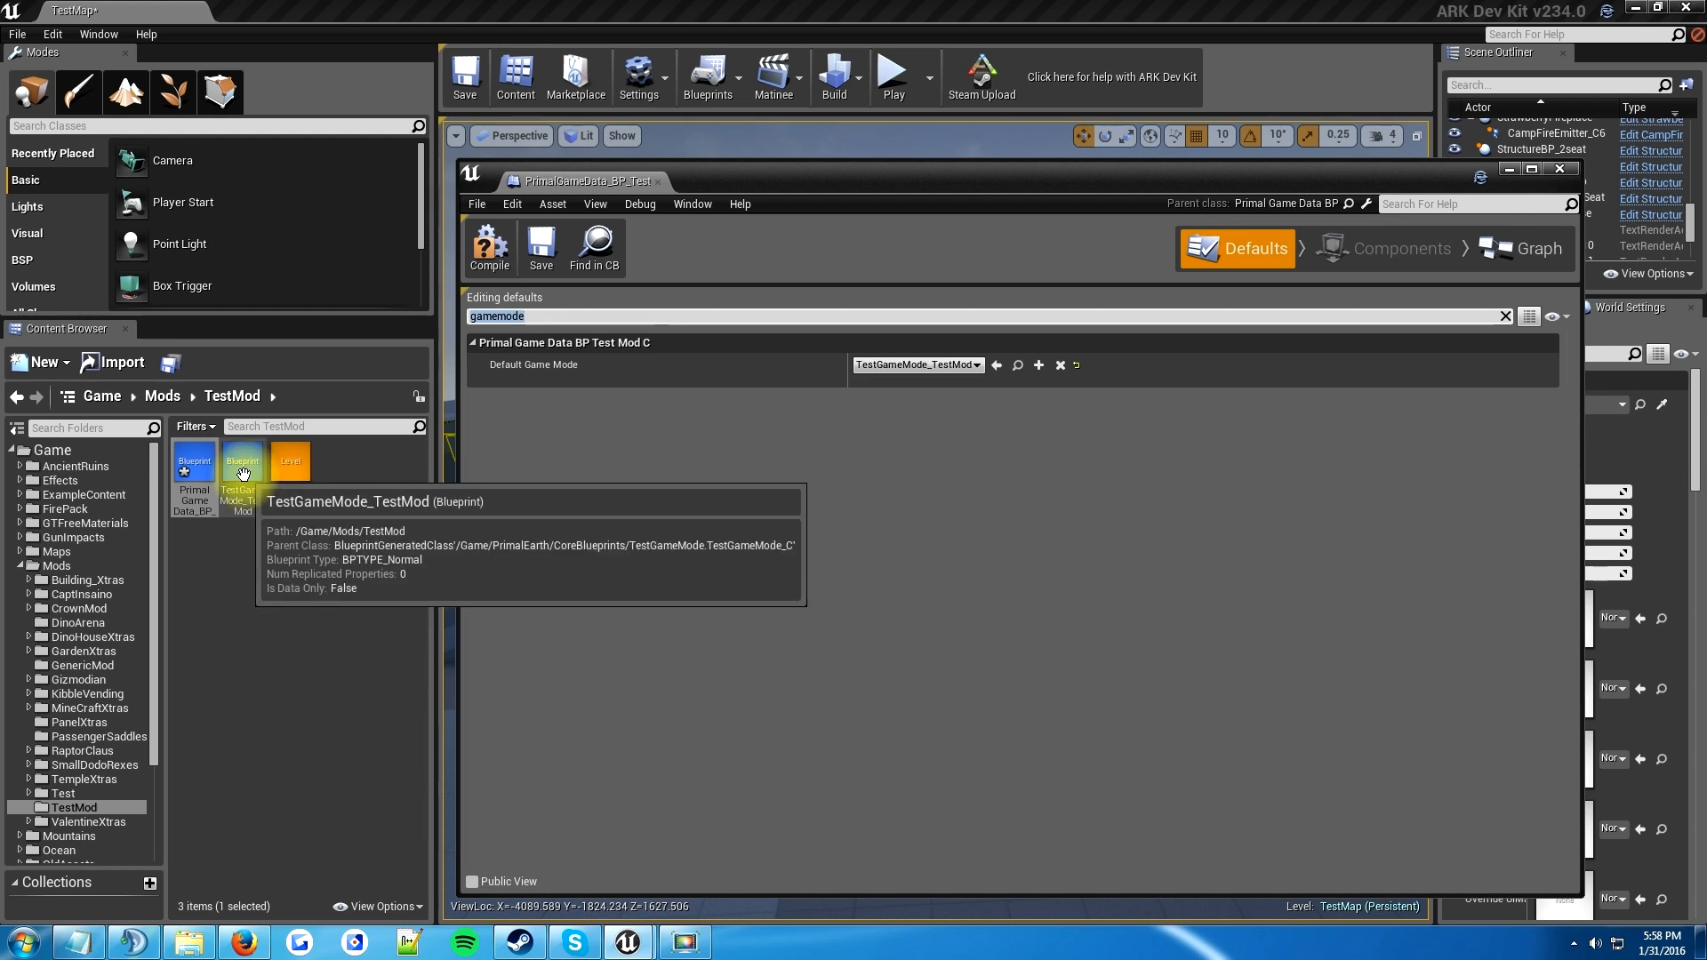
mouse_move(594, 425)
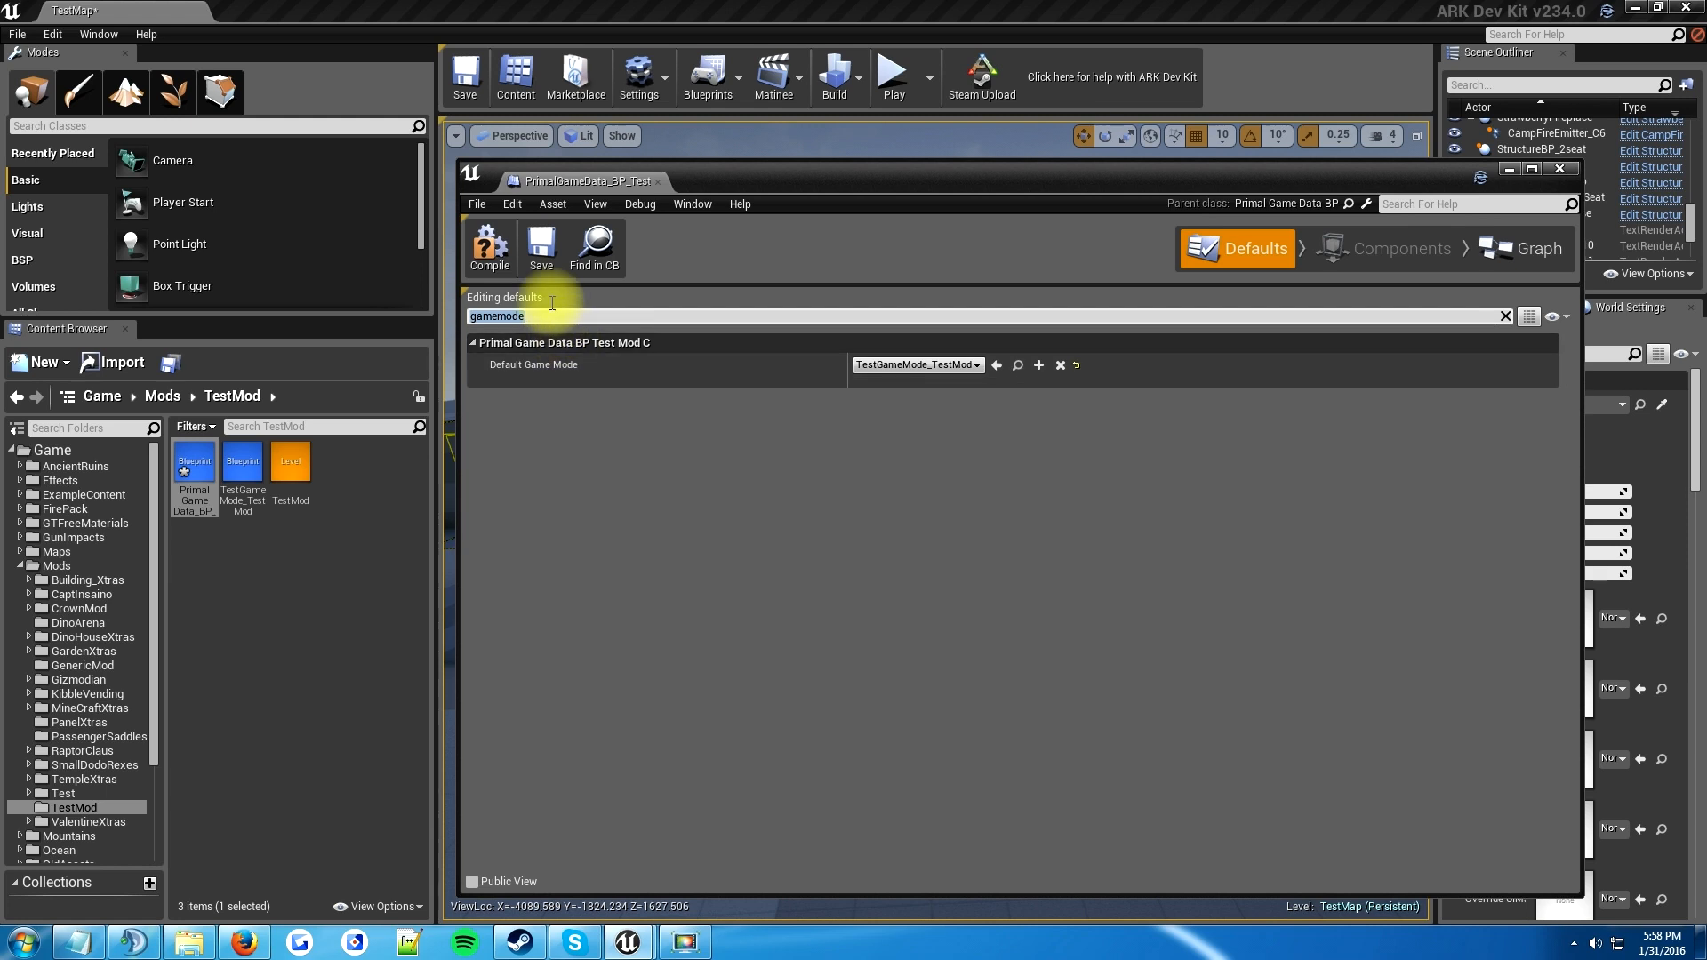
mouse_move(540, 247)
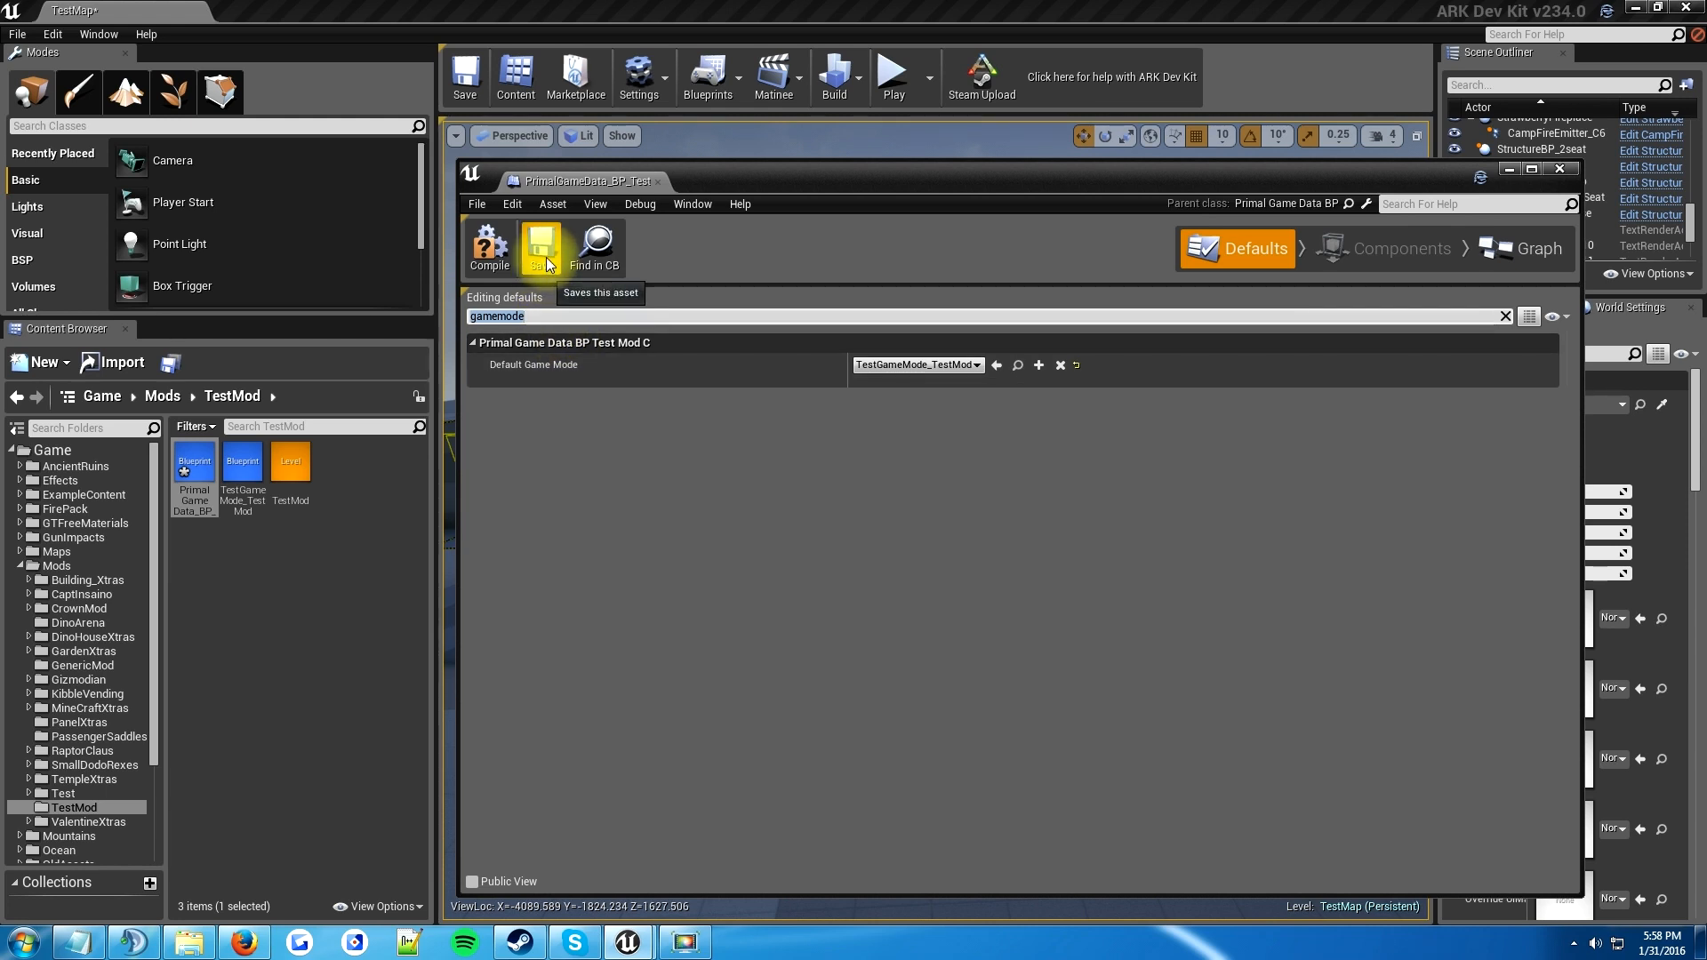
- Save the game data asset, clear the property filter and scroll through the full defaults list
left_click(541, 245)
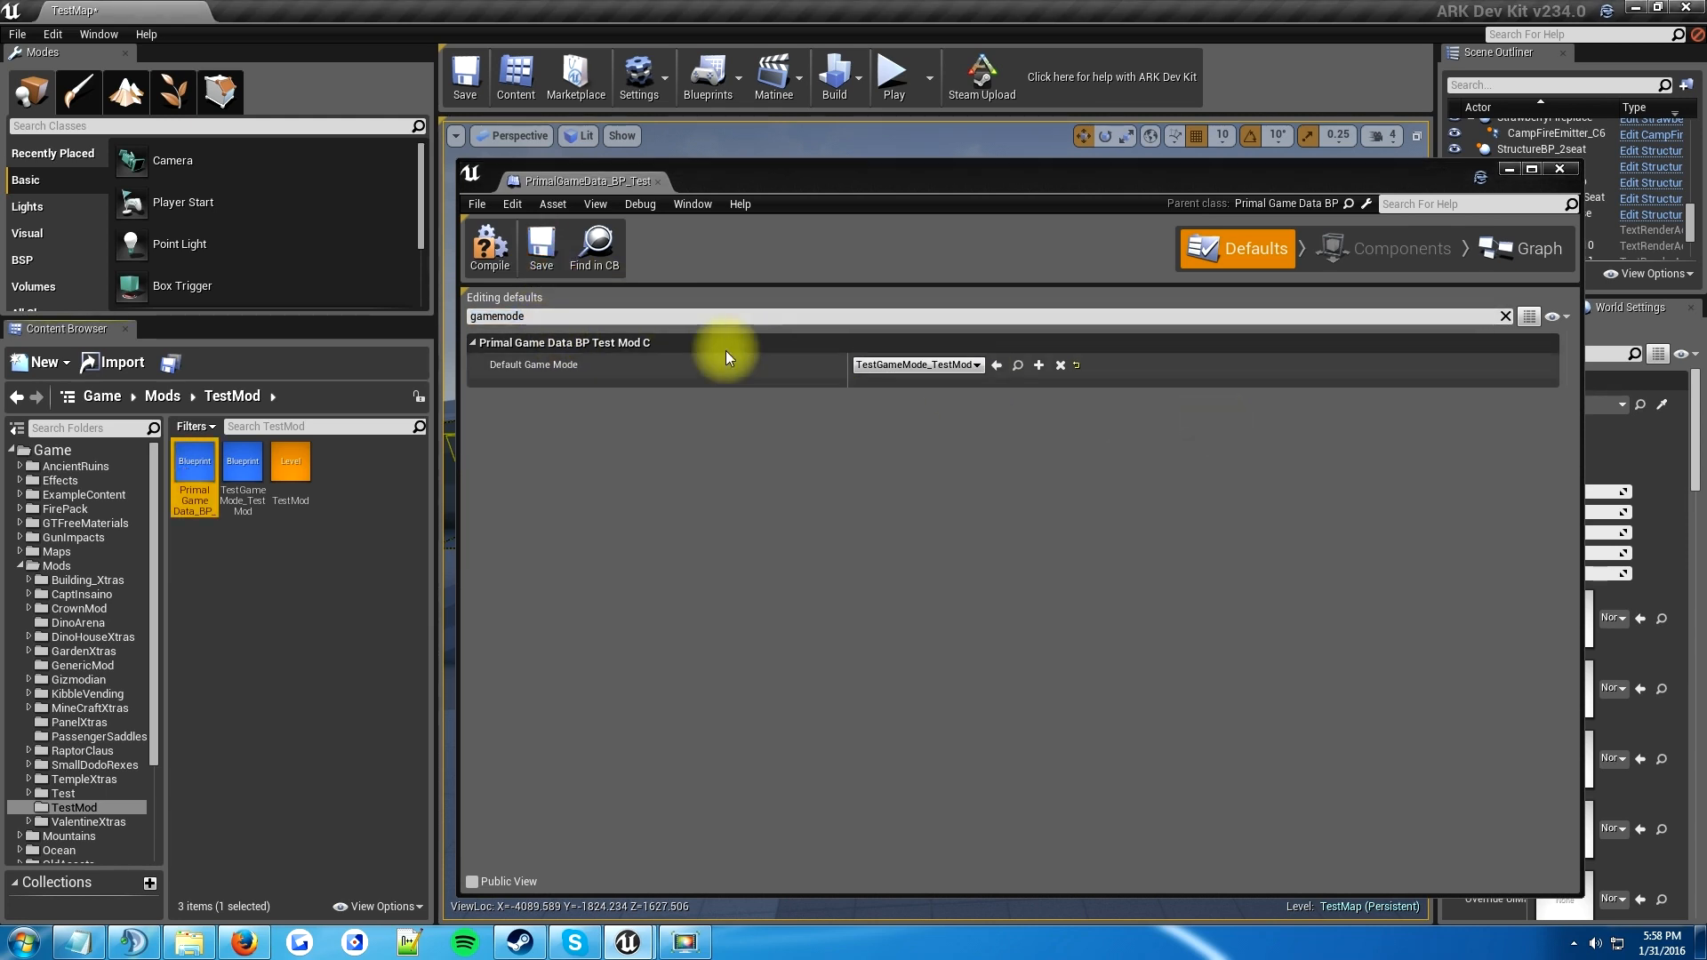
left_click(1506, 316)
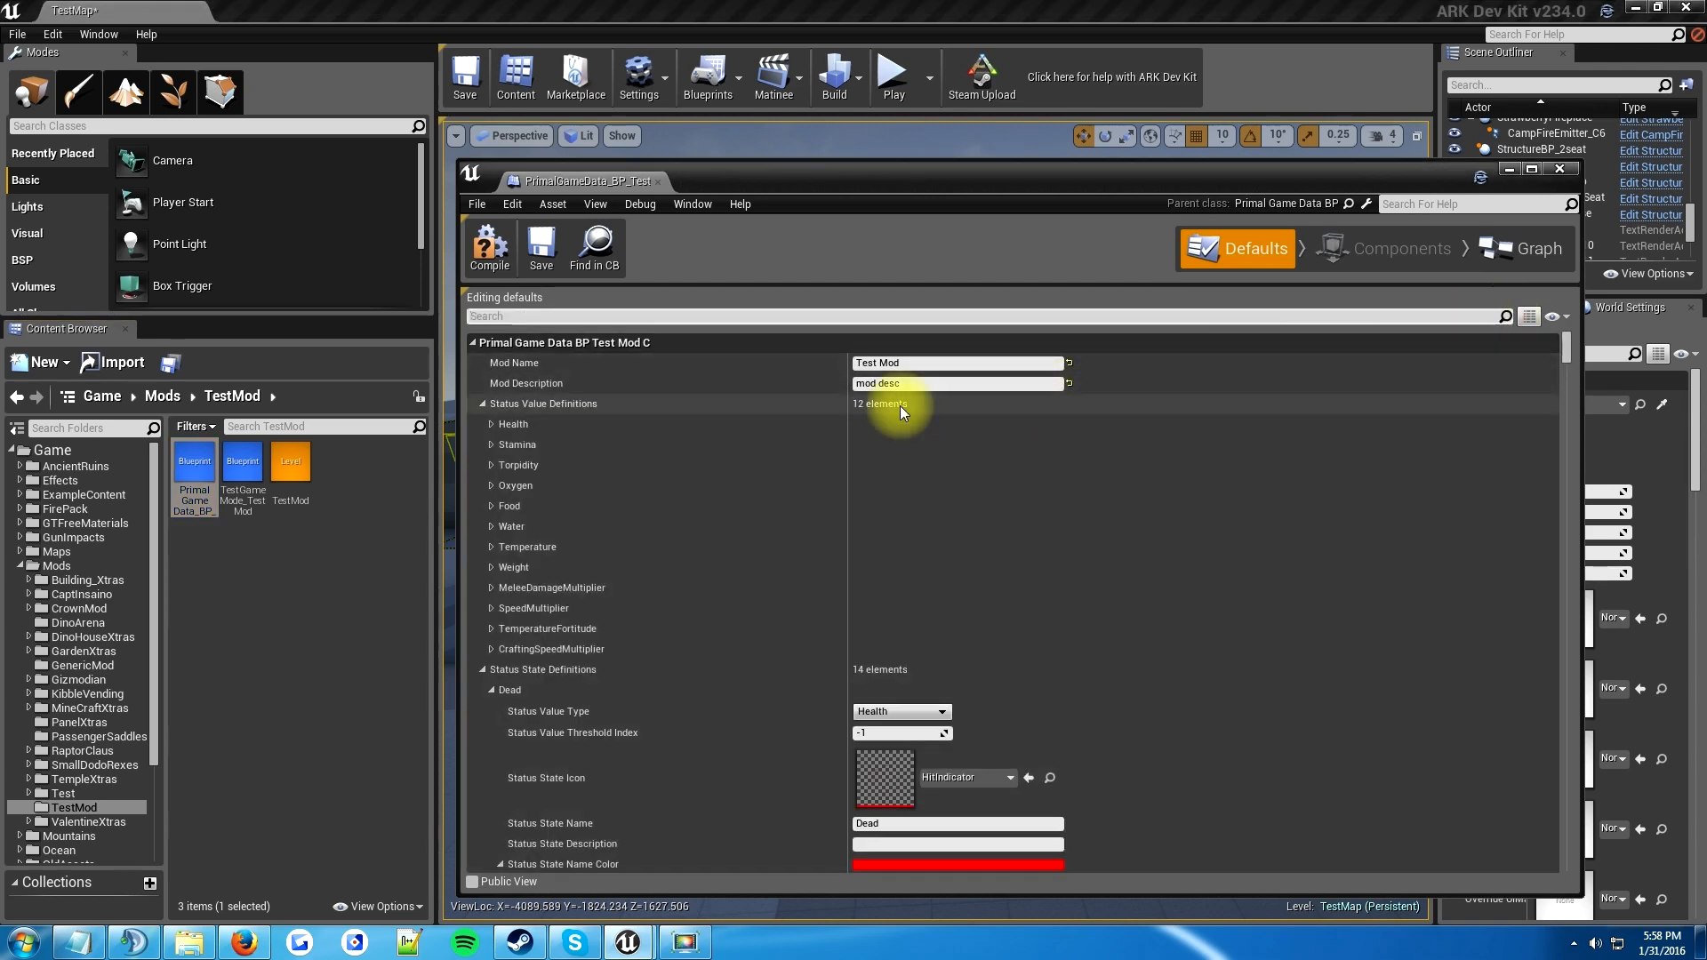
scroll("down", 3)
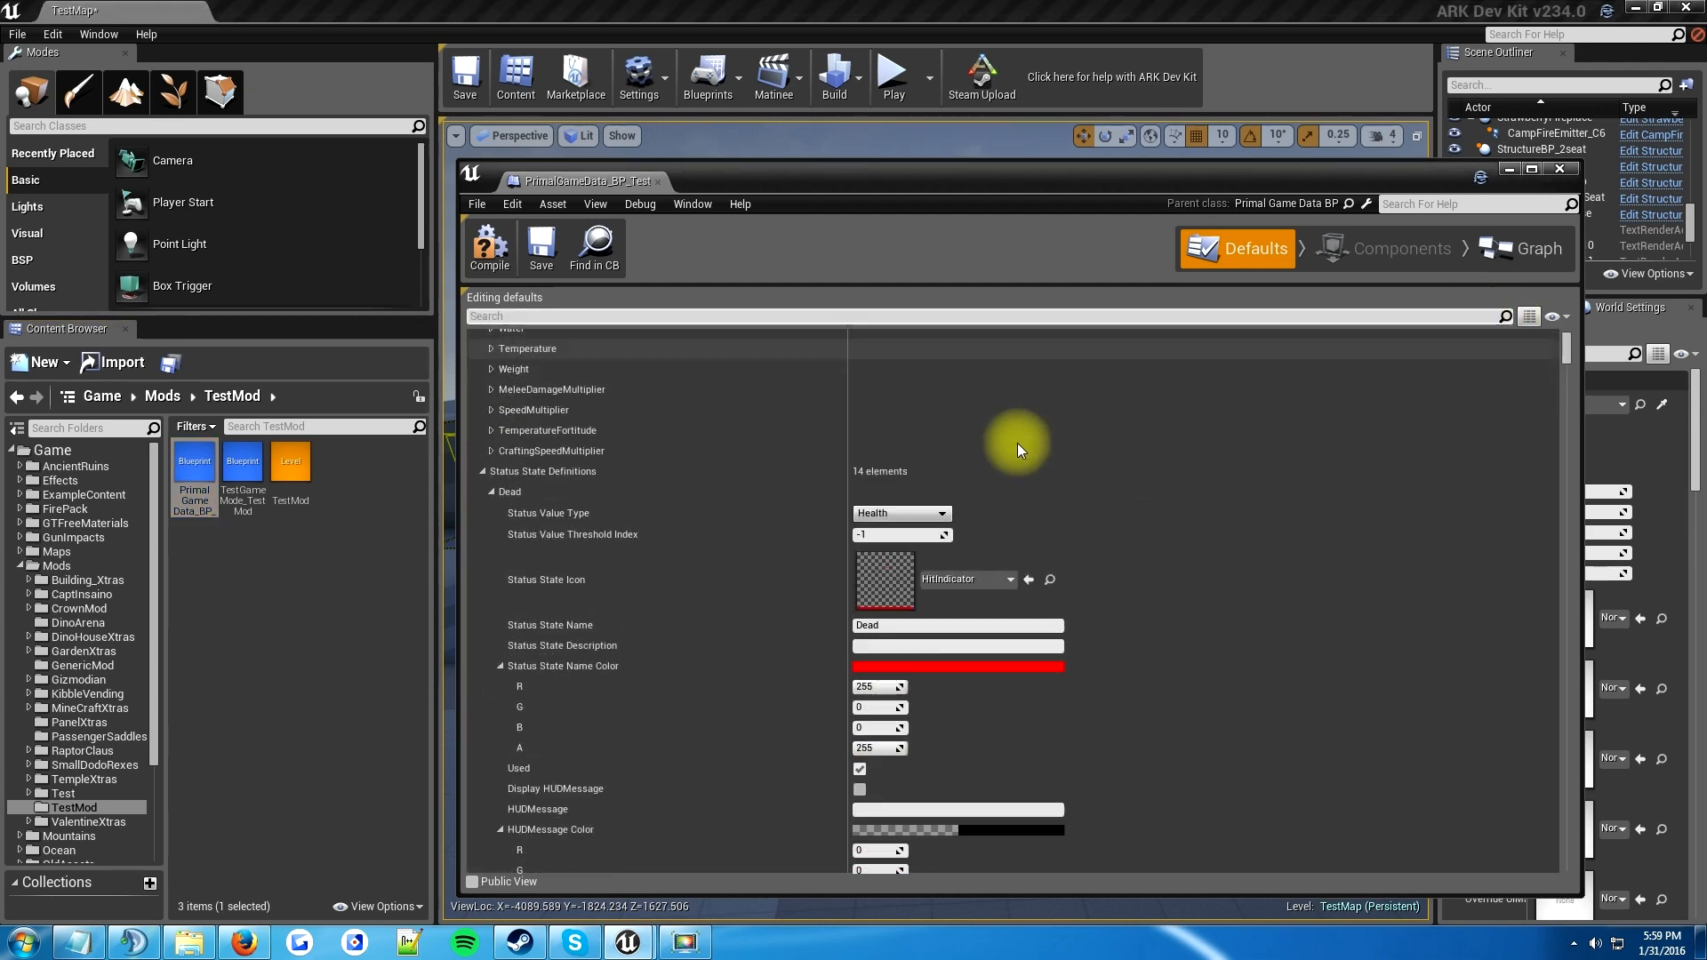
scroll("down", 3)
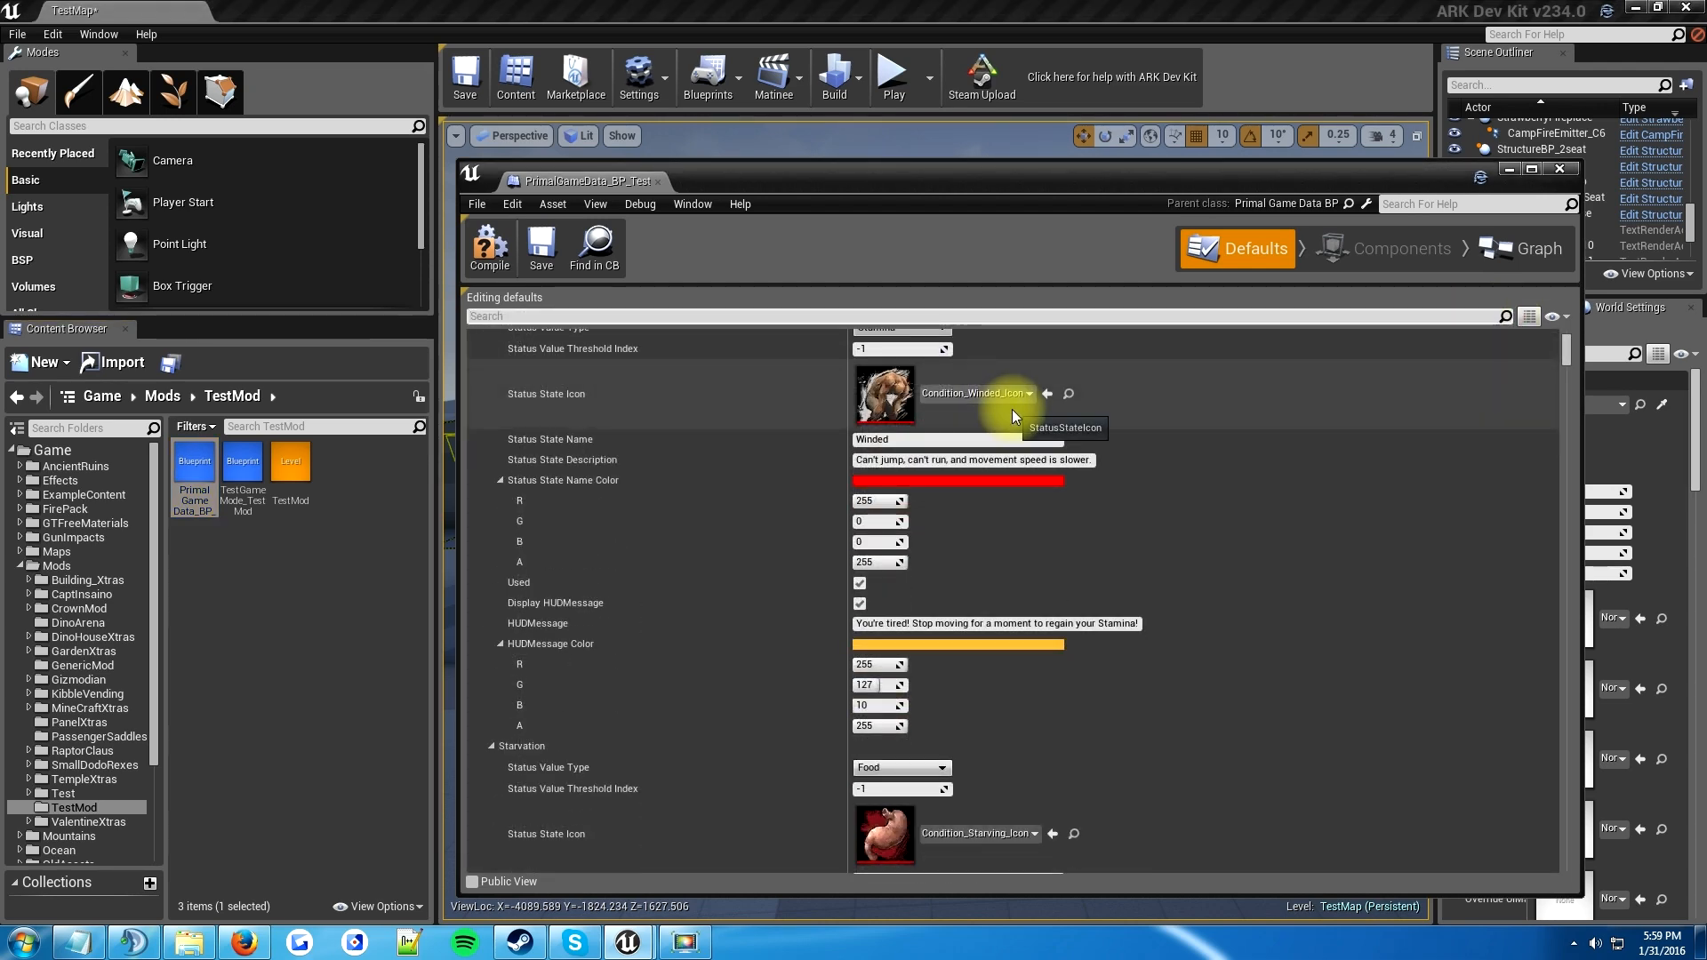
scroll("down", 3)
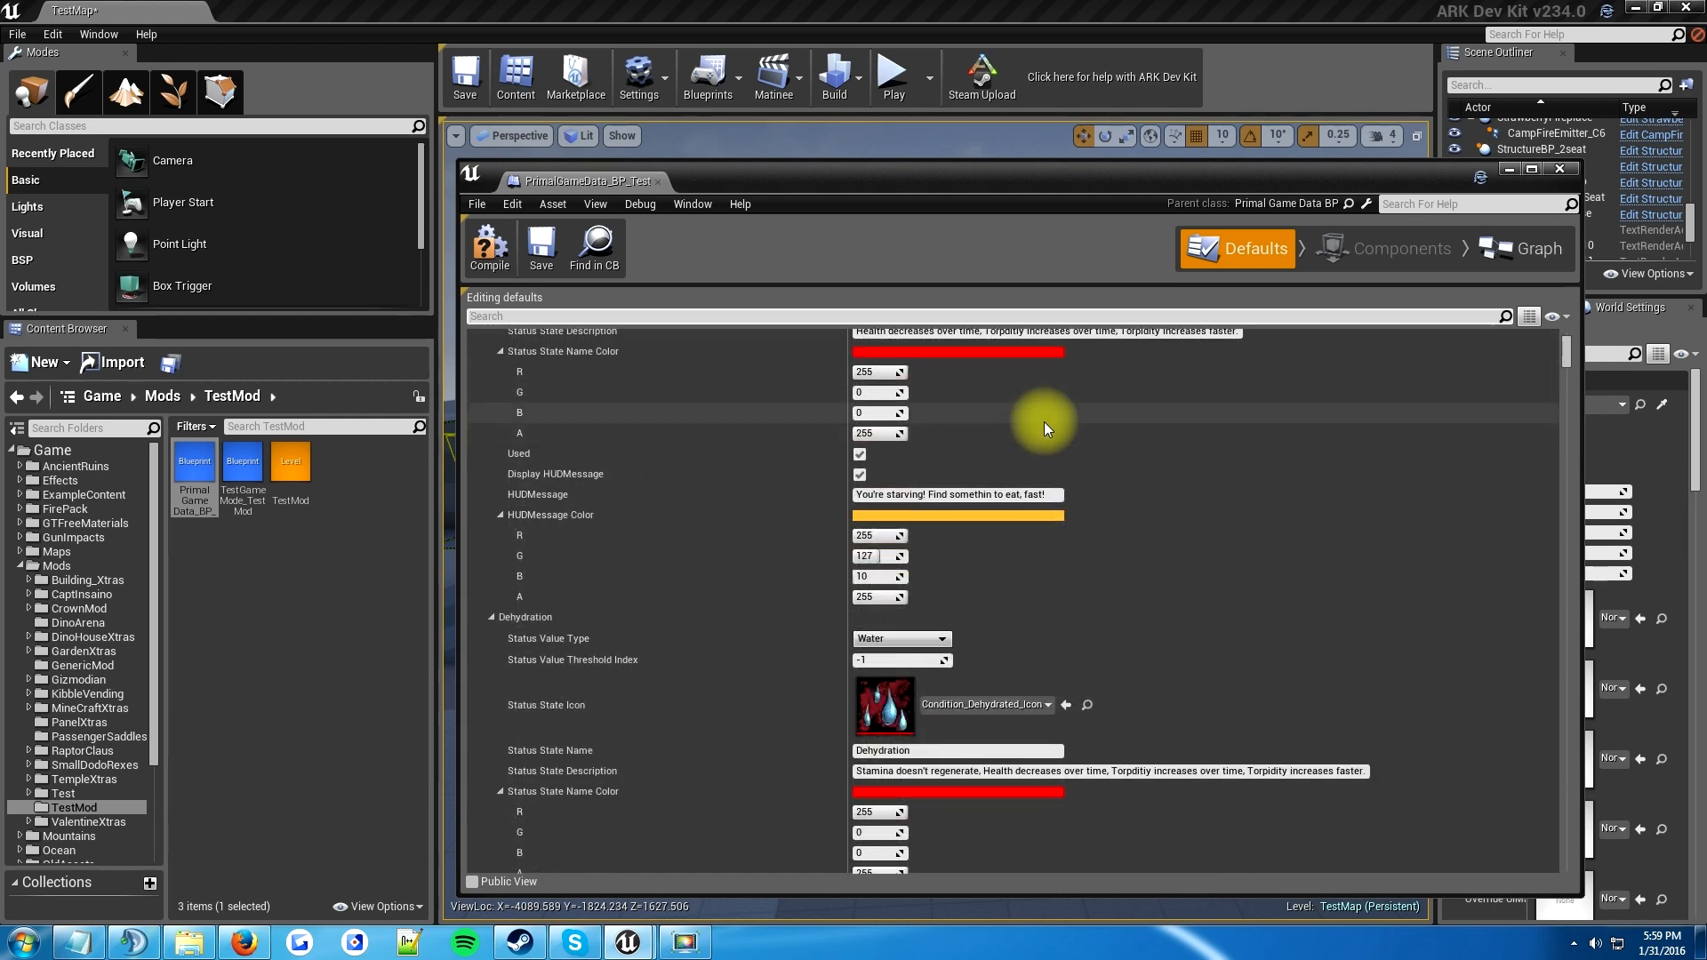
scroll("down", 3)
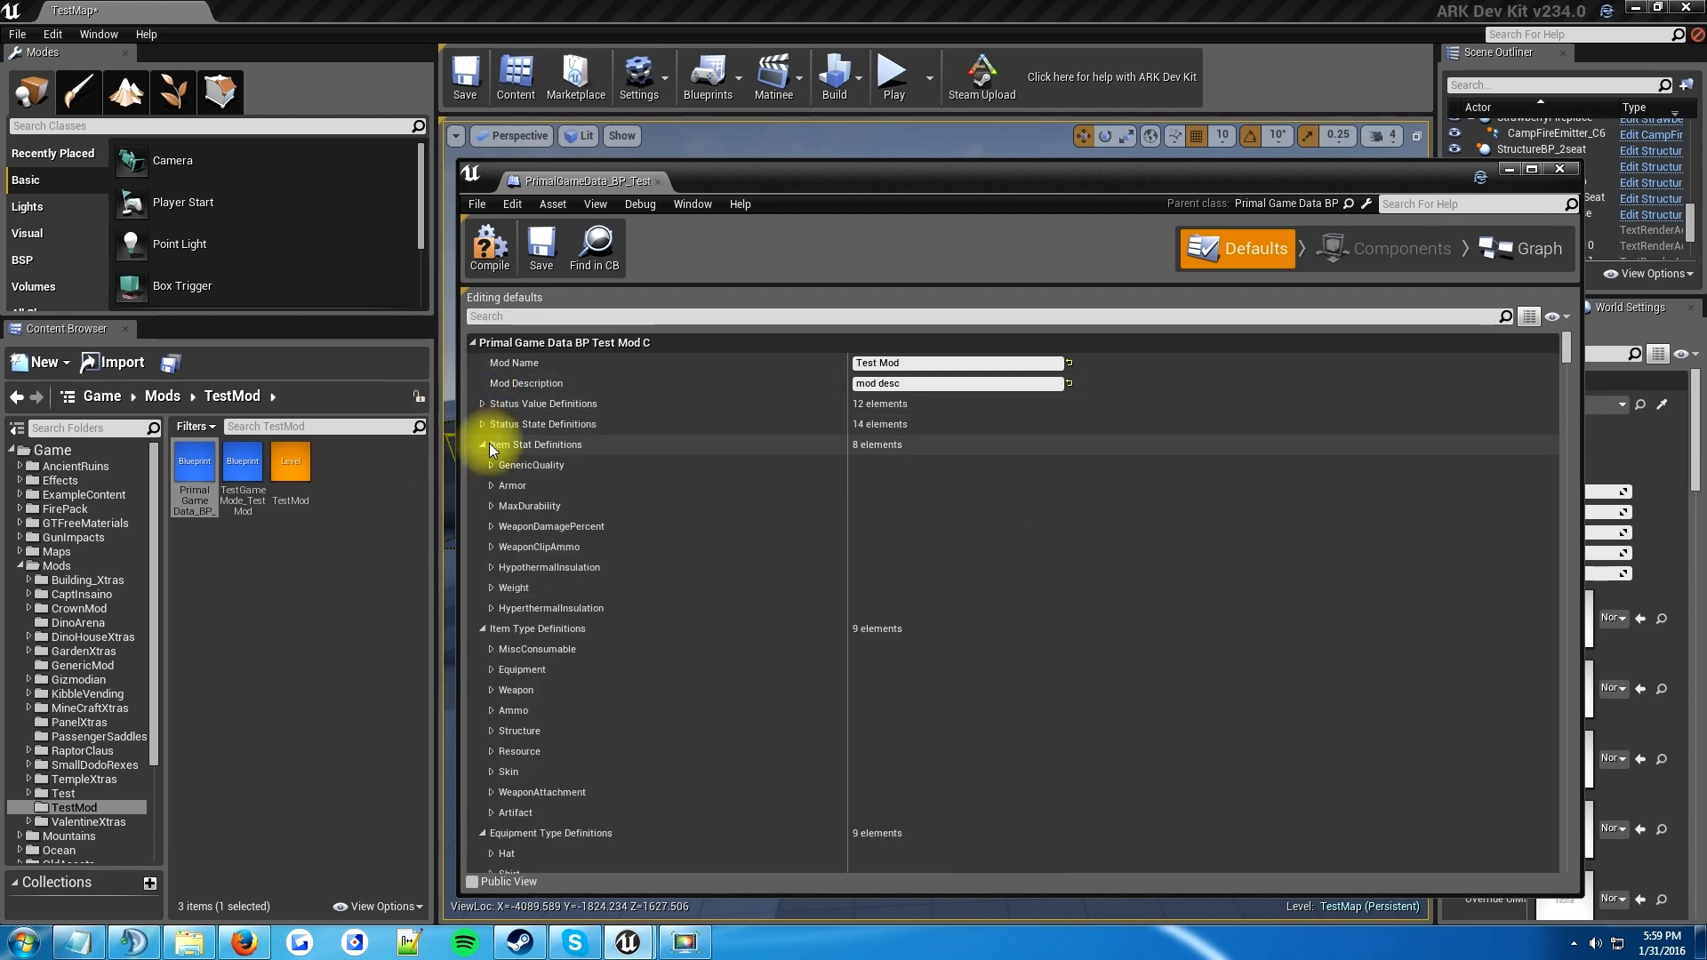
left_click(480, 445)
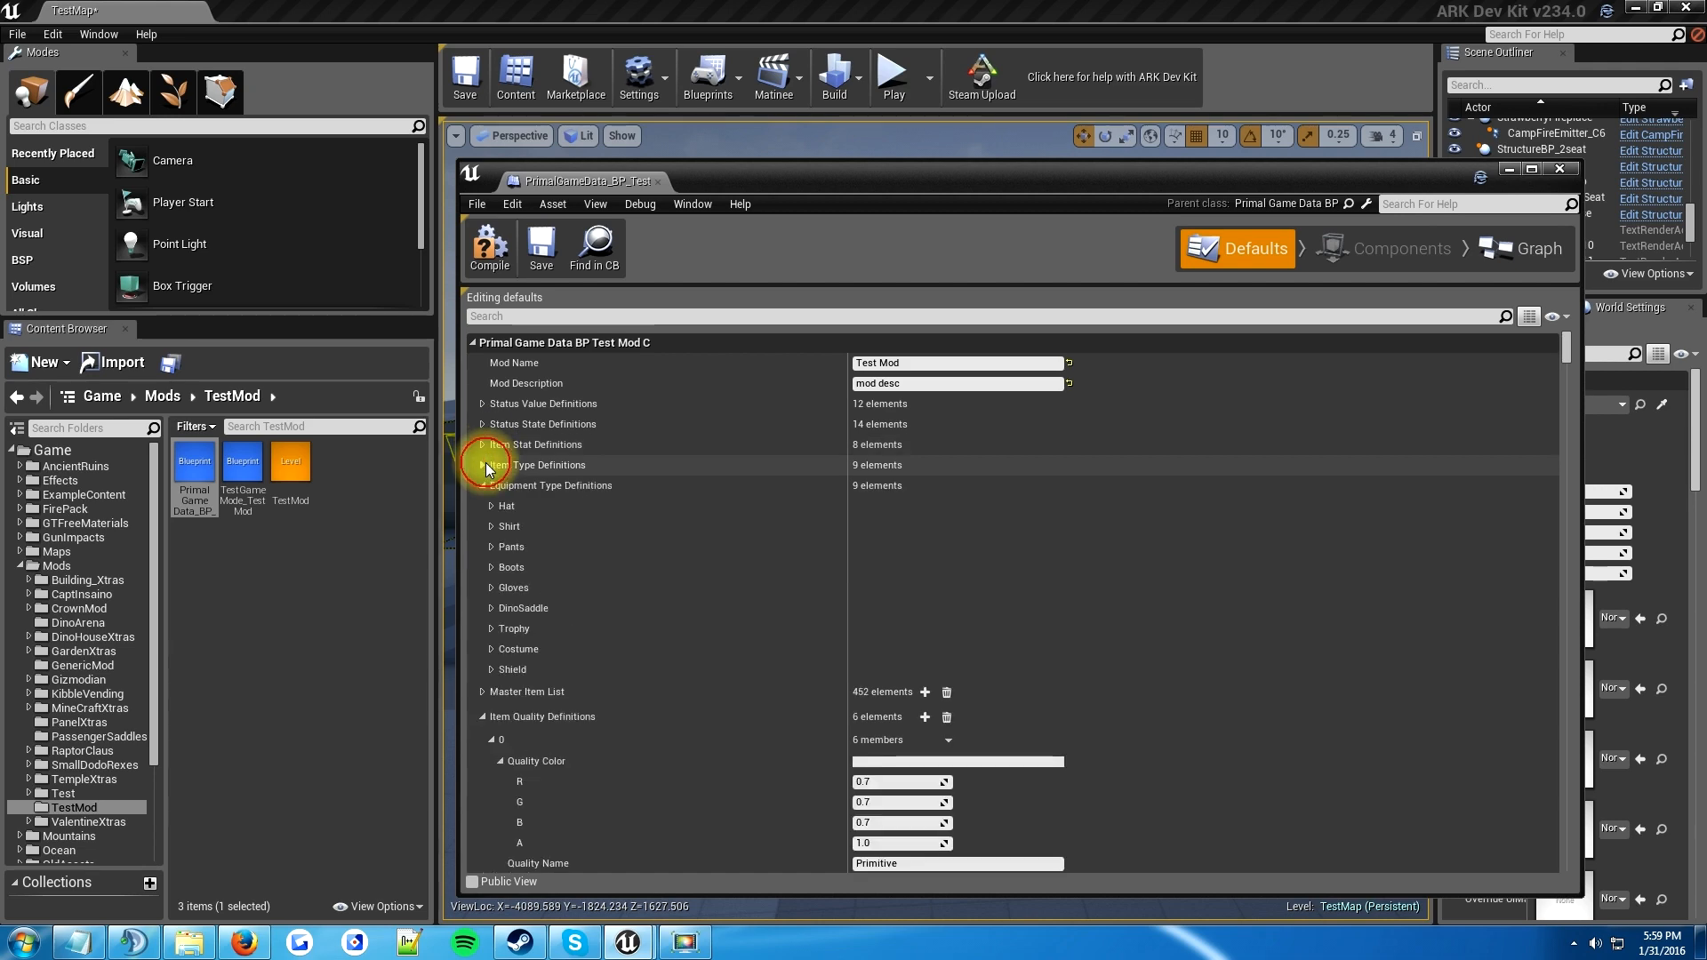
left_click(482, 464)
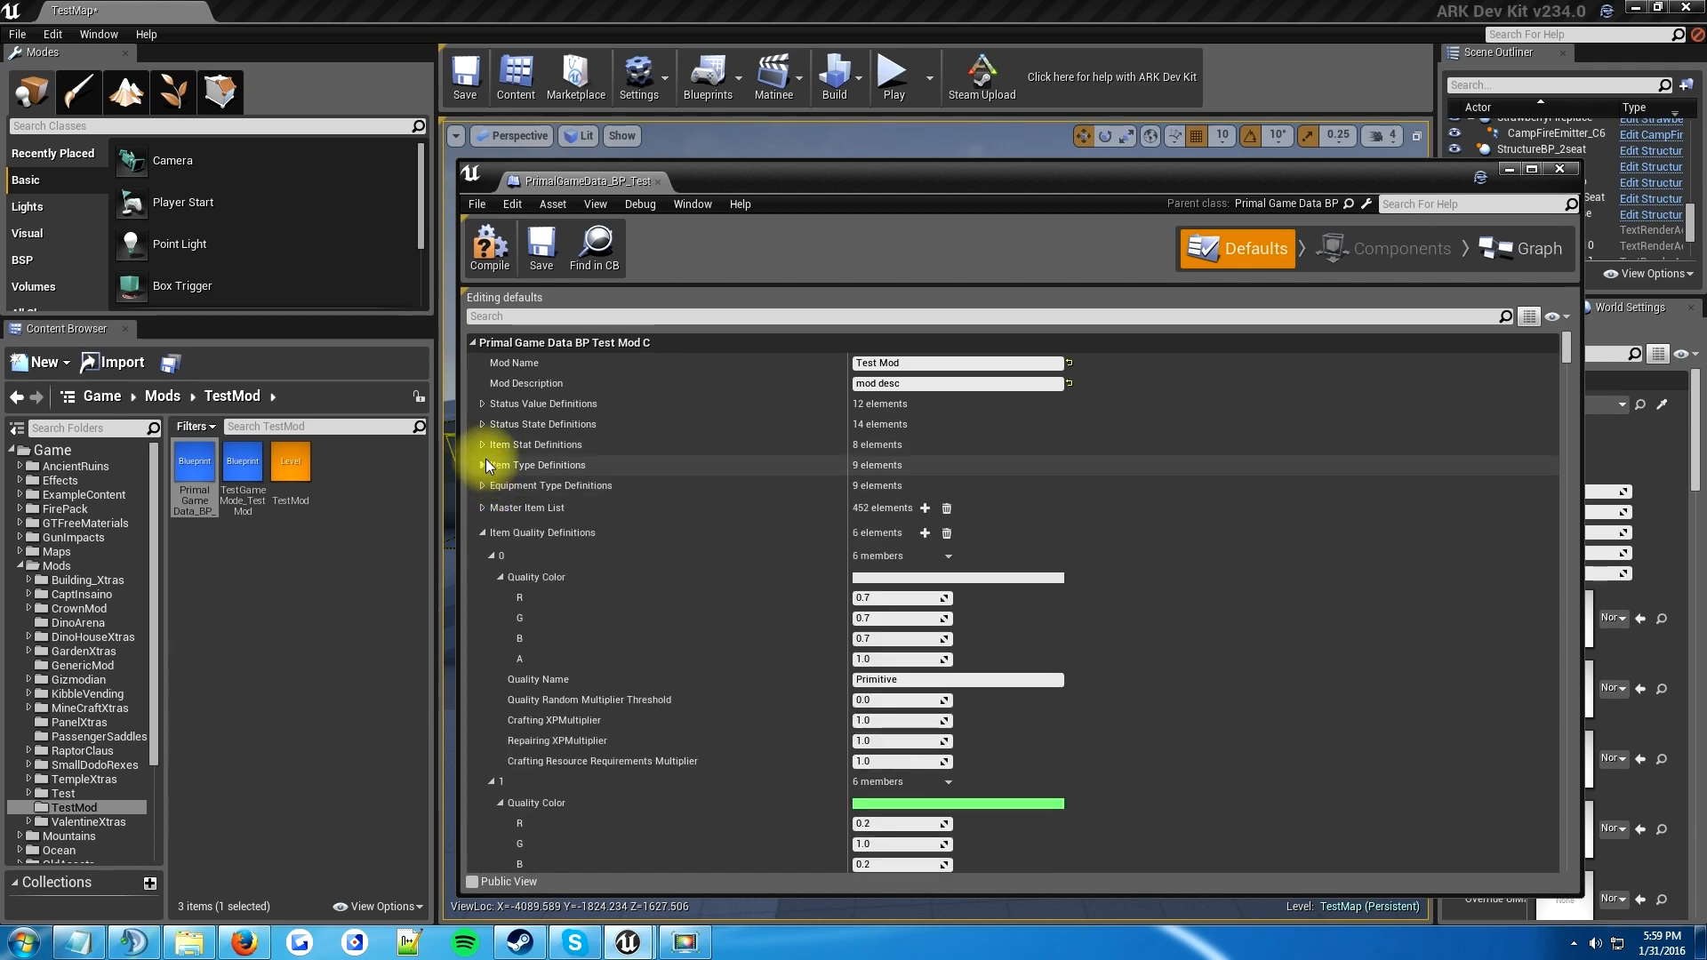
left_click(484, 507)
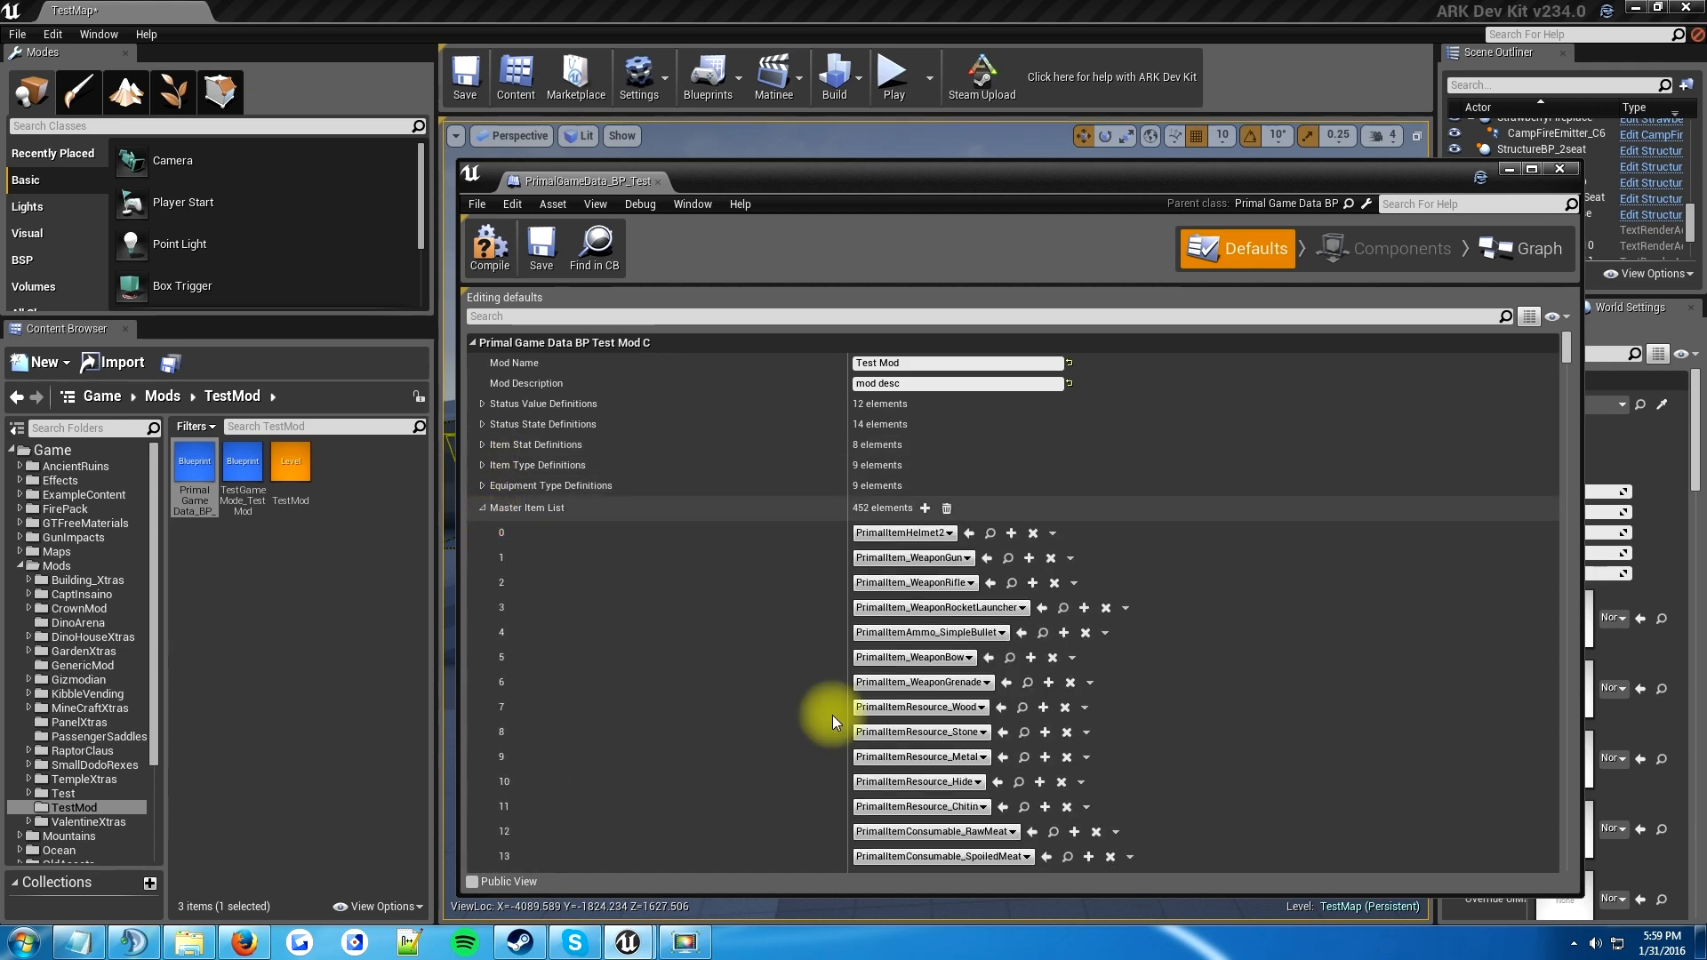
scroll("down", 3)
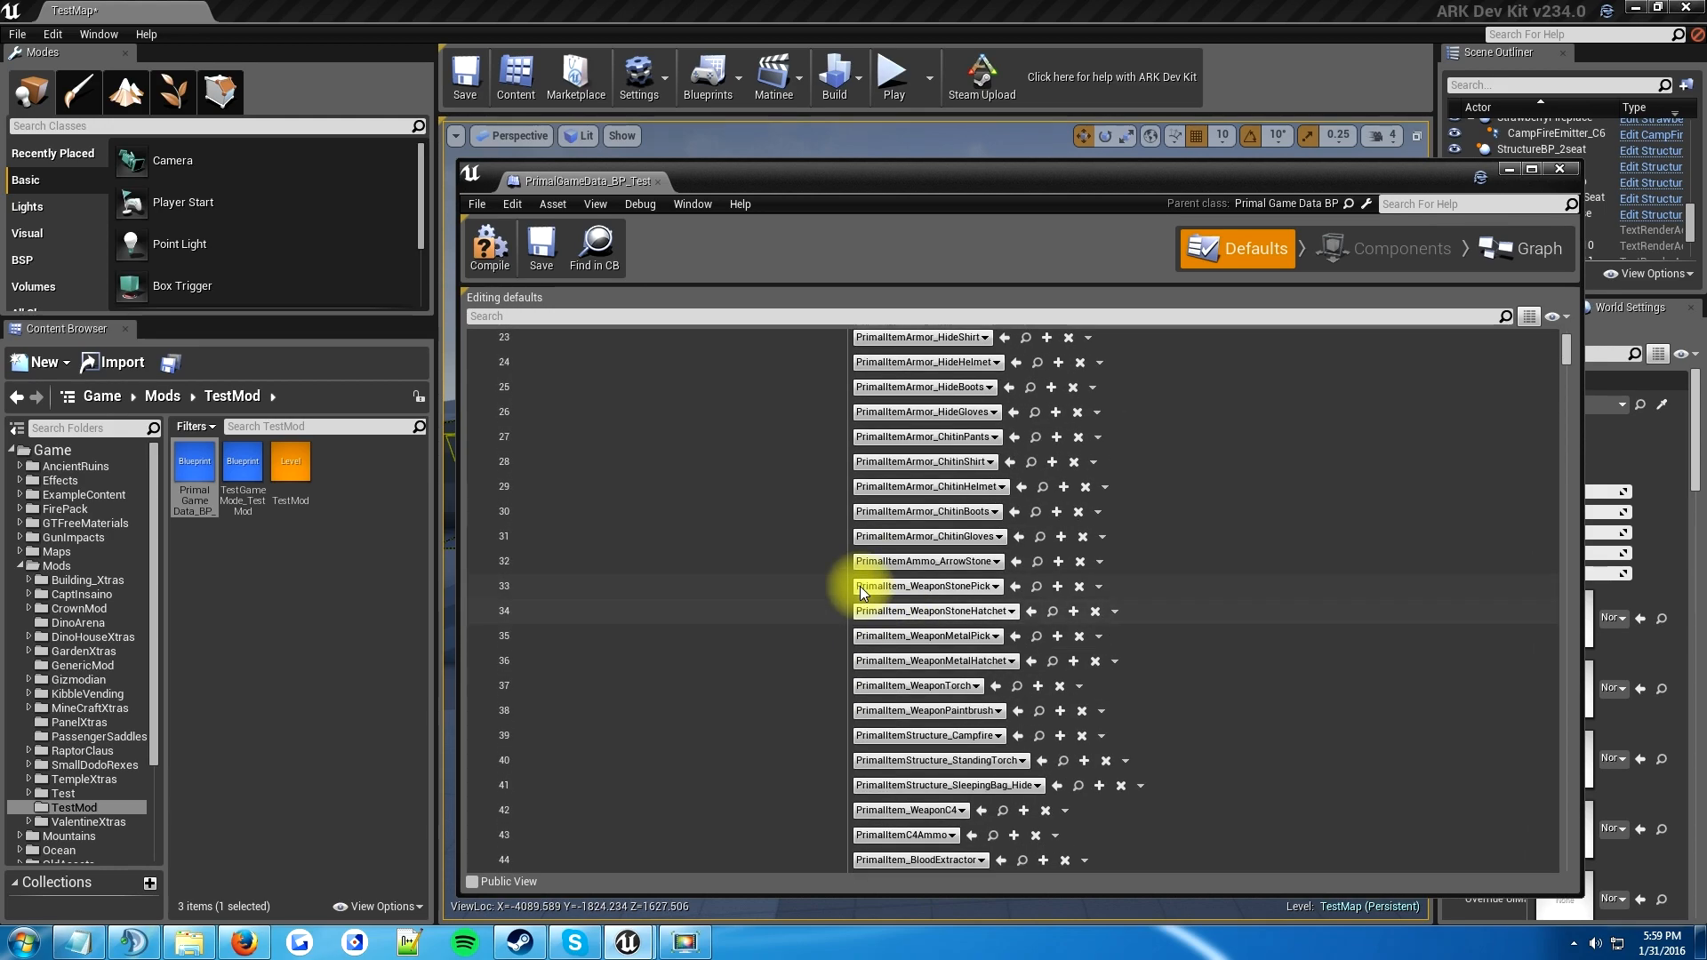
scroll("up", 3)
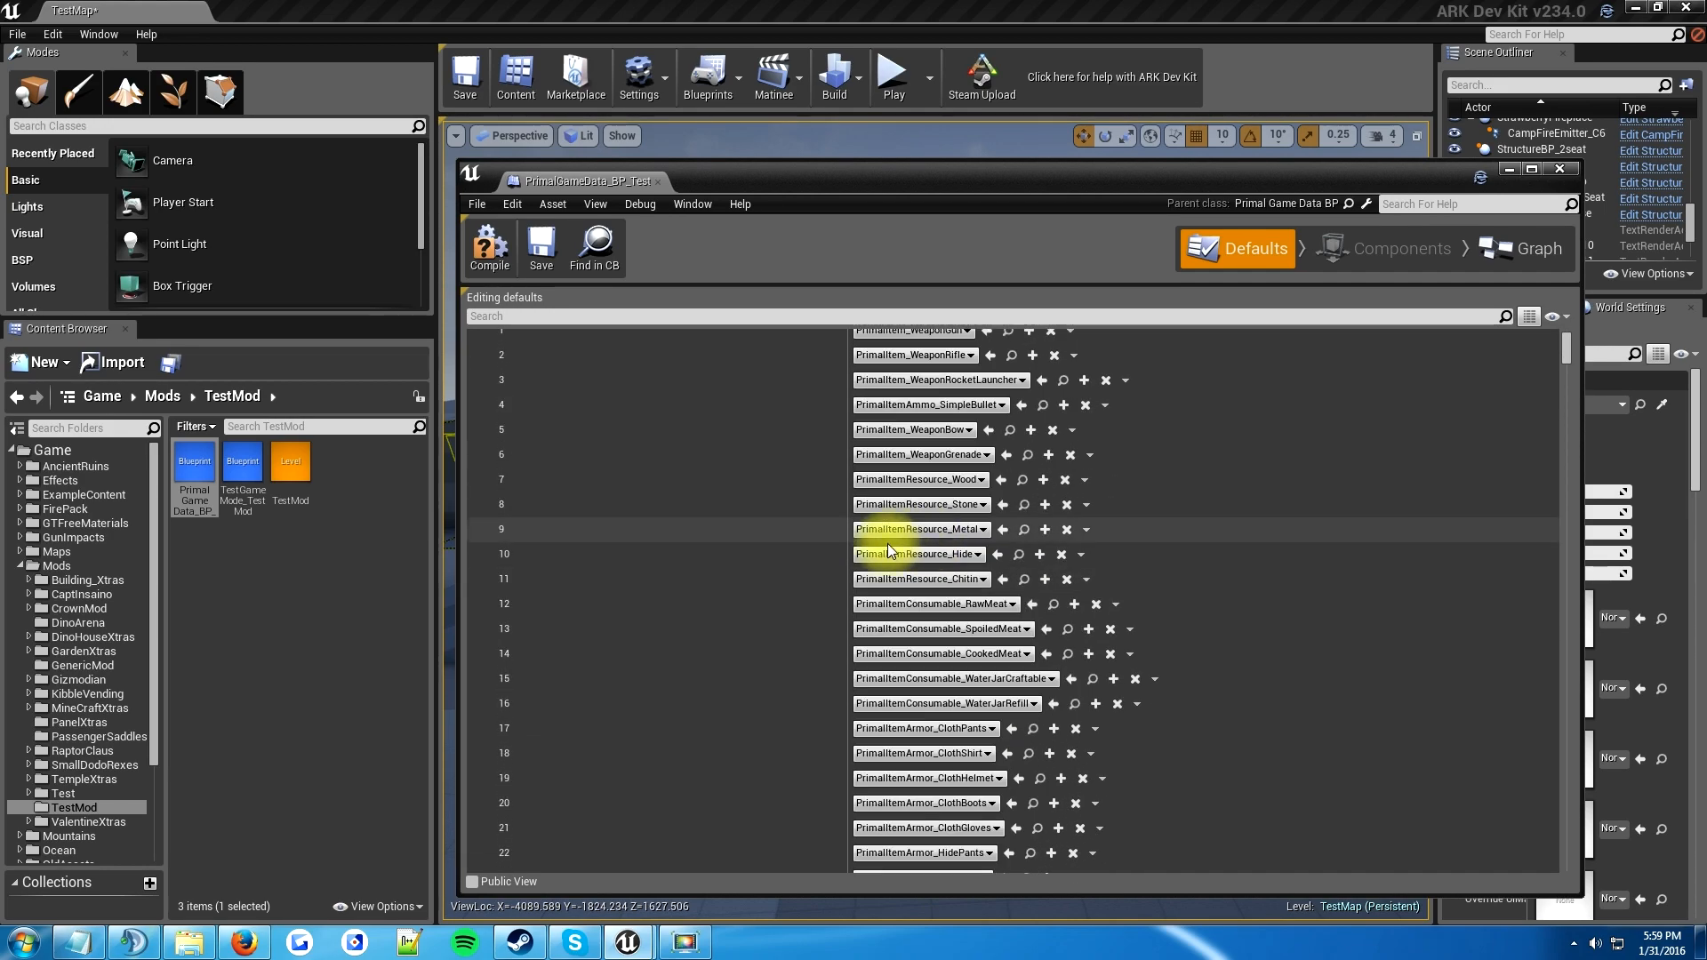
scroll("up", 3)
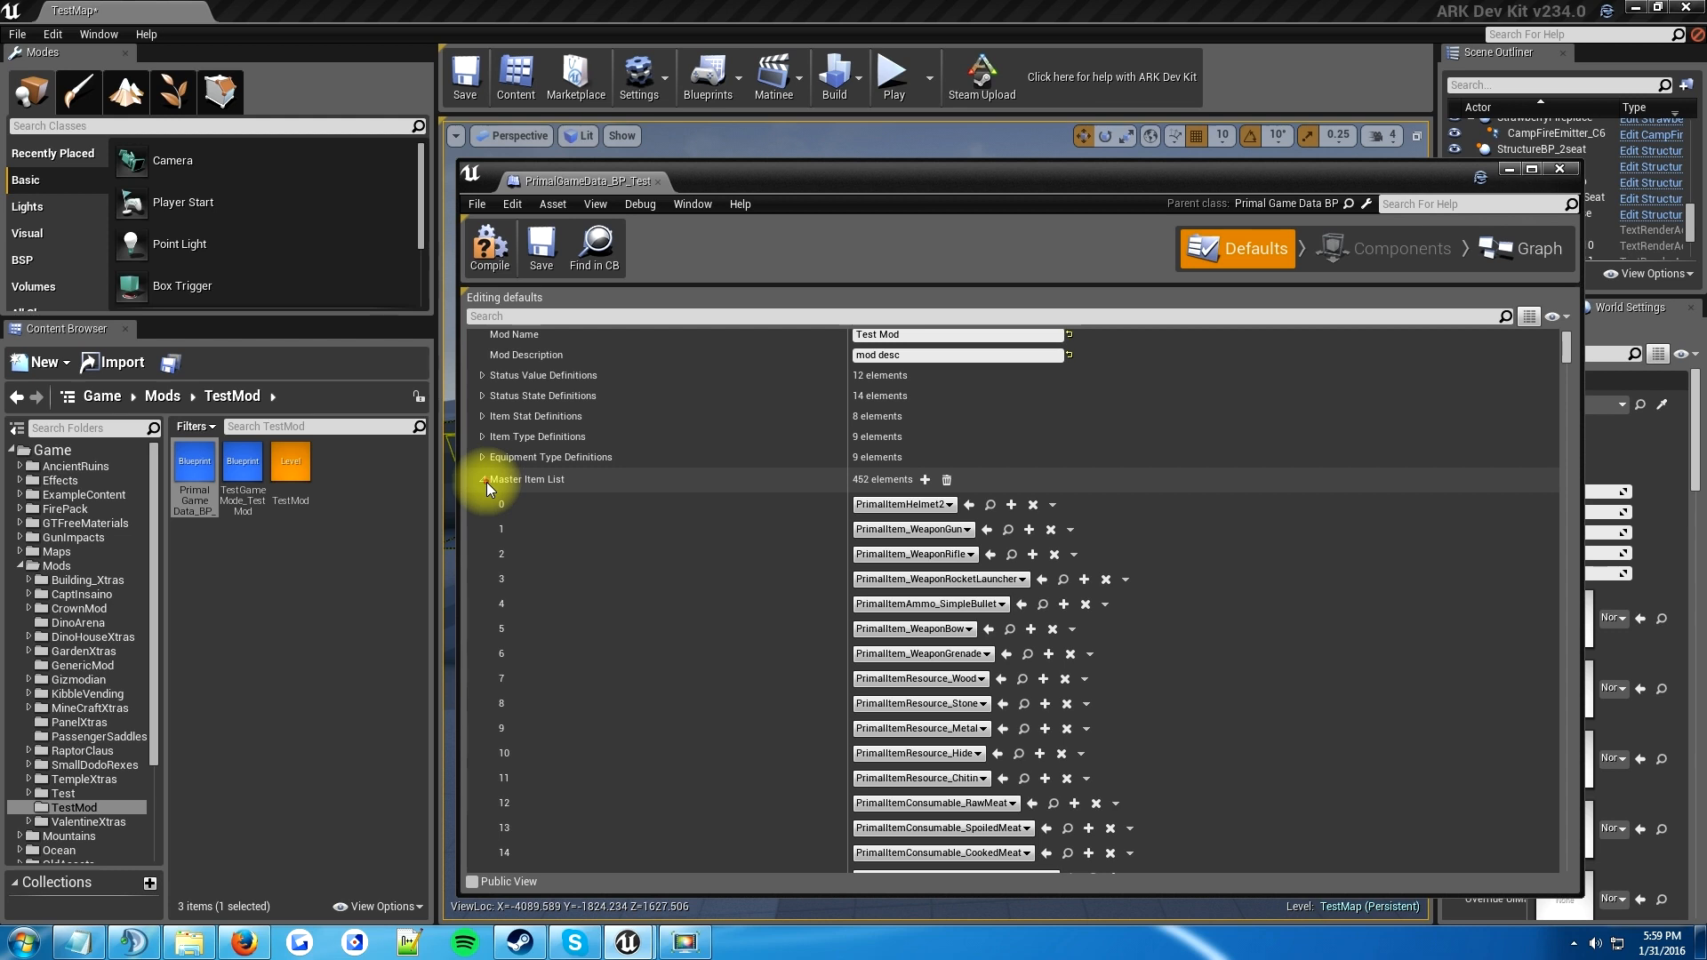
left_click(481, 478)
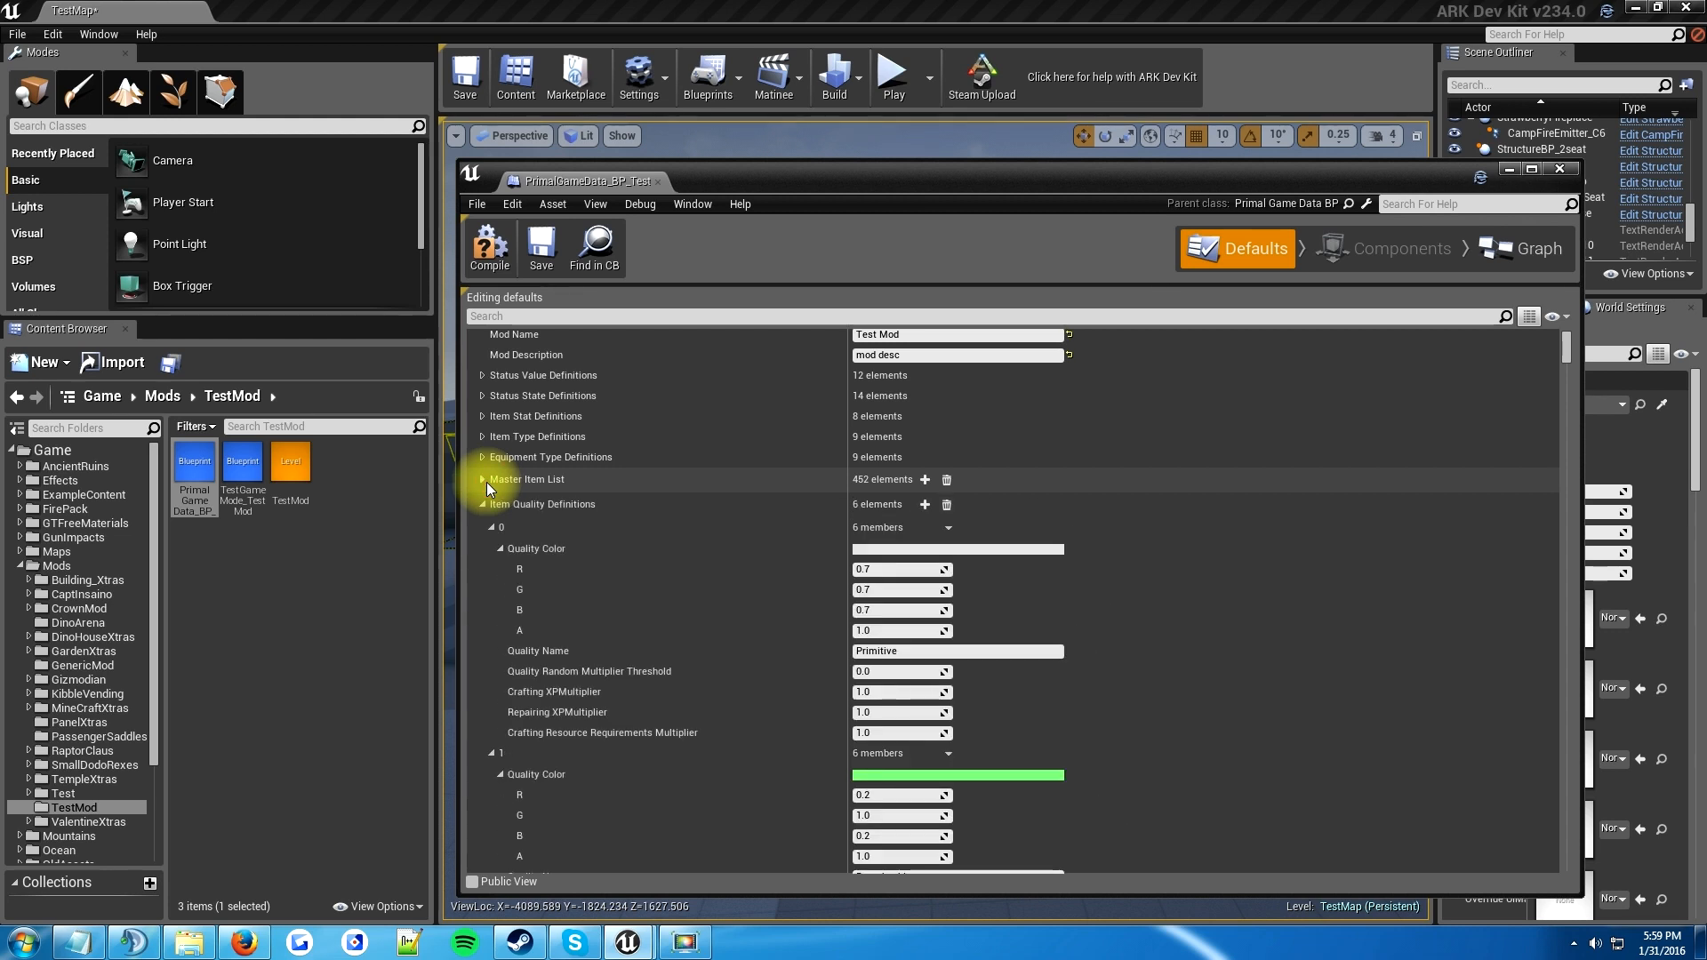
mouse_move(566, 555)
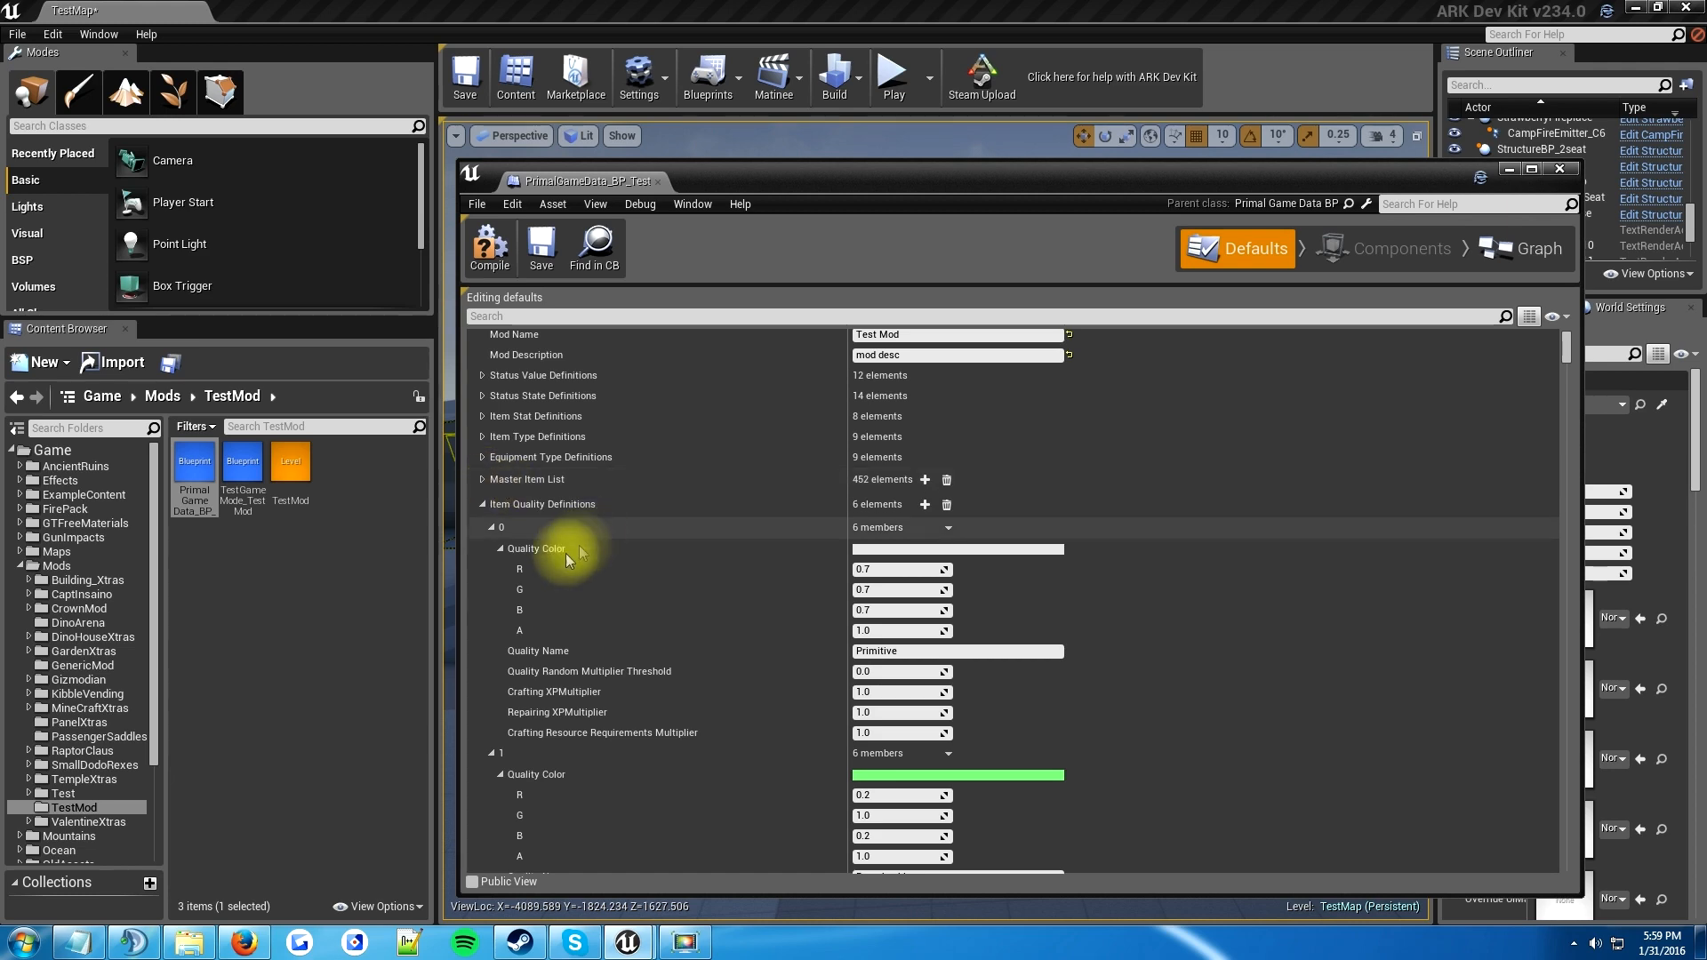
scroll("down", 3)
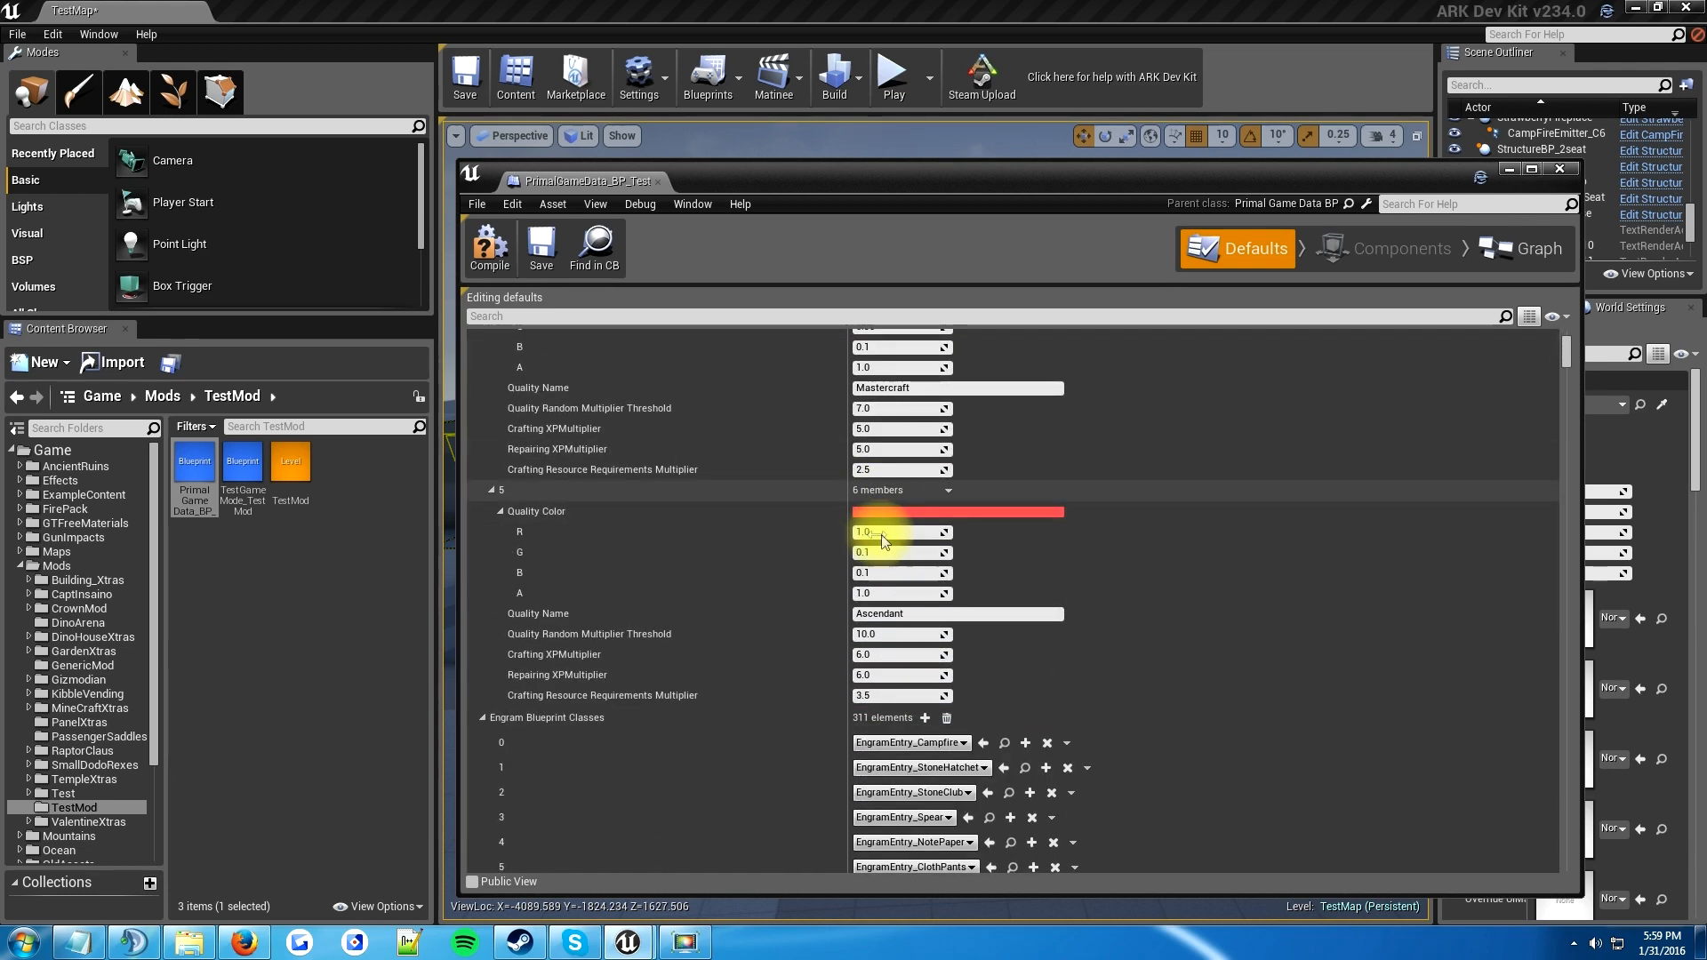
scroll("down", 3)
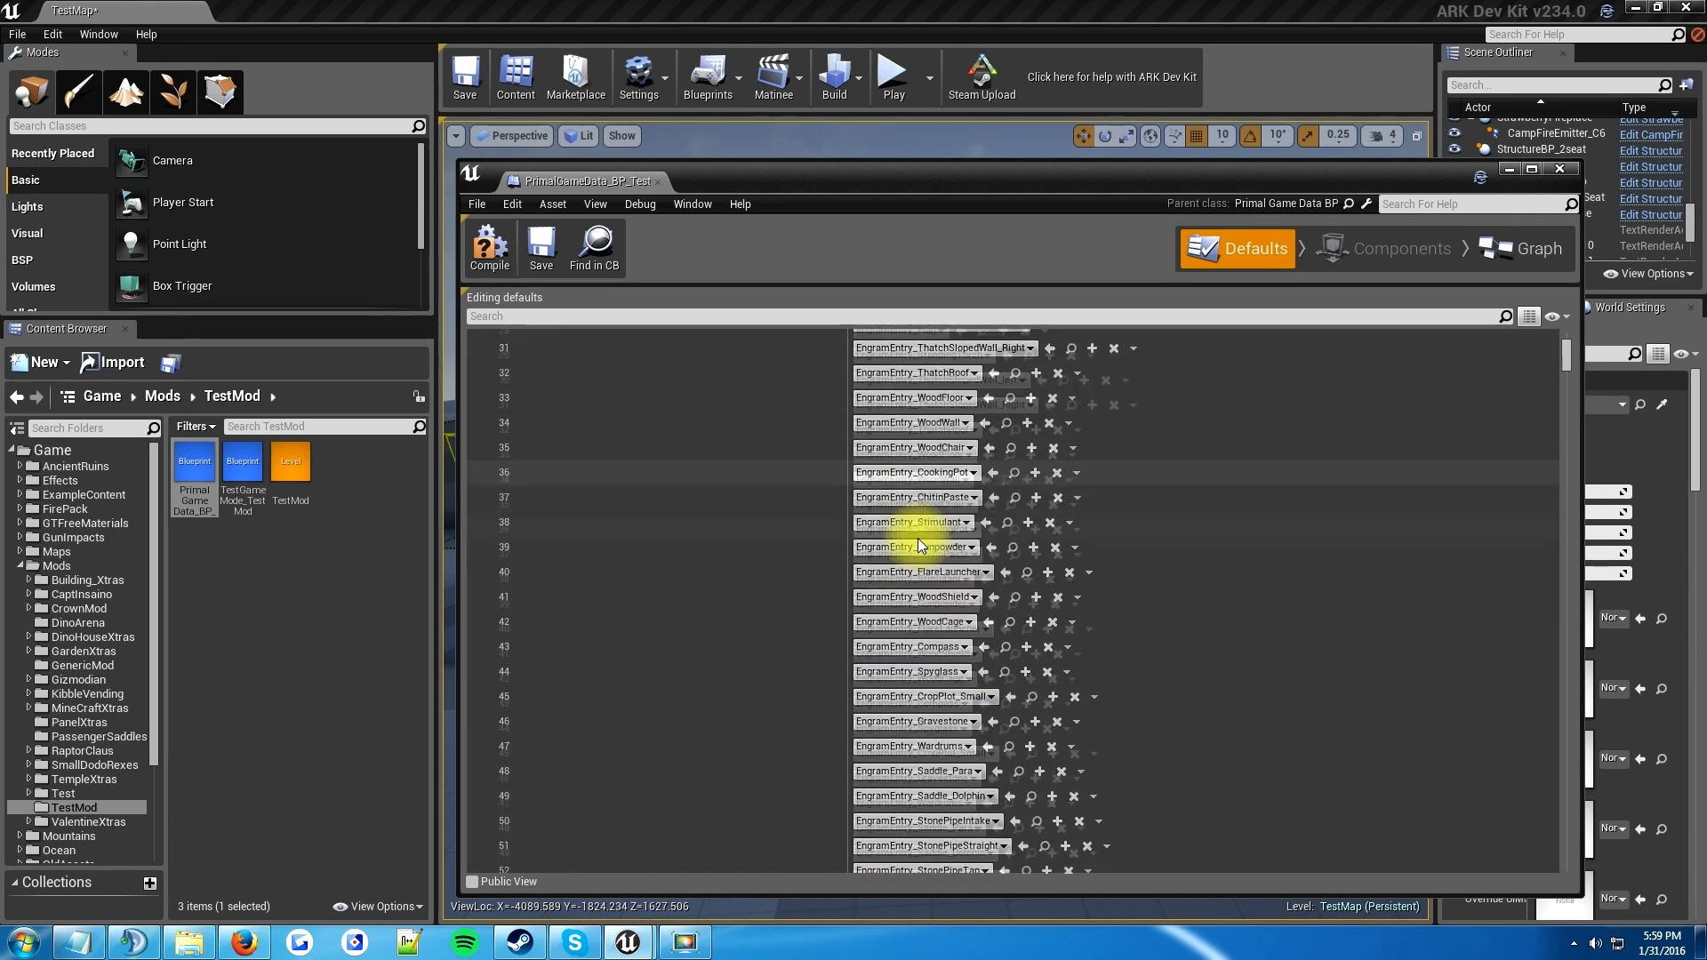
scroll("down", 3)
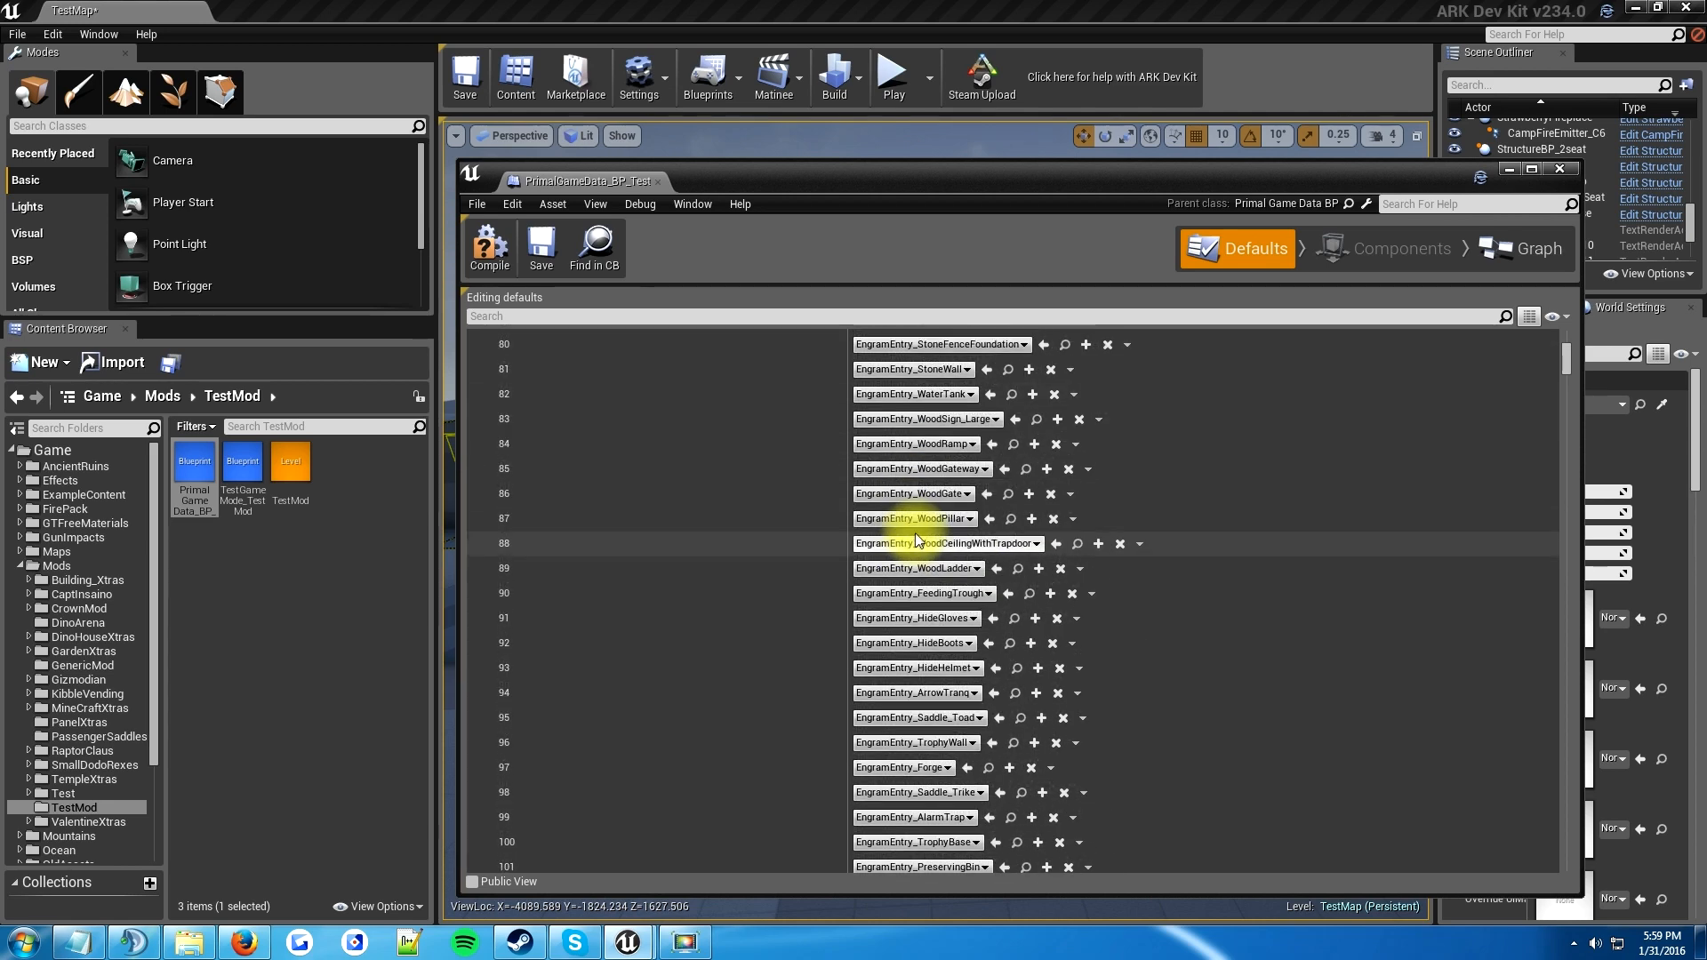
scroll("down", 3)
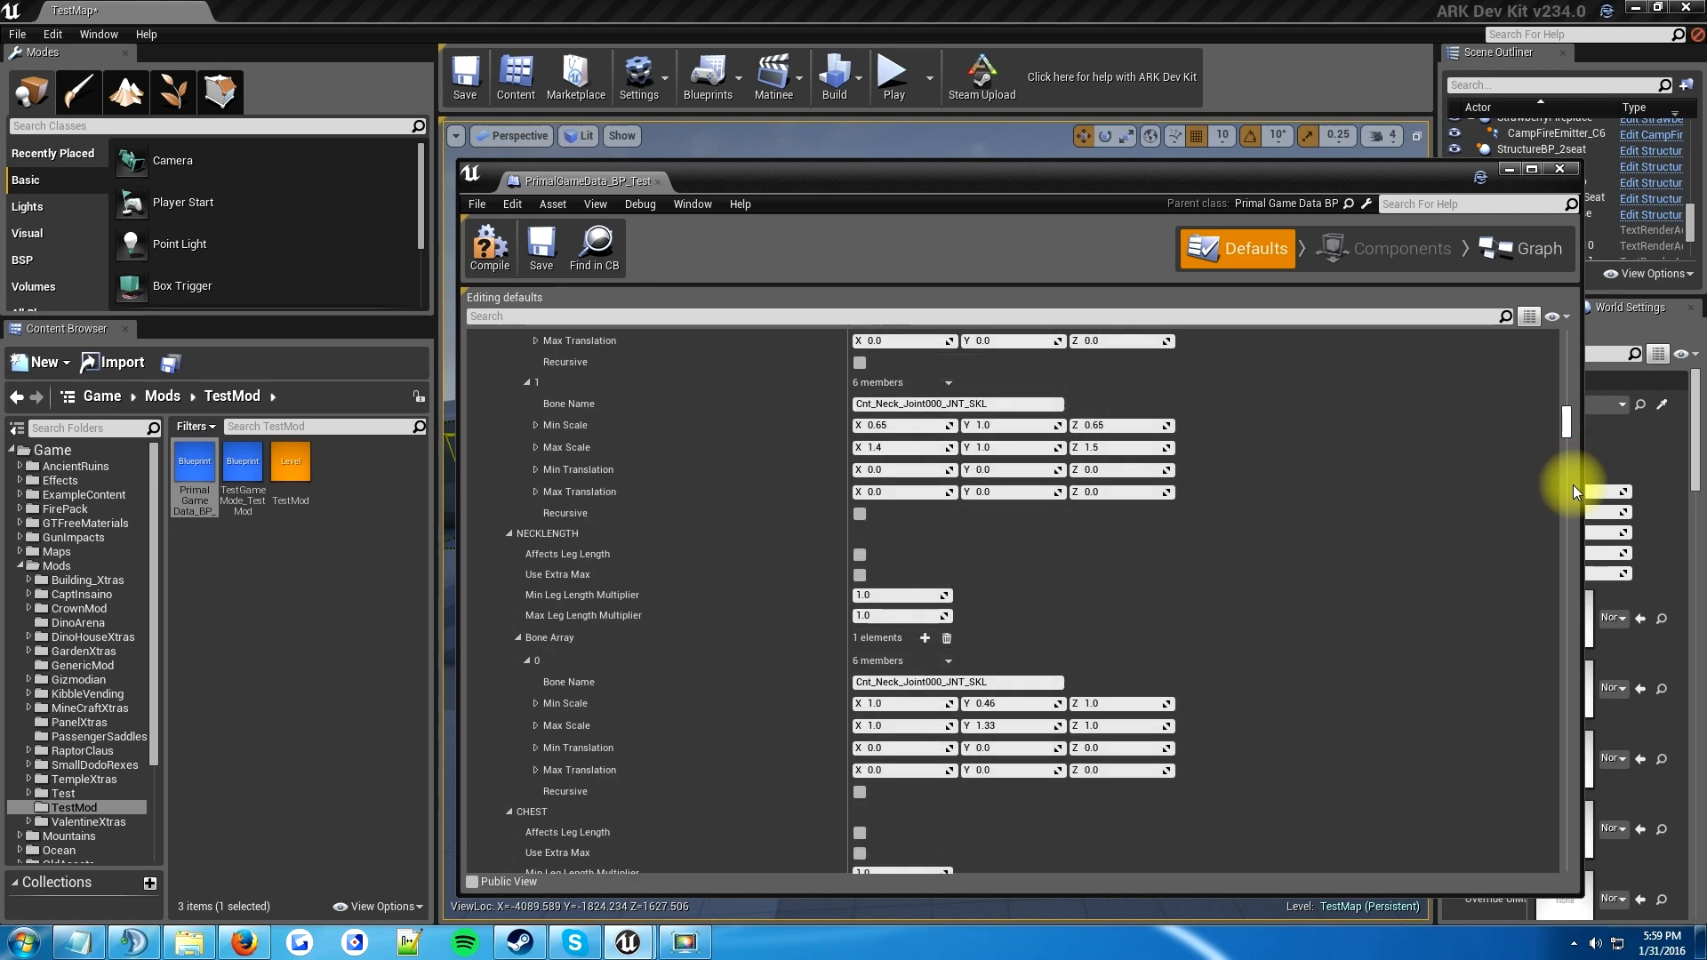
scroll("down", 3)
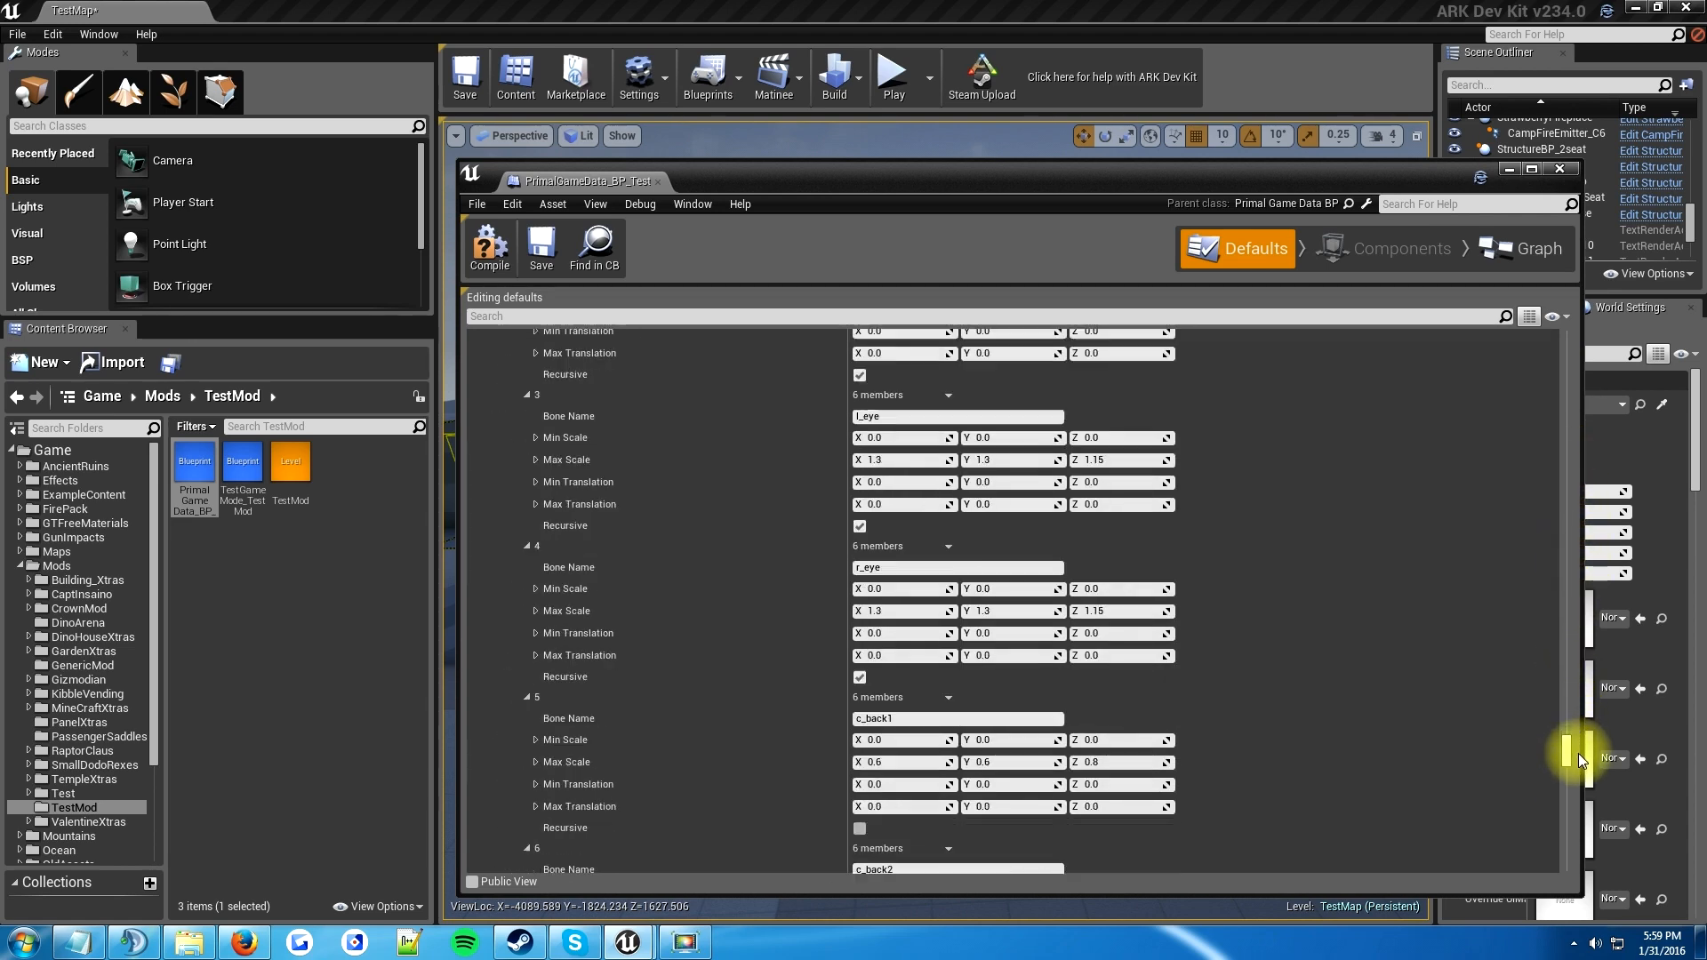
scroll("up", 3)
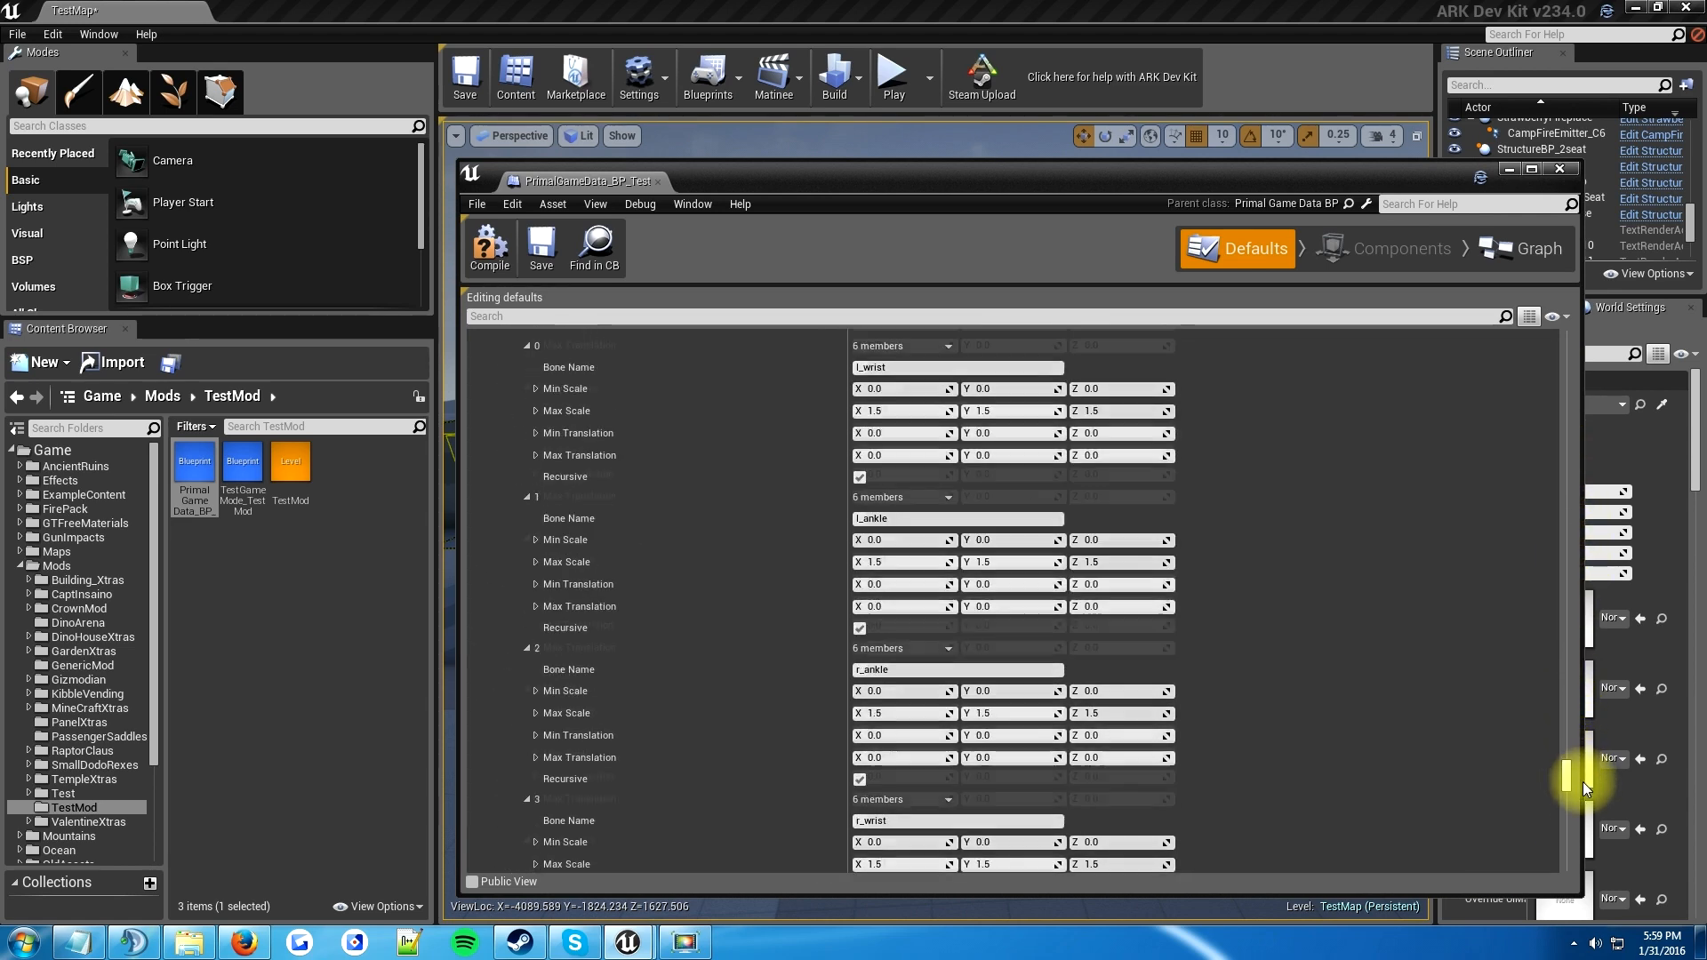
scroll("down", 3)
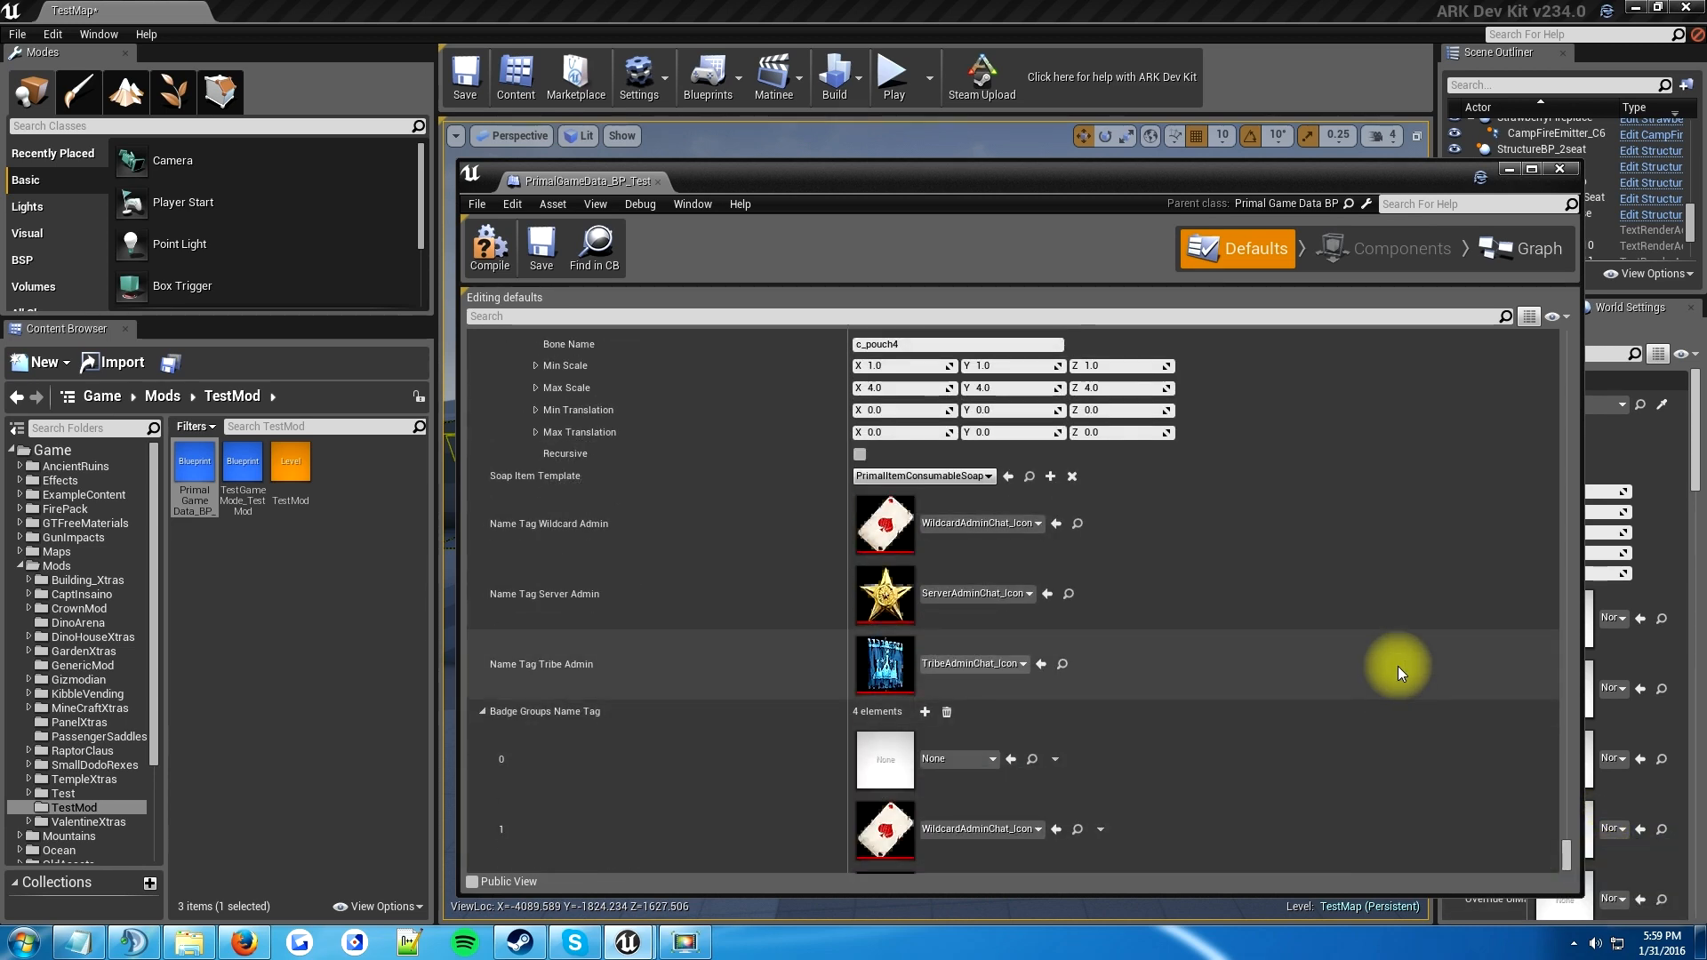
scroll("down", 3)
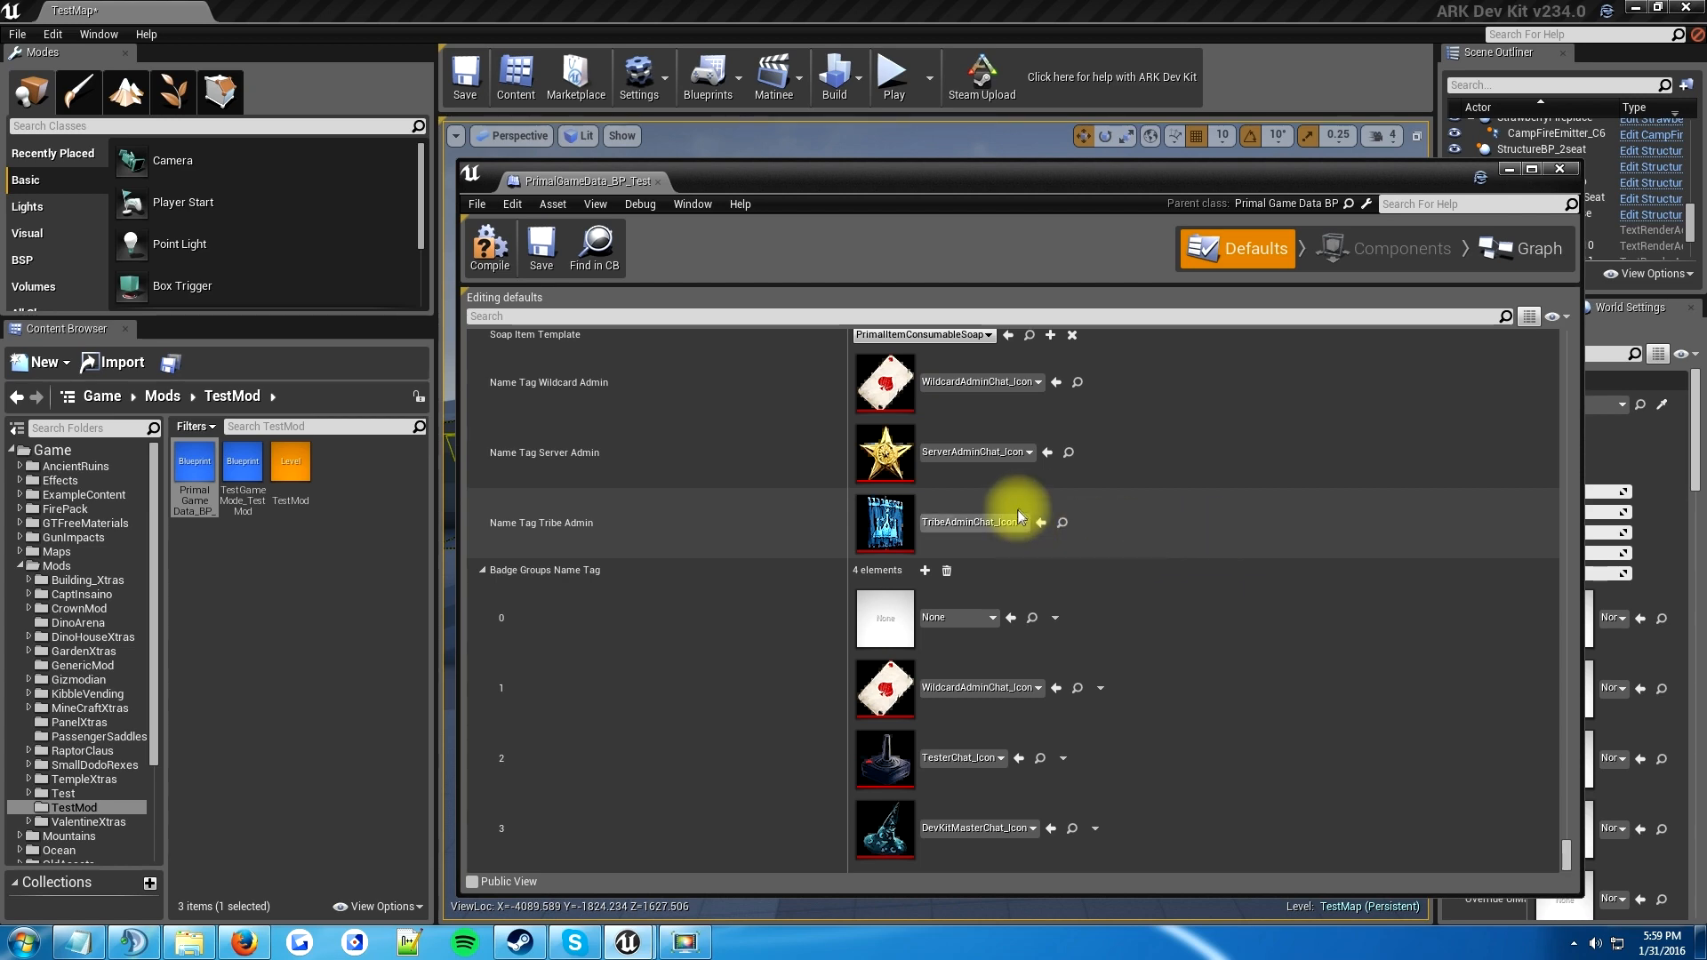
scroll("up", 3)
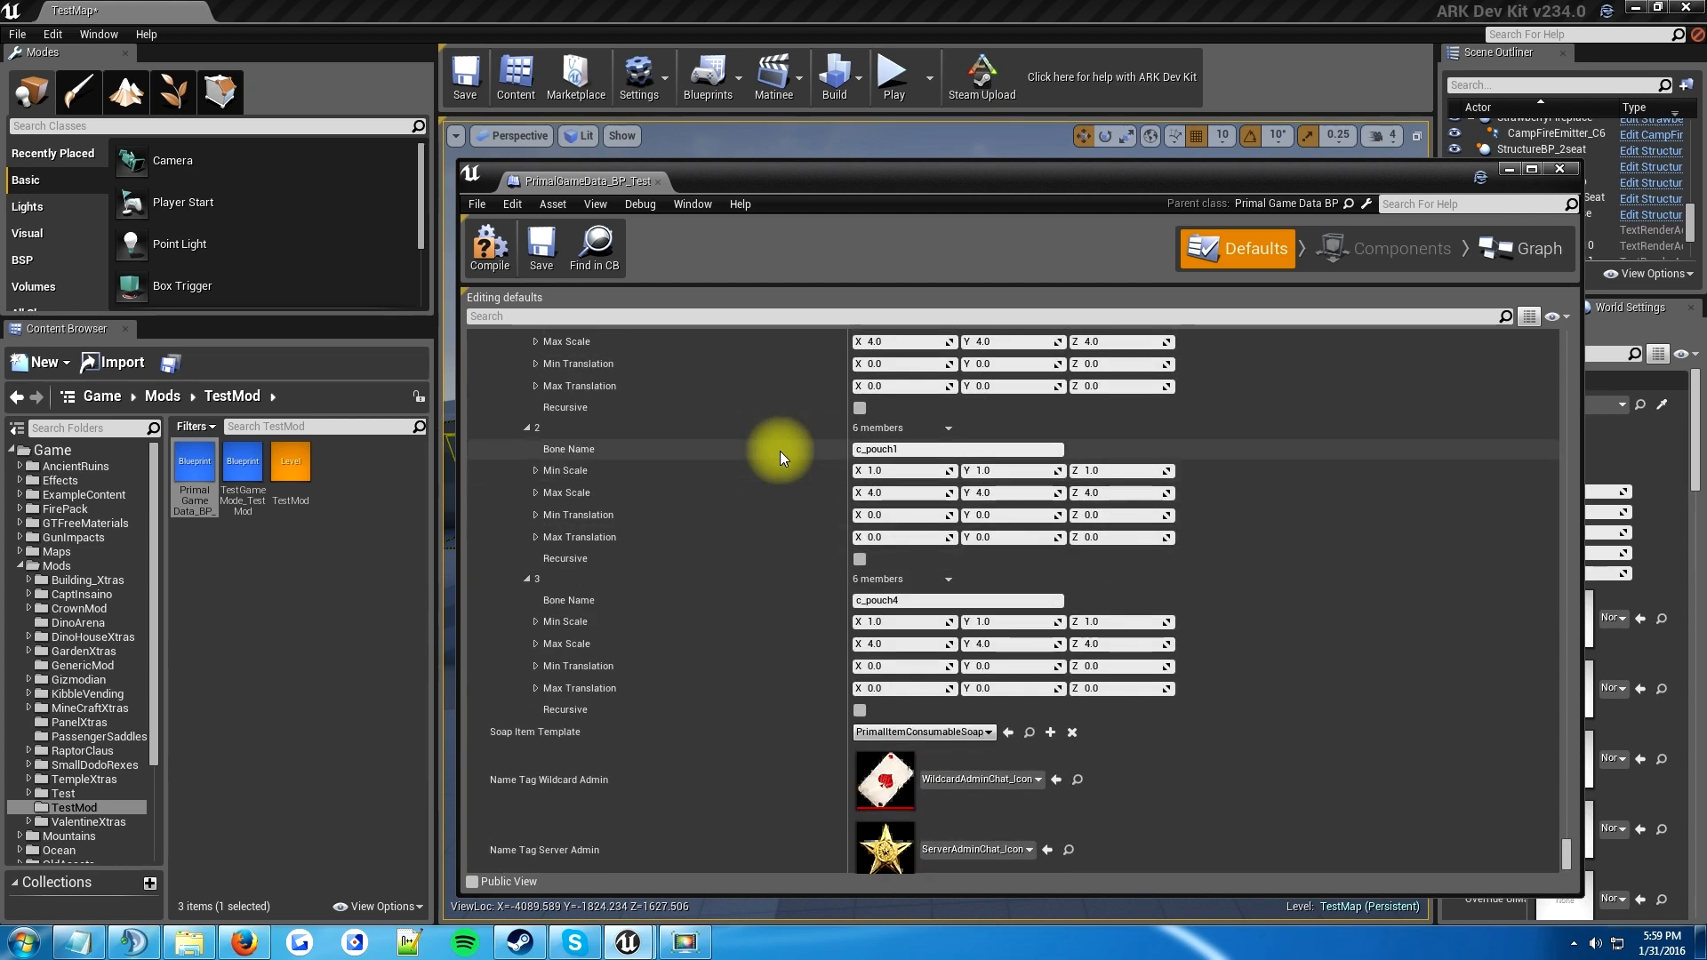
scroll("up", 3)
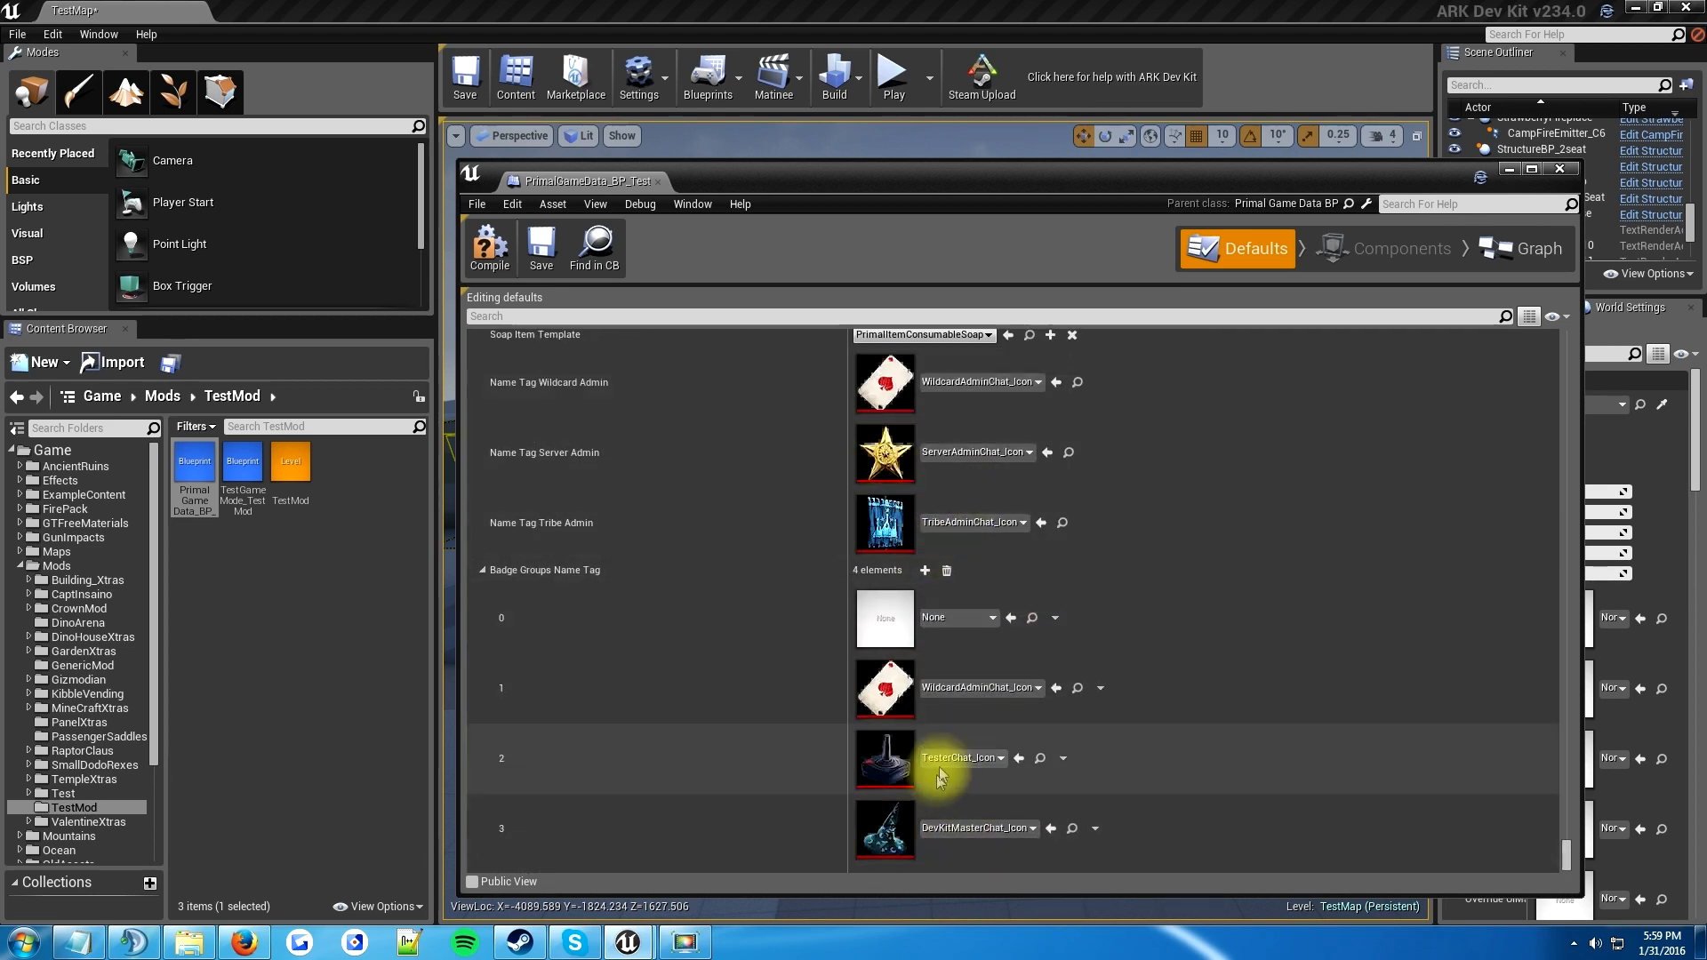
mouse_move(958, 451)
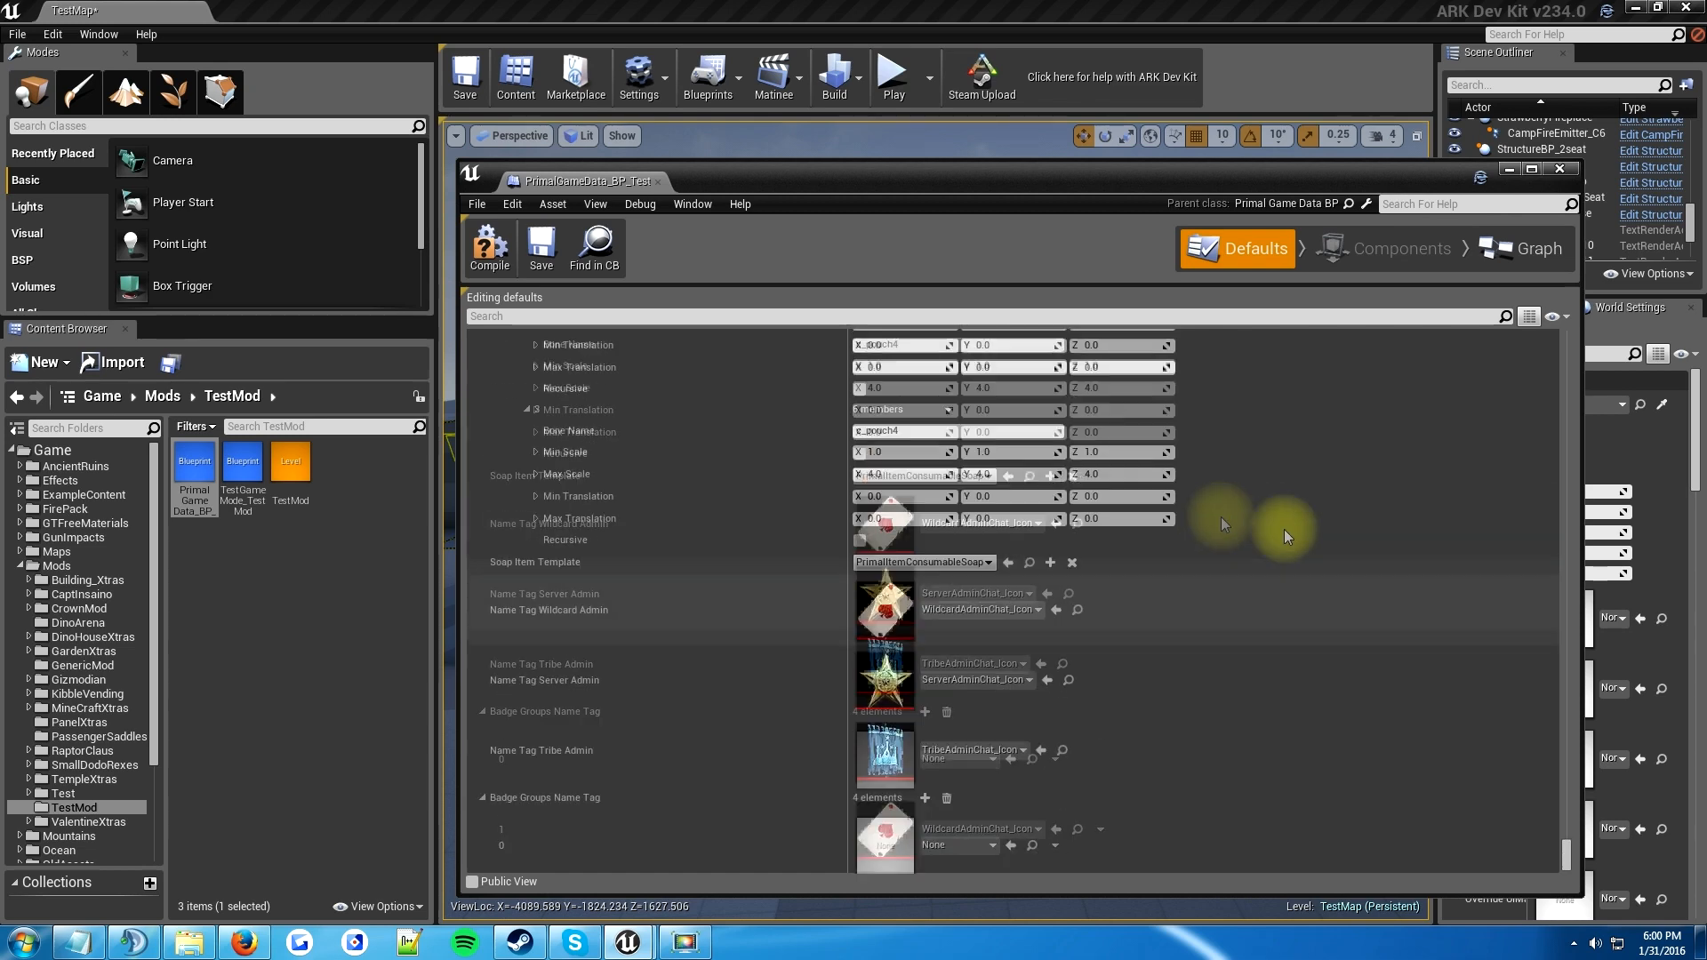
scroll("down", 3)
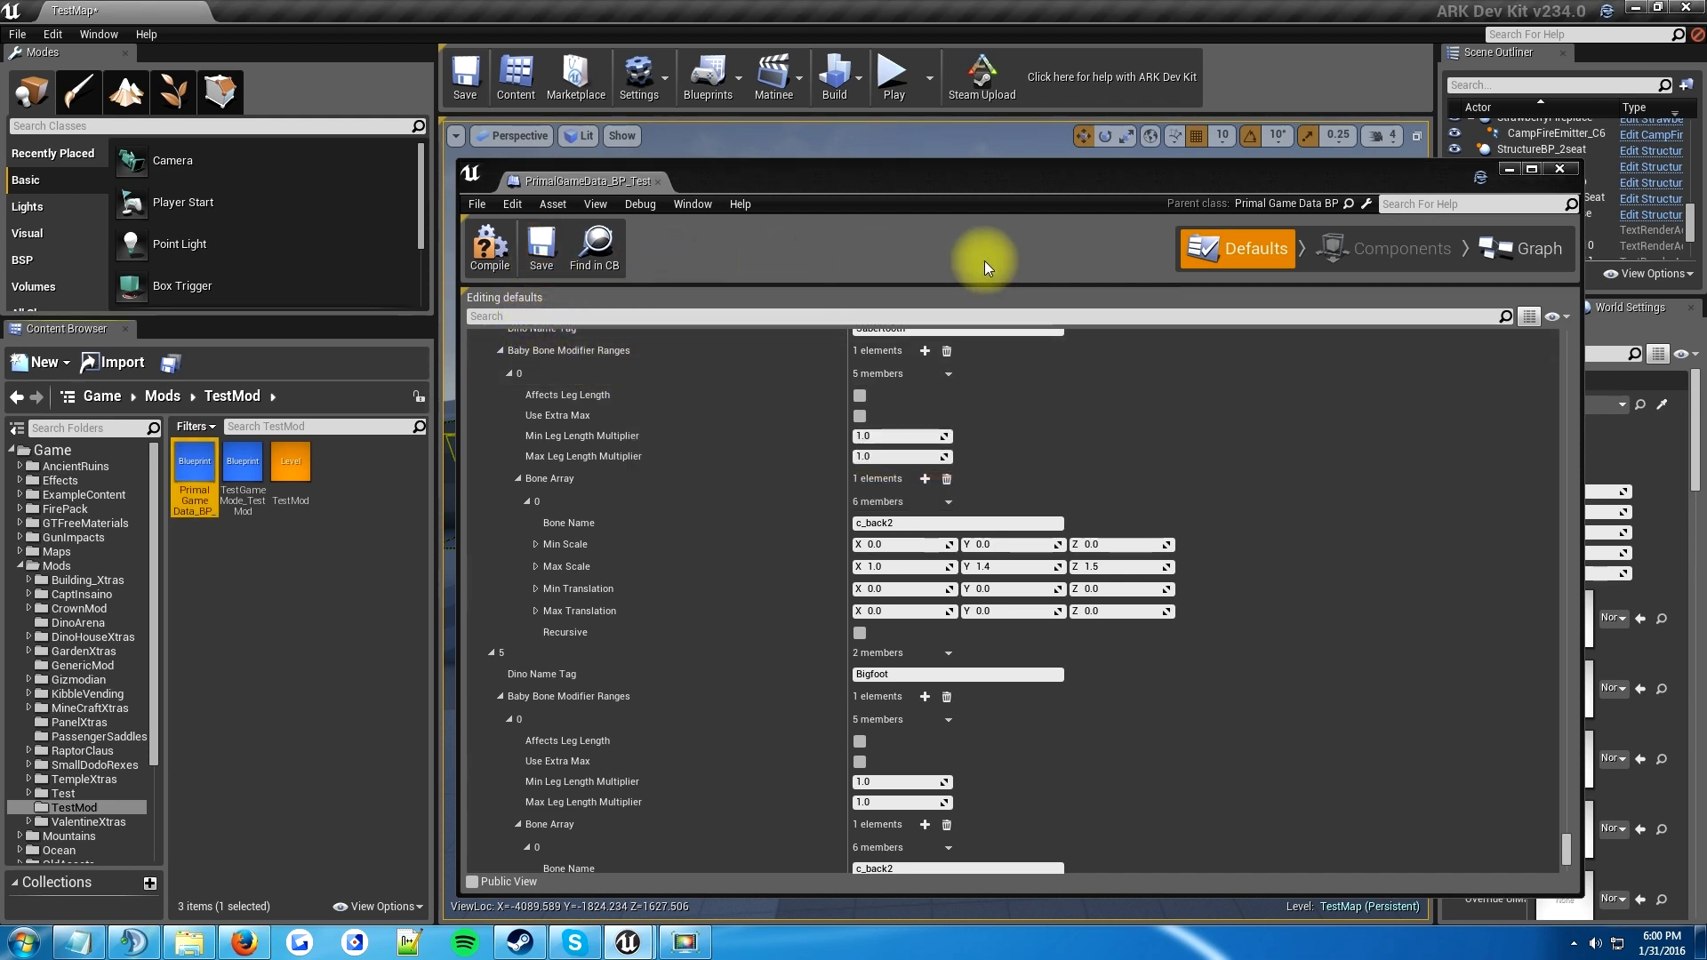
mouse_move(1303, 244)
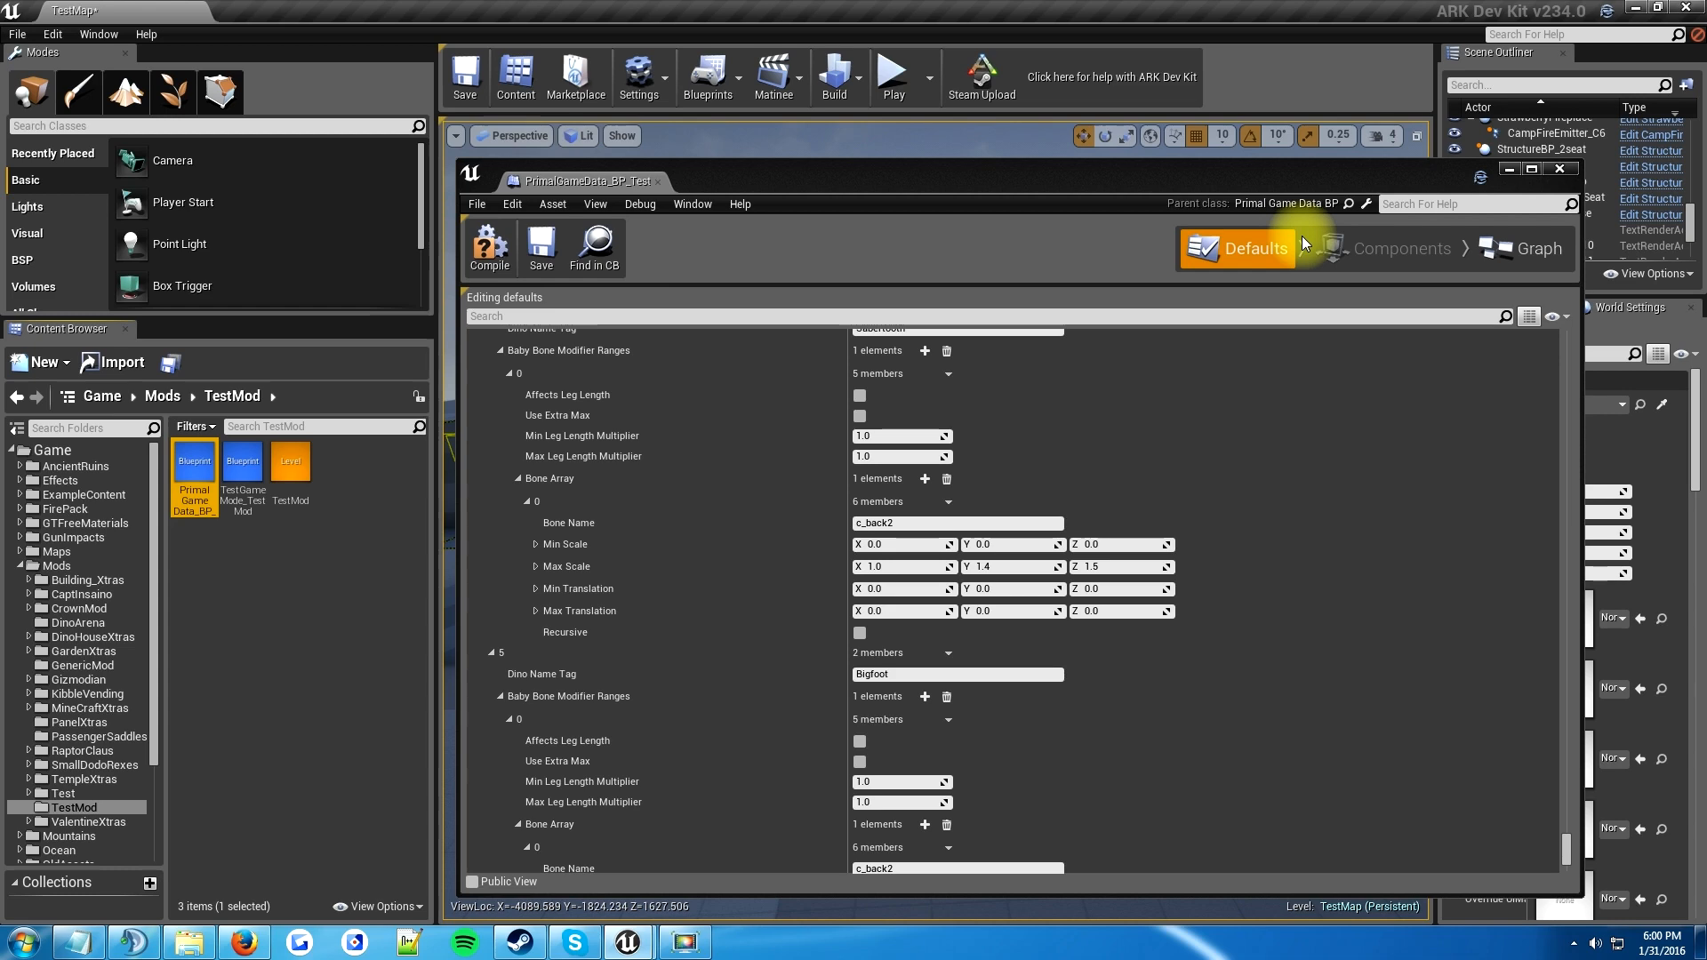
- Close the Primal Game Data editor and reopen the TestMod level from the folder
left_click(1560, 169)
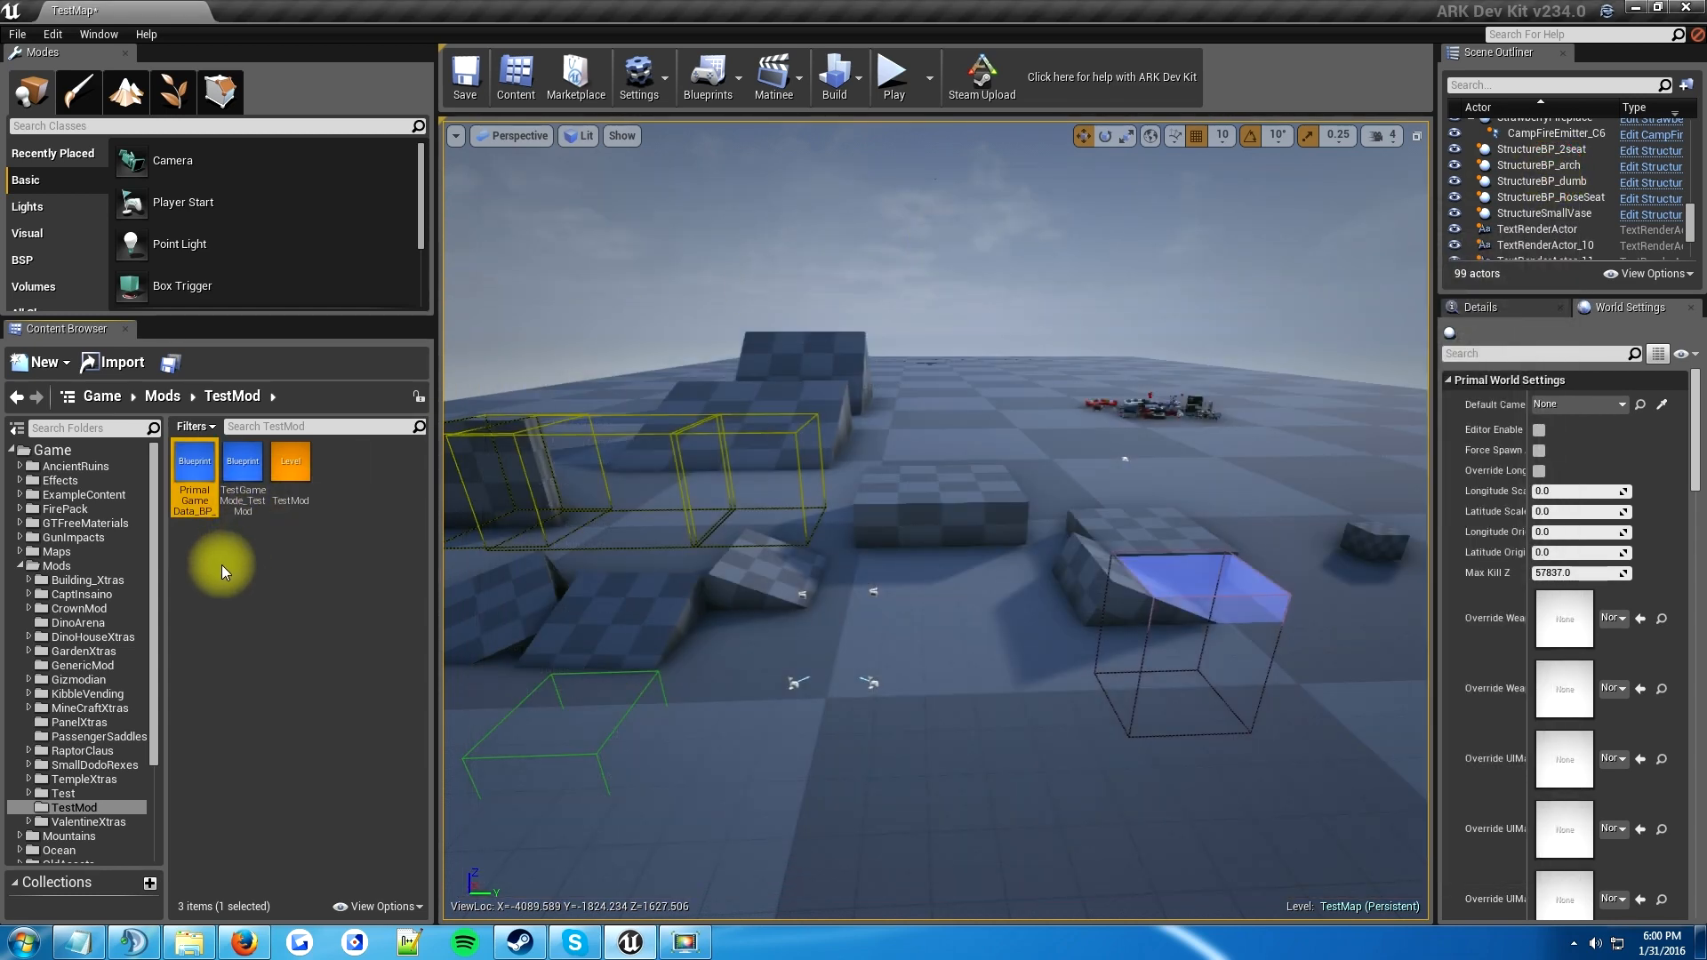
mouse_move(288, 483)
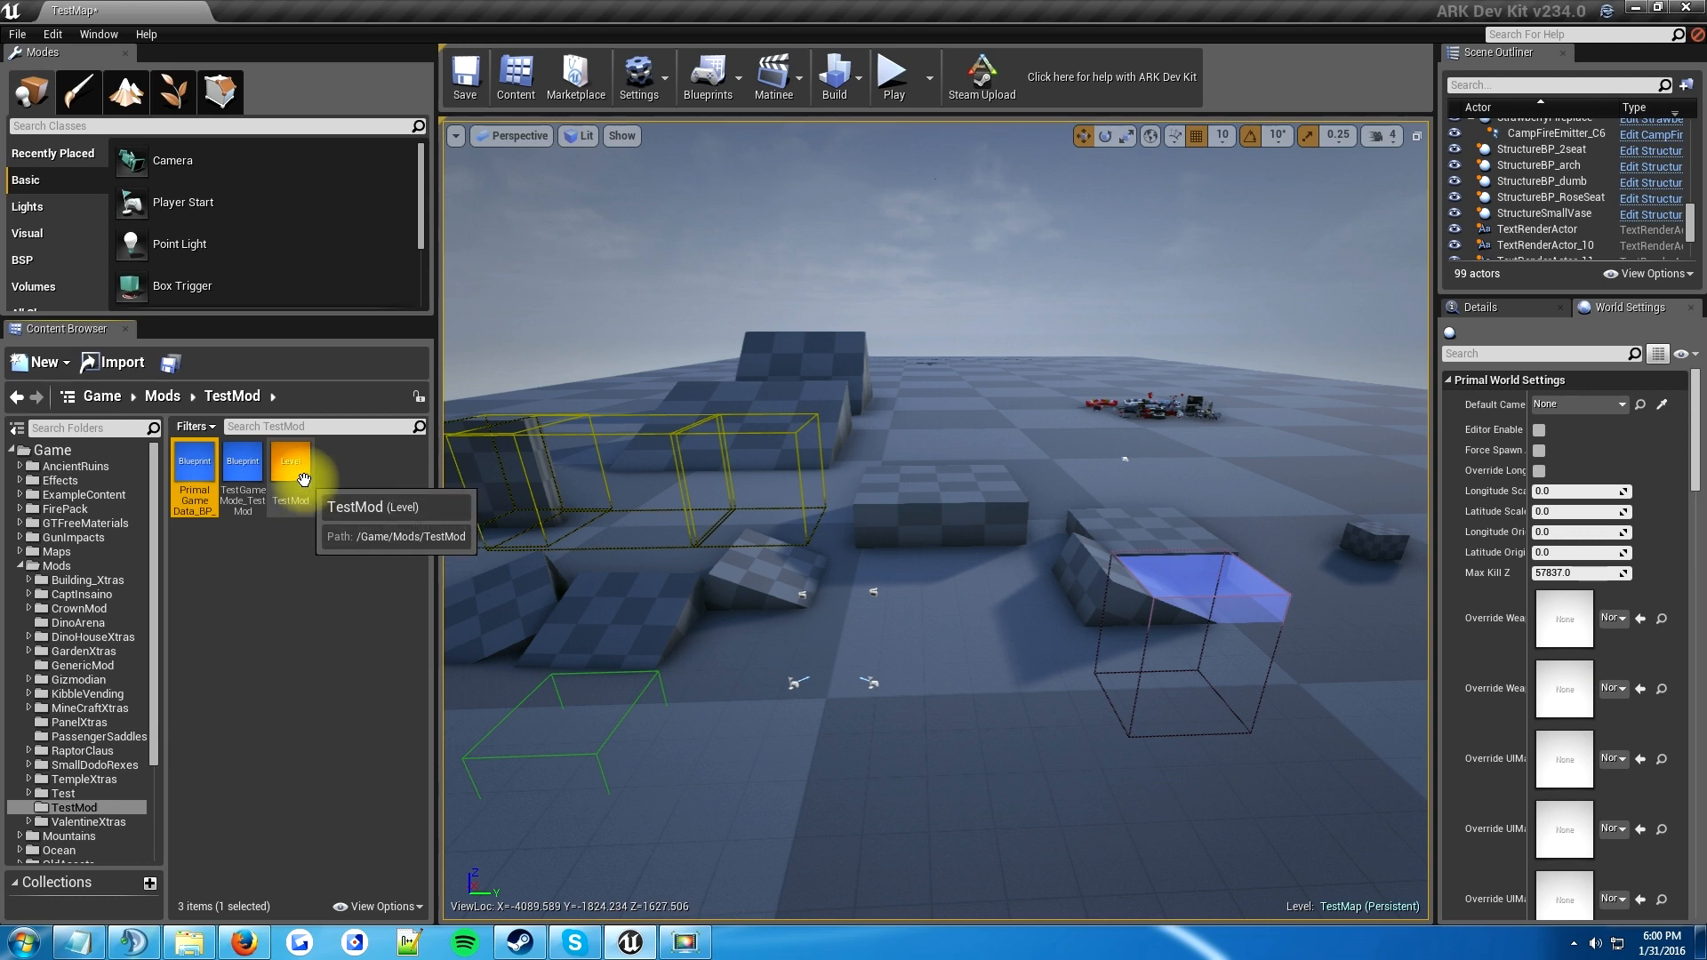
mouse_move(278, 463)
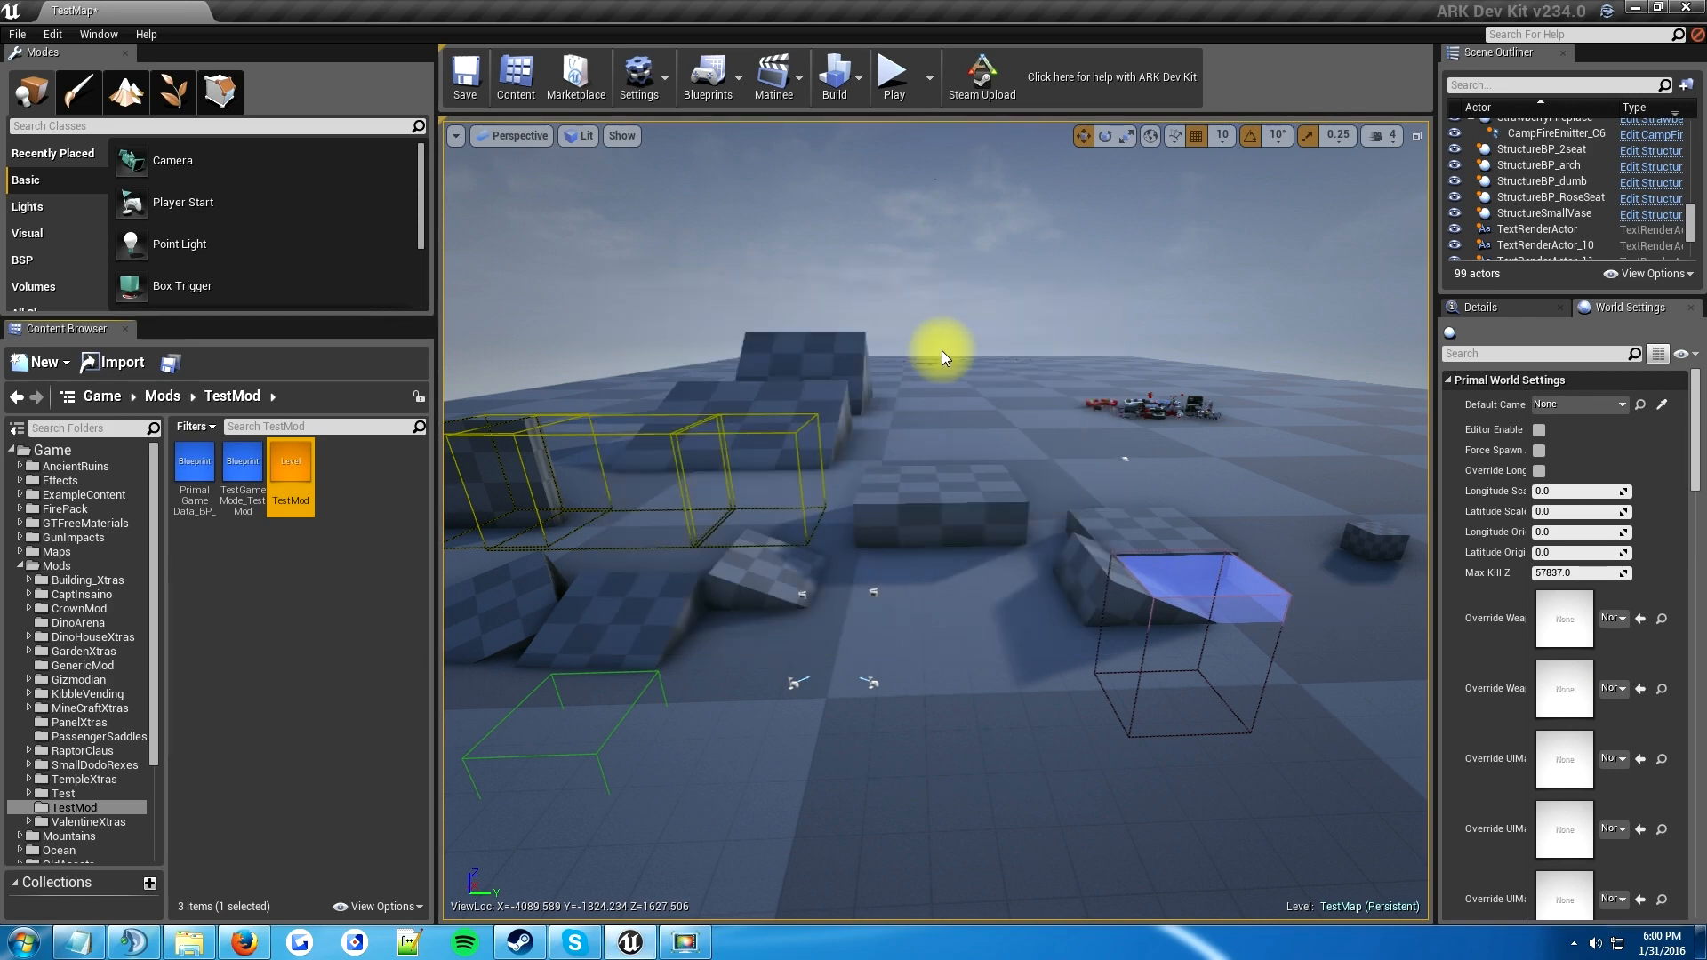
double_click(290, 461)
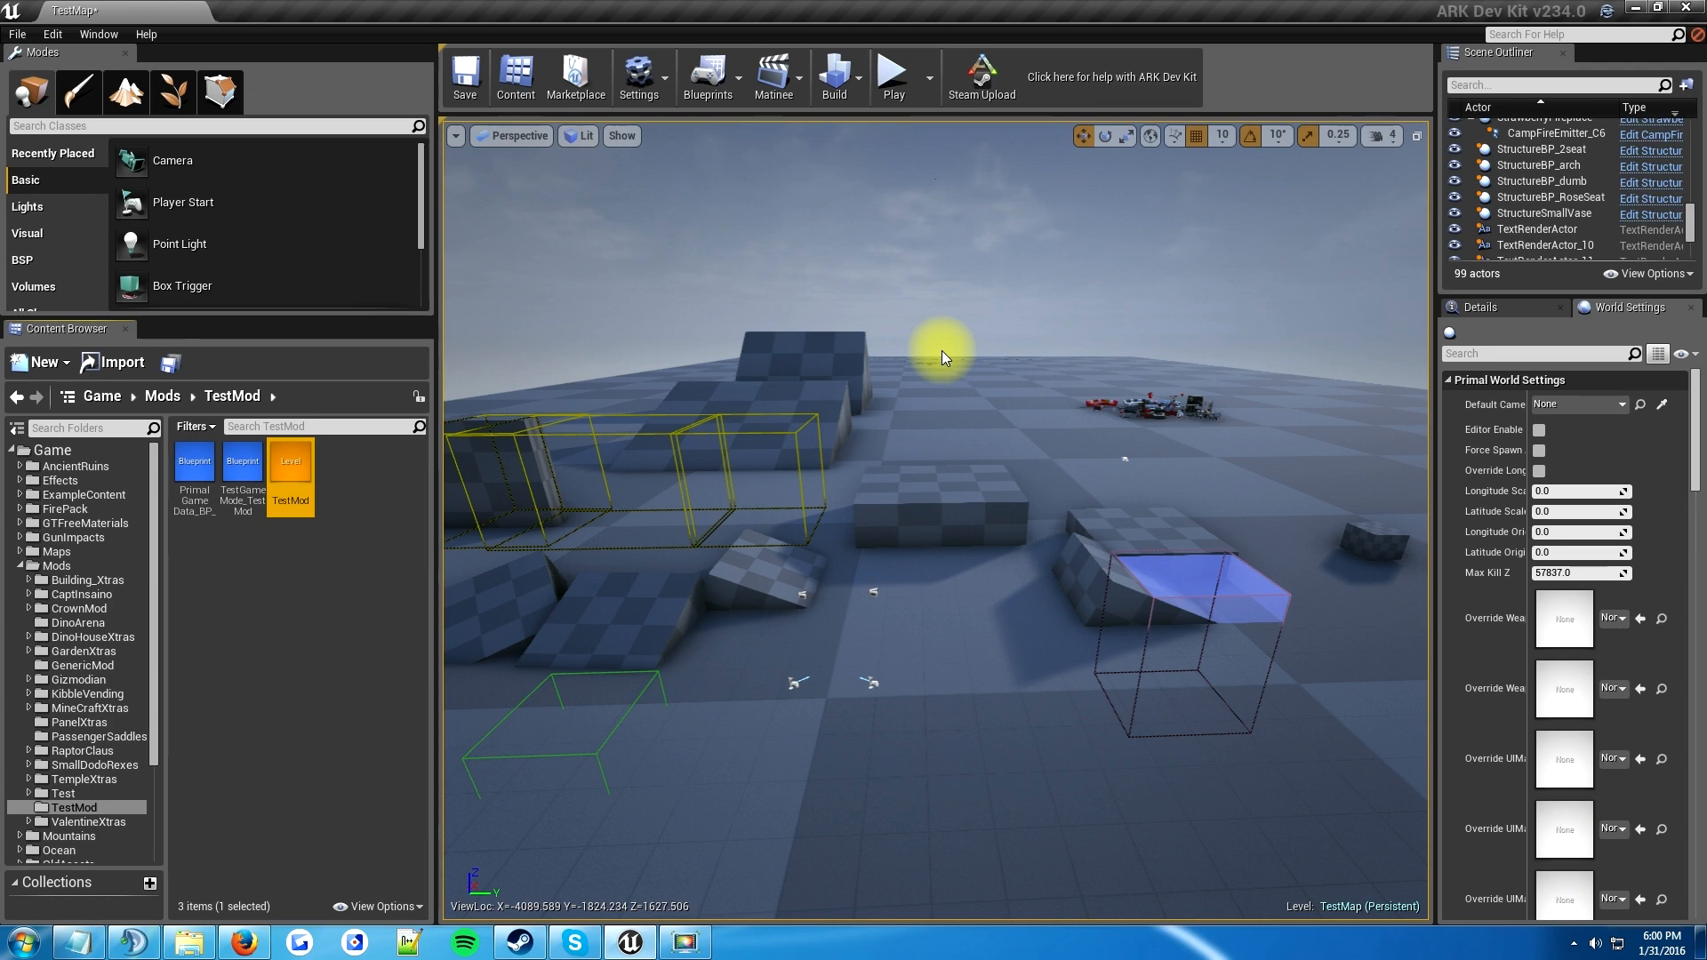
mouse_move(1072, 529)
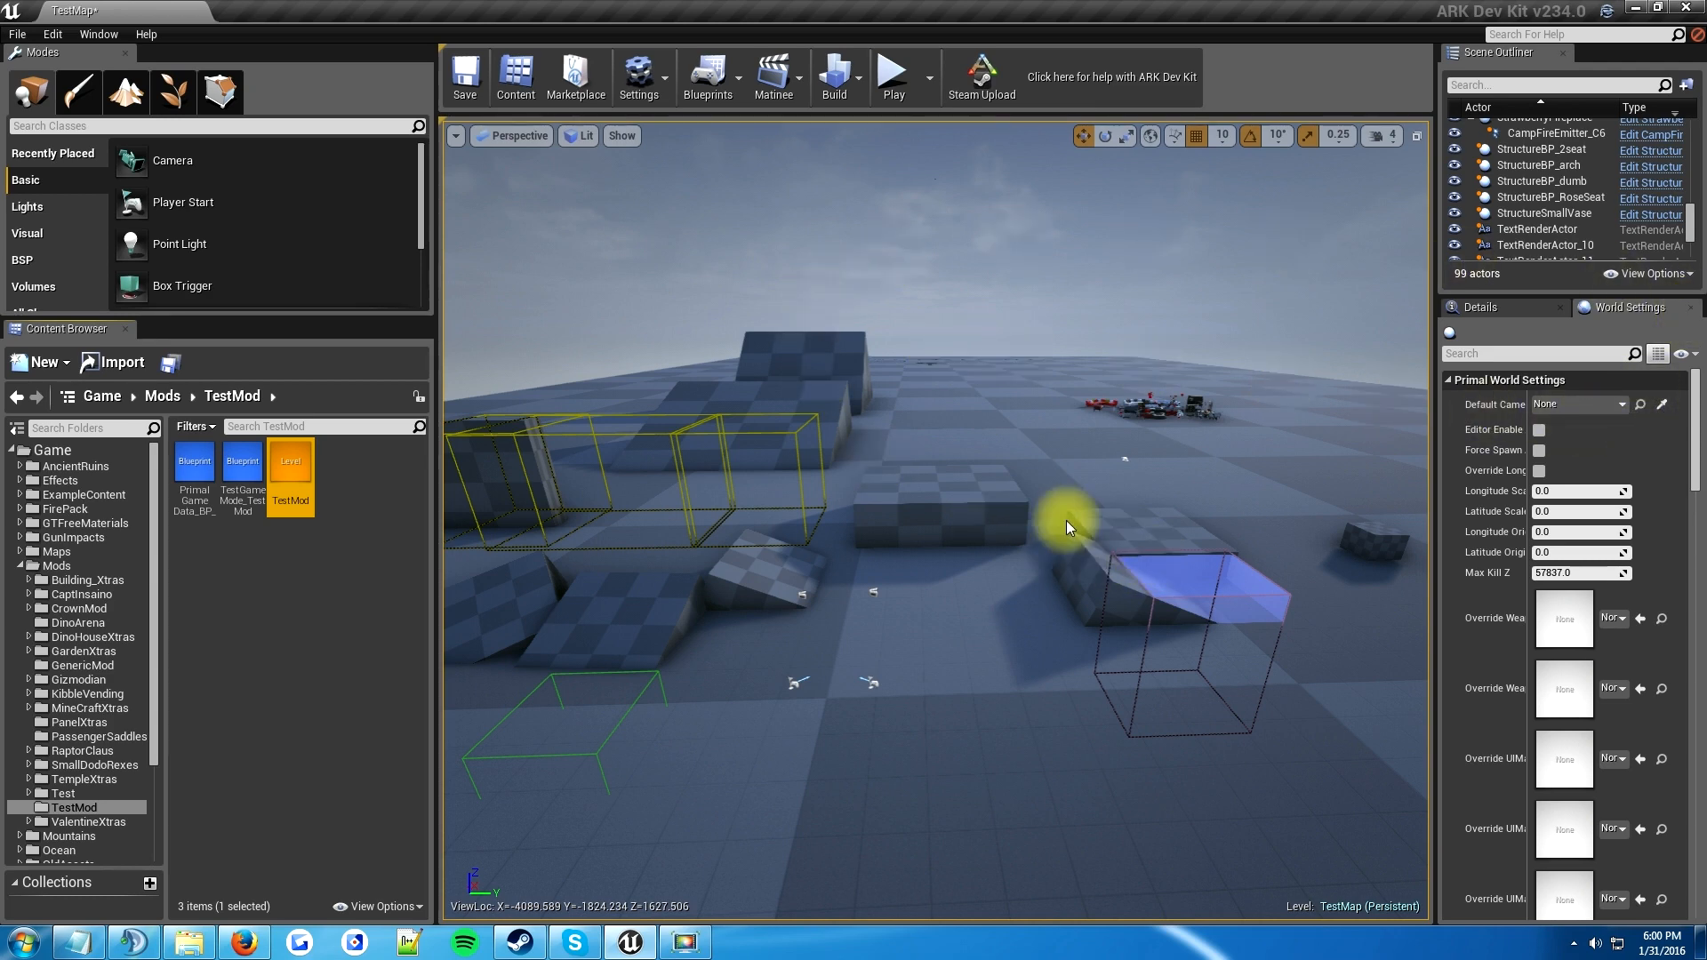
- Load the TestMod level and bring up its World Settings panel
double_click(289, 461)
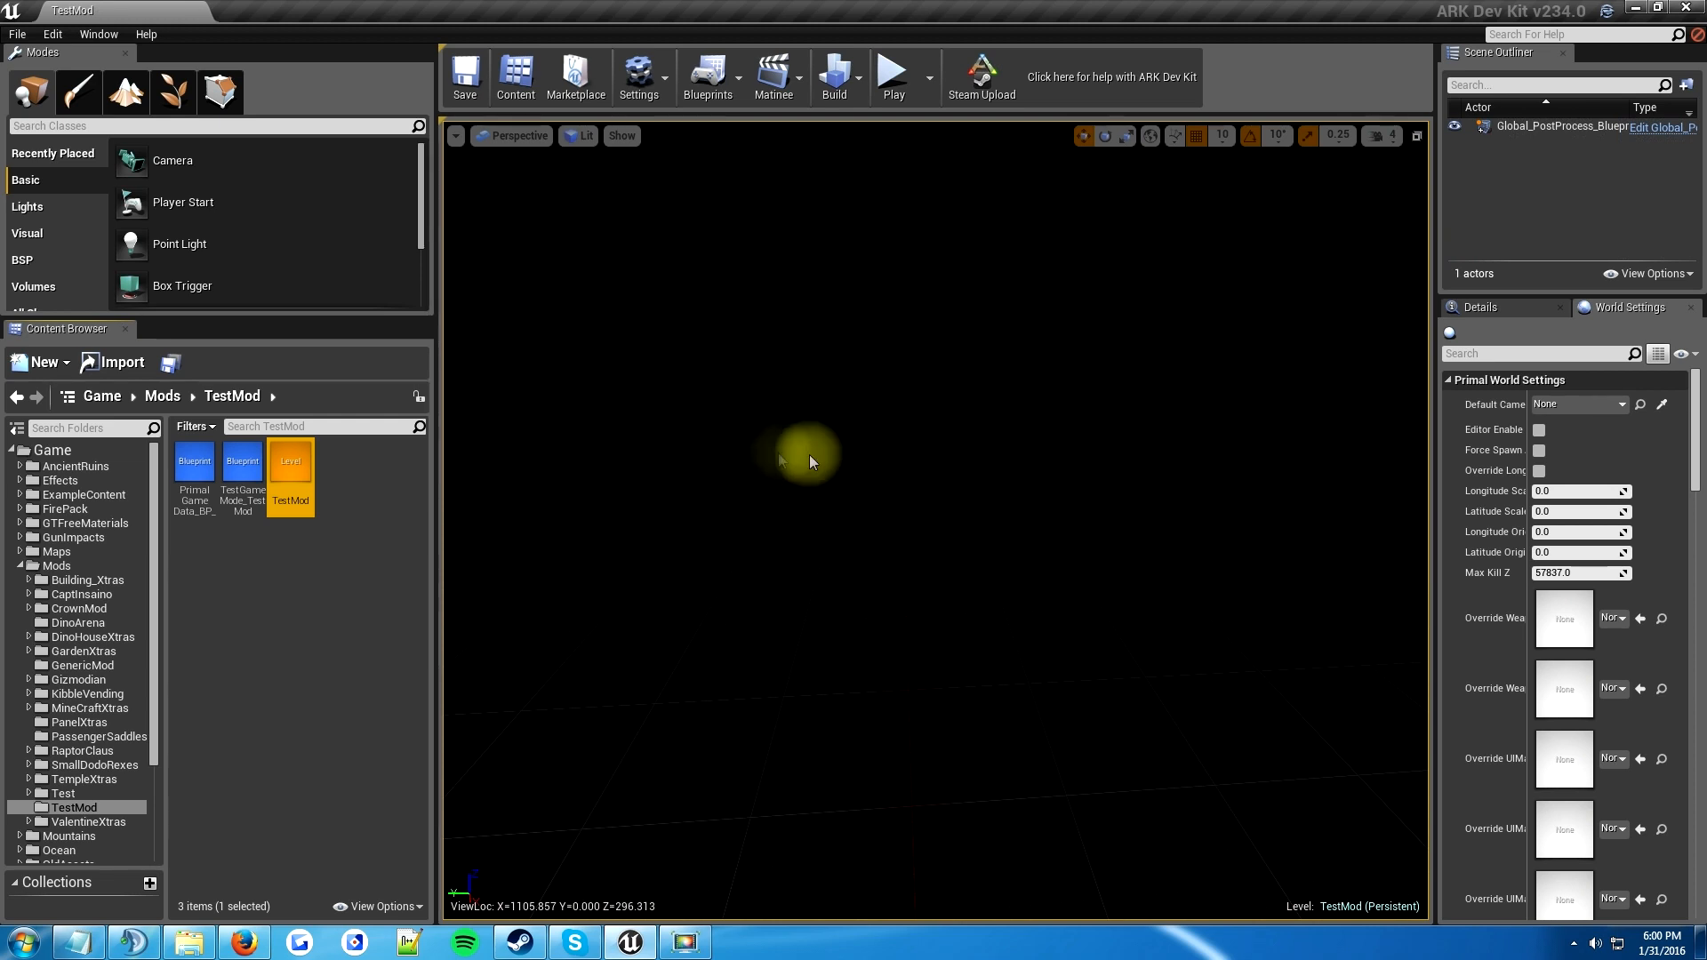
mouse_move(1123, 354)
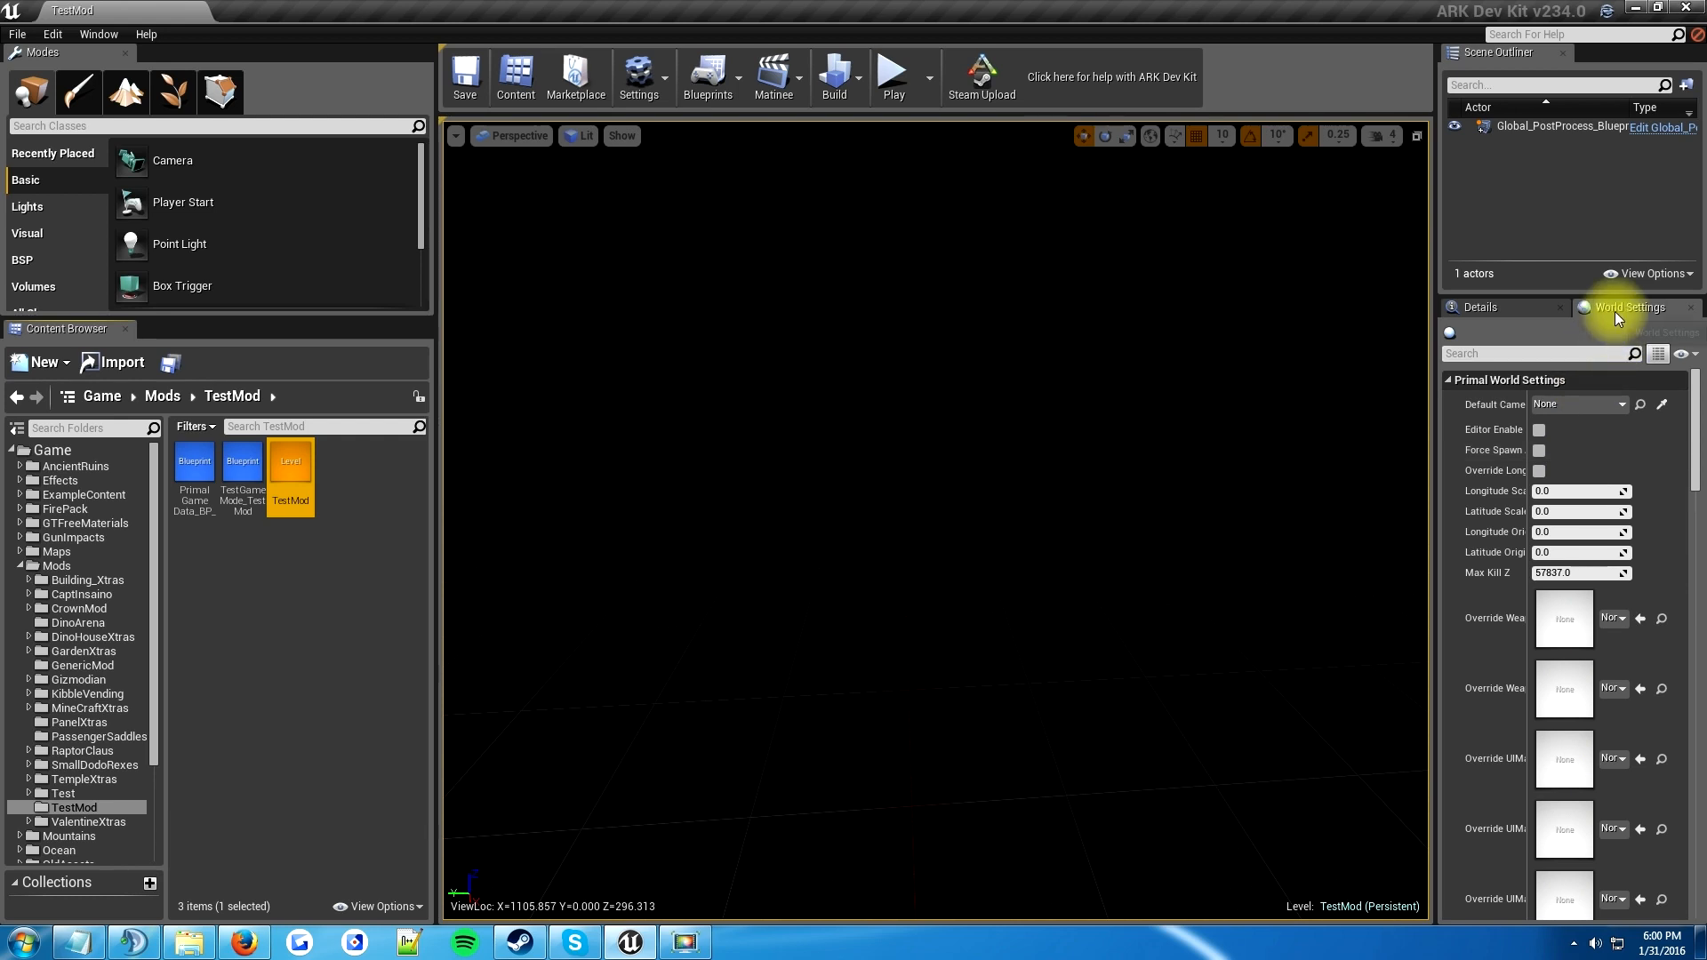
mouse_move(1627, 308)
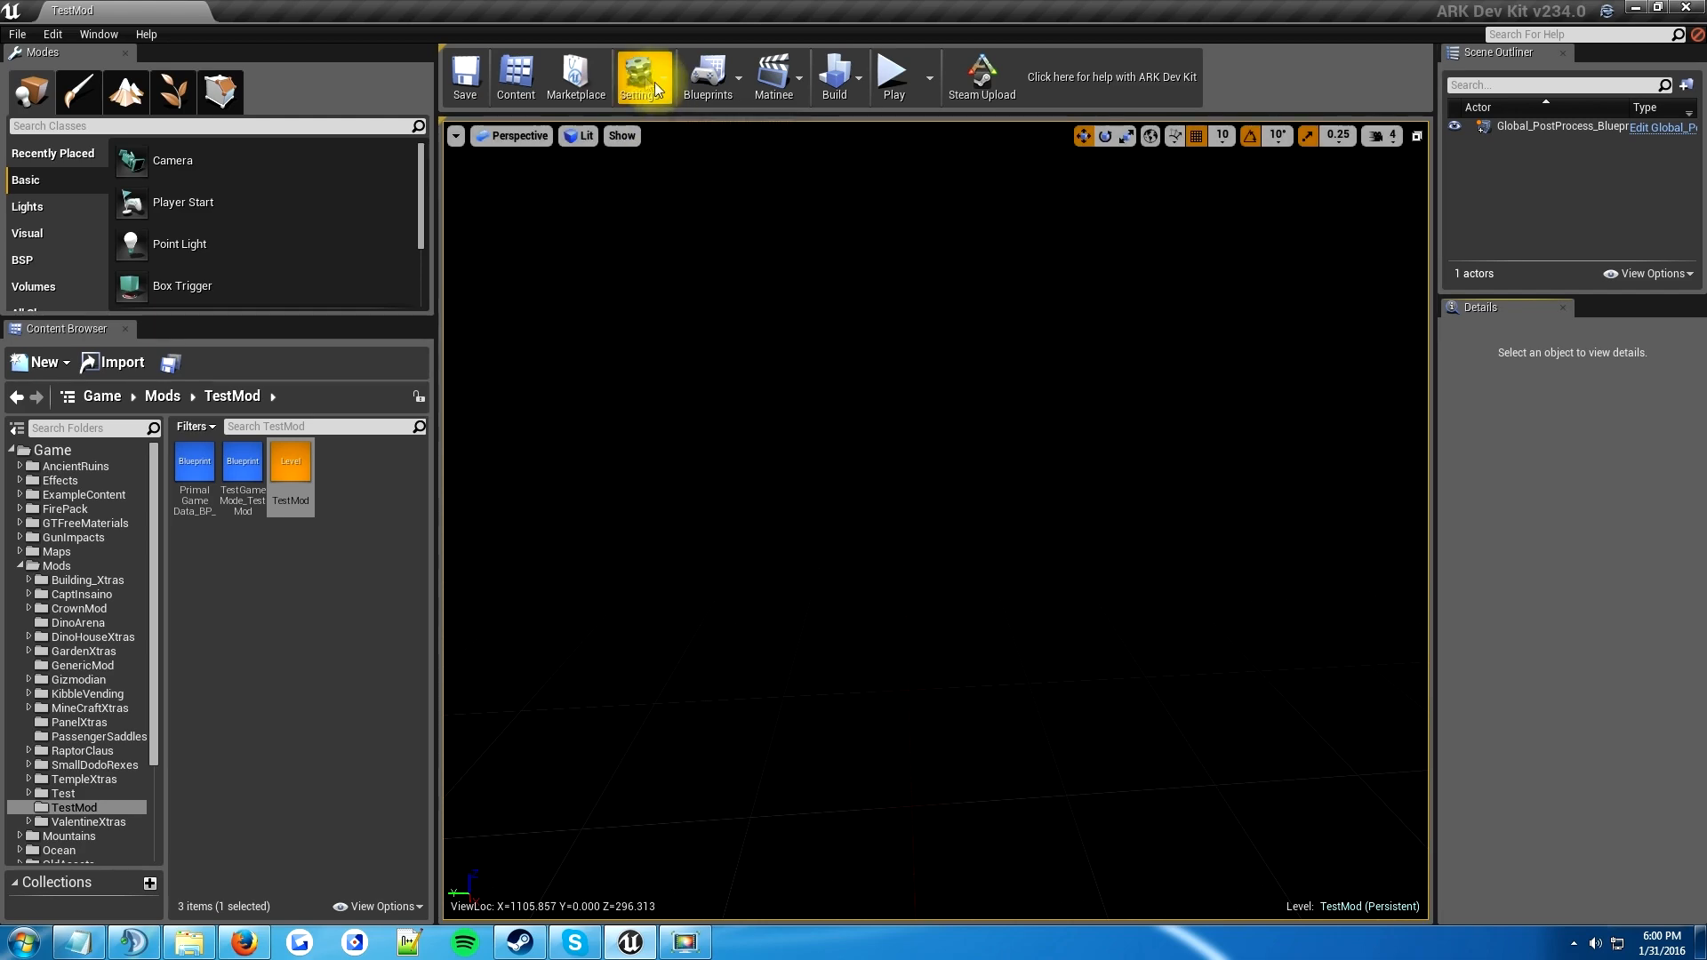
left_click(640, 76)
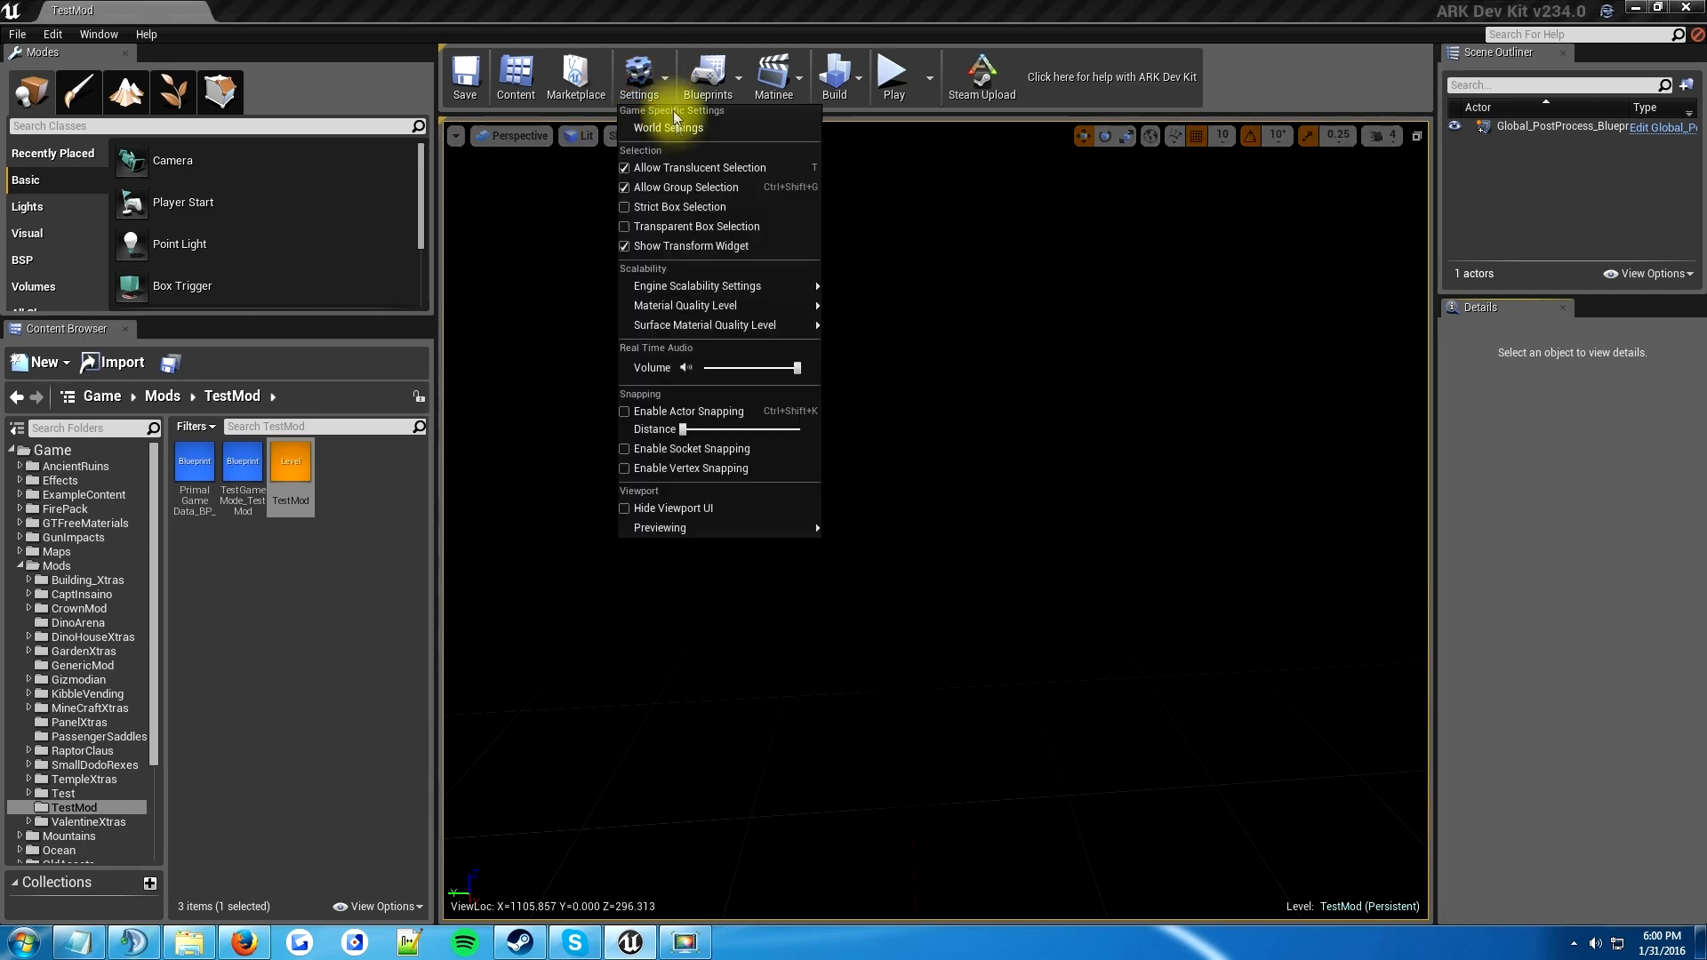
left_click(666, 128)
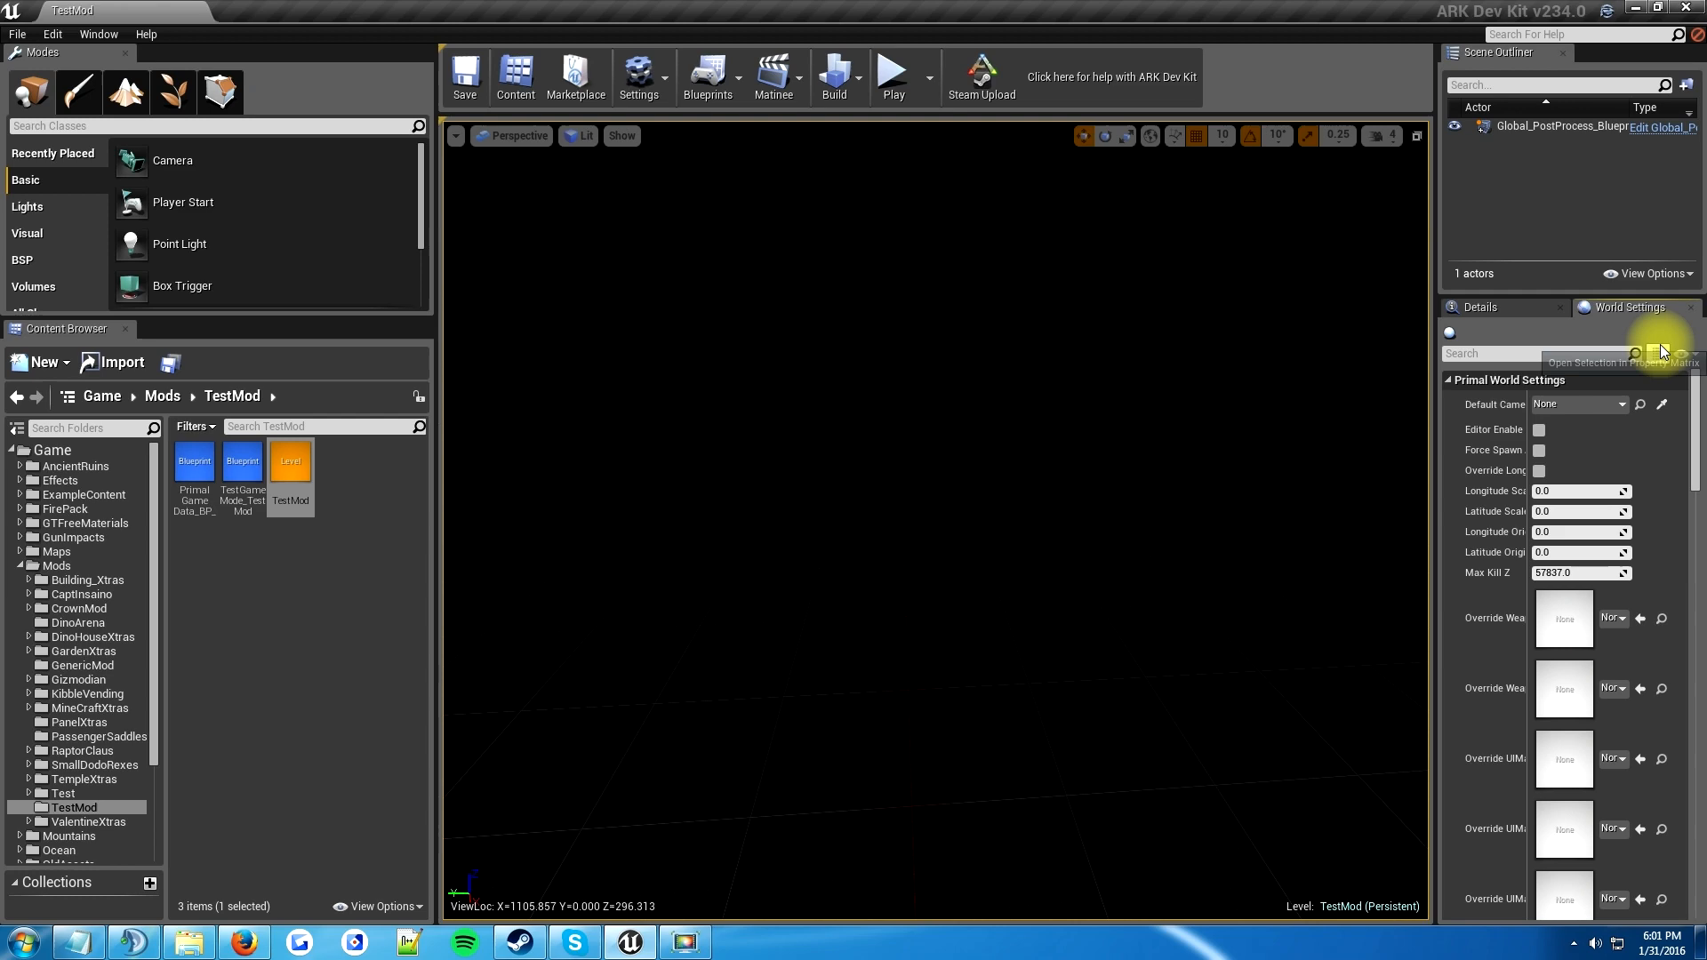
mouse_move(1655, 560)
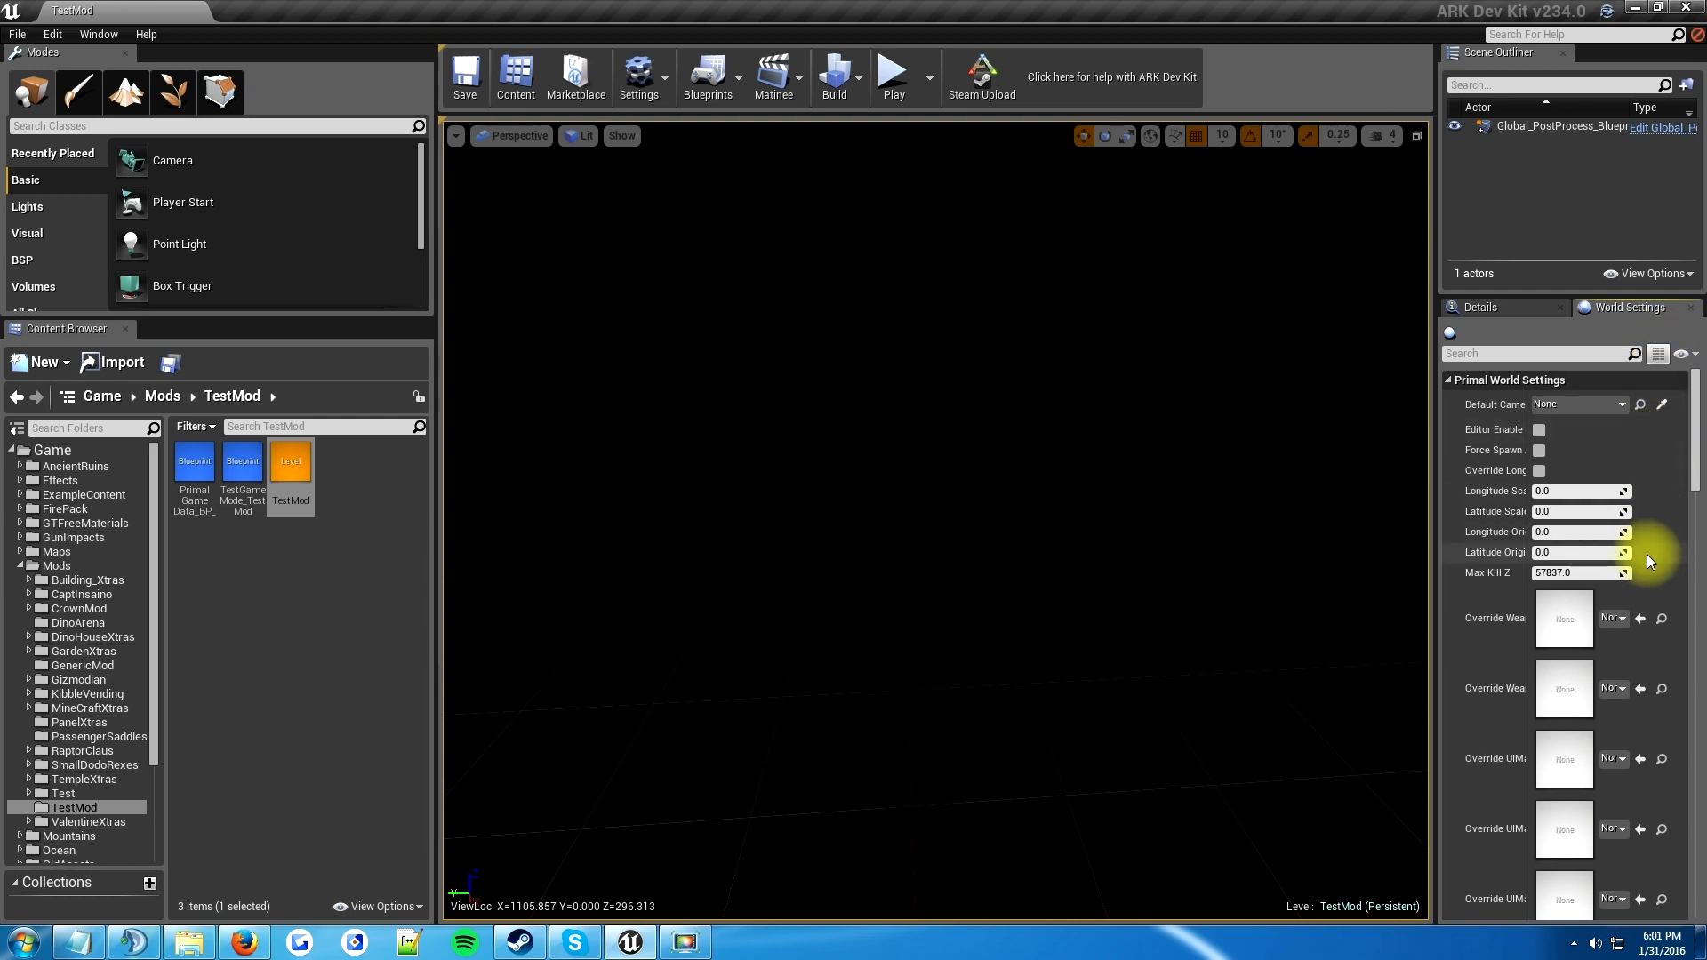
- Filter the Primal Game Data asset list with the search term 'test'
scroll("down", 3)
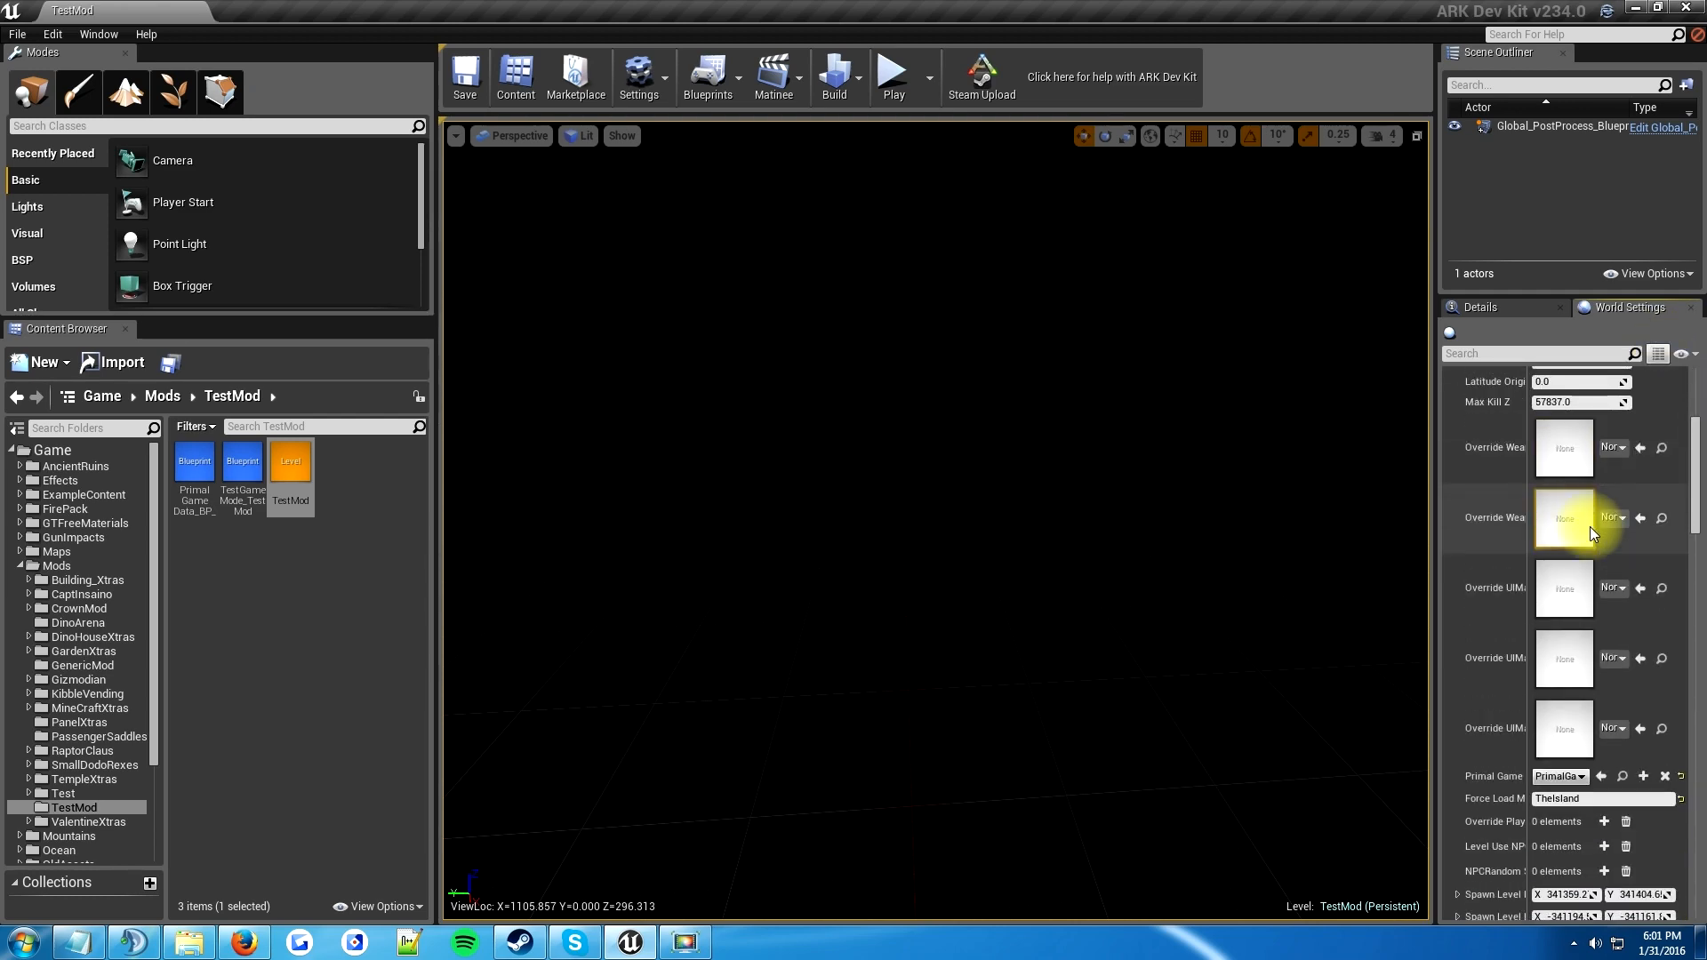
scroll("down", 3)
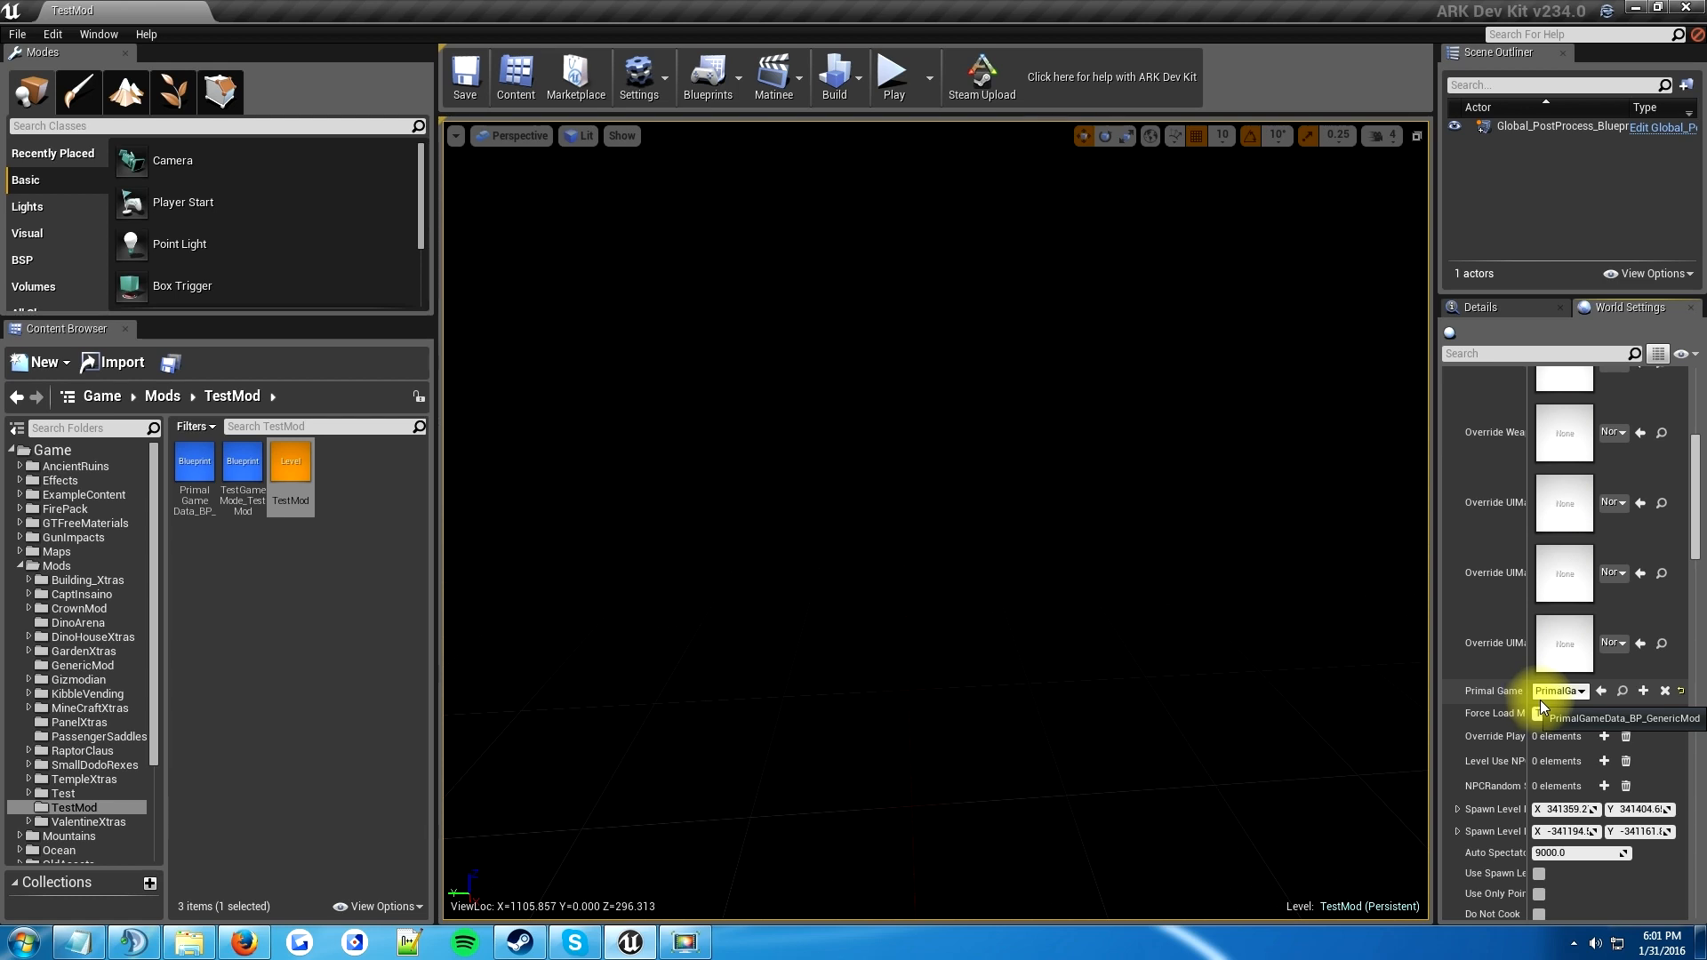
left_click(1557, 690)
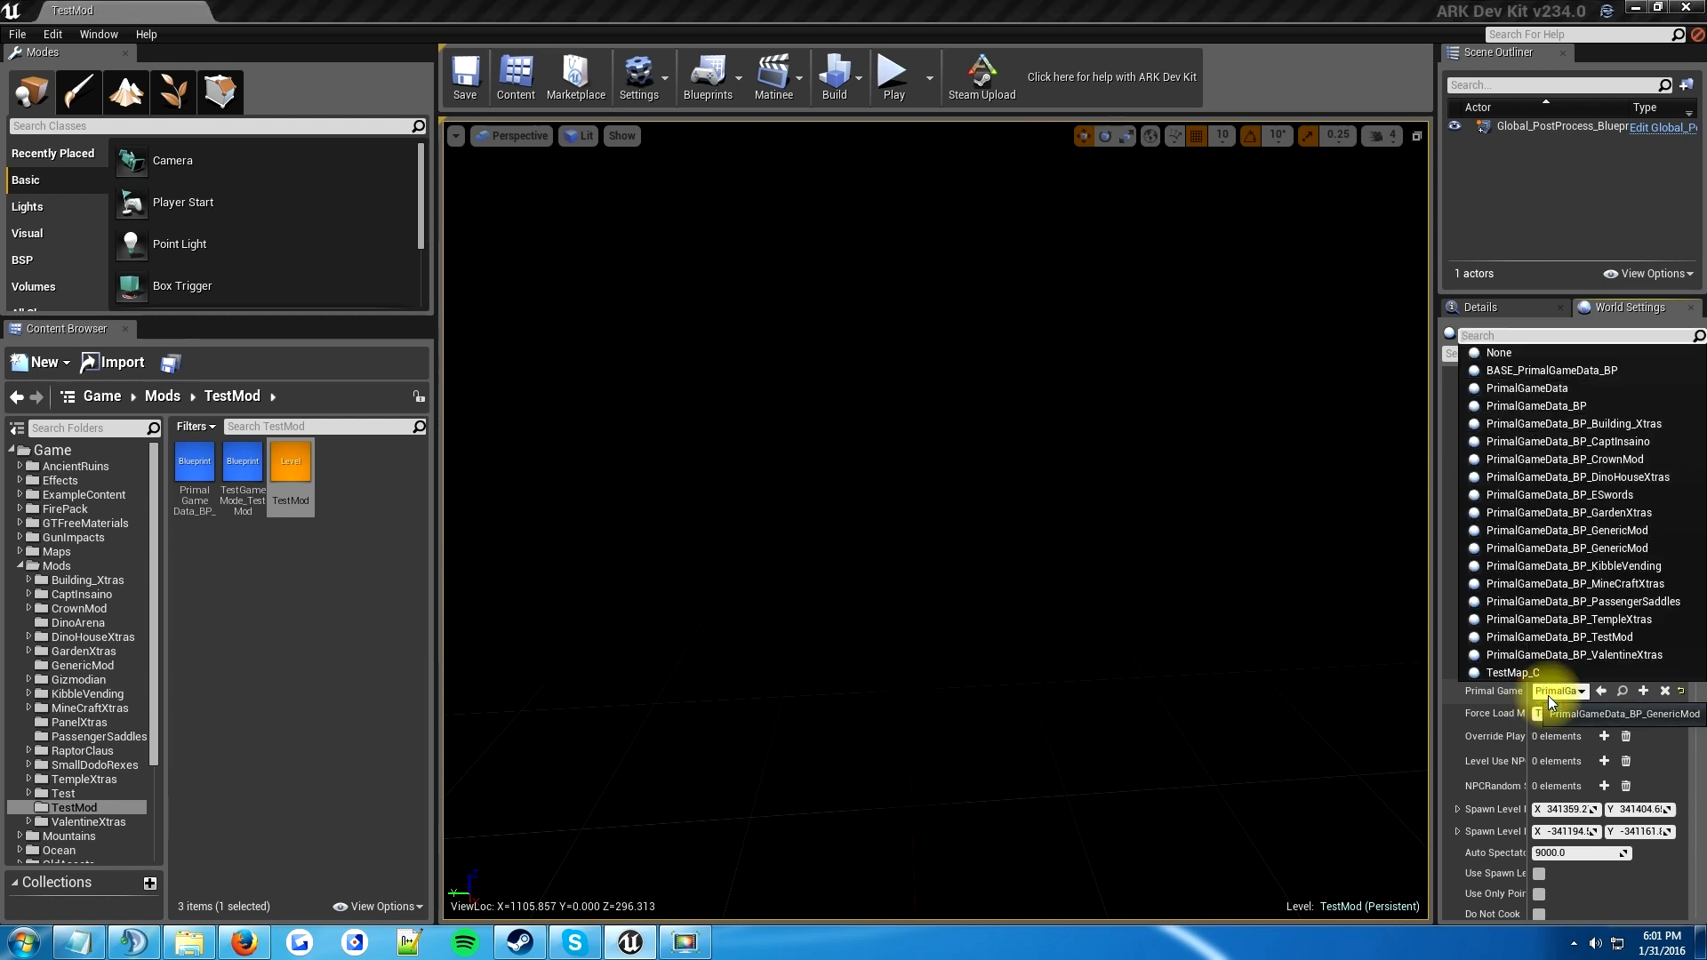
left_click(1626, 713)
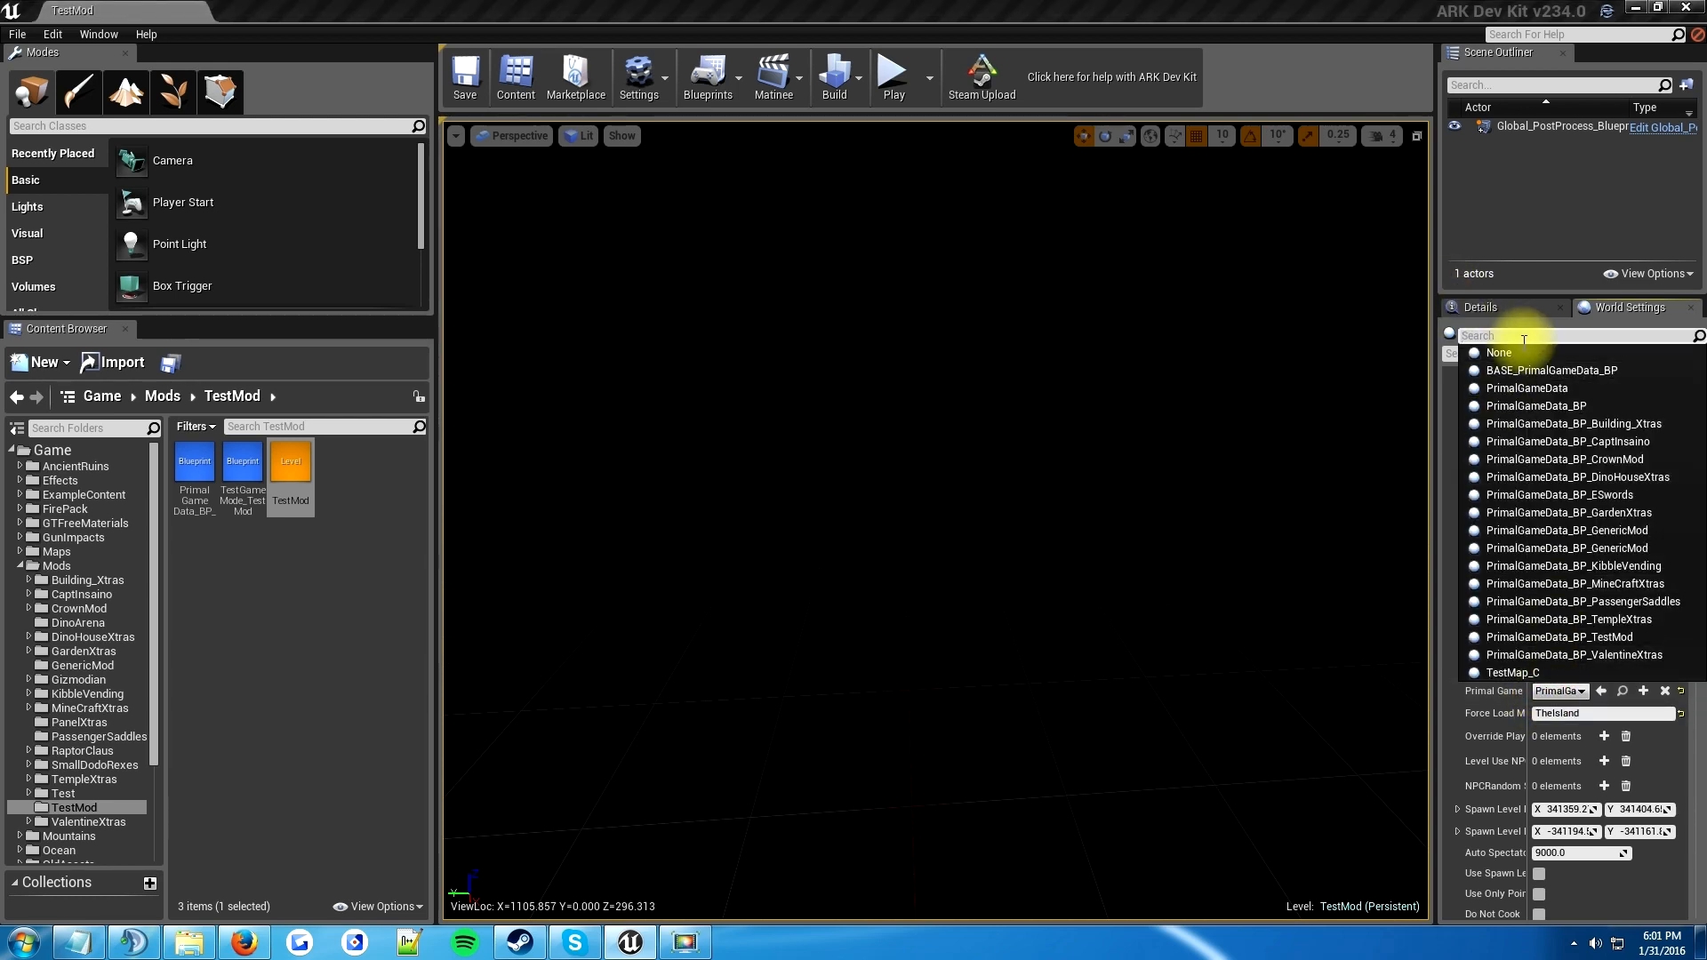
mouse_move(1523, 370)
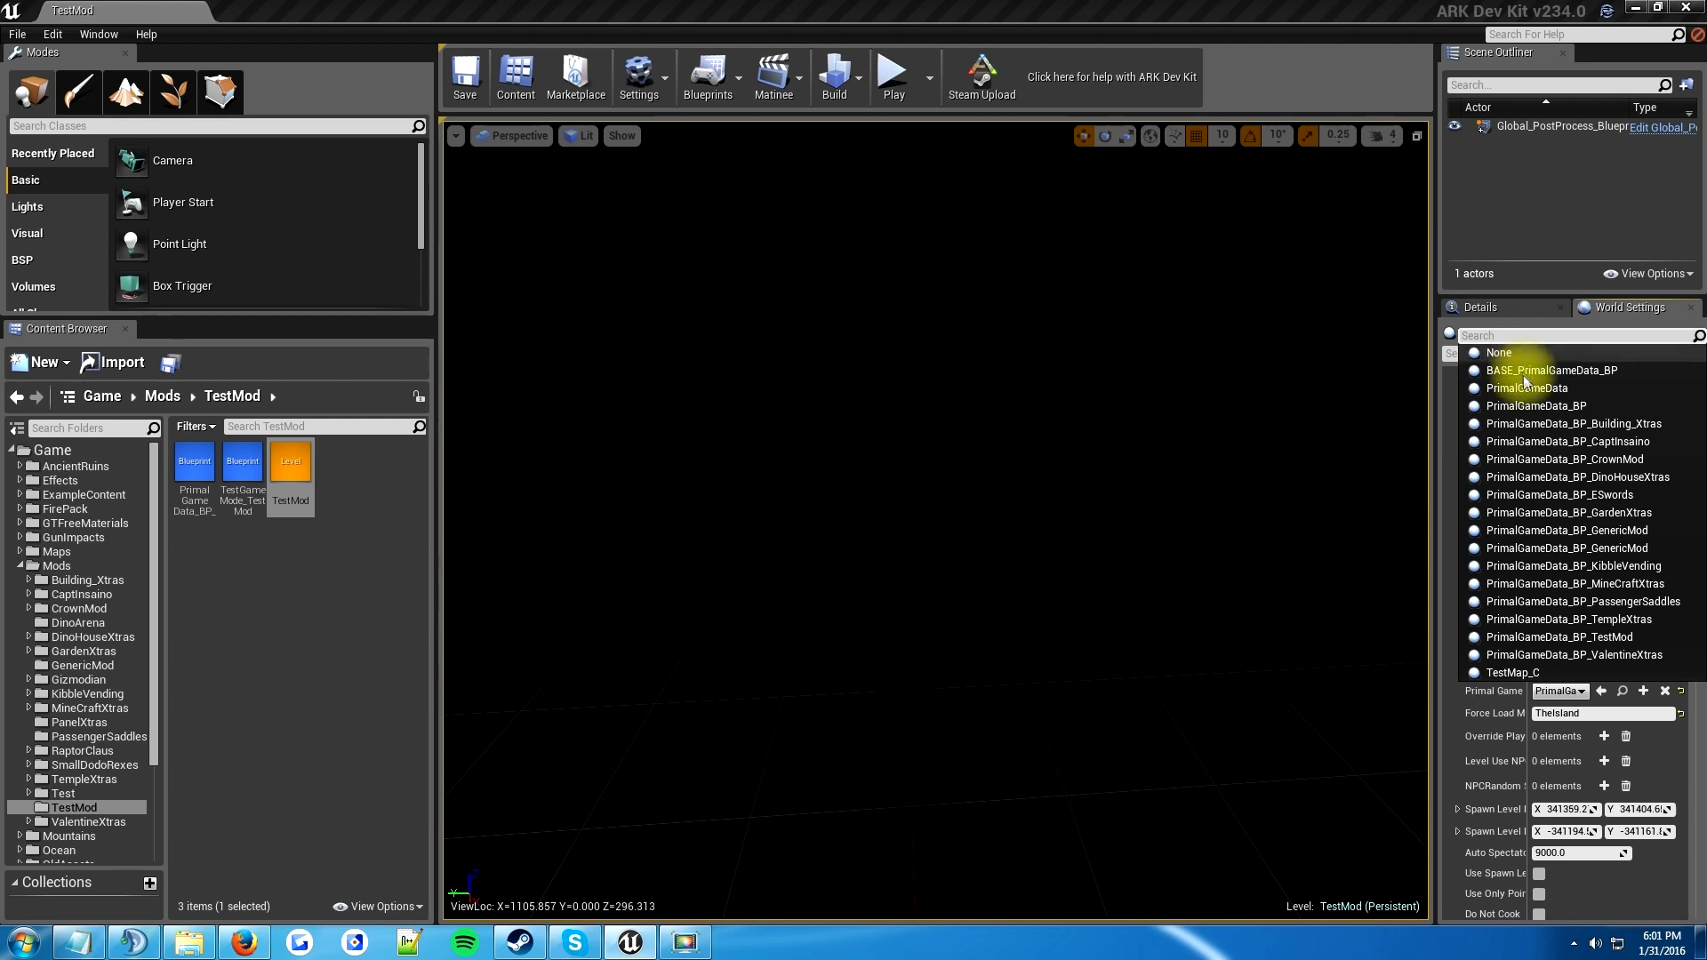
type("test")
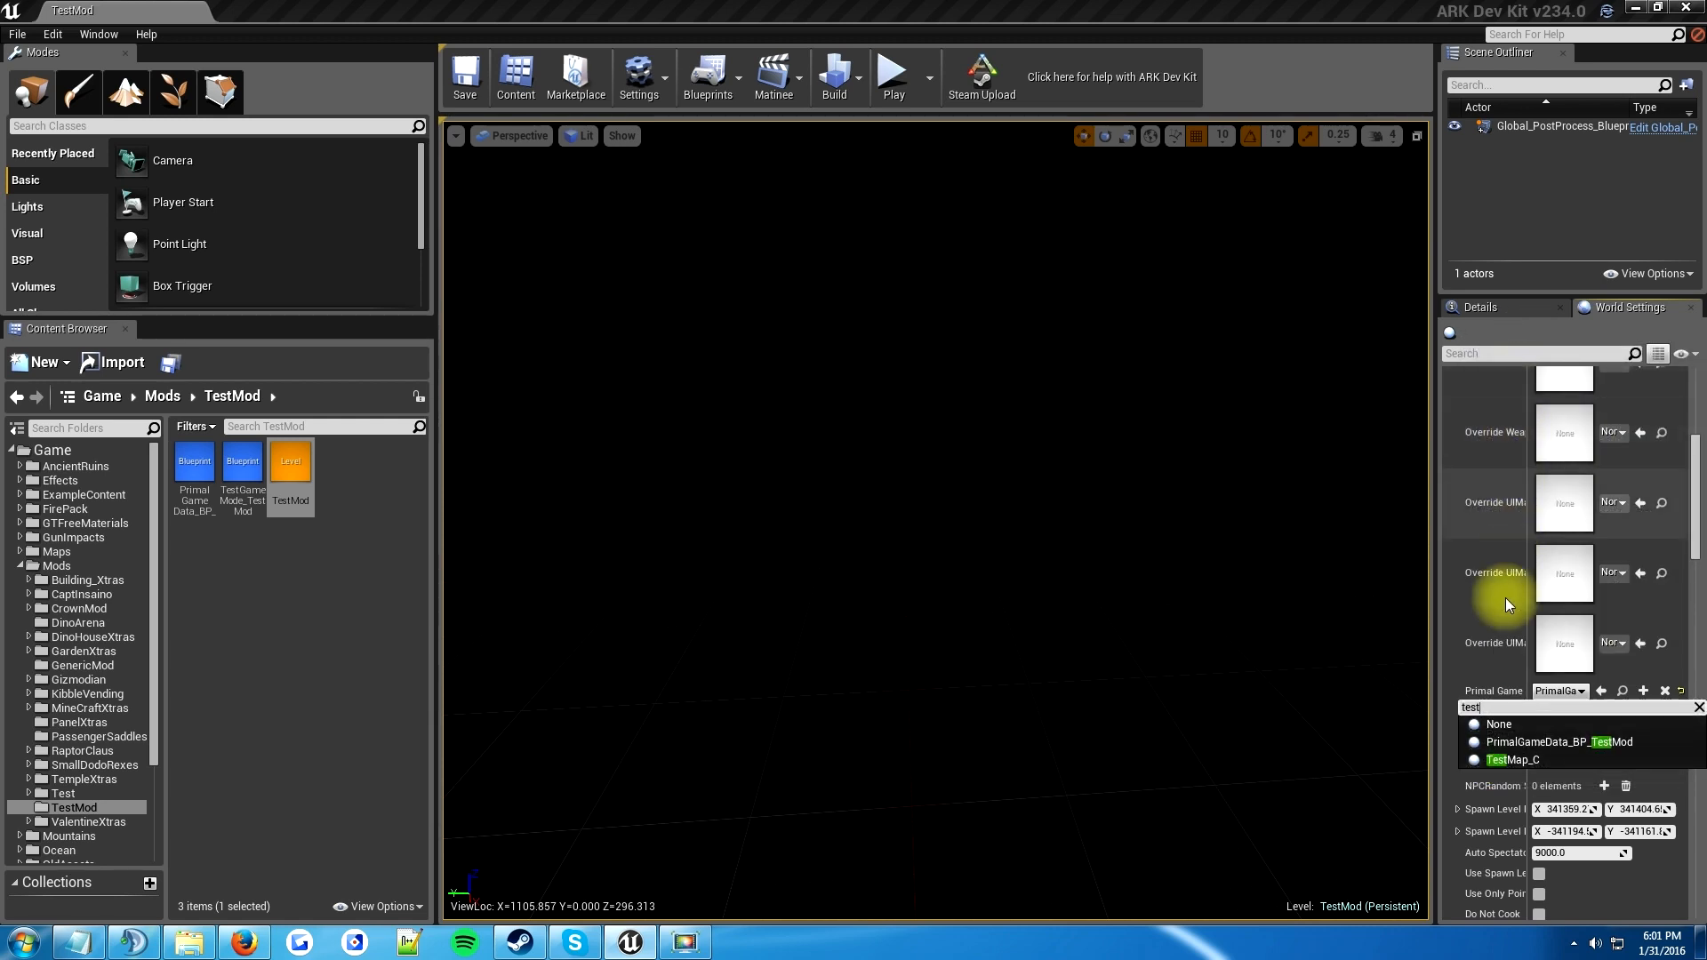
mouse_move(1534, 749)
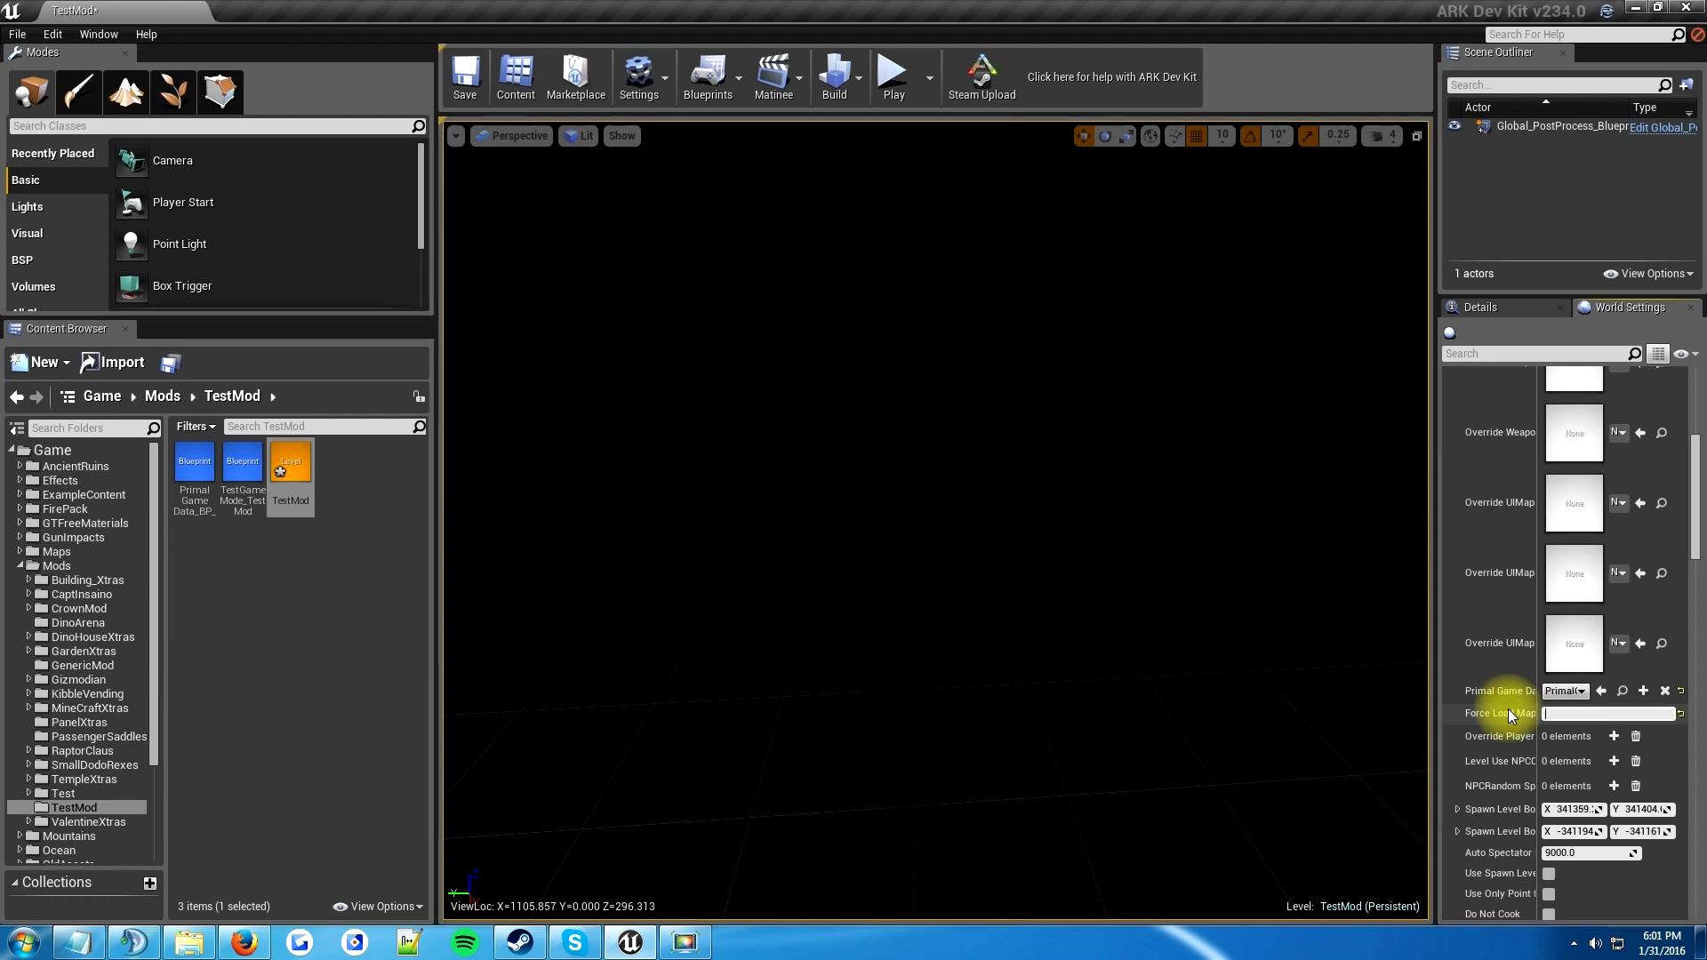
mouse_move(1508, 709)
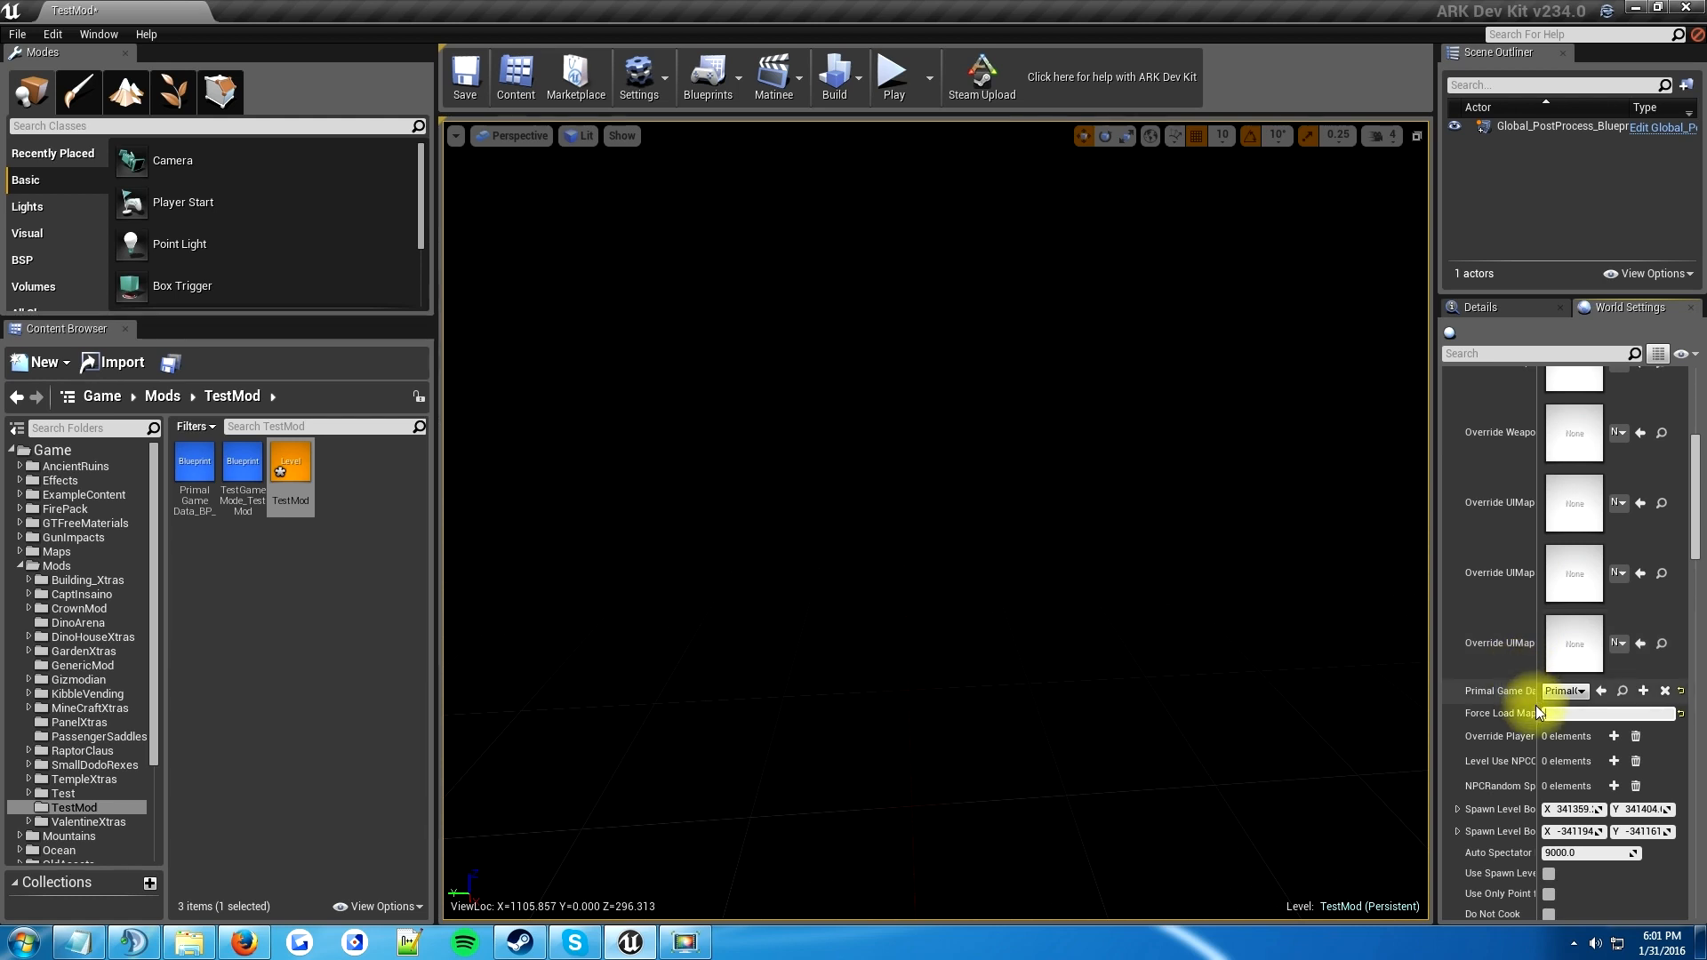
left_click(1600, 713)
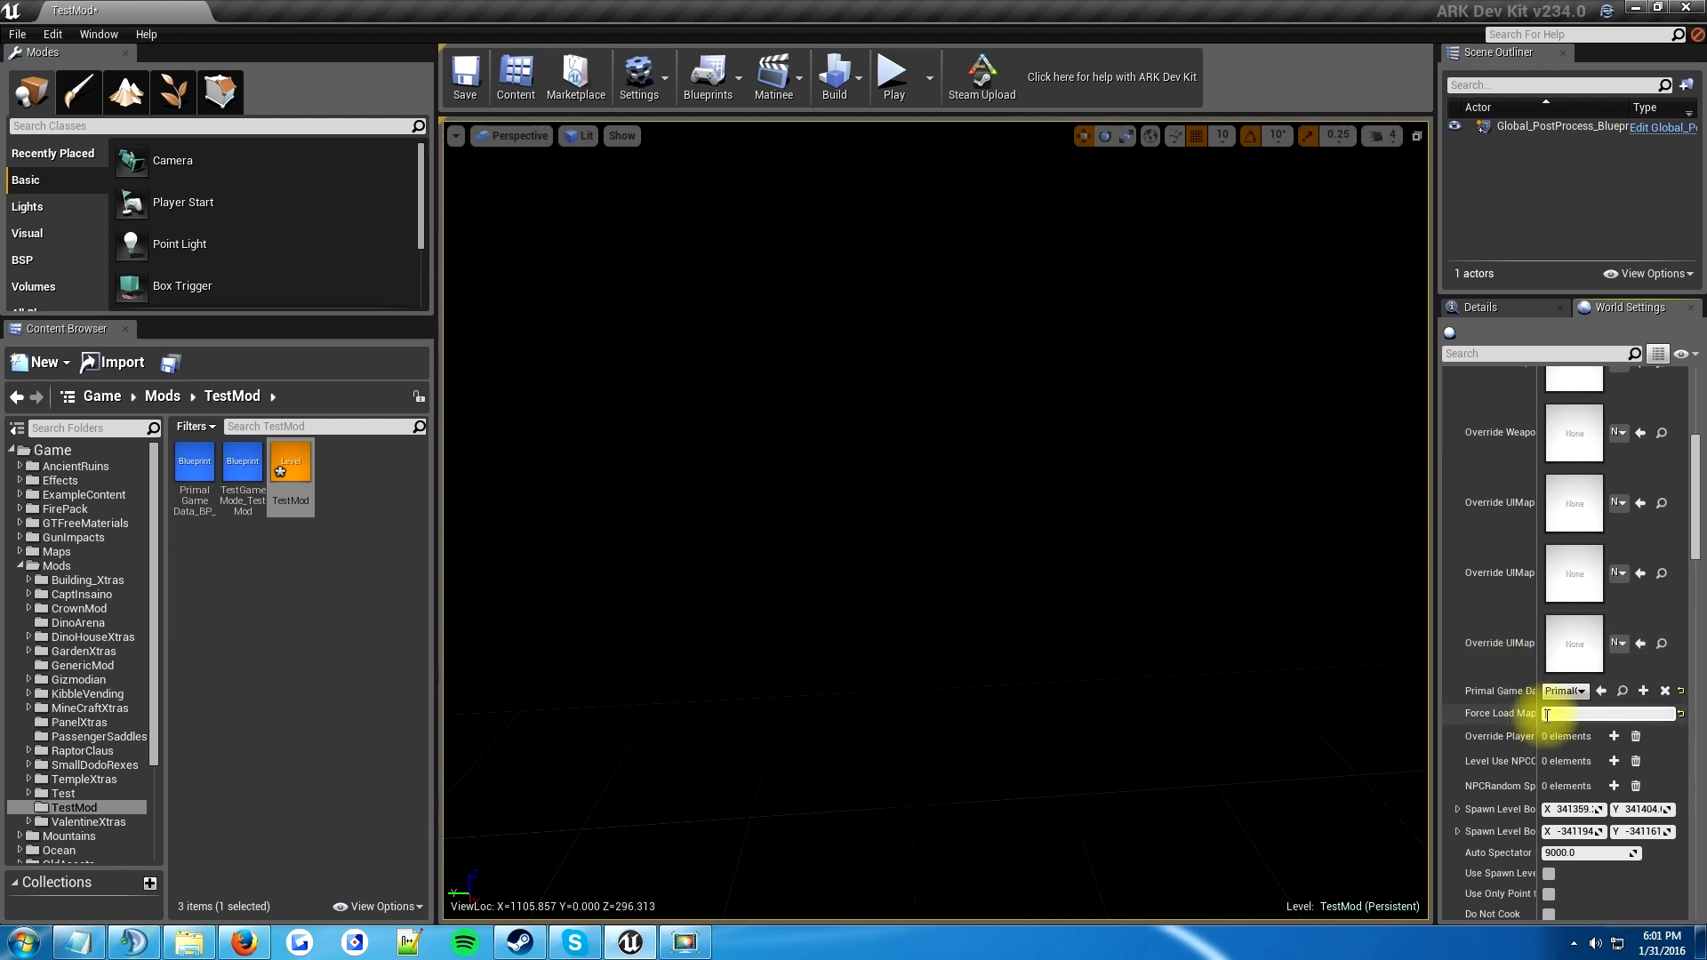
scroll("down", 3)
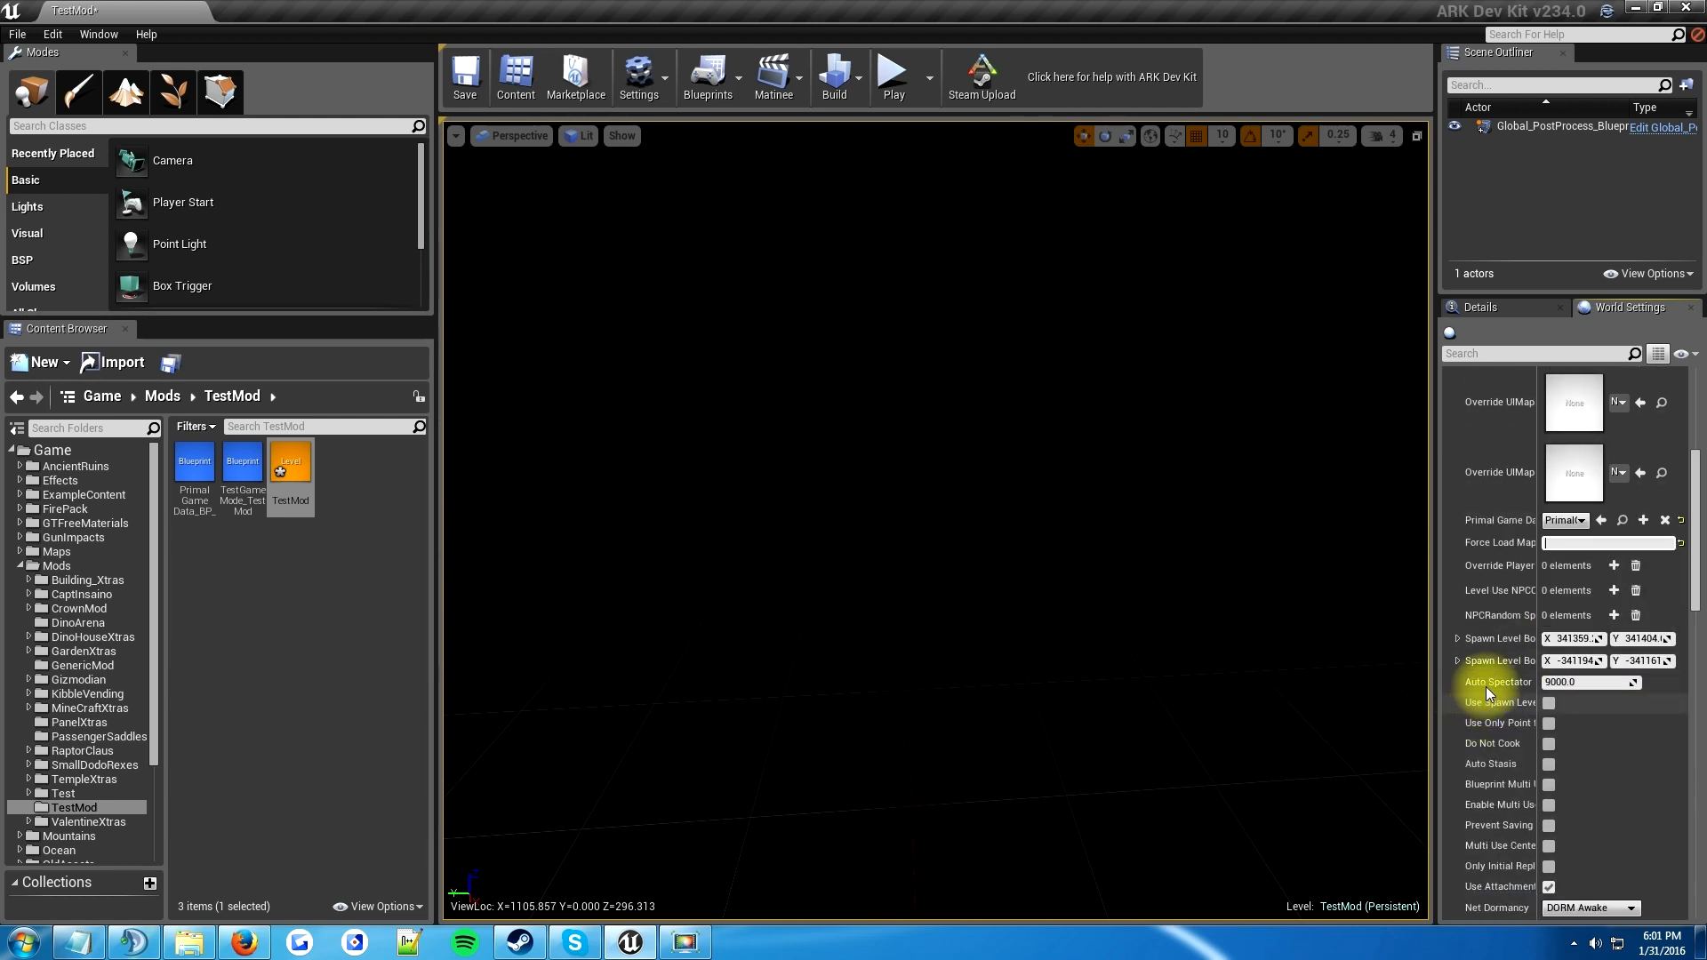
scroll("down", 3)
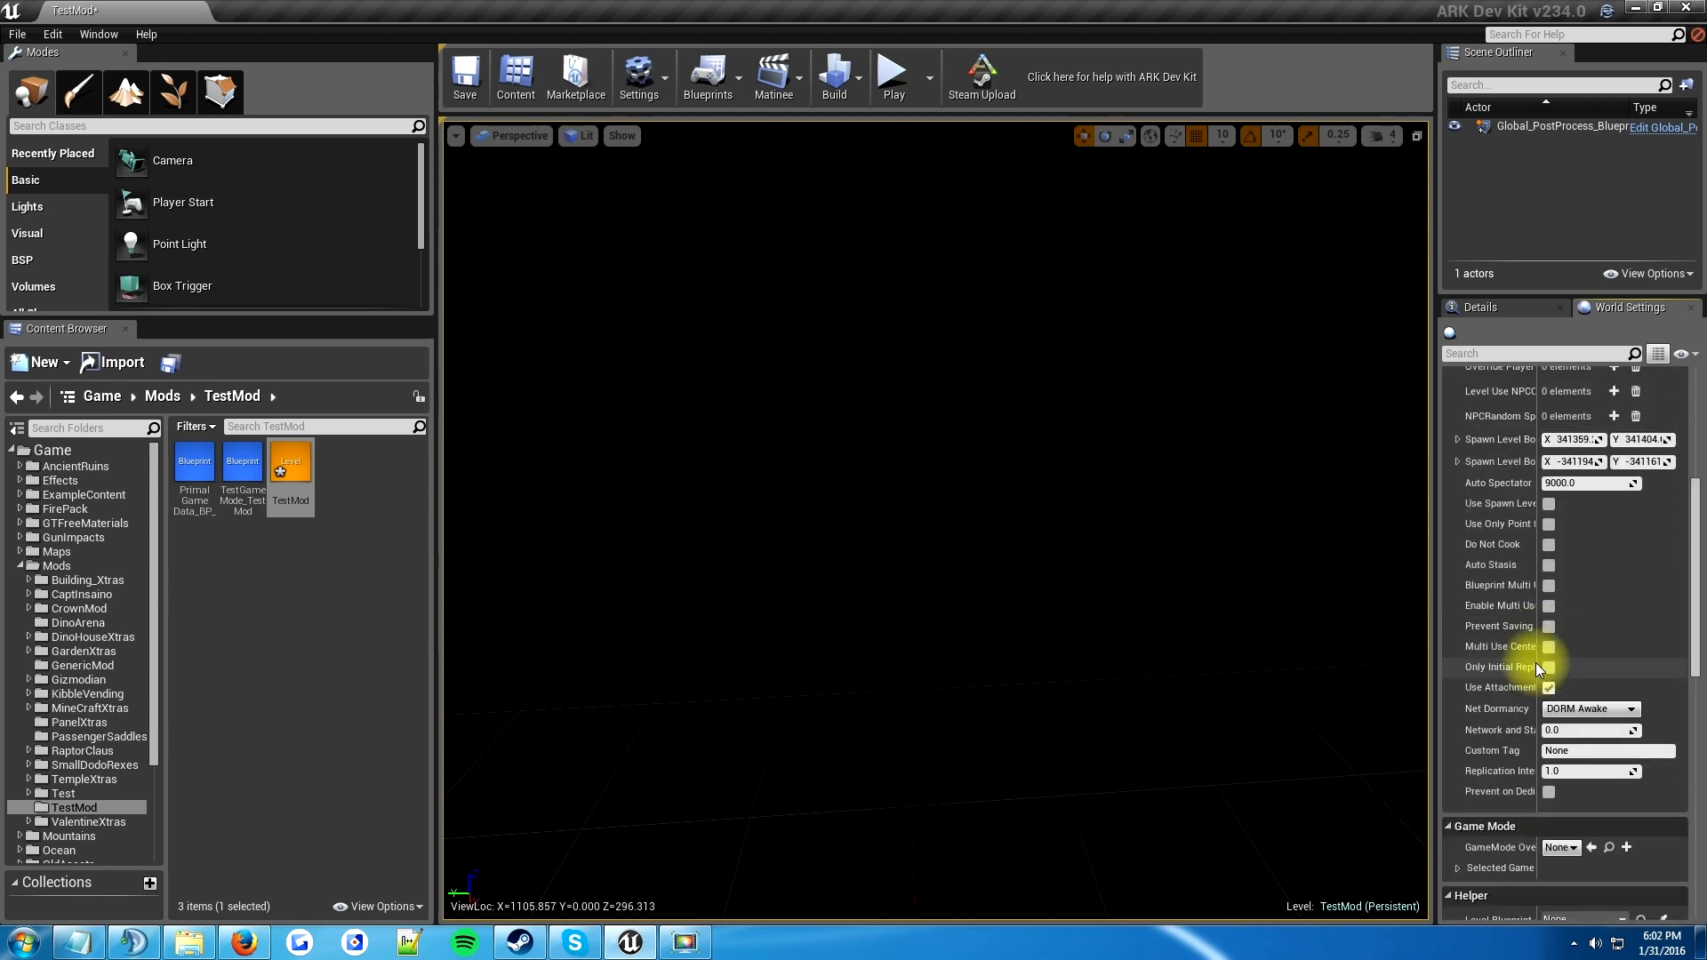
scroll("up", 3)
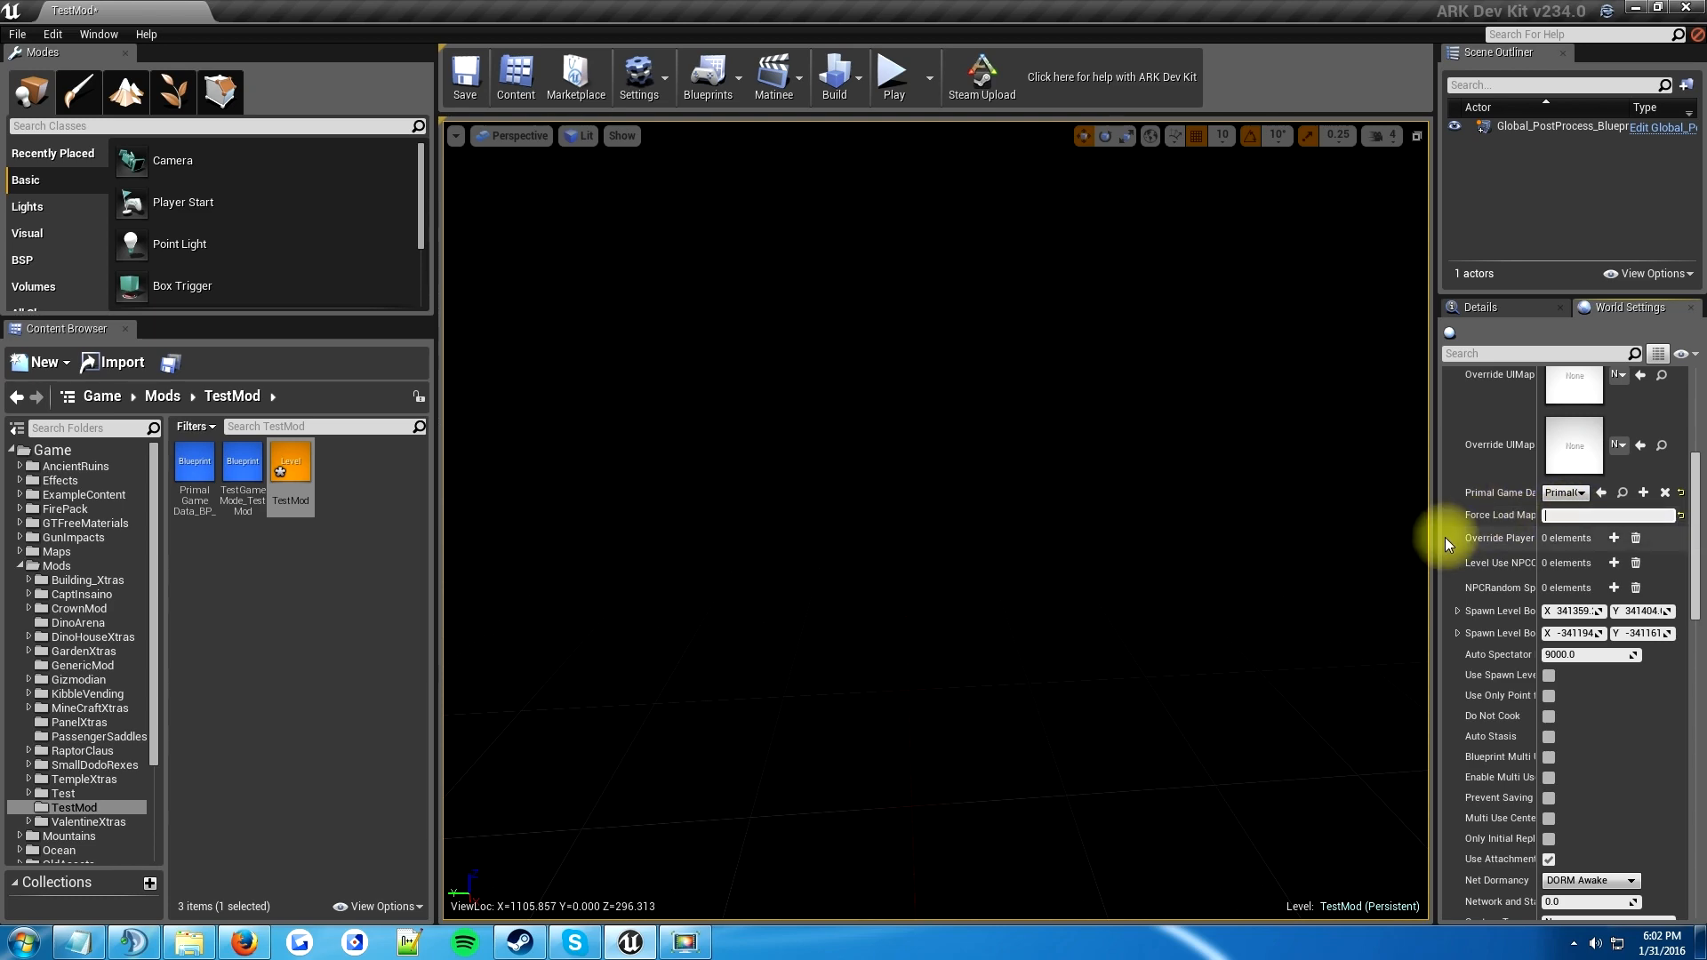
mouse_move(1463, 615)
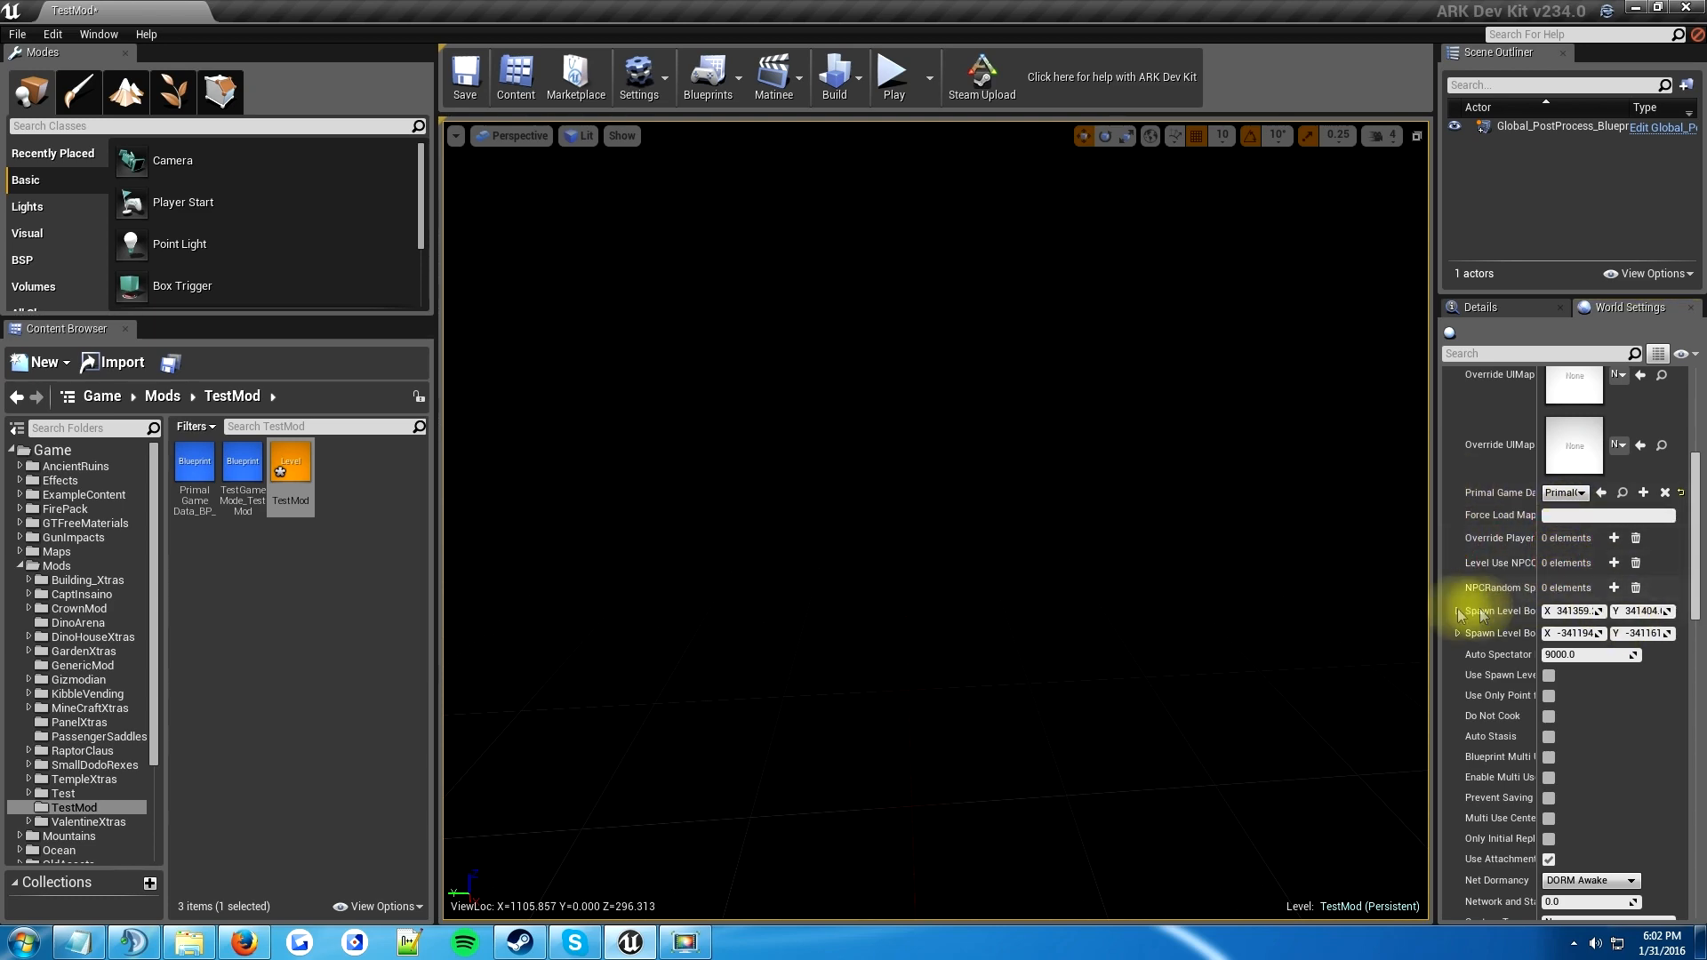
mouse_move(1475, 540)
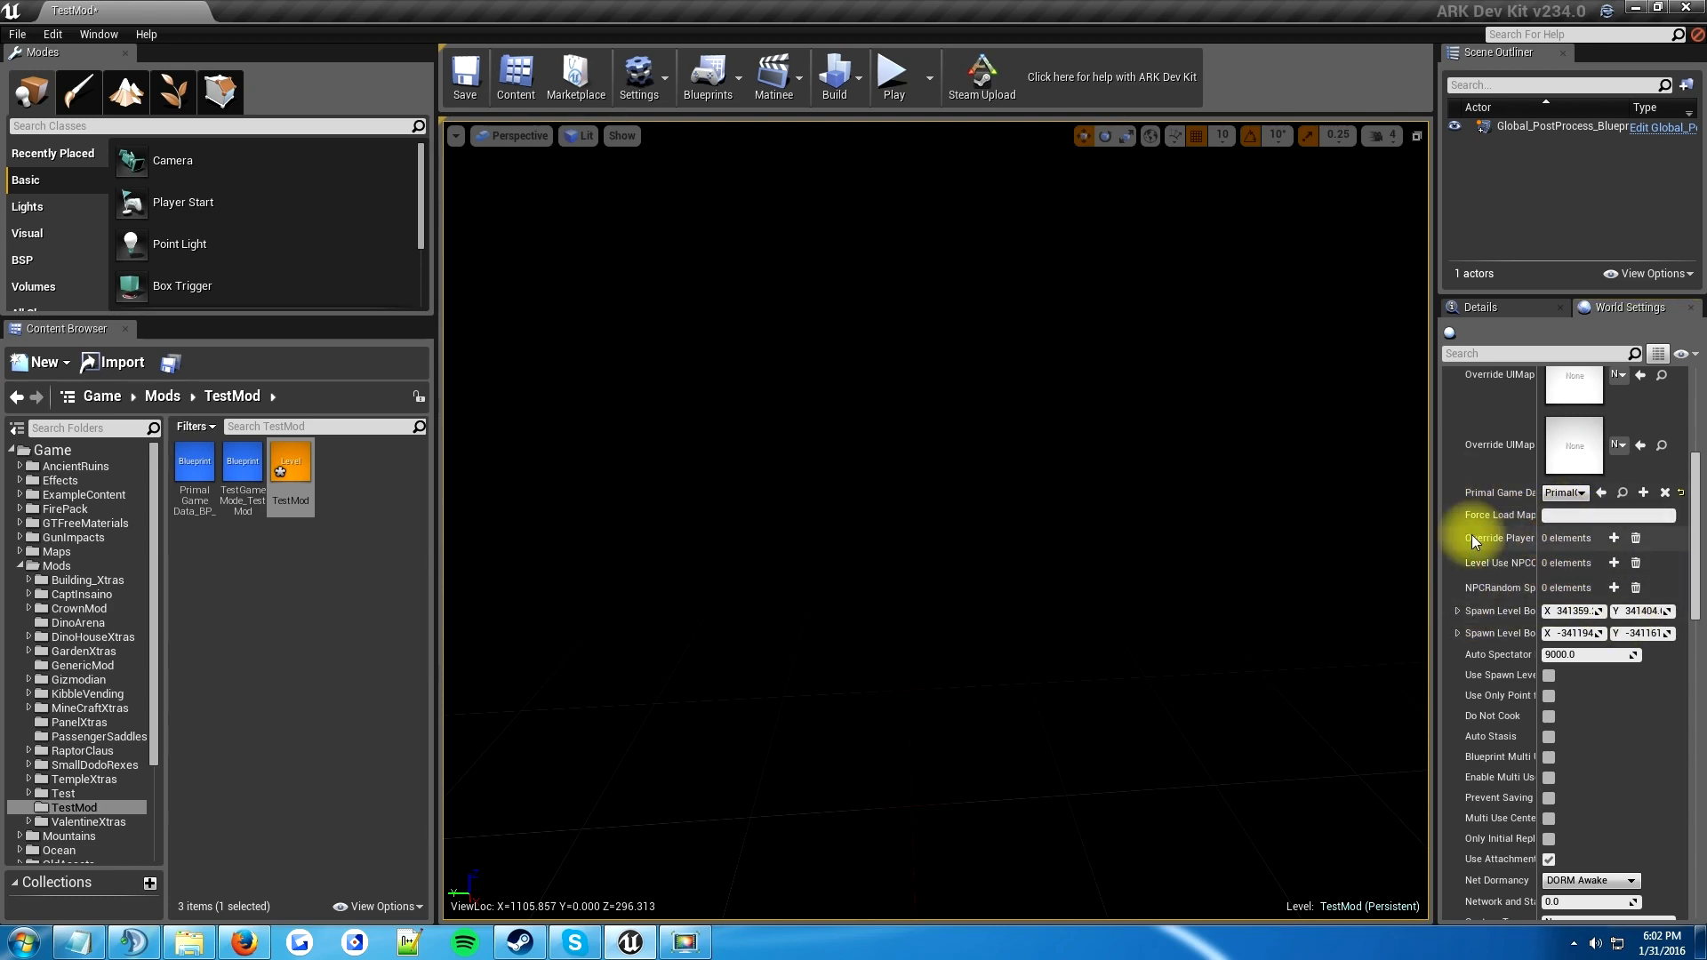
scroll("down", 3)
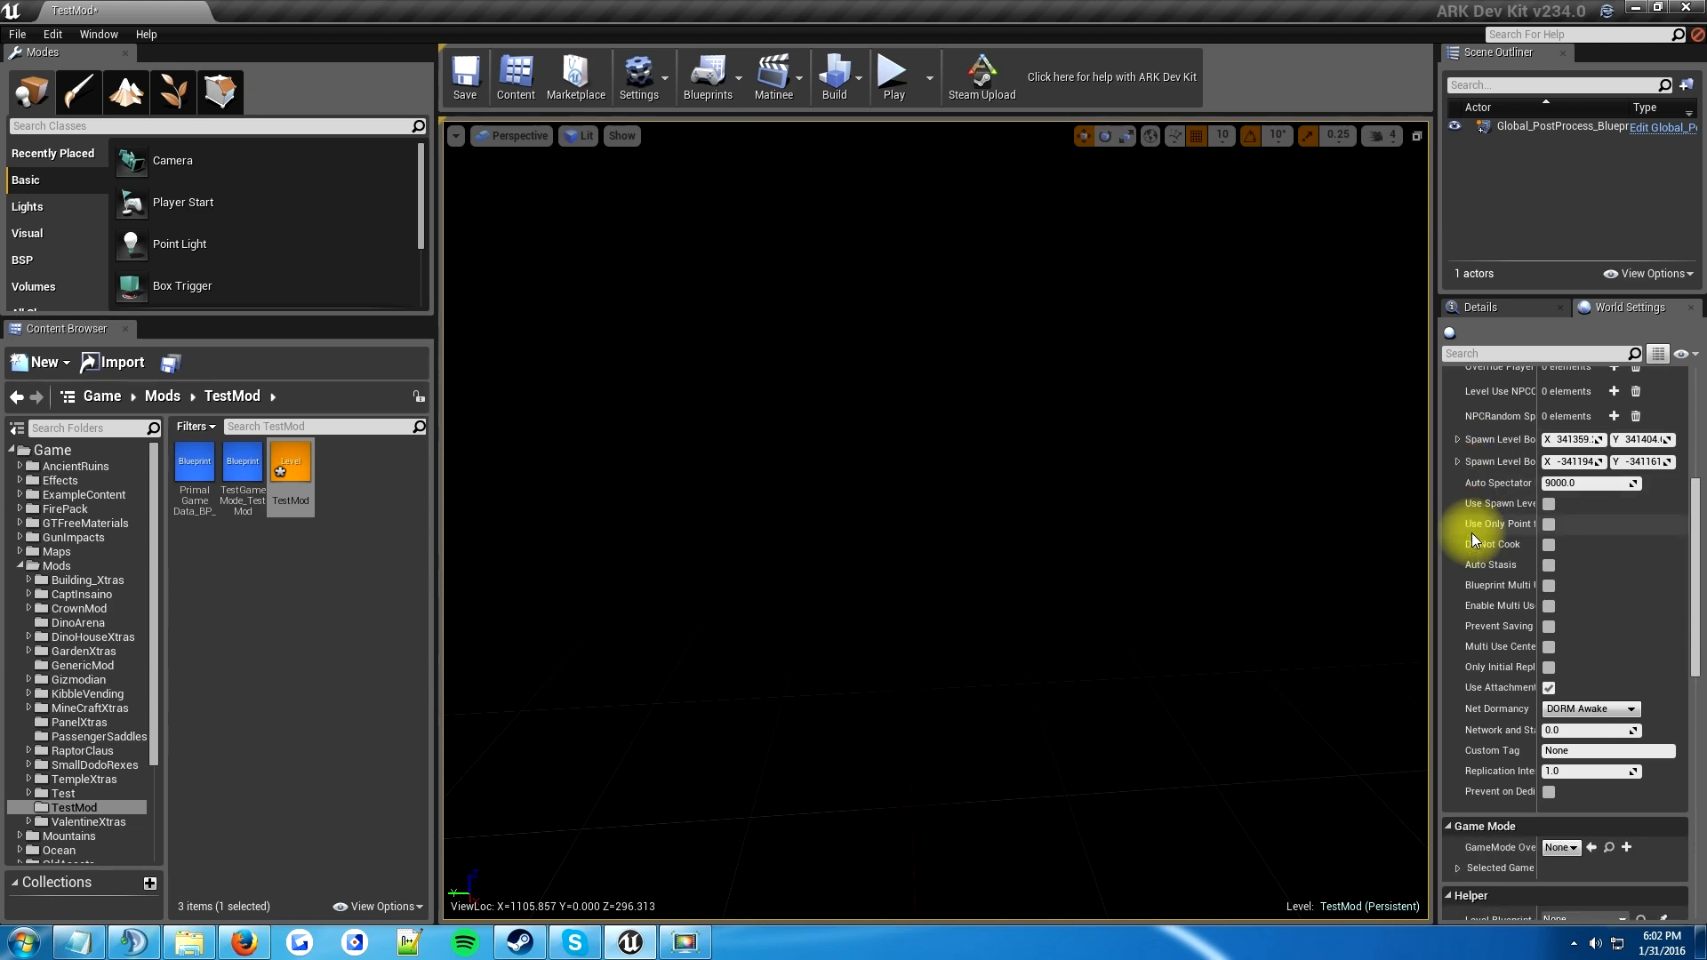
scroll("up", 3)
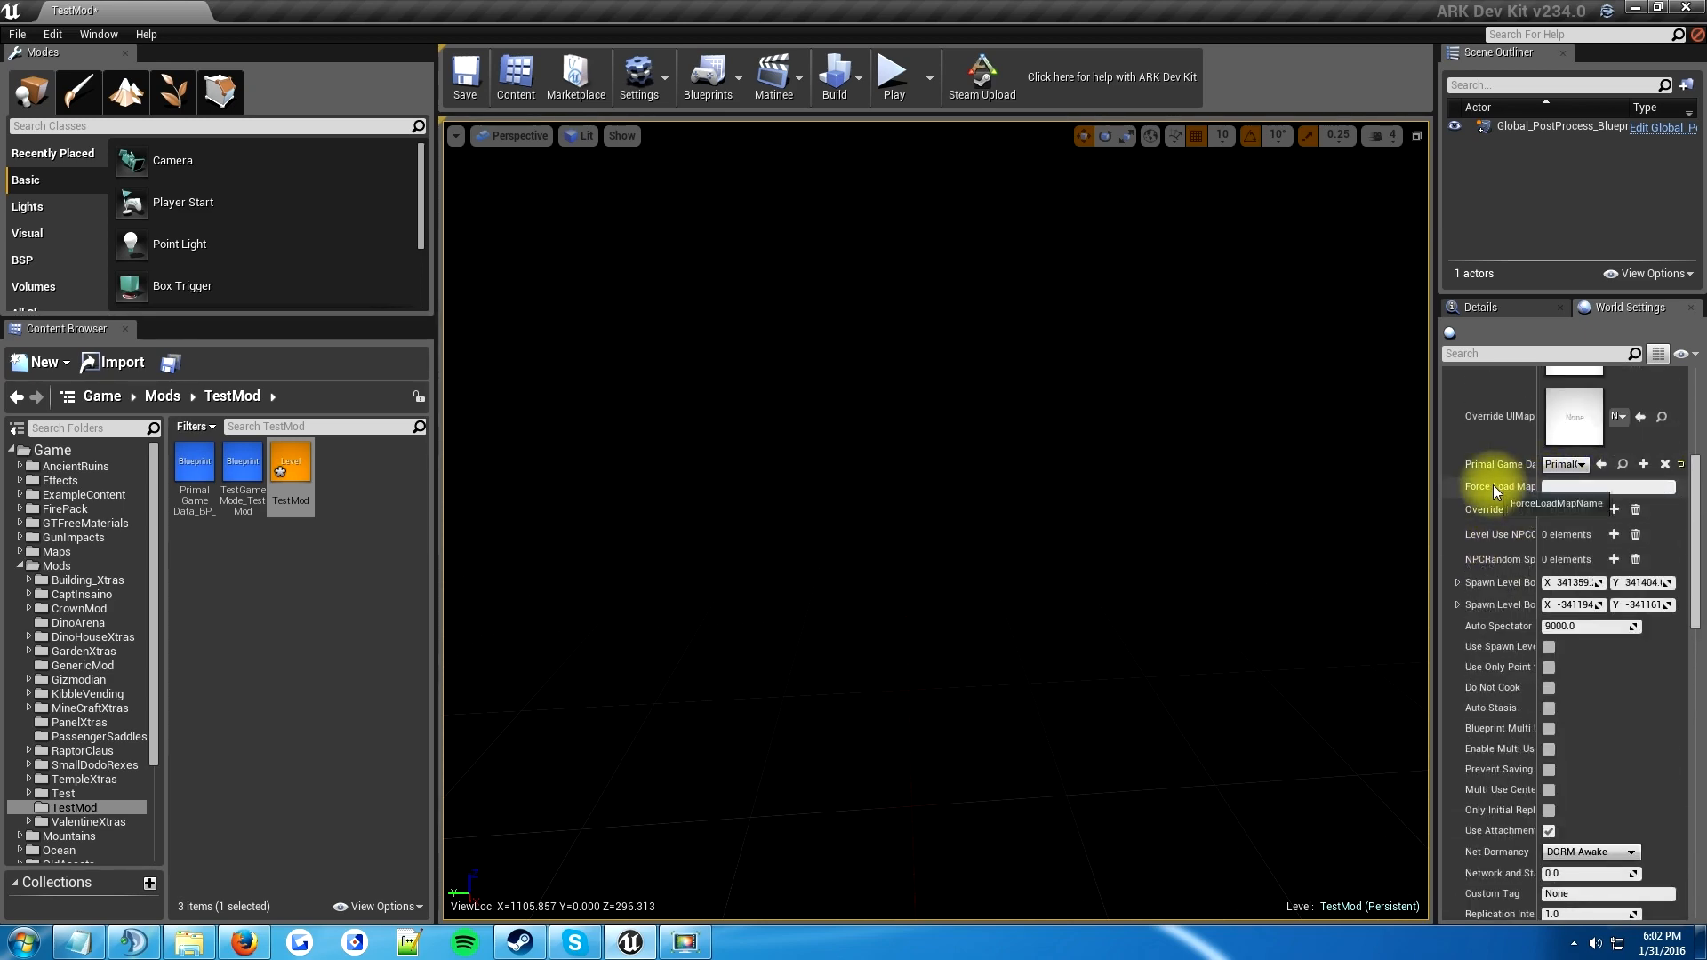
- Set GameMode Override to TestGameMode_TestMod, found by searching 'te'
scroll("down", 3)
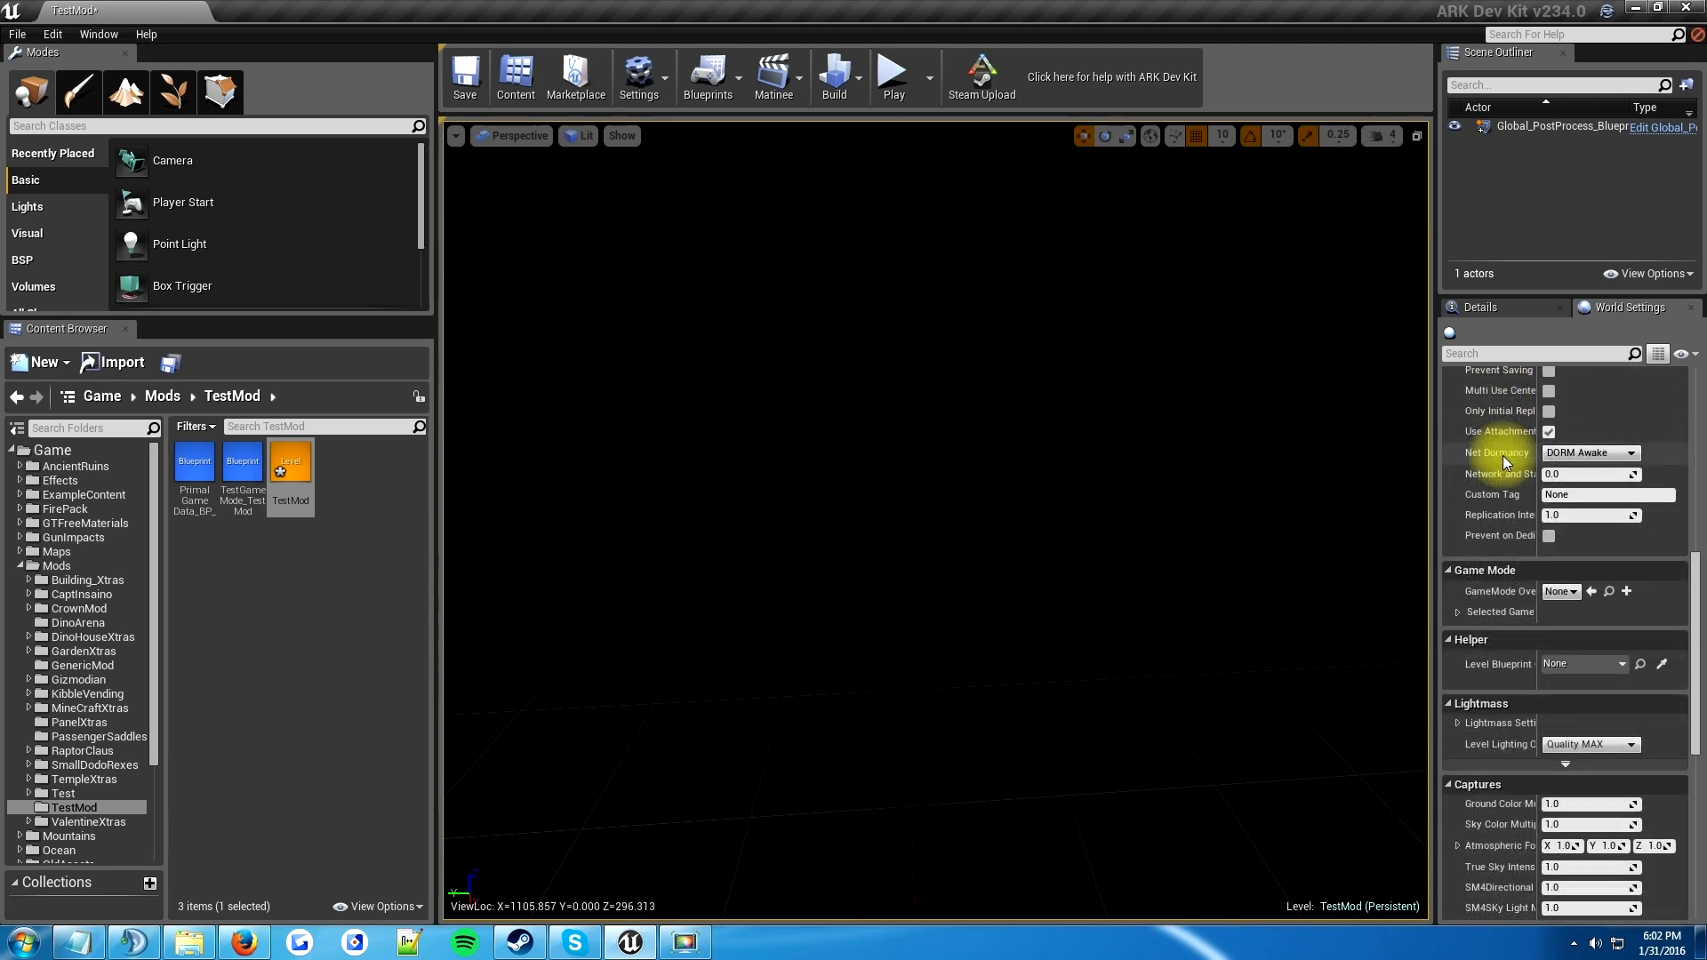
mouse_move(1502, 590)
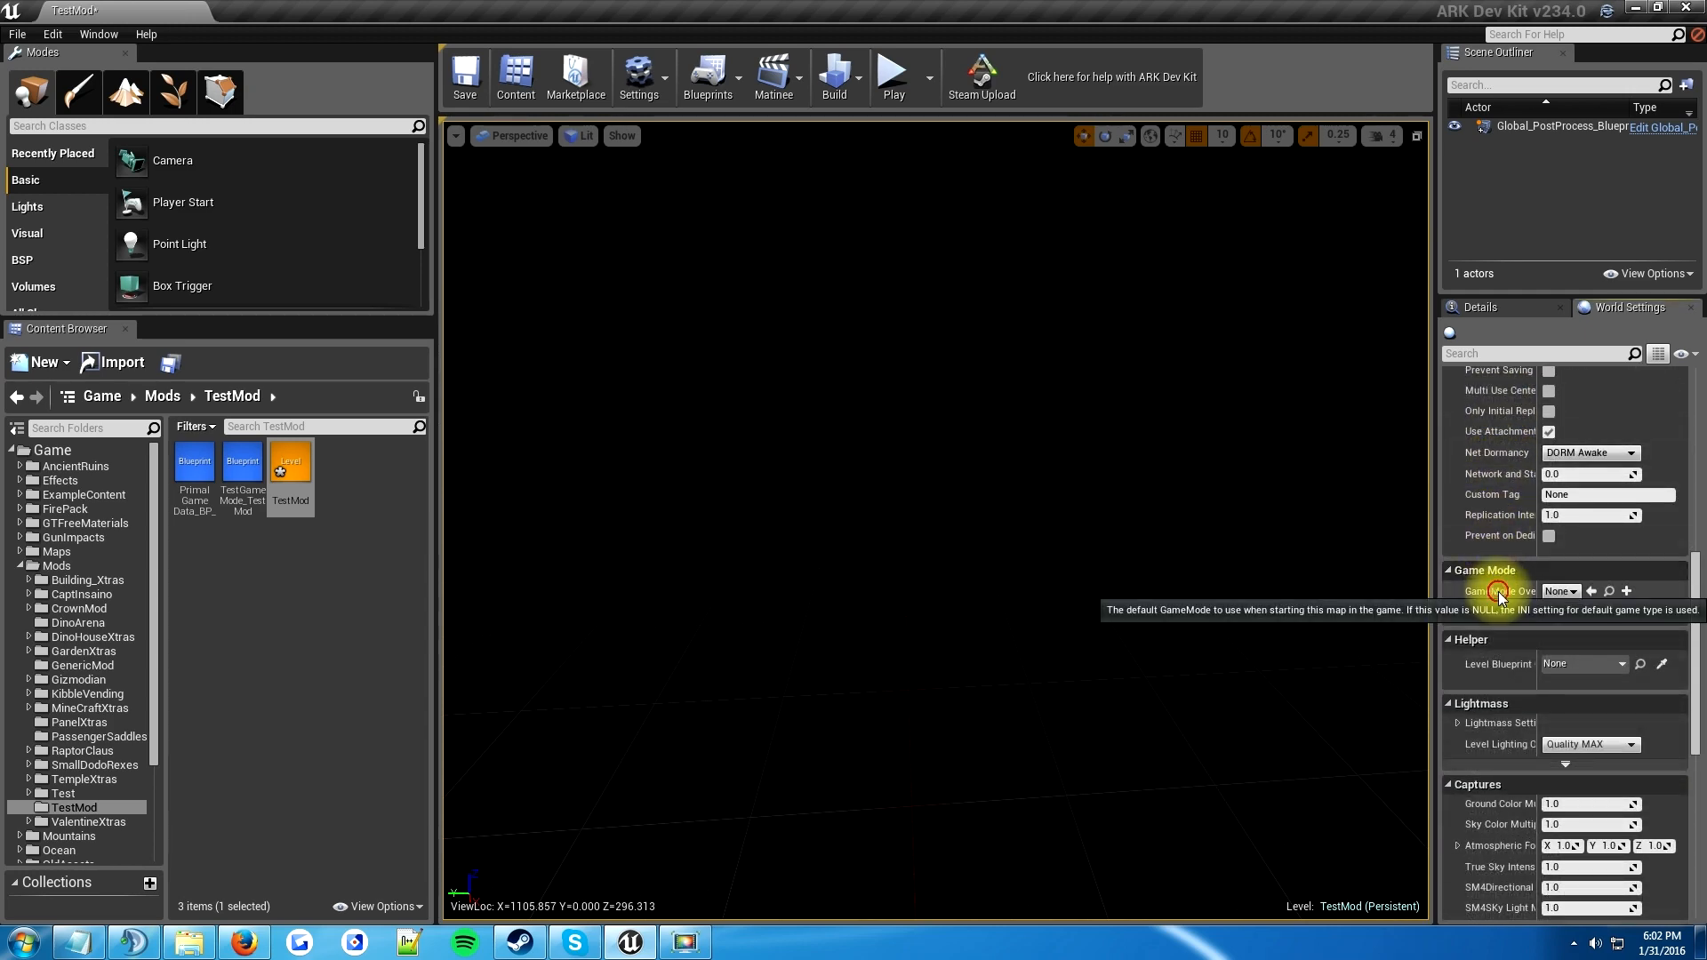
left_click(1449, 610)
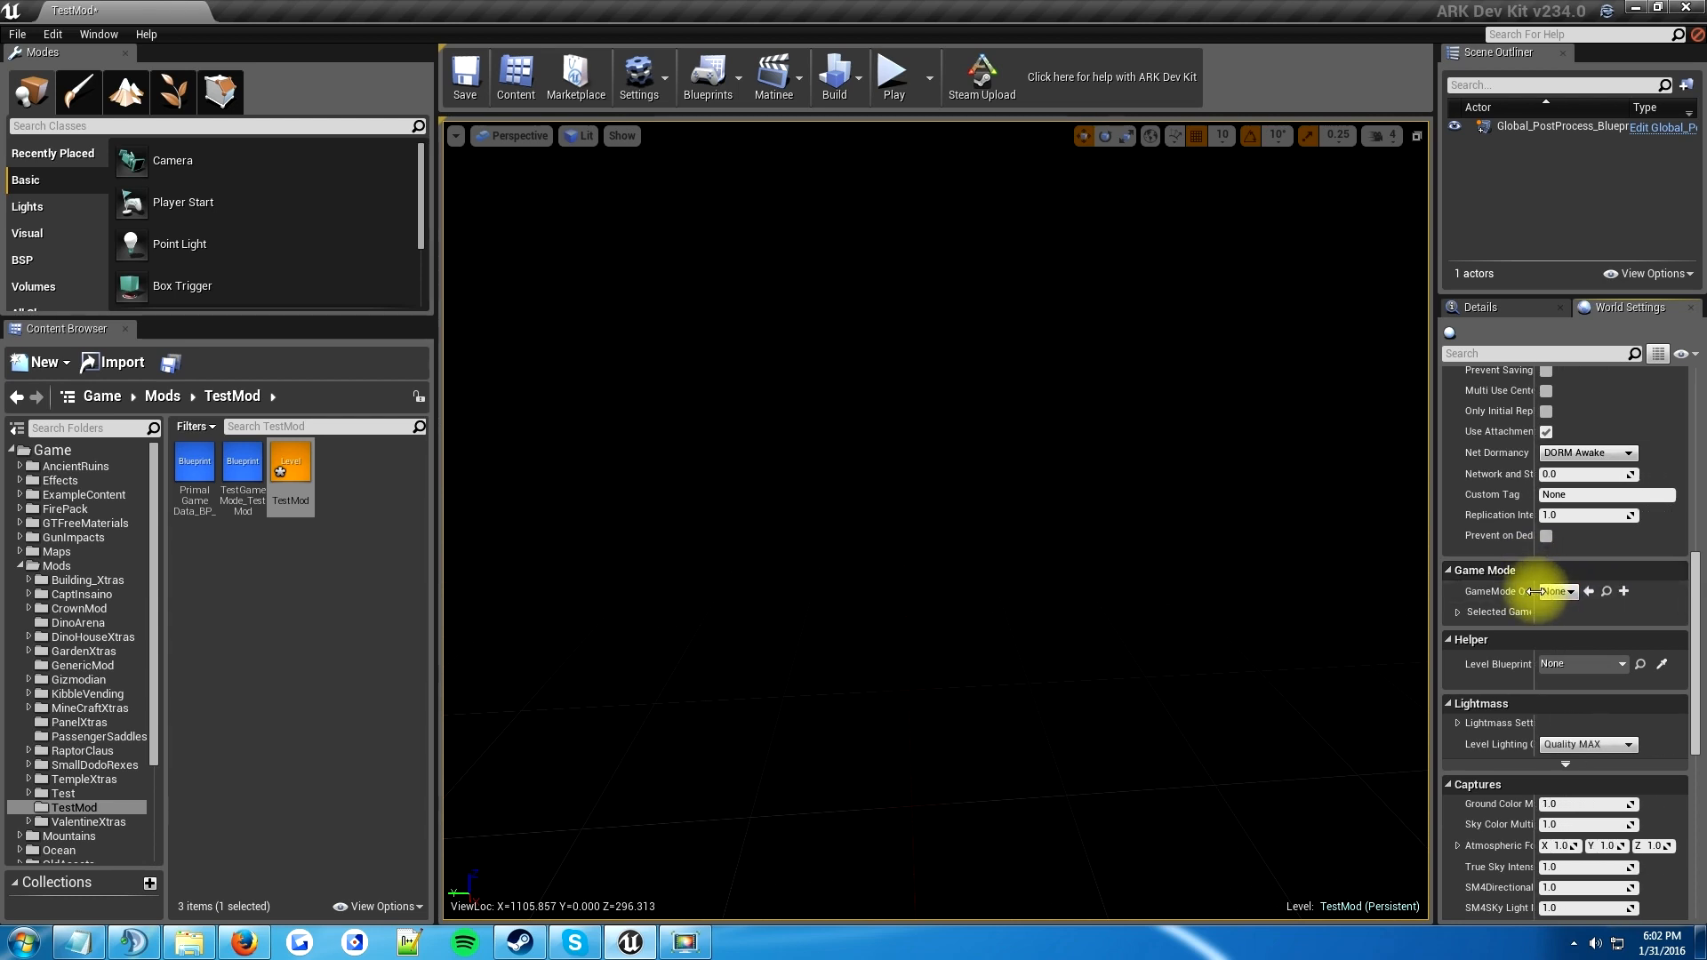
left_click(1562, 590)
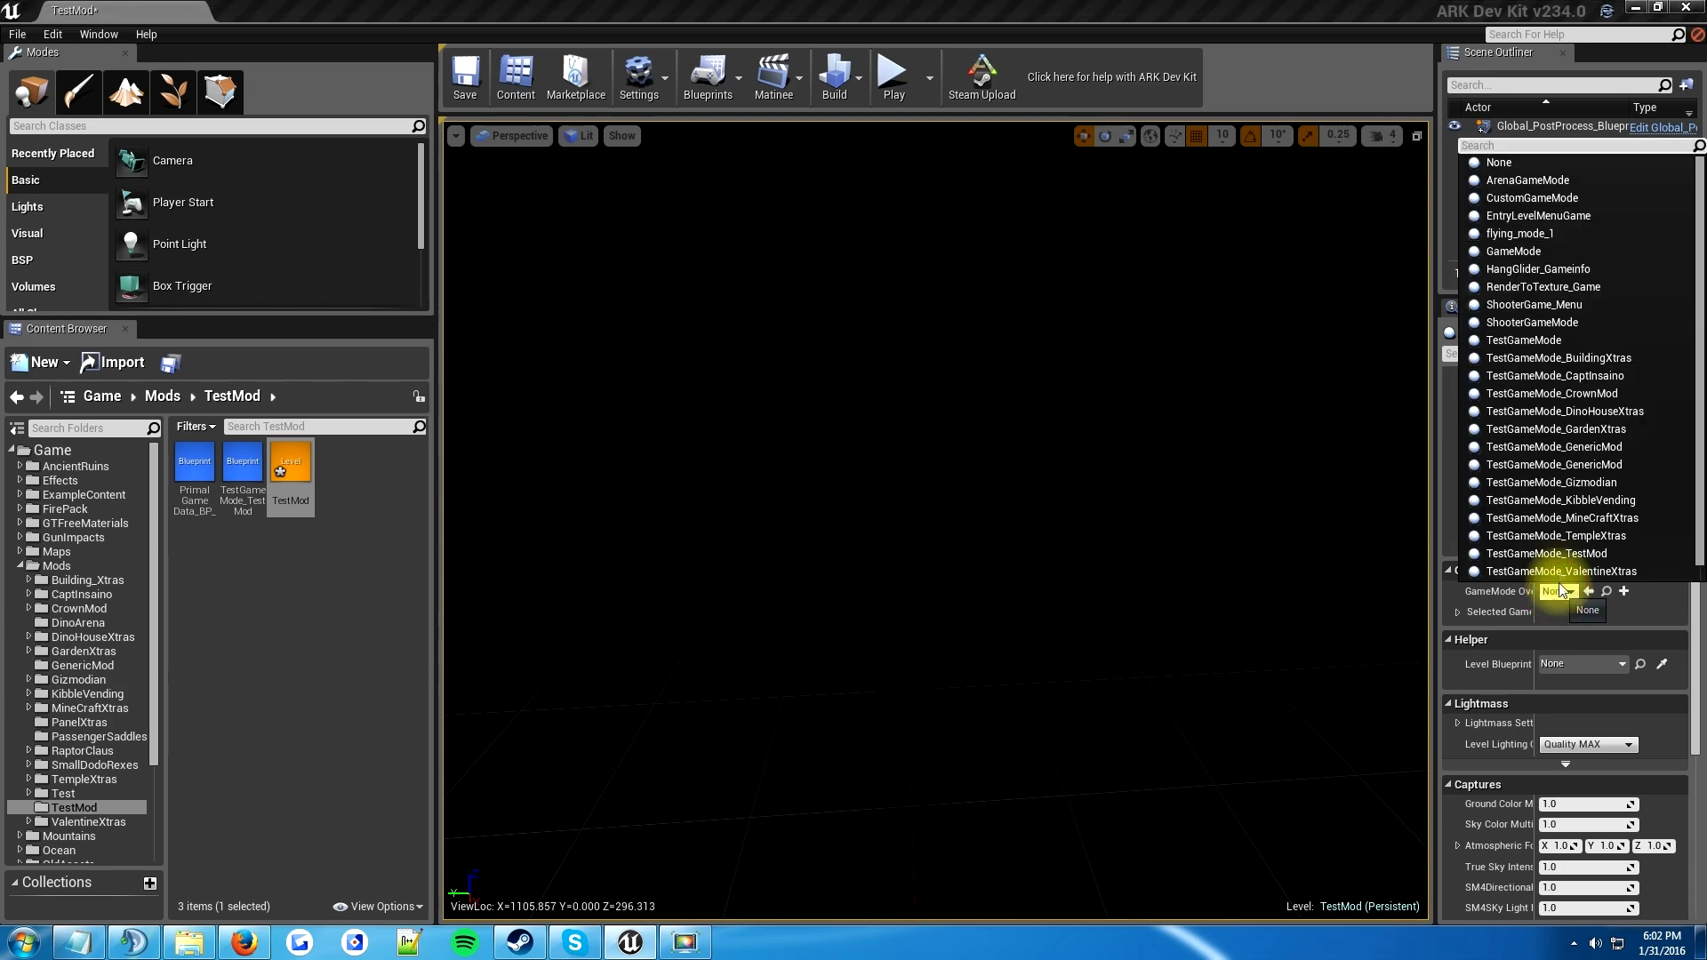
type("test")
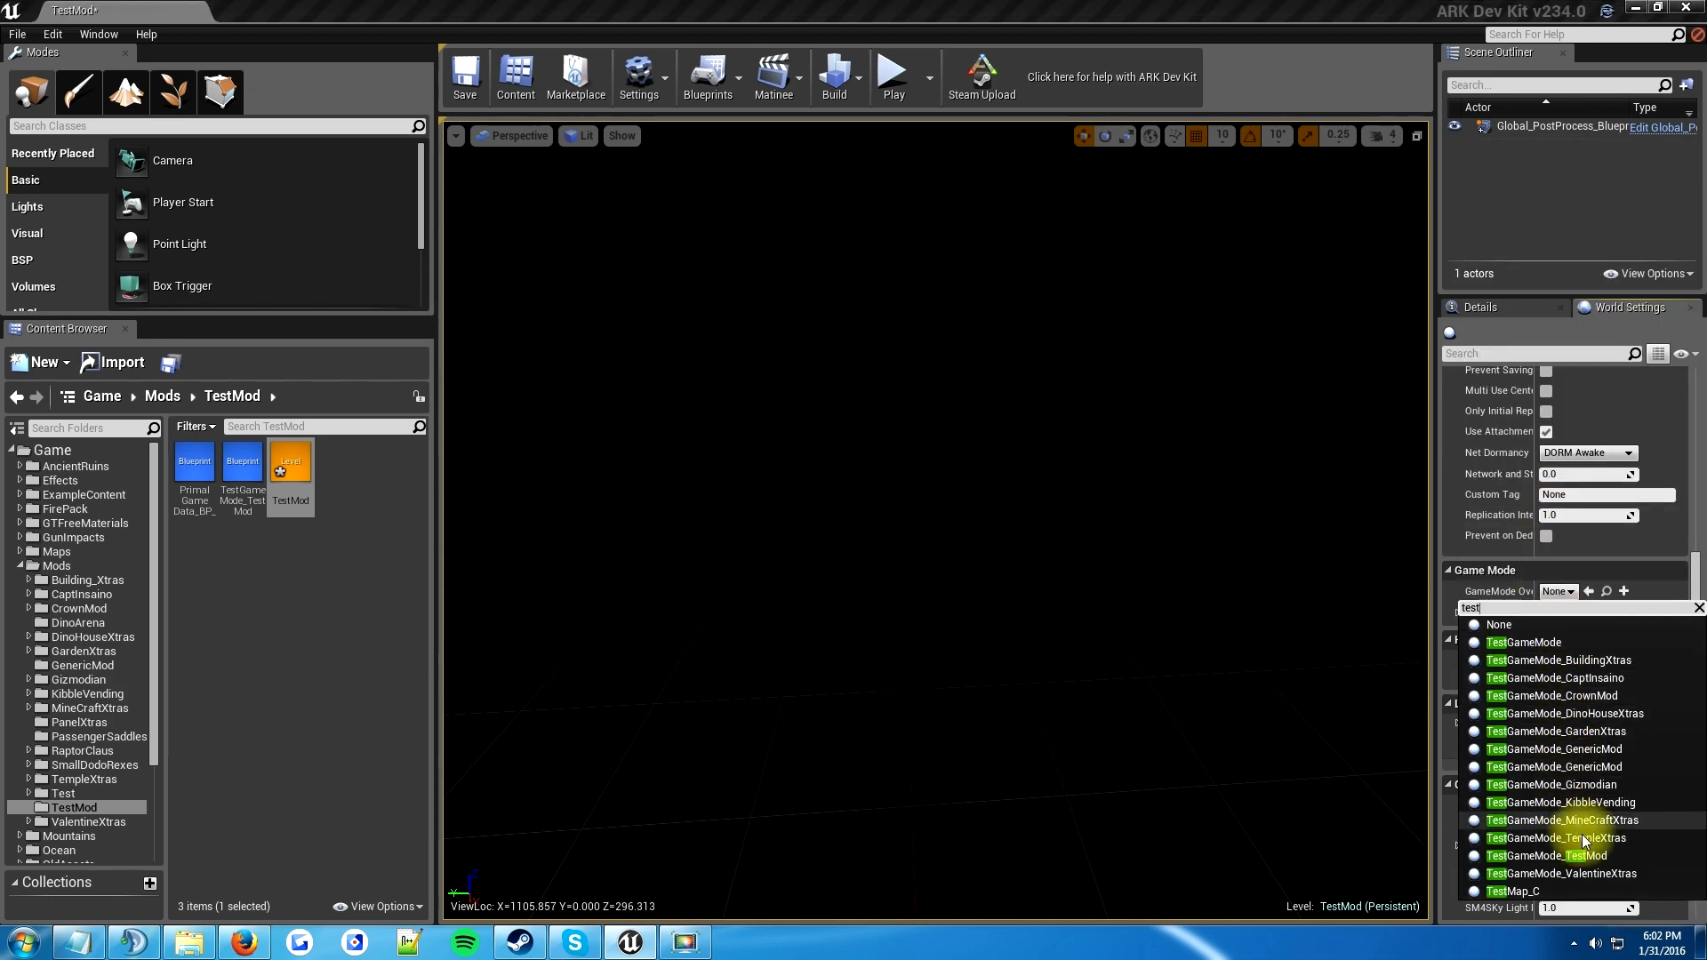
left_click(1547, 855)
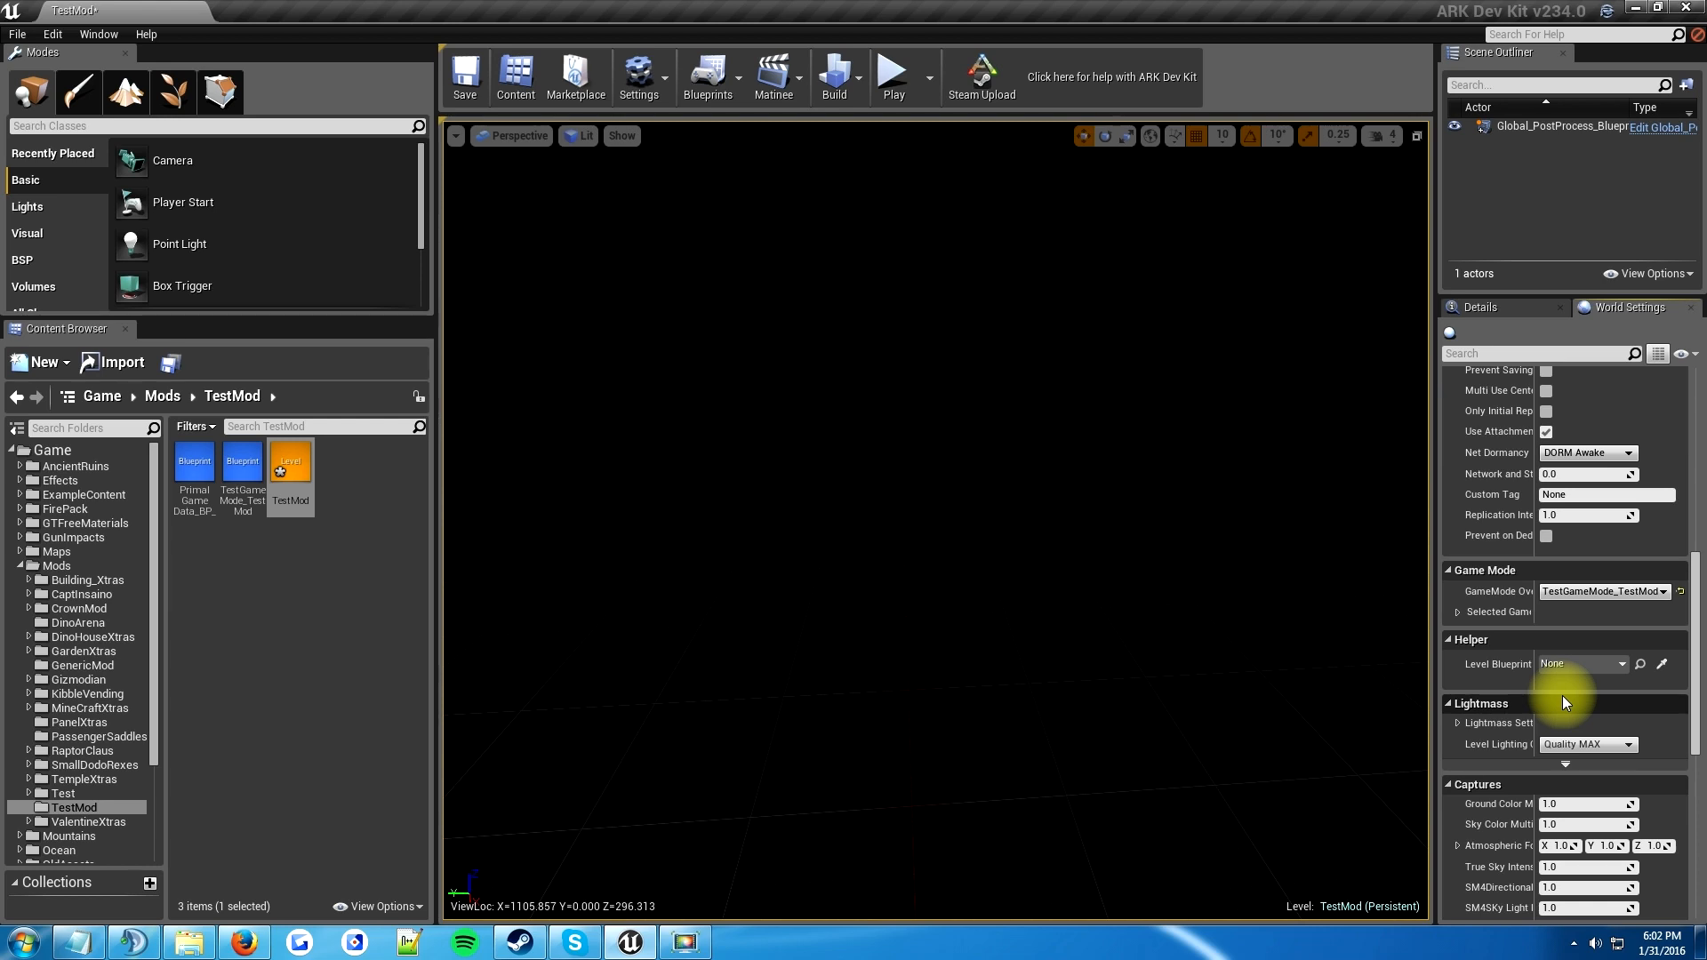
mouse_move(1511, 590)
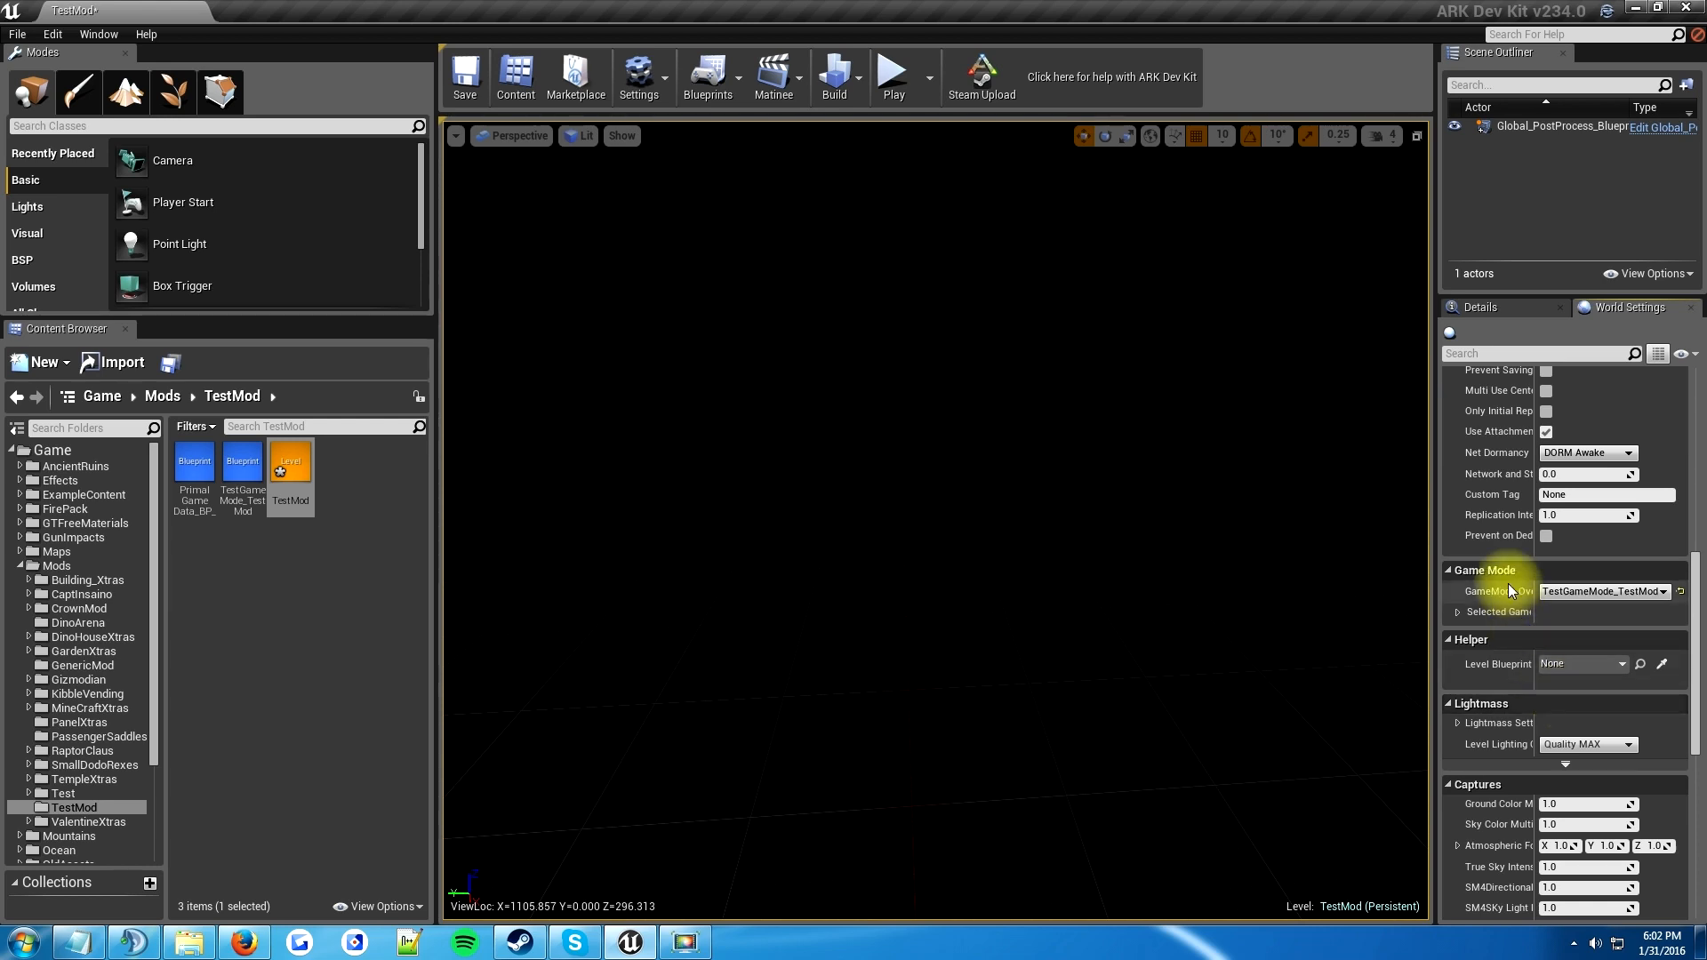
mouse_move(1481, 555)
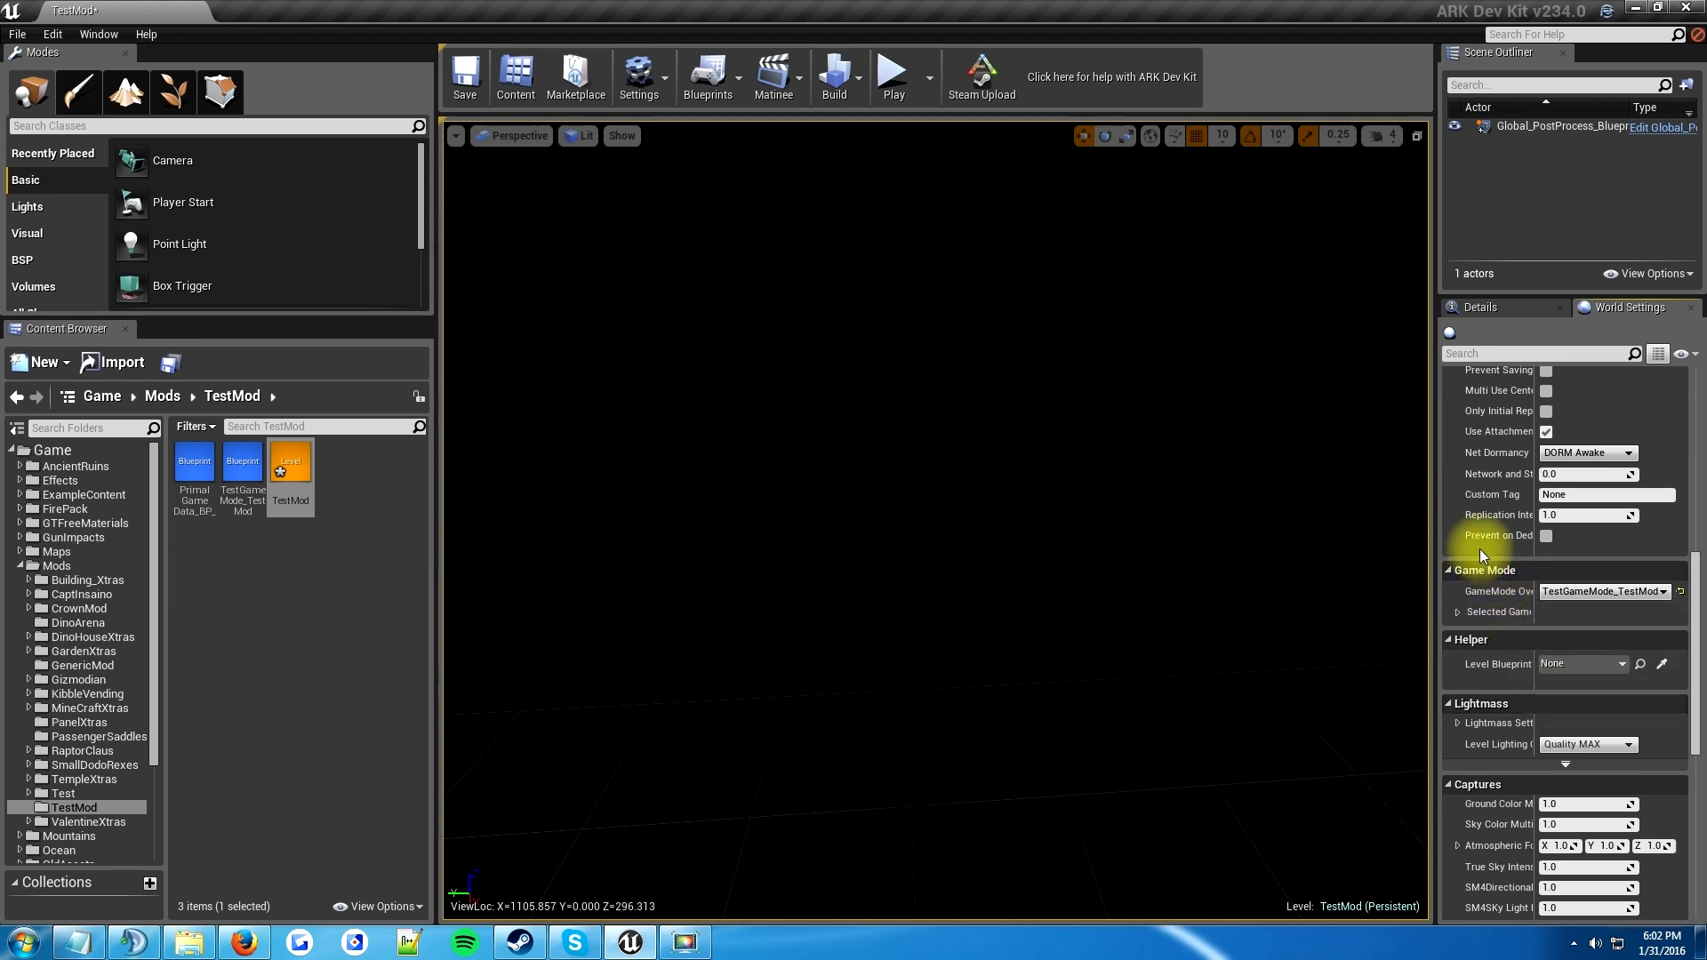
mouse_move(1497, 591)
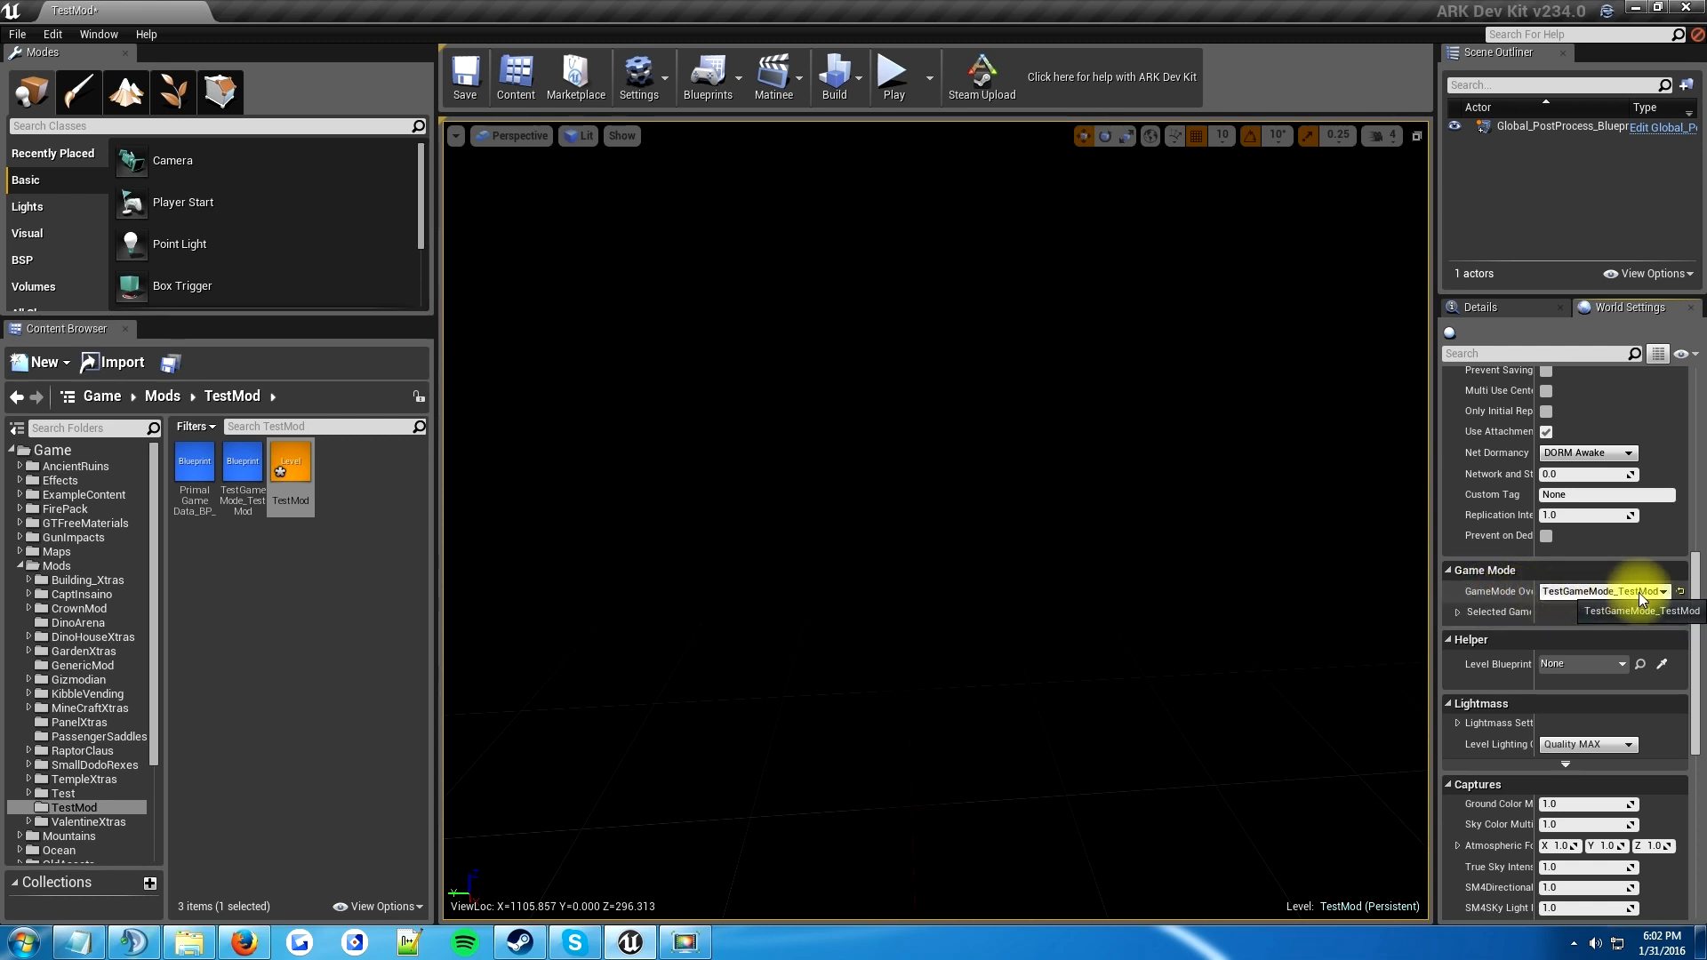
mouse_move(1575, 555)
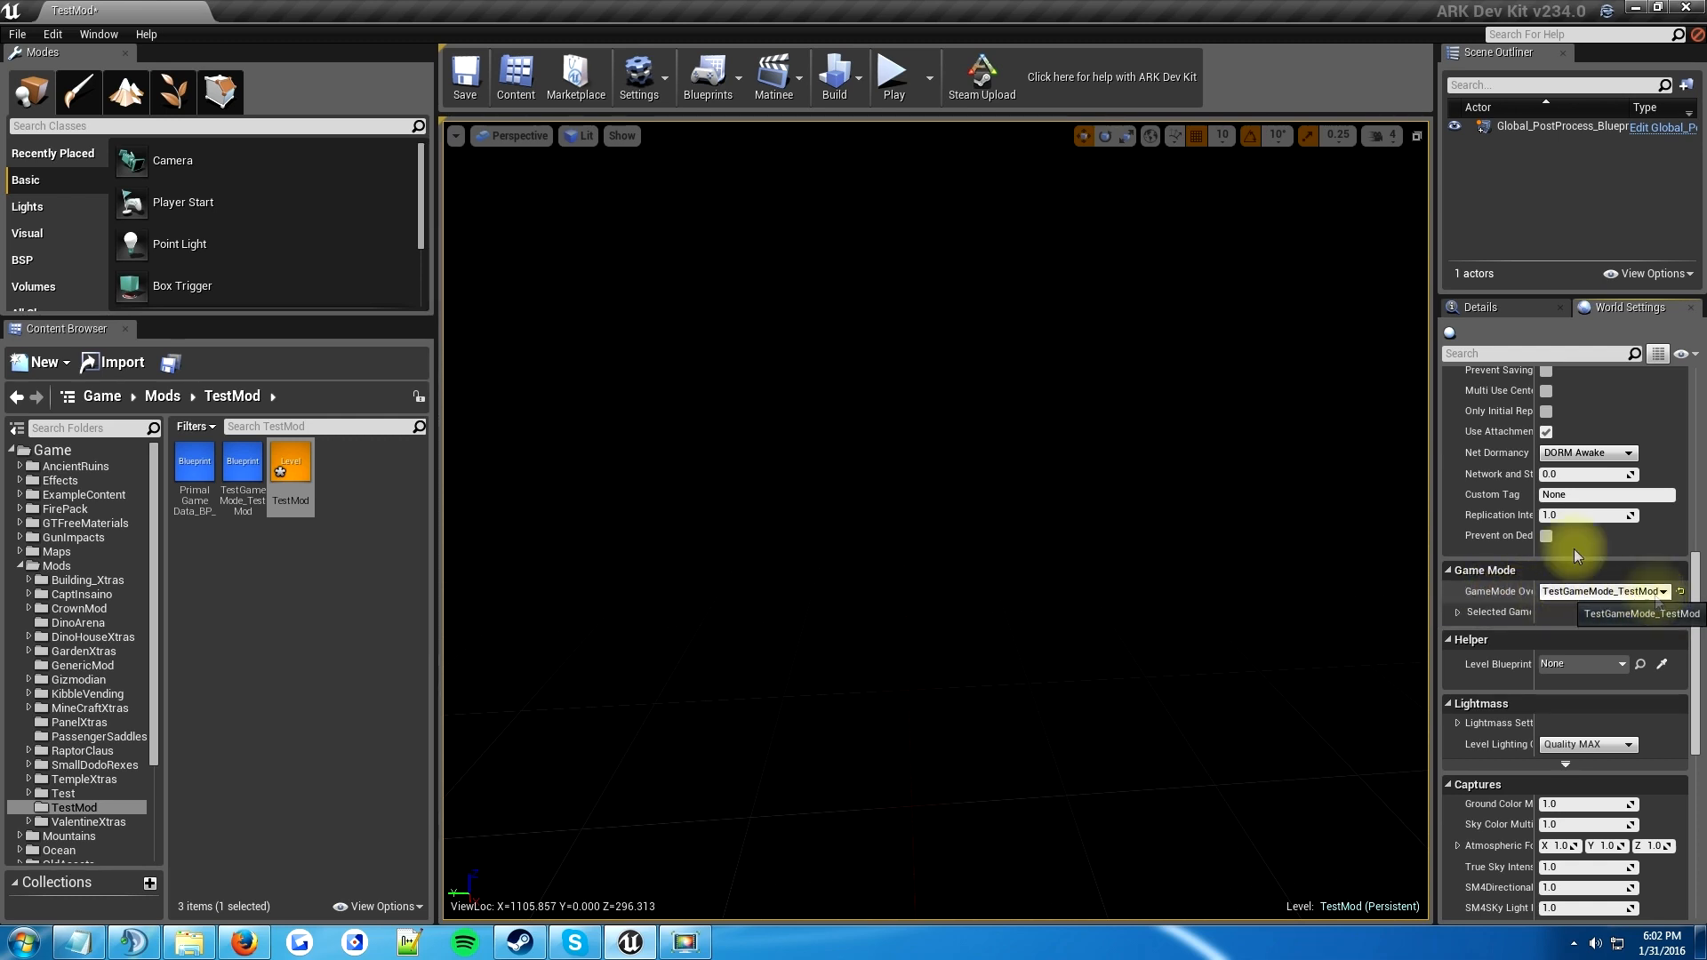
mouse_move(464, 74)
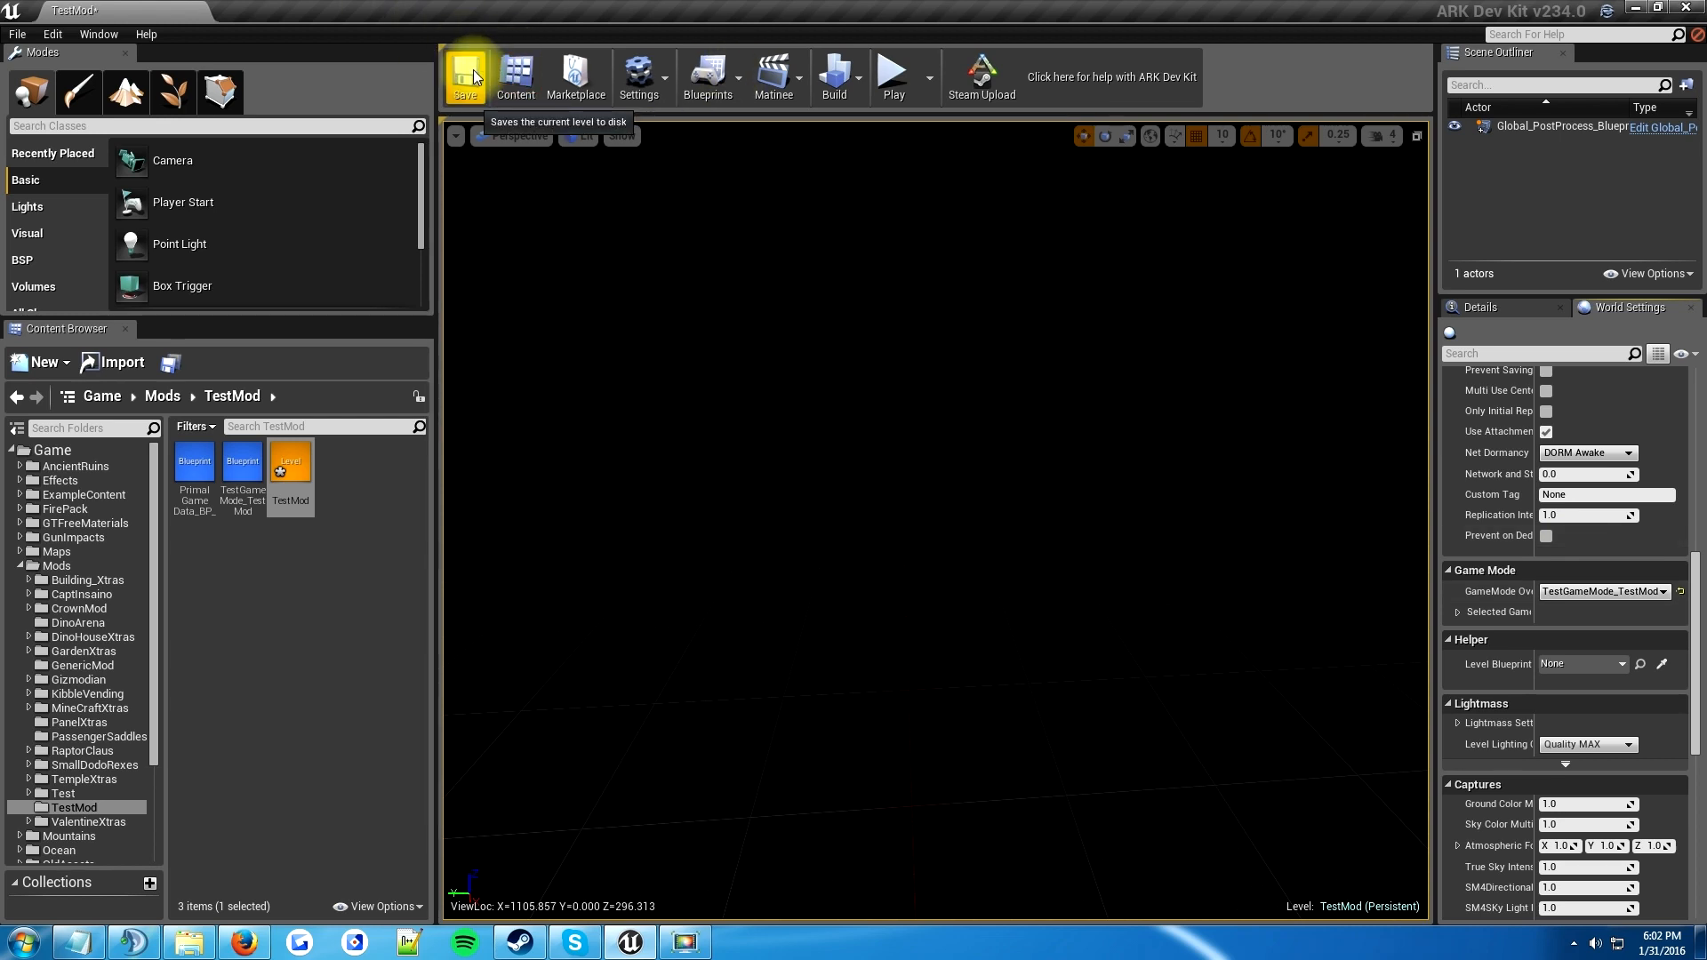
- Save the TestMod level to disk with its new world settings
left_click(465, 75)
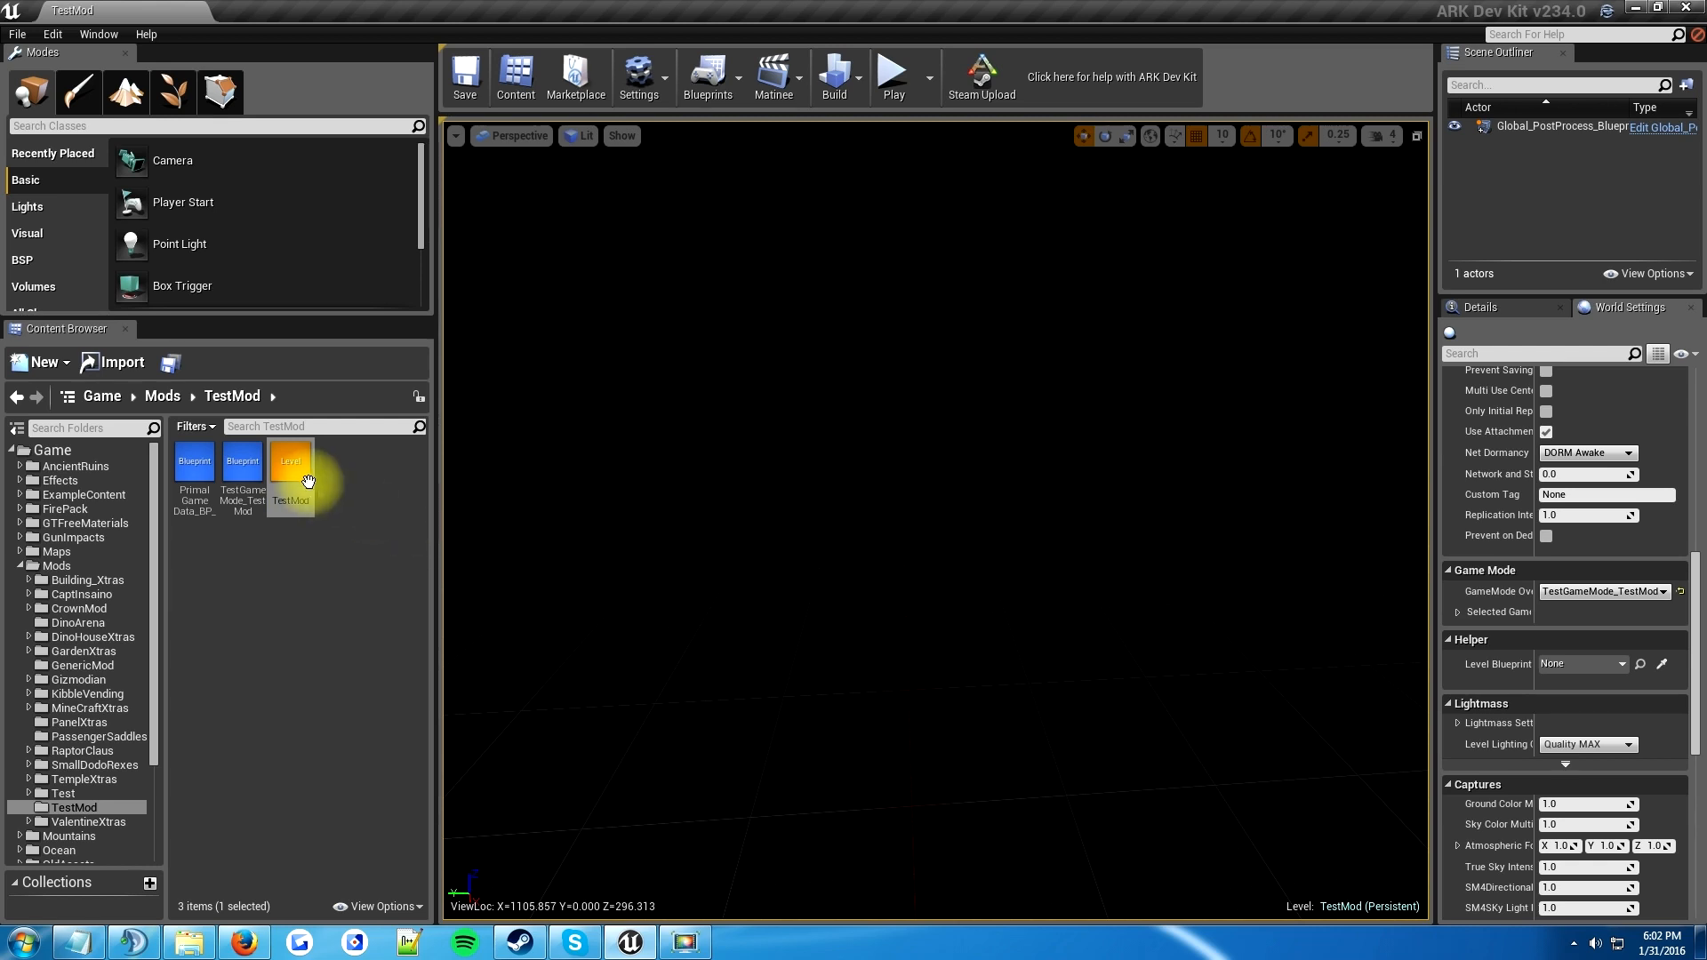
mouse_move(626, 446)
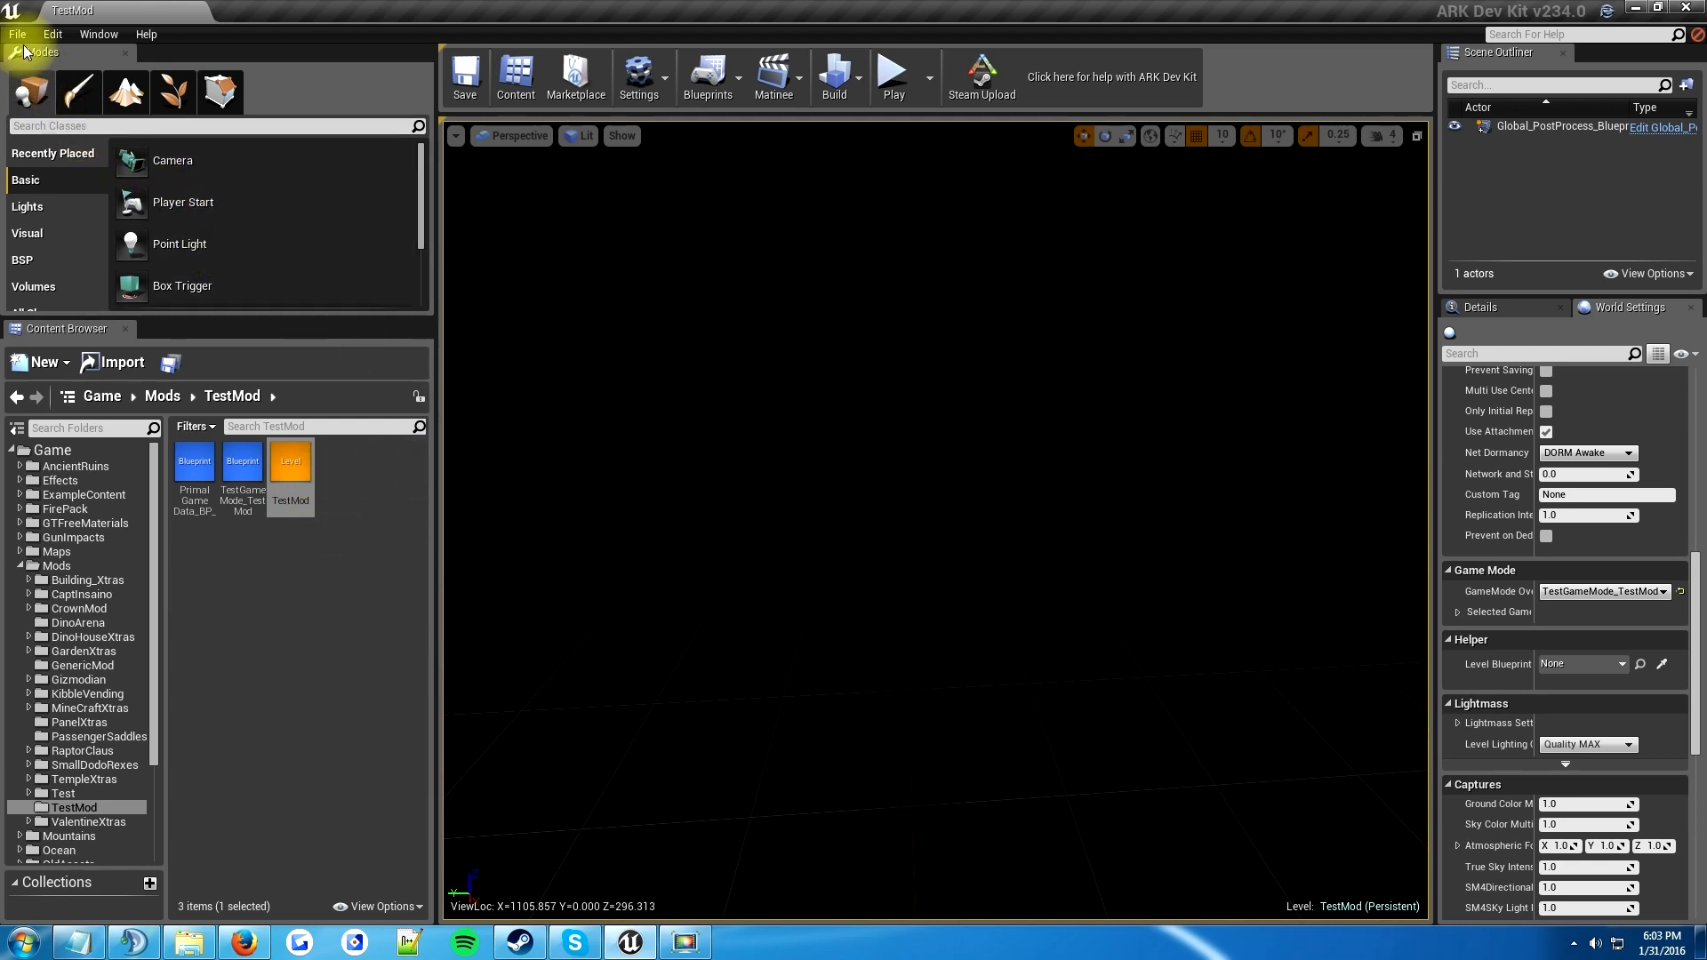
- Reopen the TestMap level from the recent levels list
left_click(18, 34)
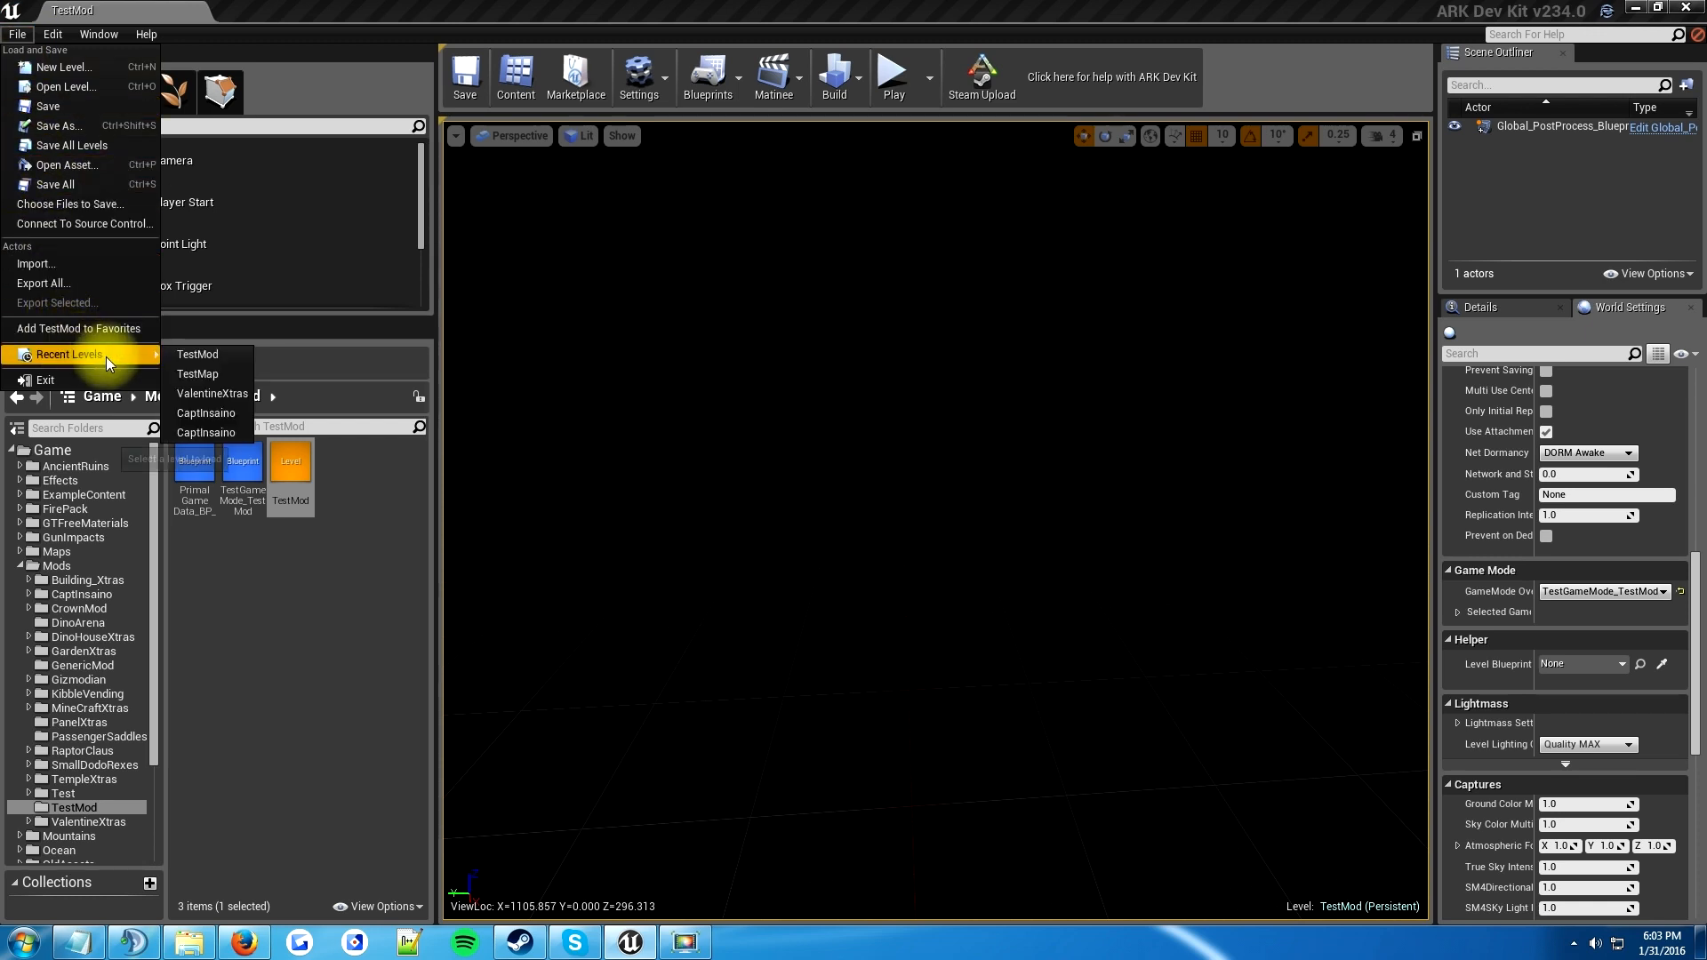
mouse_move(50, 105)
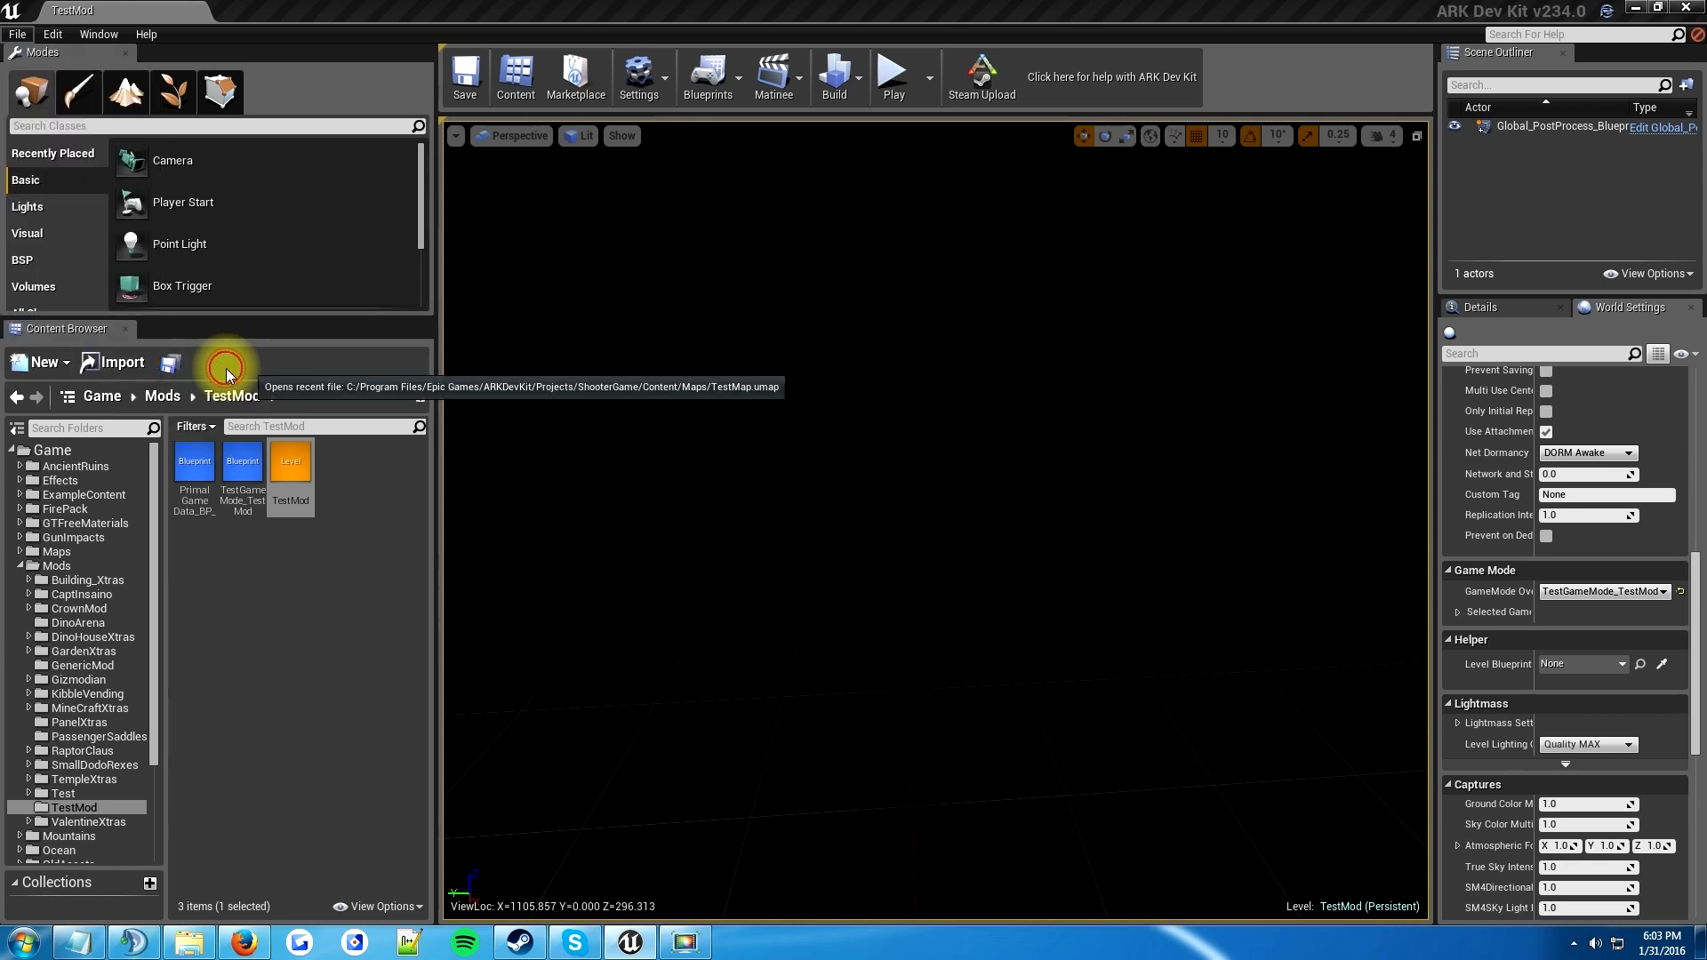
left_click(226, 364)
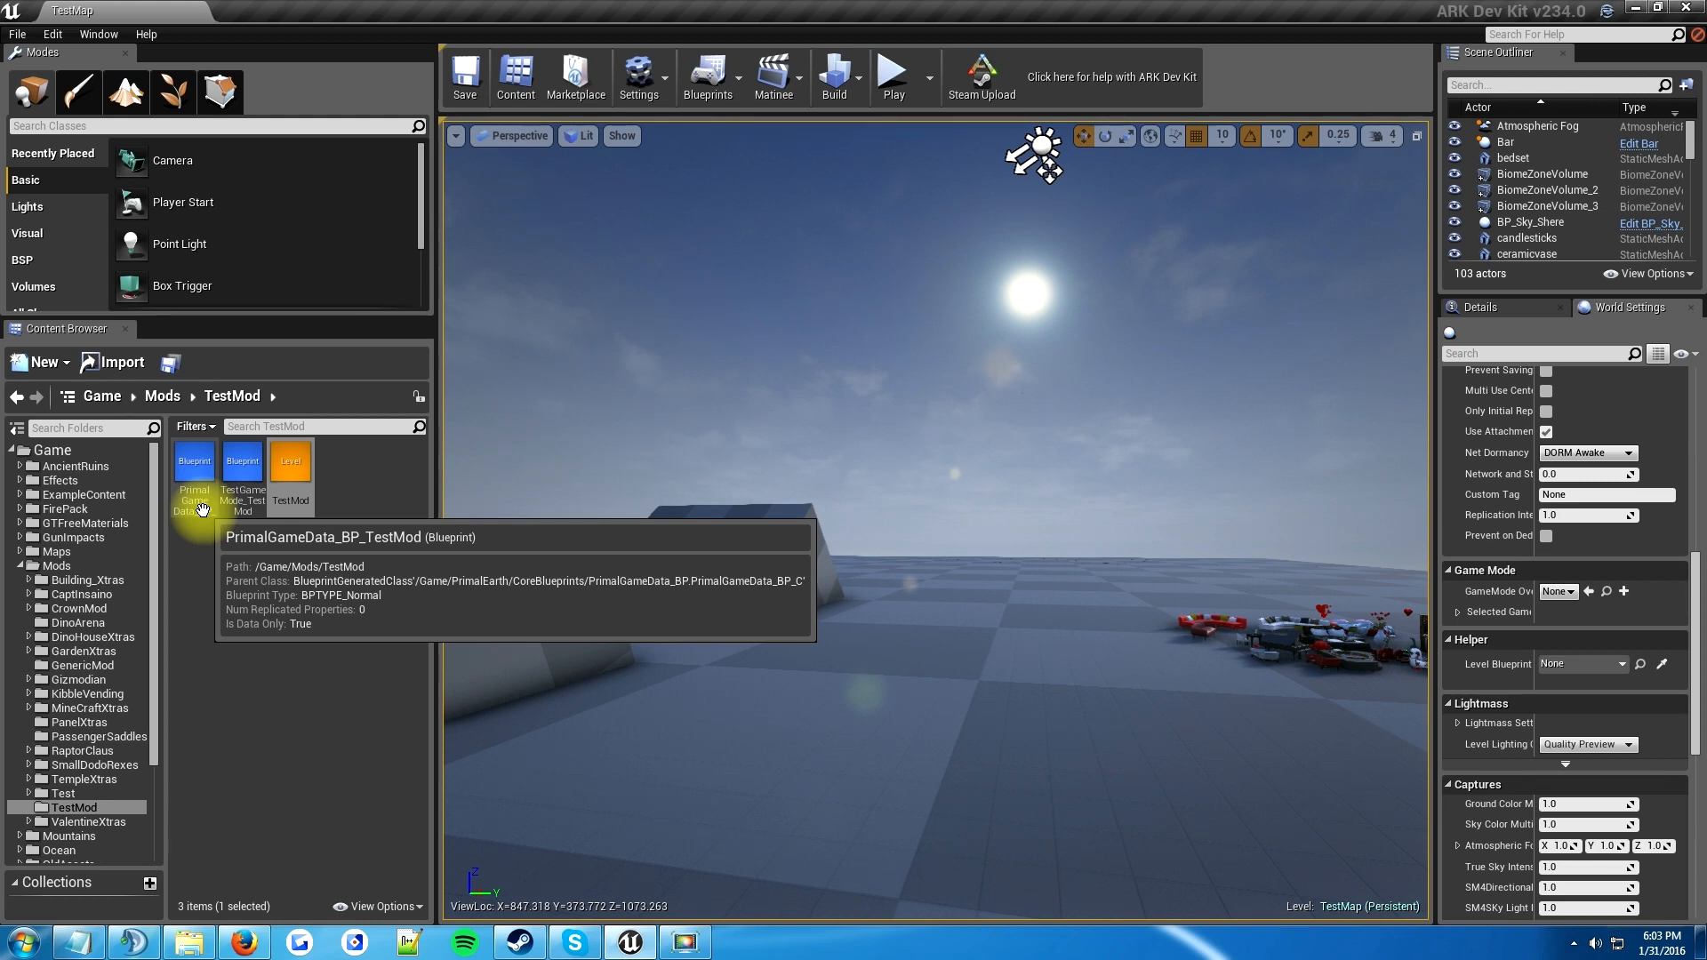
mouse_move(242, 458)
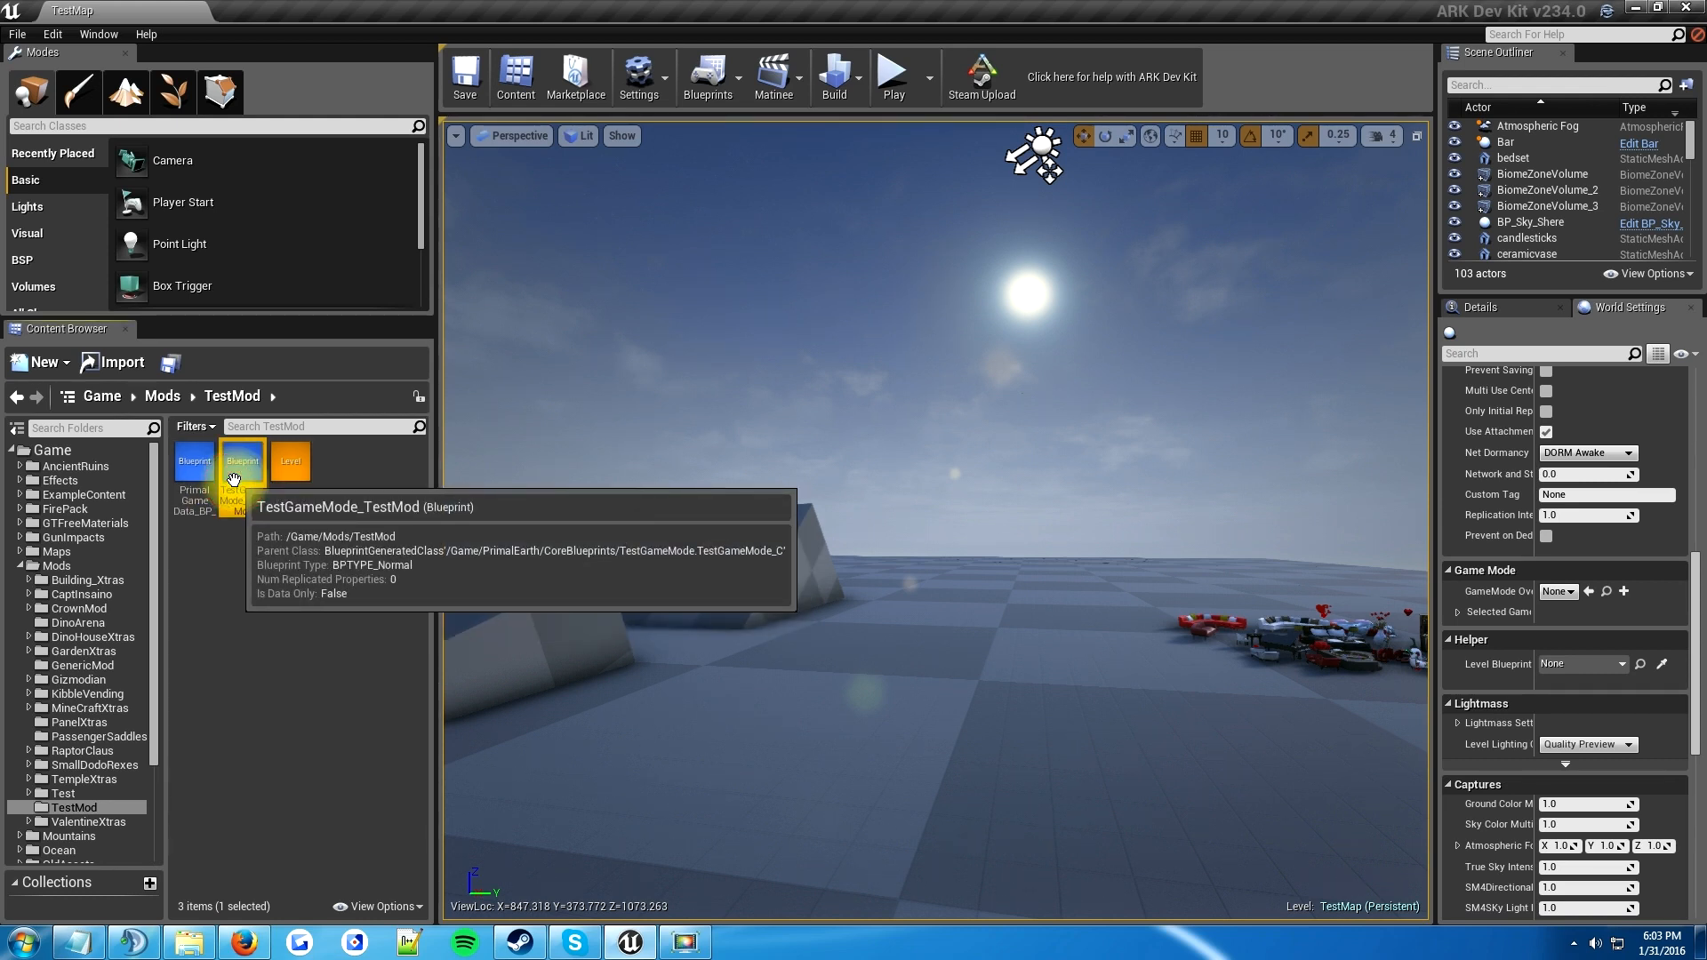
mouse_move(286, 462)
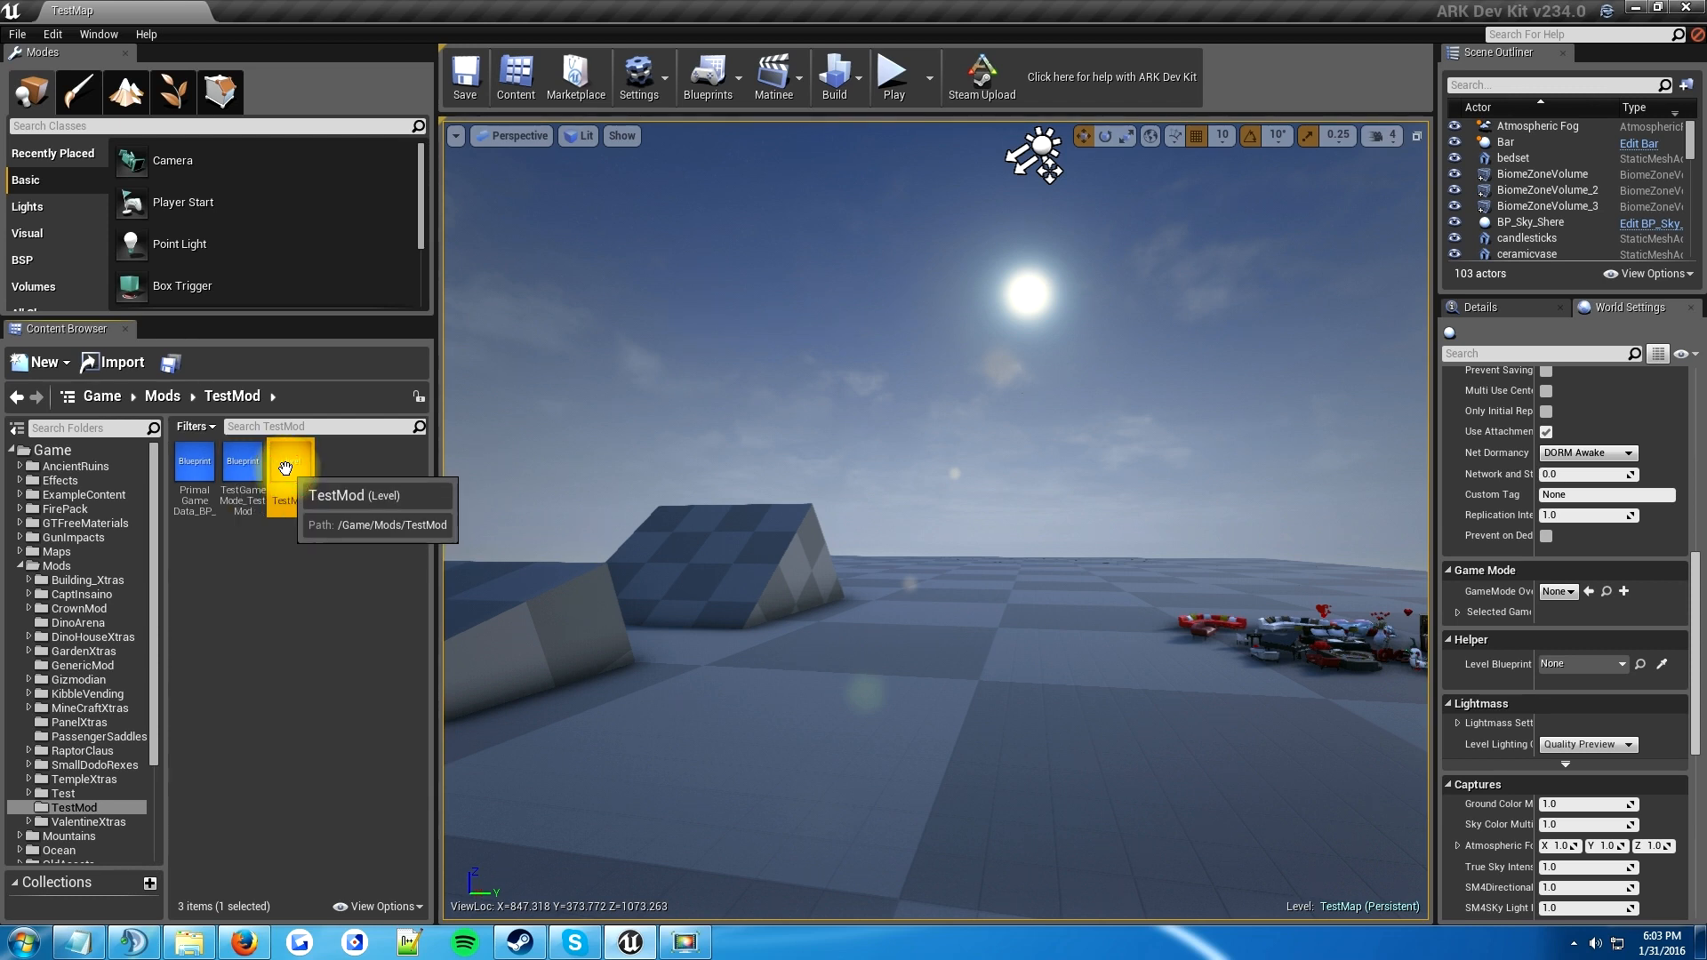
mouse_move(242, 462)
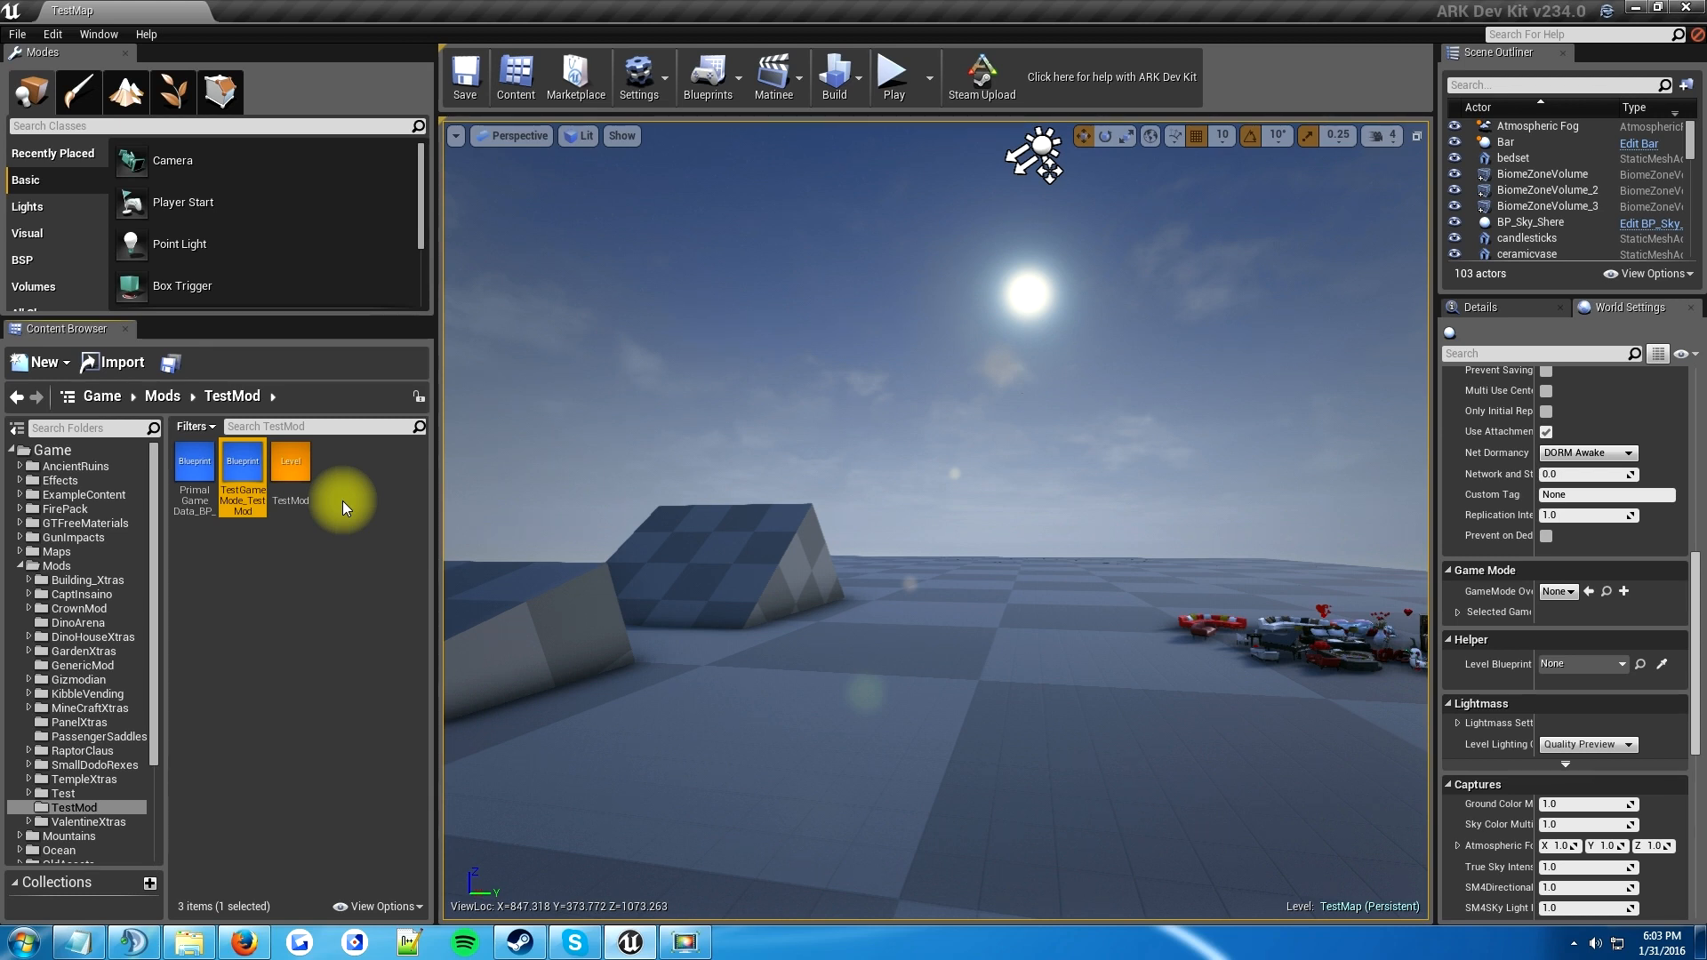
mouse_move(289, 496)
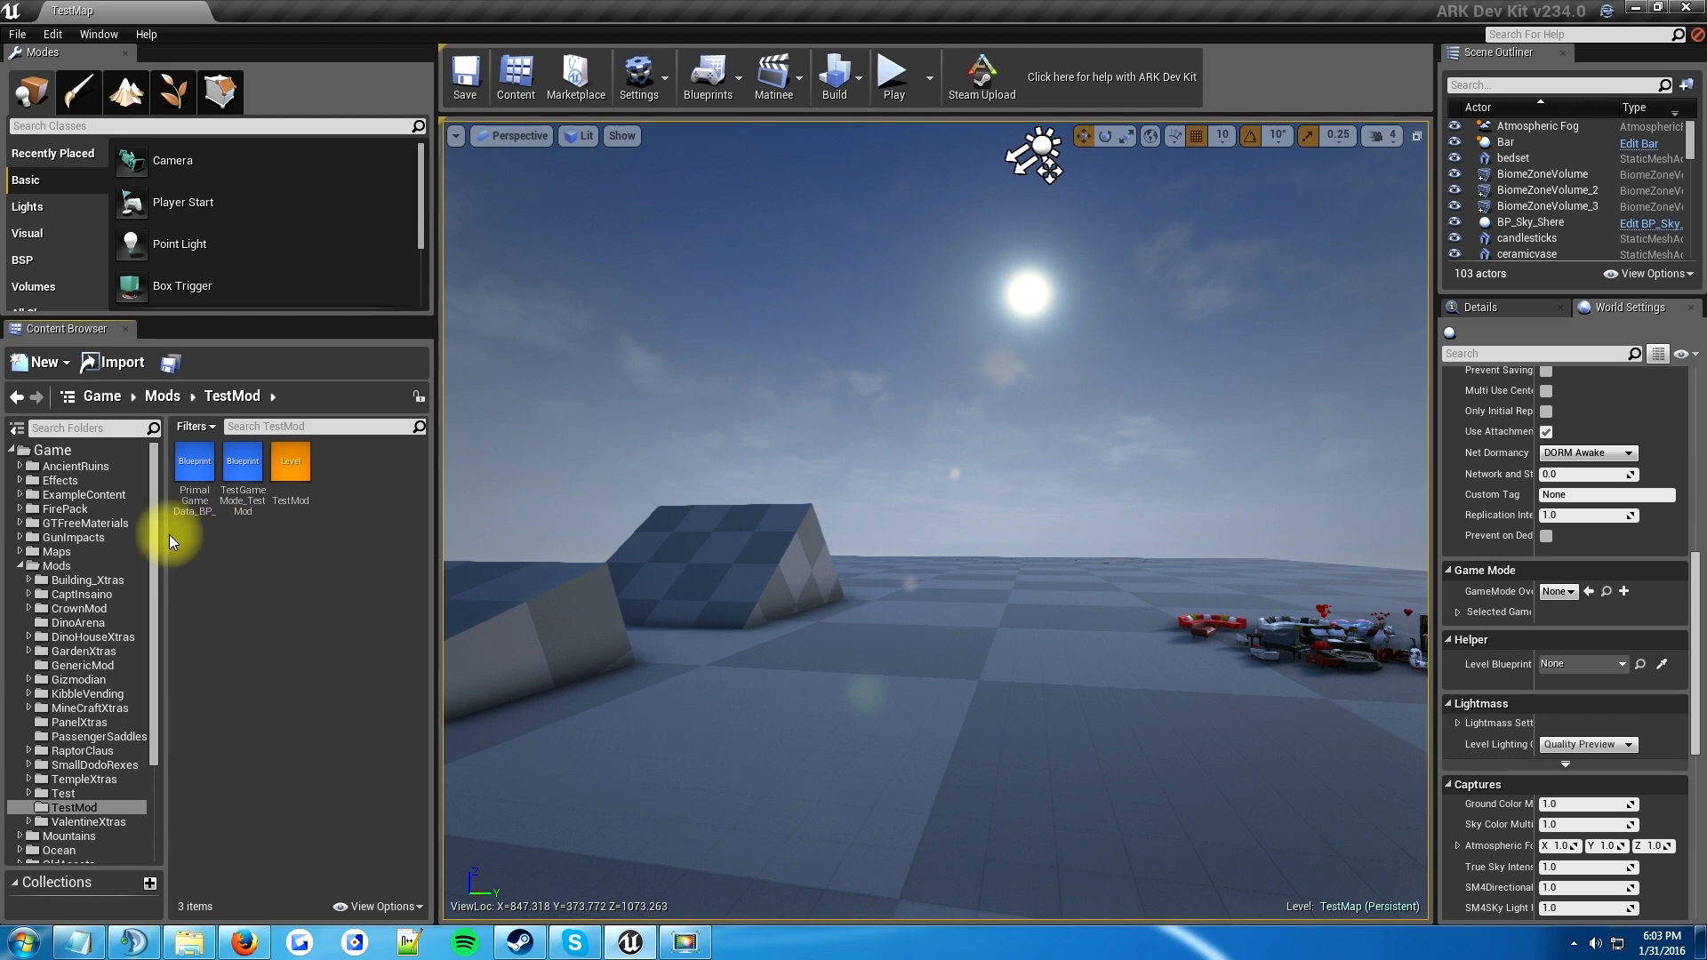
mouse_move(156, 548)
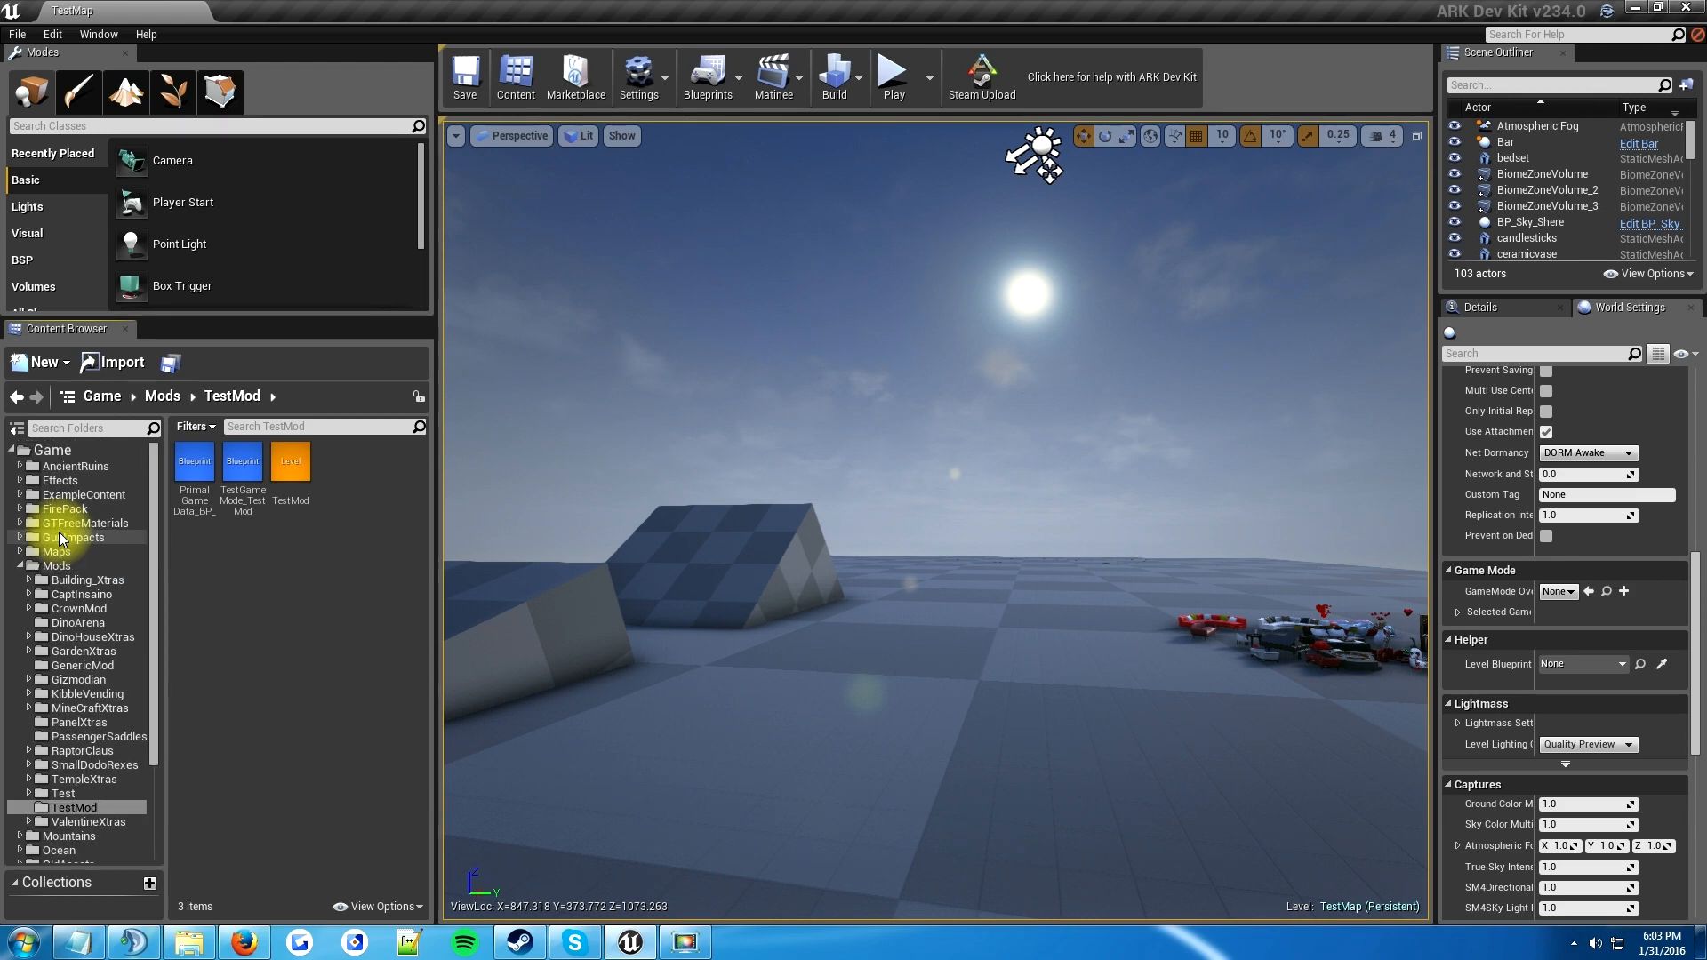
mouse_move(308, 533)
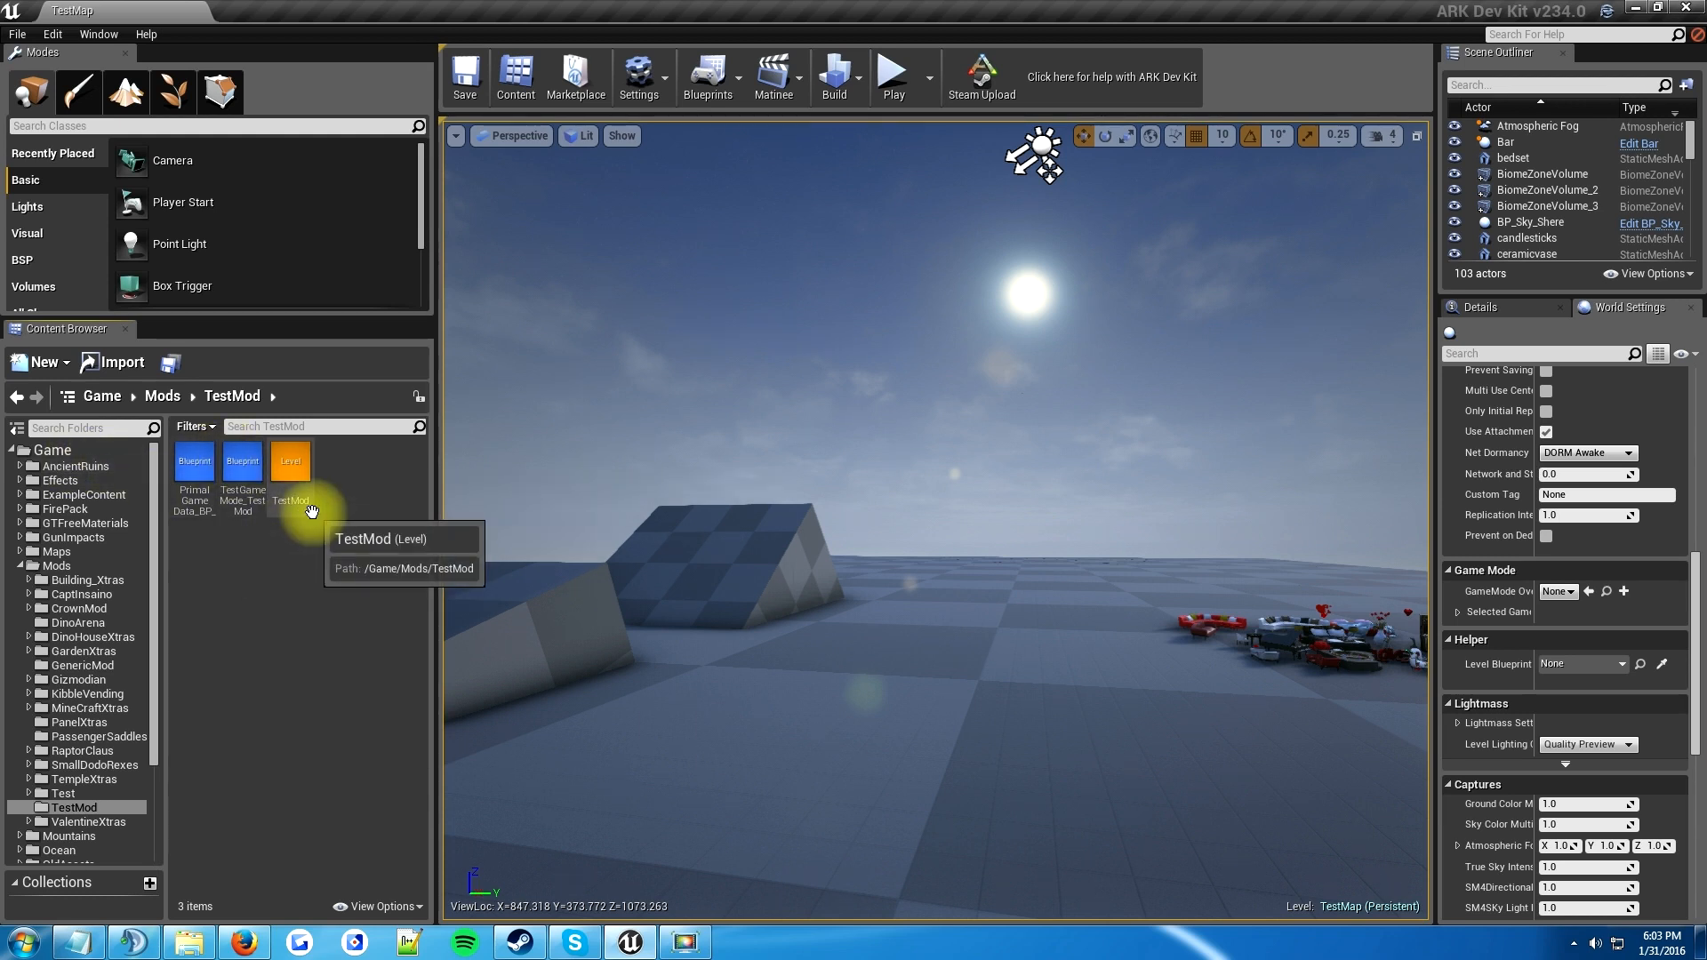
mouse_move(347, 532)
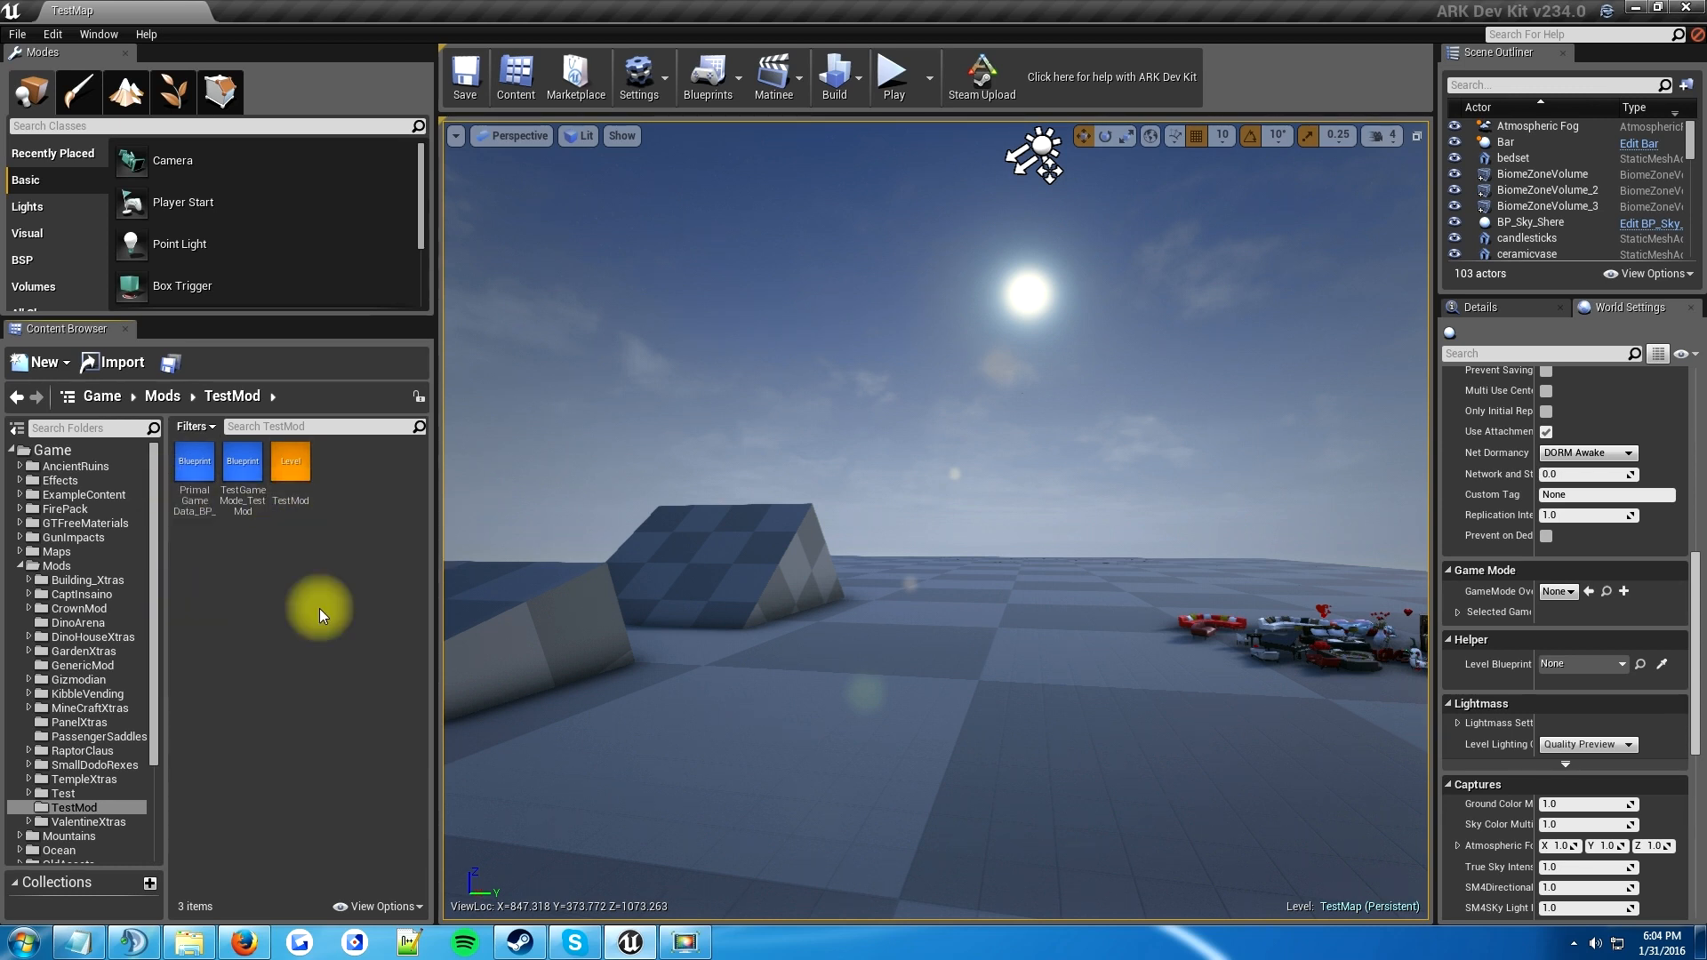
mouse_move(336, 621)
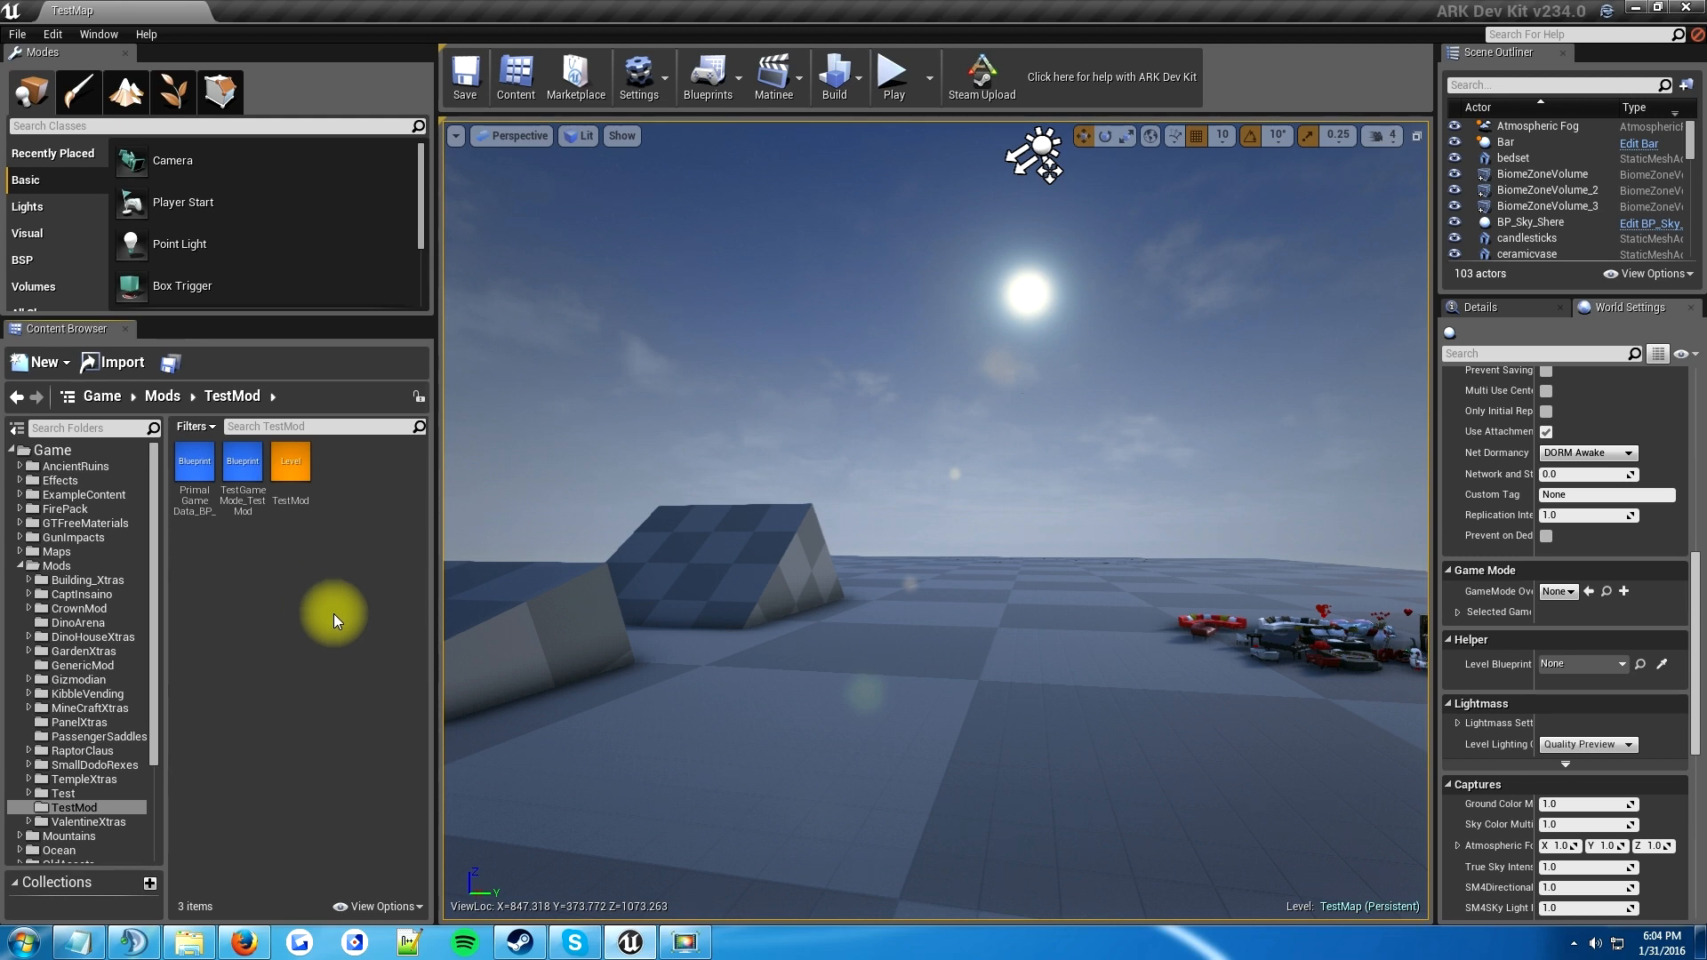